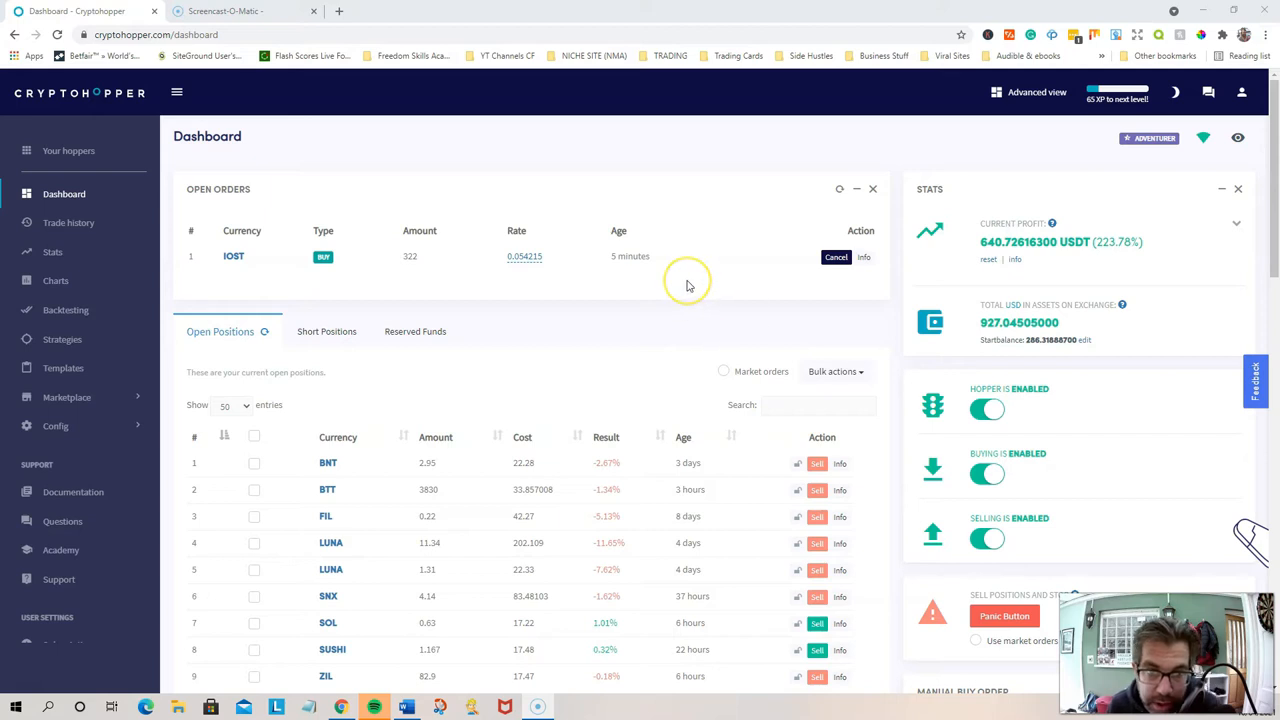
{"action": "mouse_move", "coordinate": [687, 285]}
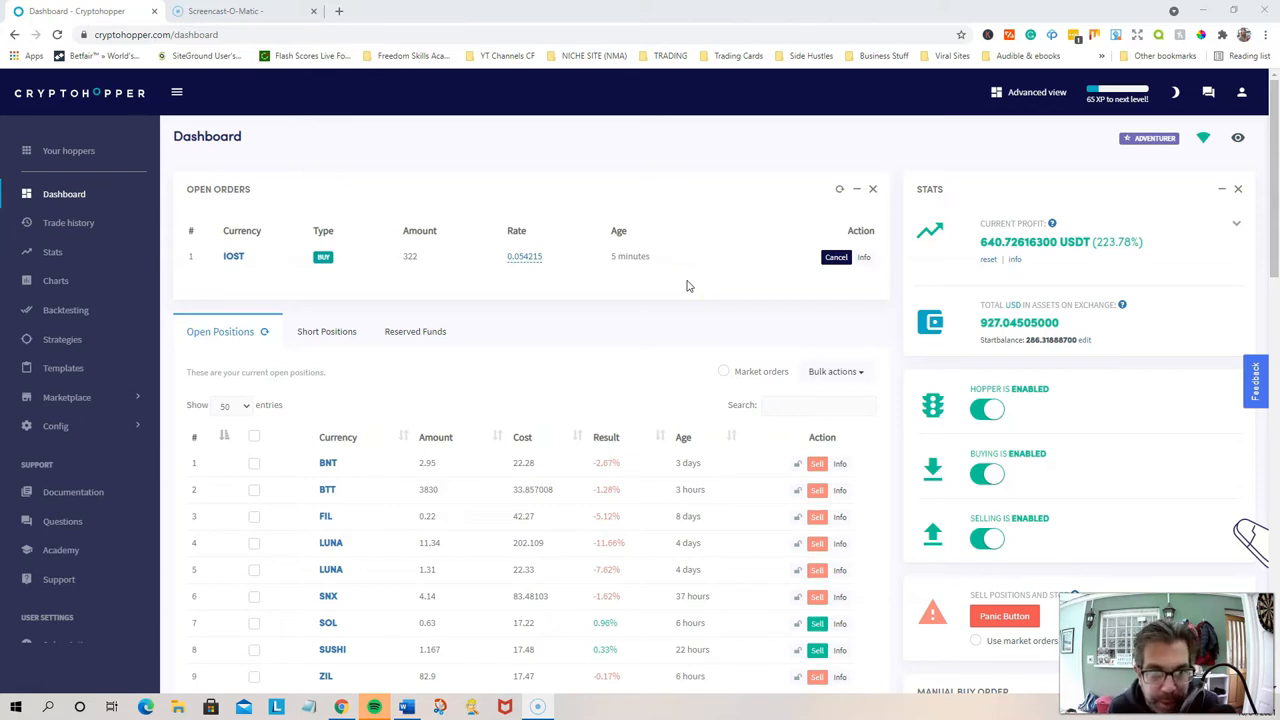
{"action": "mouse_move", "coordinate": [755, 280]}
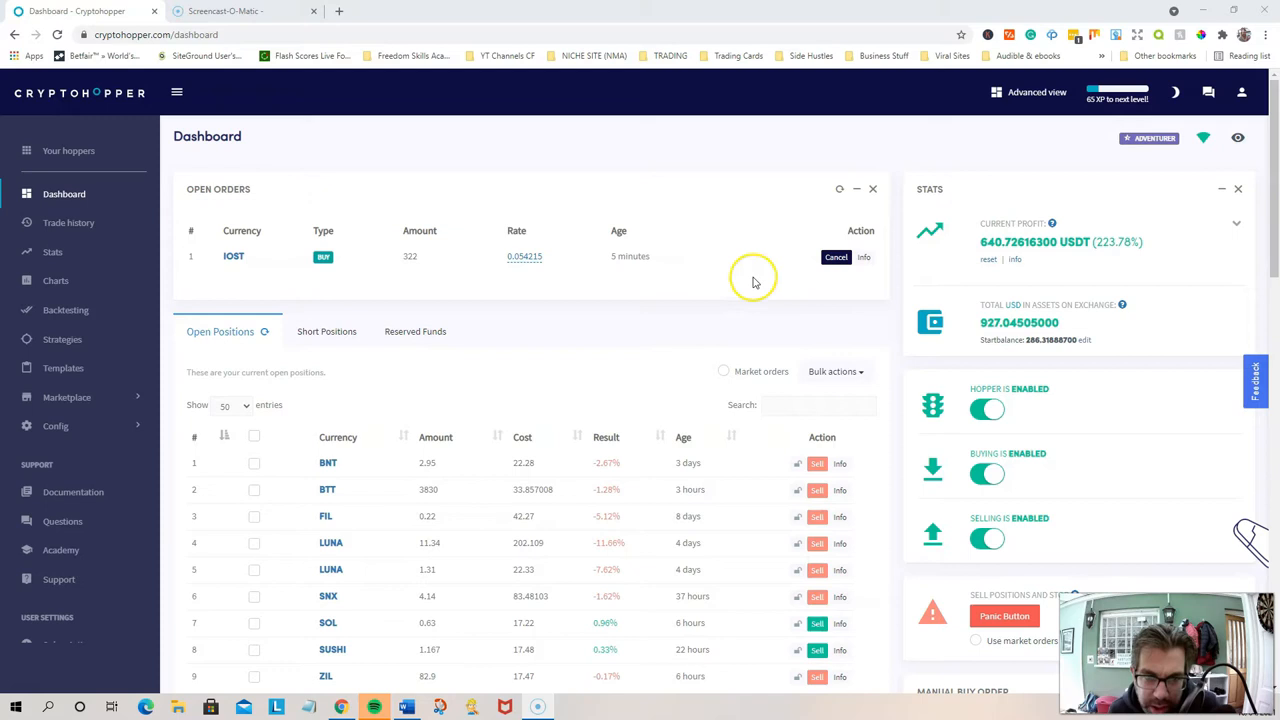
{"action": "mouse_move", "coordinate": [477, 193]}
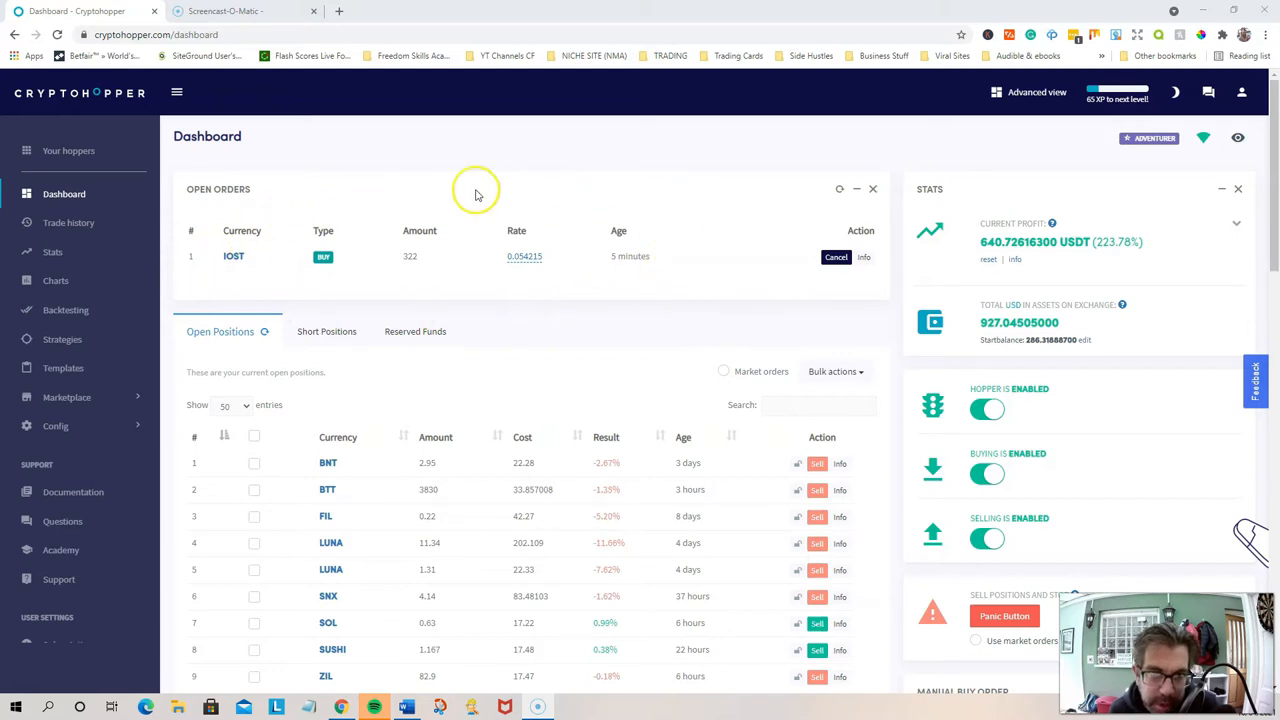
{"action": "mouse_move", "coordinate": [507, 315]}
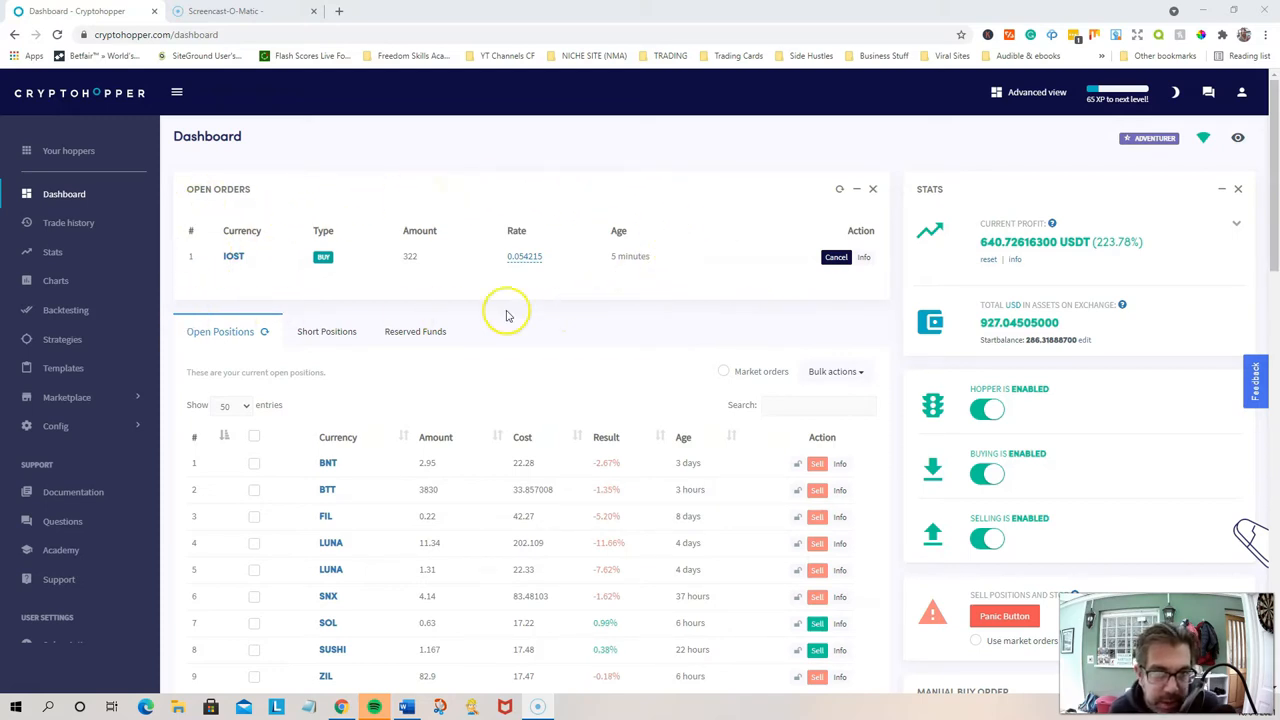
{"action": "mouse_move", "coordinate": [600, 314]}
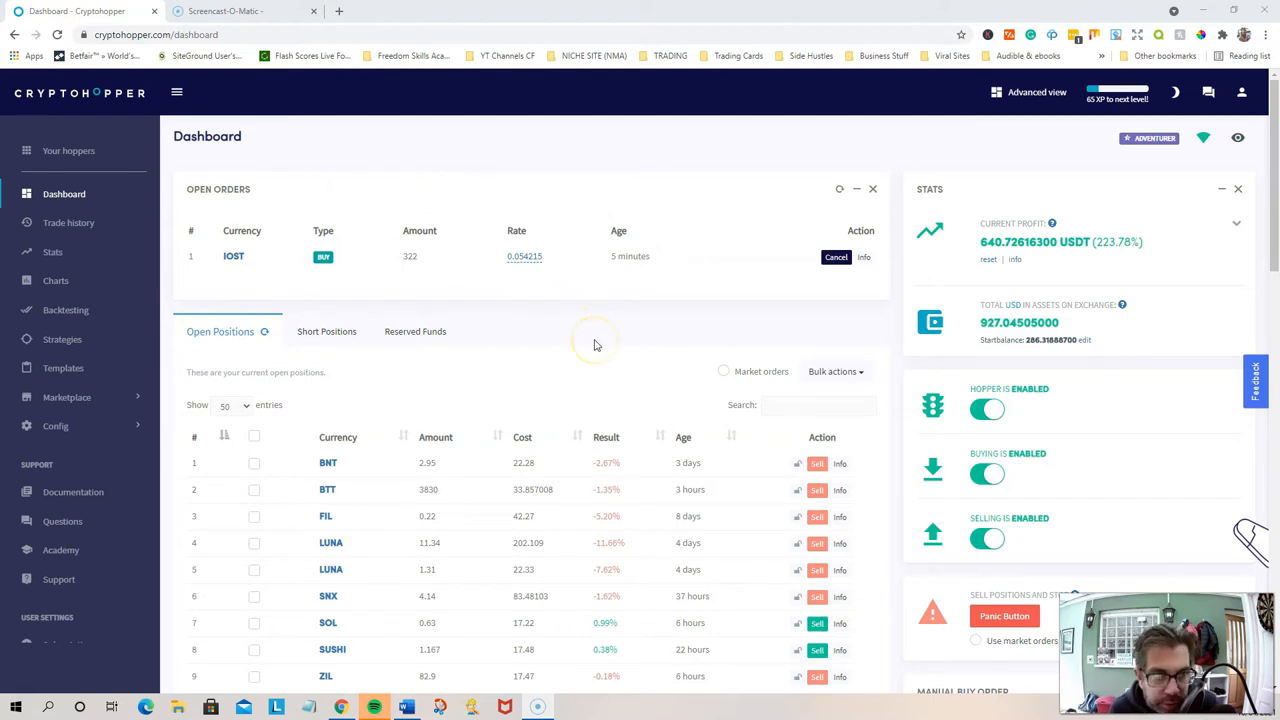
Open Subscriptions from the Adventurer badge, showing 115 XP, Pro level and $1.90 credits
{"action": "scroll", "scroll_direction": "down", "scroll_amount": 3}
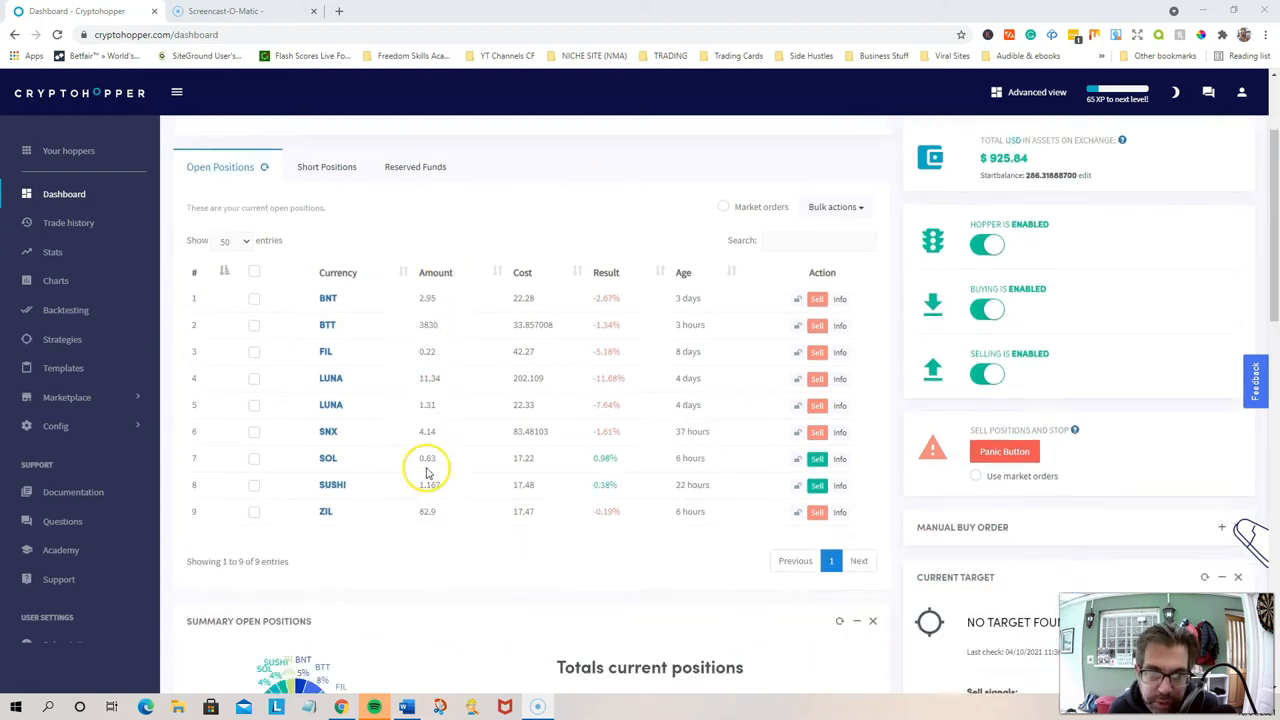
{"action": "scroll", "scroll_direction": "up", "scroll_amount": 3}
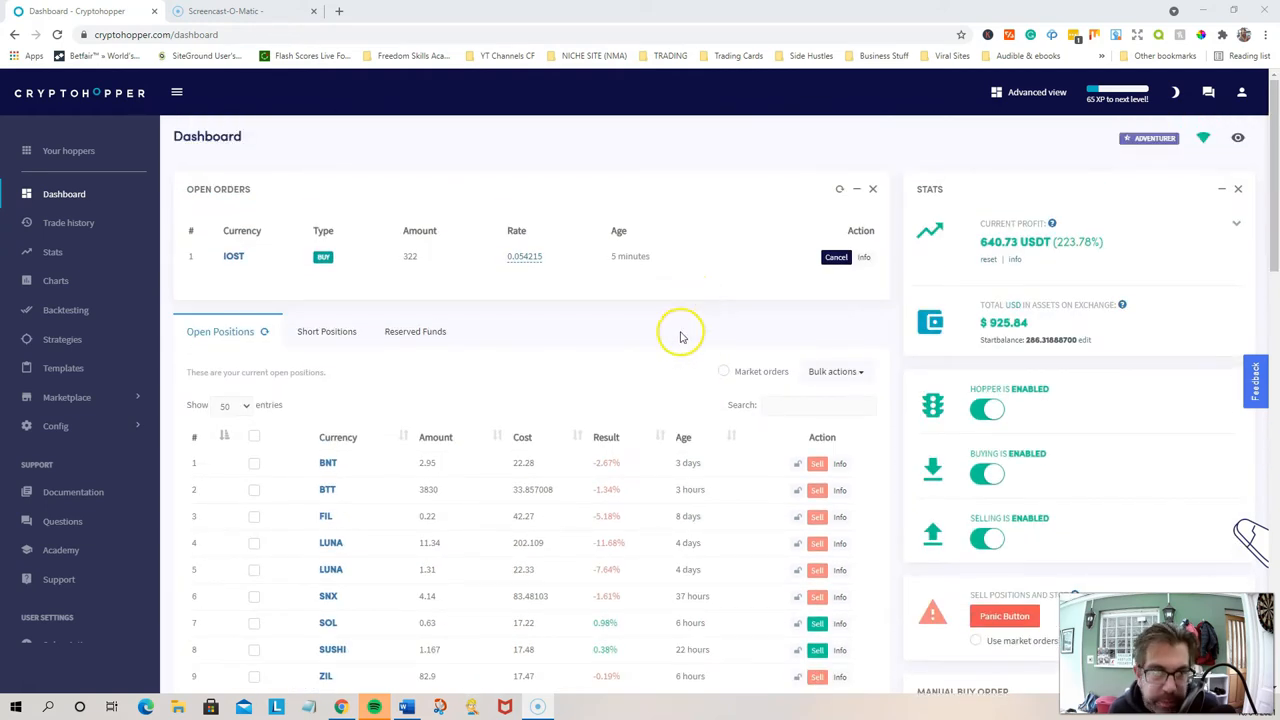
{"action": "mouse_move", "coordinate": [408, 410]}
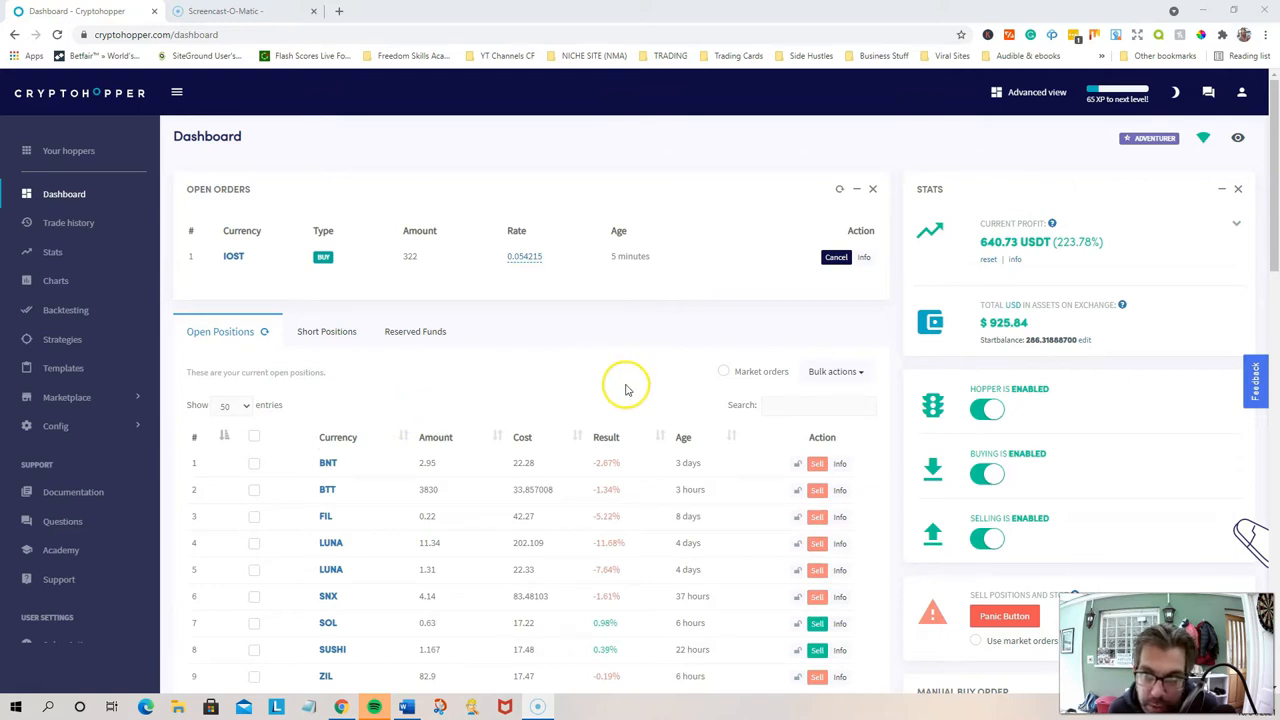
{"action": "mouse_move", "coordinate": [1185, 132]}
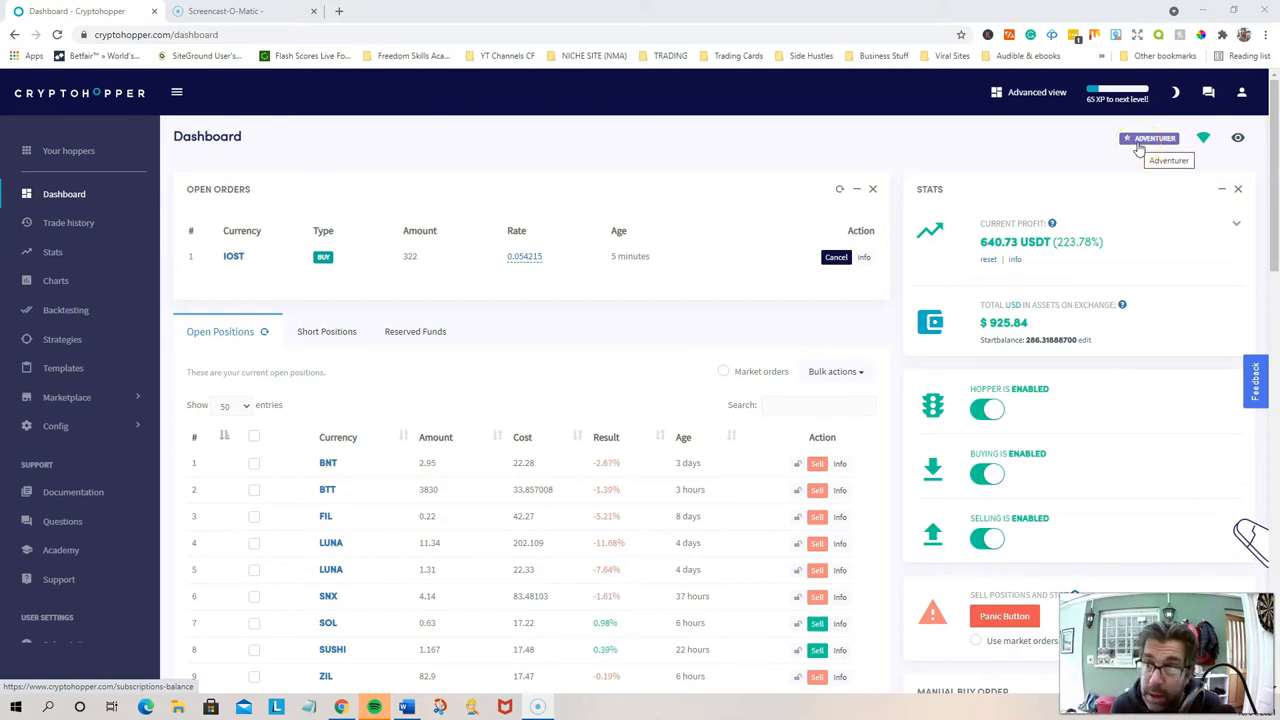
{"action": "left_click", "coordinate": [1241, 92]}
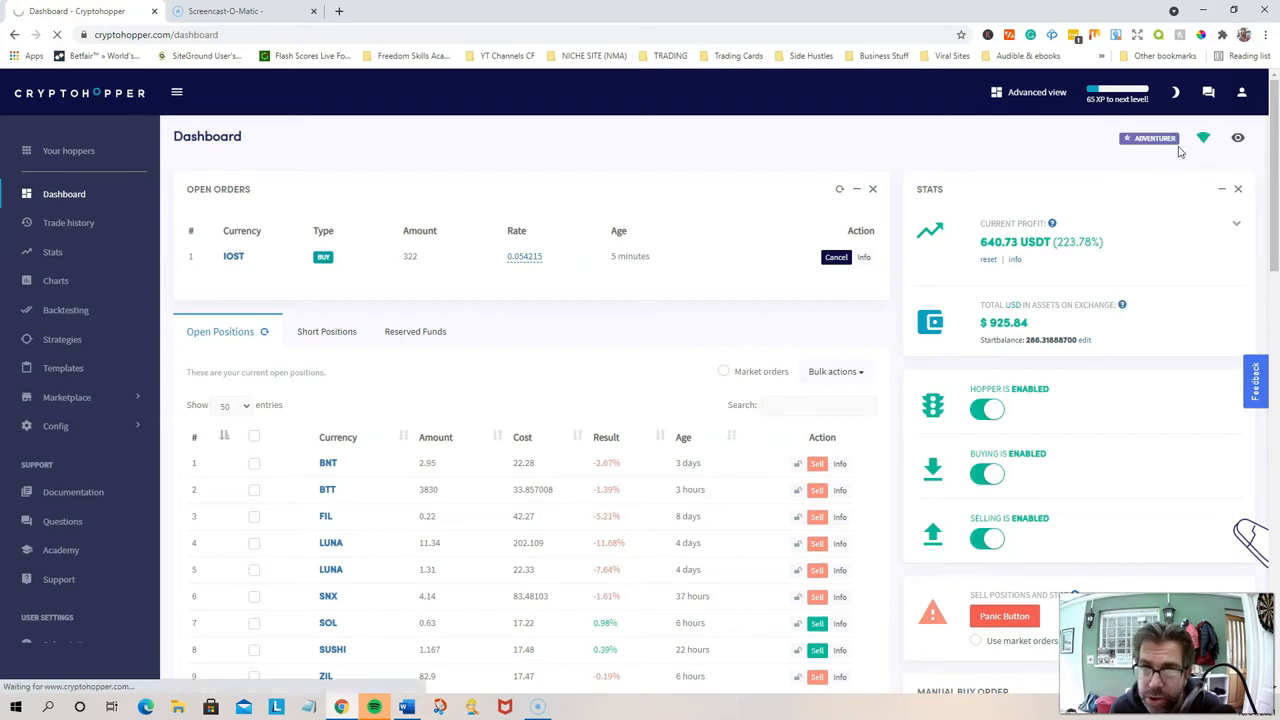
{"action": "left_click", "coordinate": [1148, 138]}
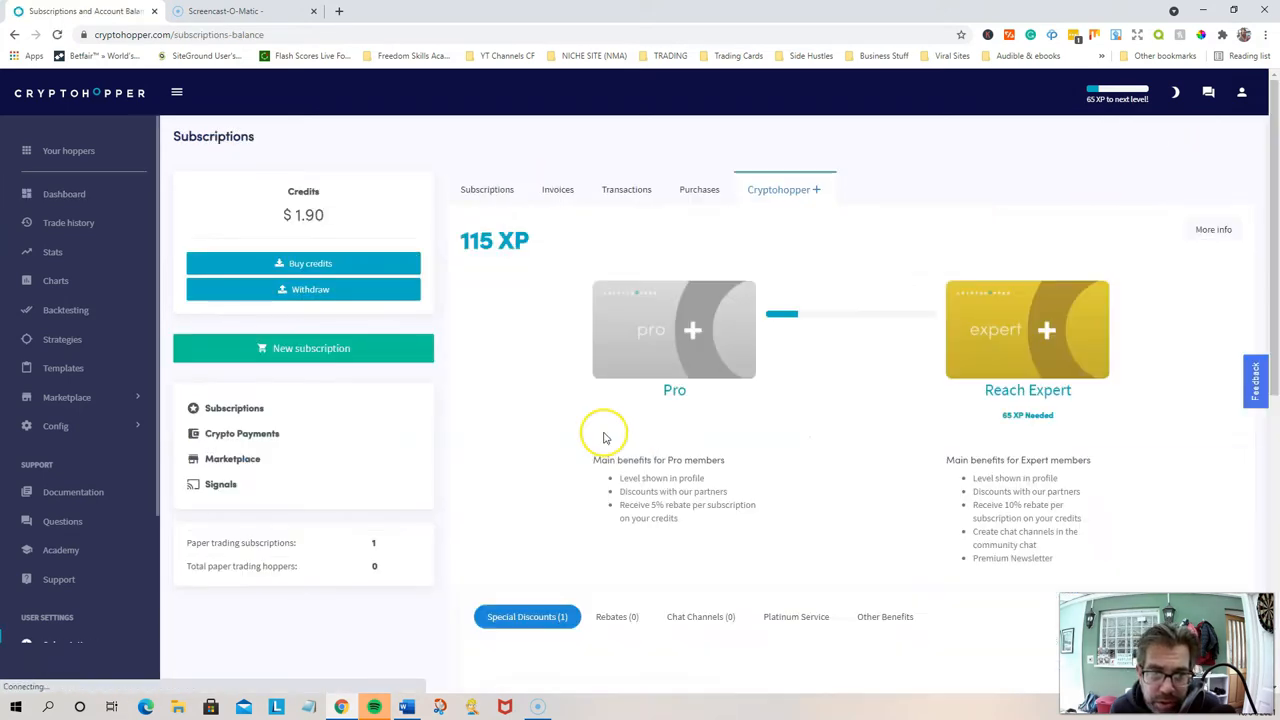
{"action": "mouse_move", "coordinate": [546, 467]}
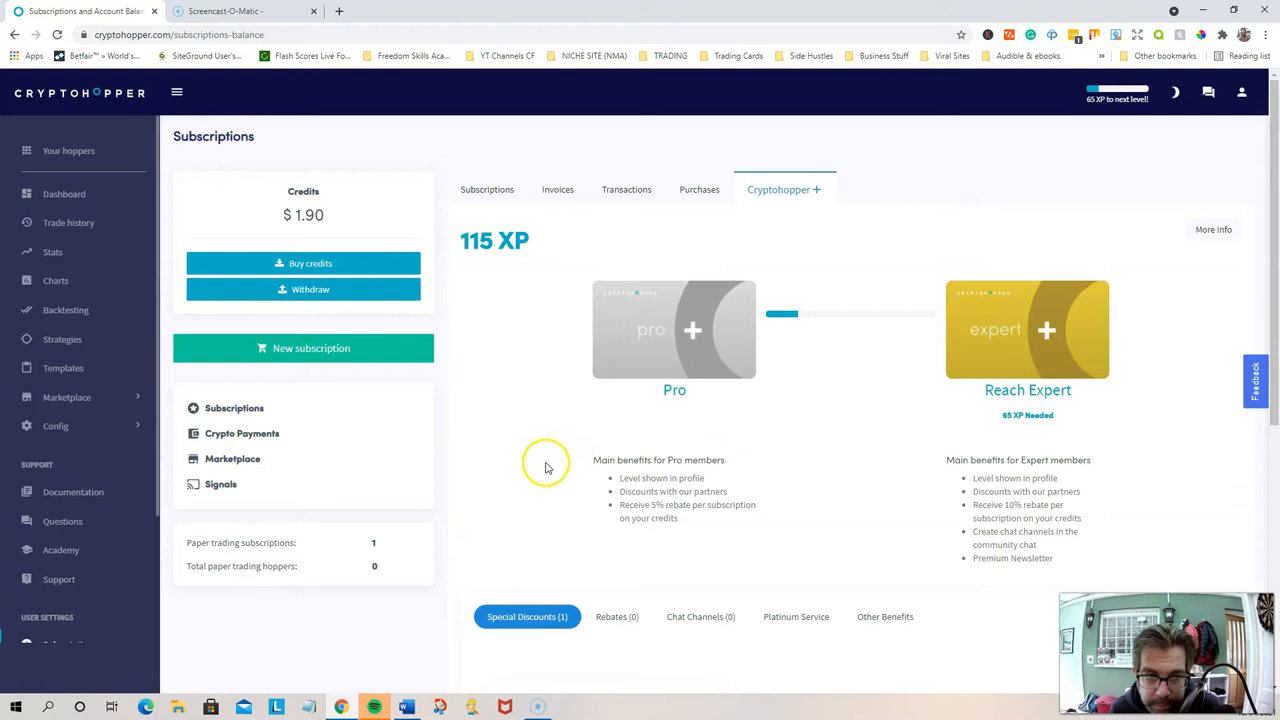
{"action": "left_click", "coordinate": [303, 348]}
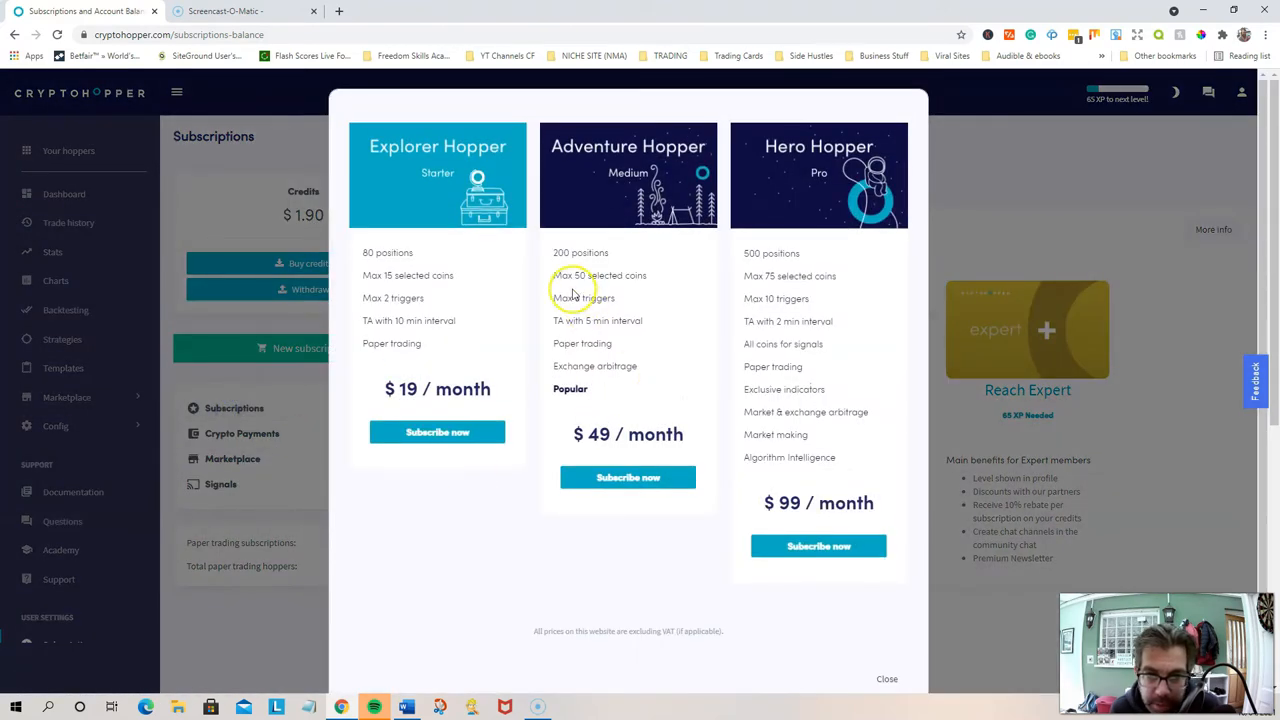
{"action": "mouse_move", "coordinate": [406, 268]}
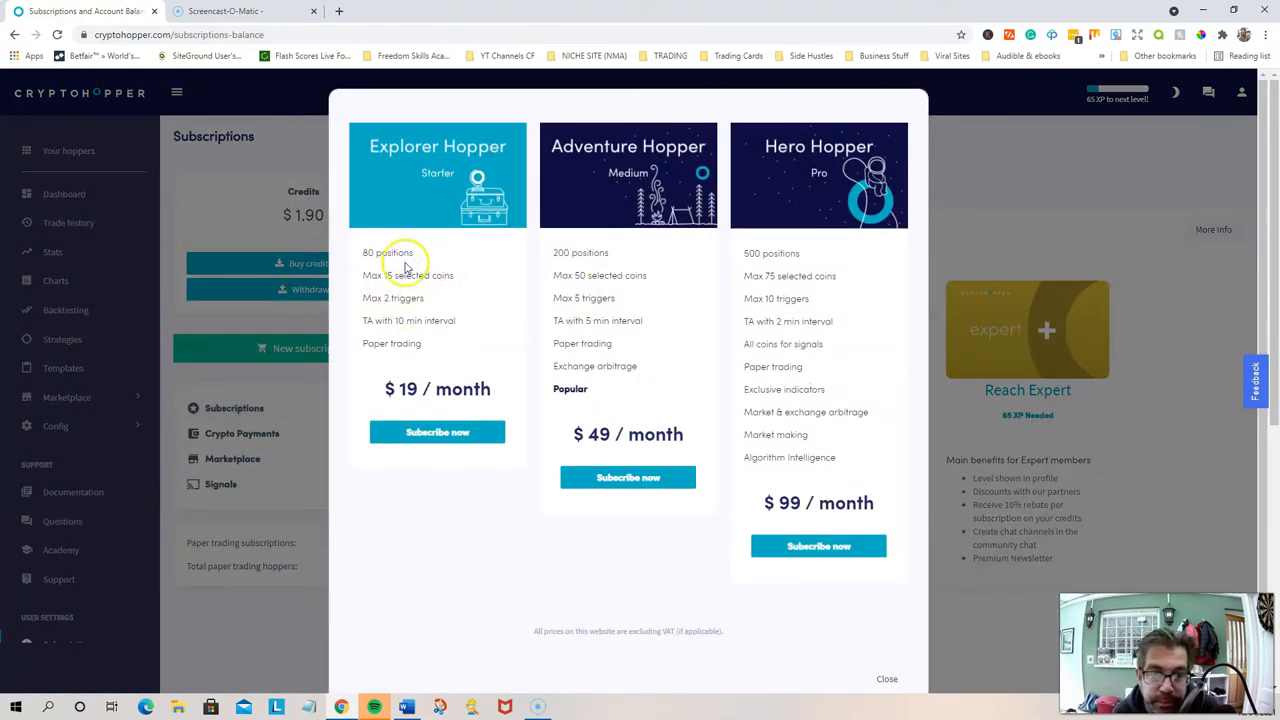
{"action": "mouse_move", "coordinate": [428, 290]}
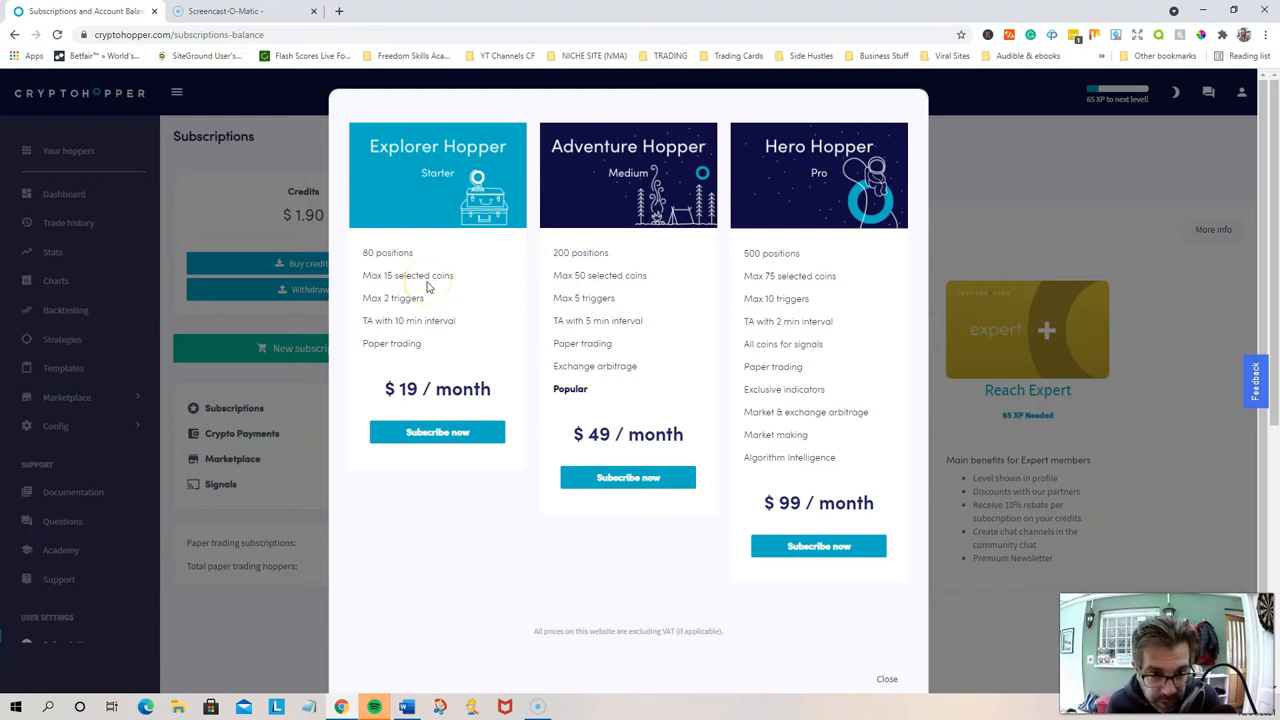
{"action": "mouse_move", "coordinate": [390, 230]}
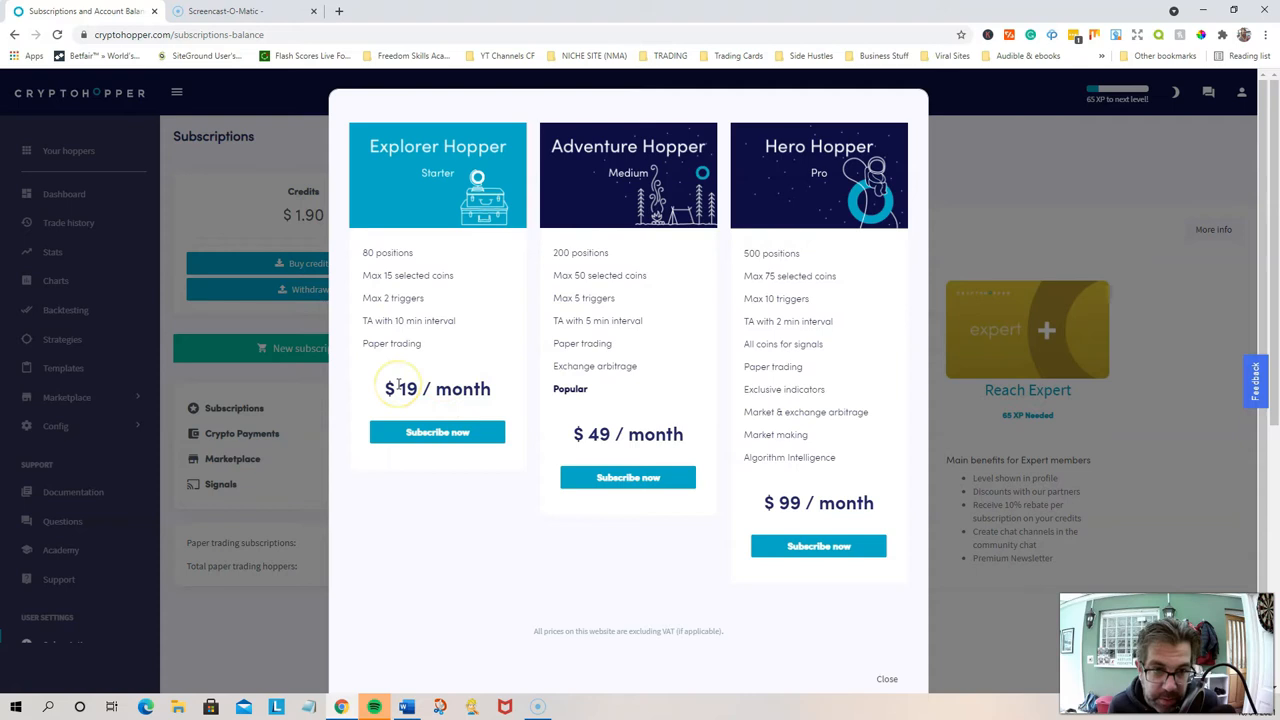
{"action": "mouse_move", "coordinate": [407, 355]}
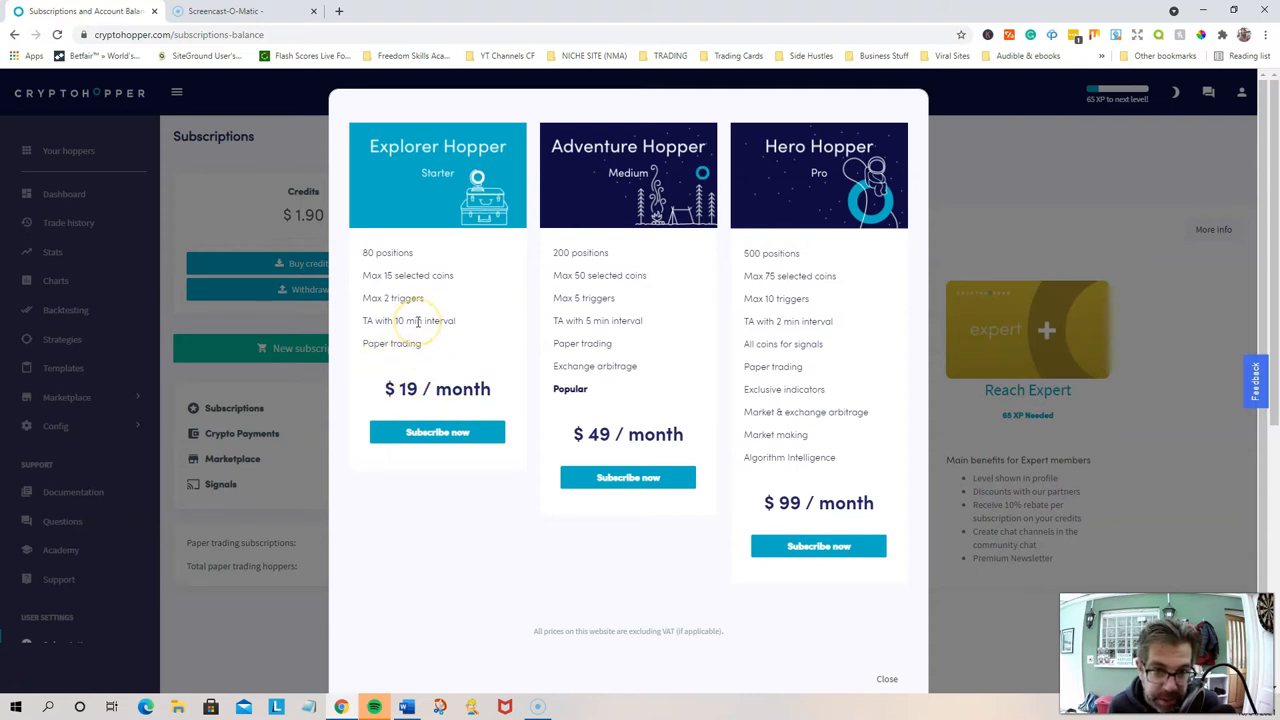
{"action": "mouse_move", "coordinate": [375, 275]}
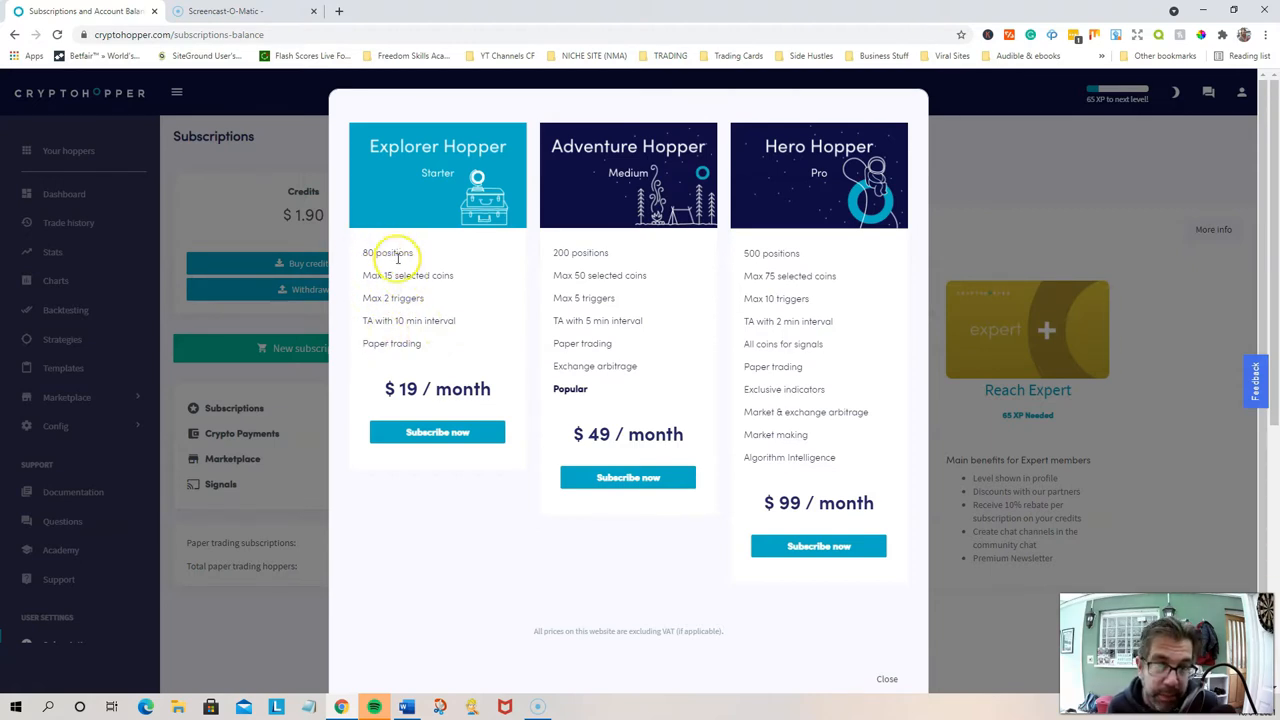
{"action": "mouse_move", "coordinate": [612, 251]}
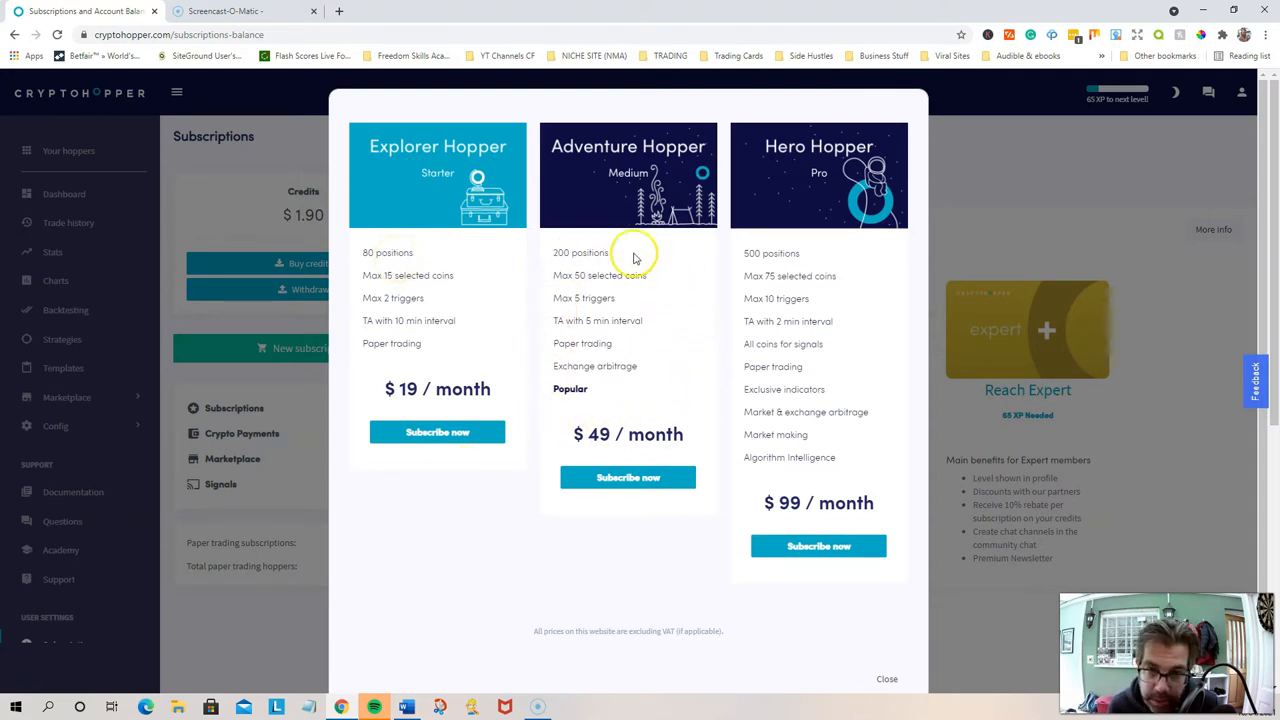
{"action": "mouse_move", "coordinate": [630, 208]}
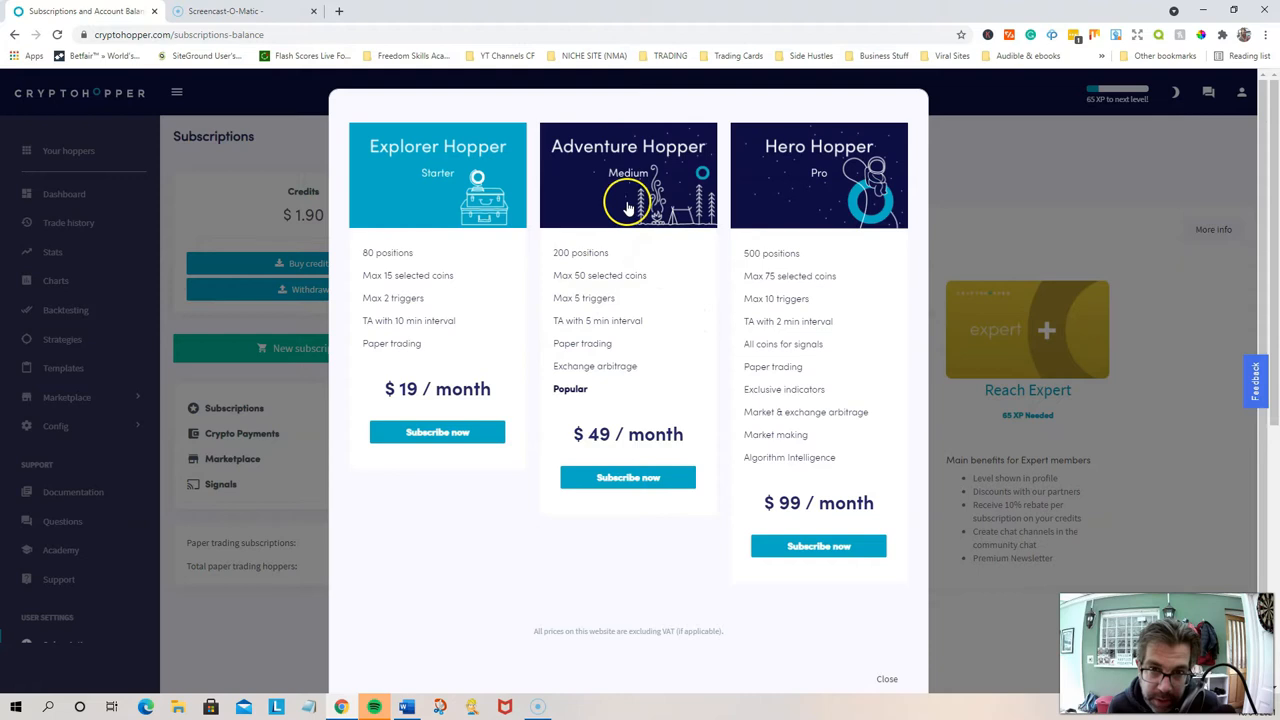
{"action": "mouse_move", "coordinate": [606, 293]}
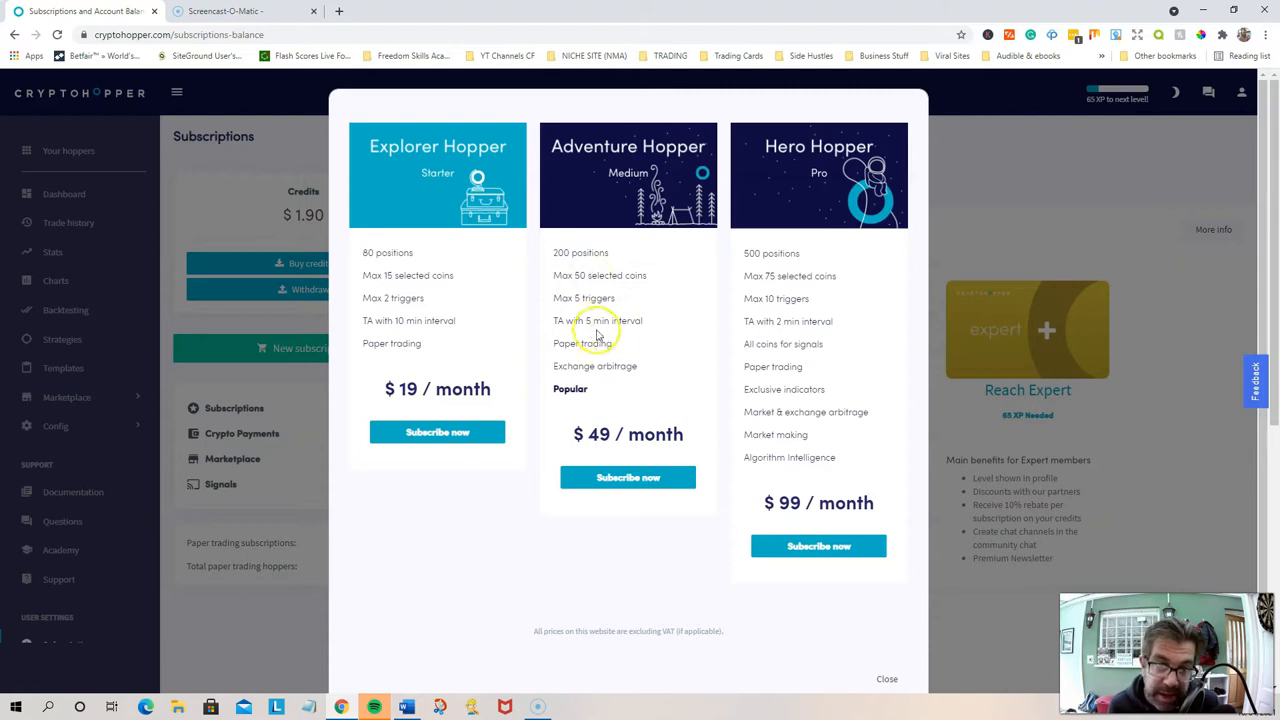
{"action": "mouse_move", "coordinate": [572, 325]}
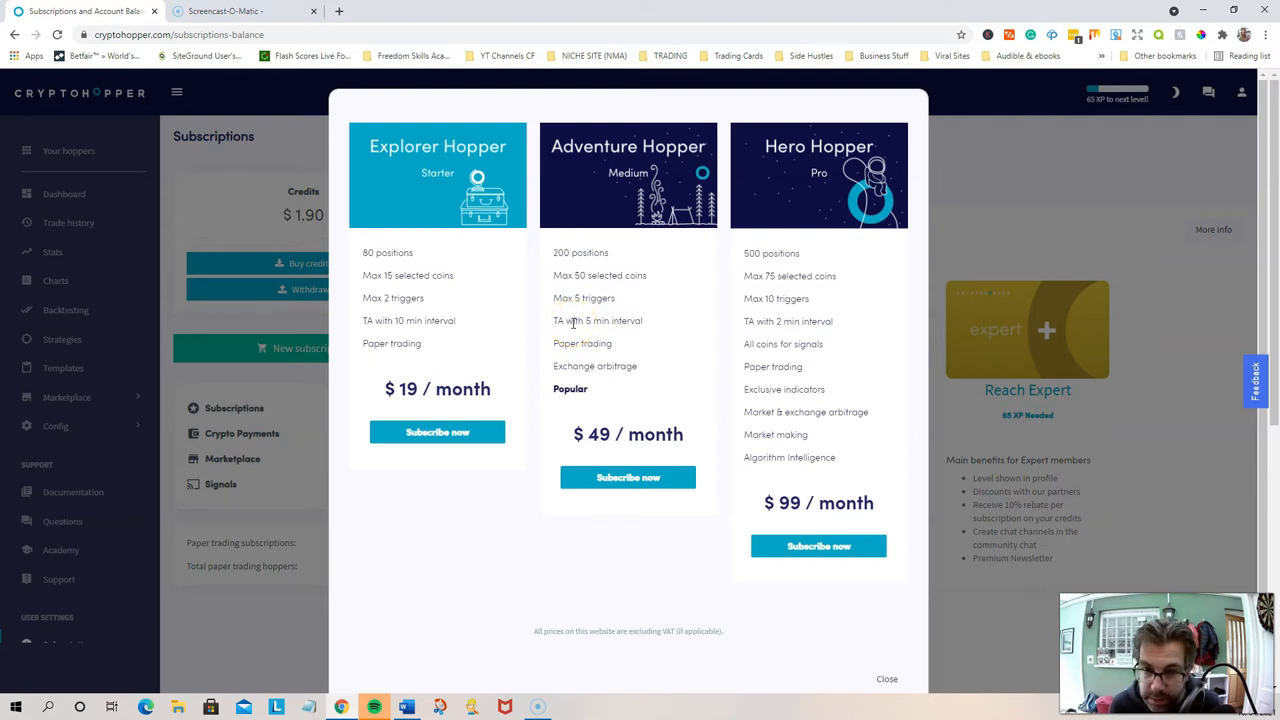
{"action": "mouse_move", "coordinate": [580, 330]}
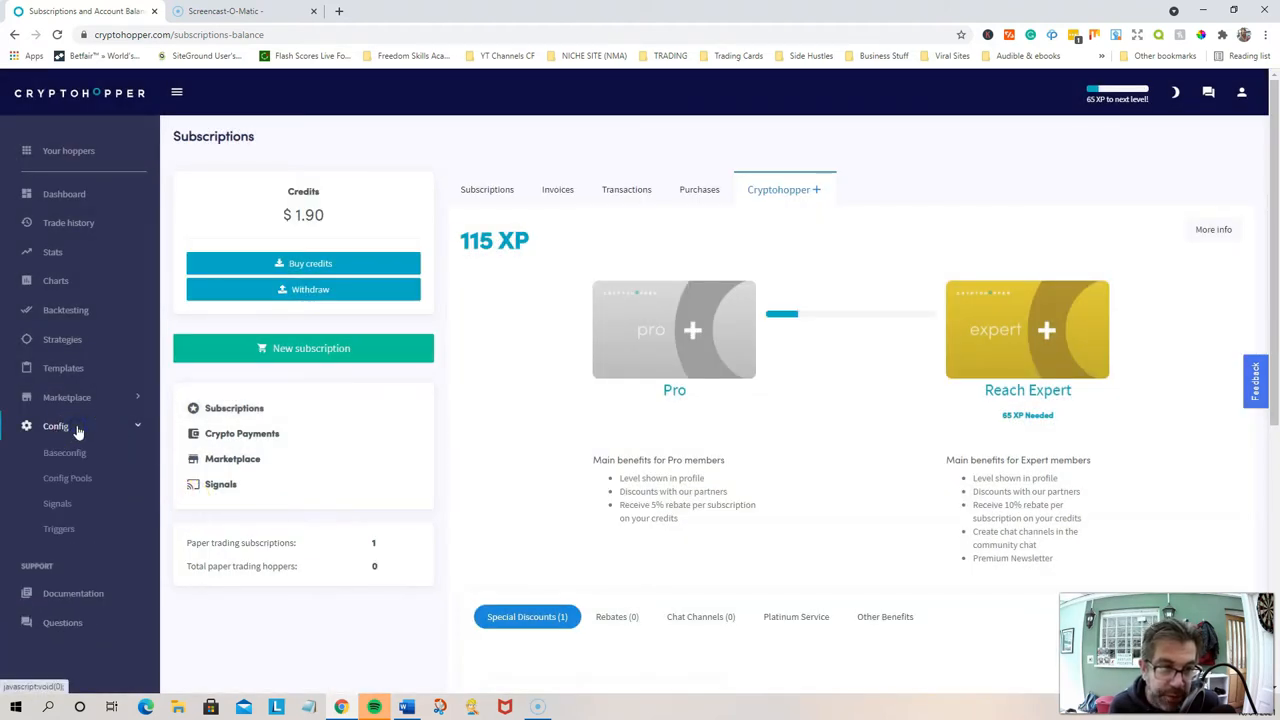
Open Config > Baseconfig > Coins and amounts and select Bitcoin among selected coins
{"action": "left_click", "coordinate": [65, 452]}
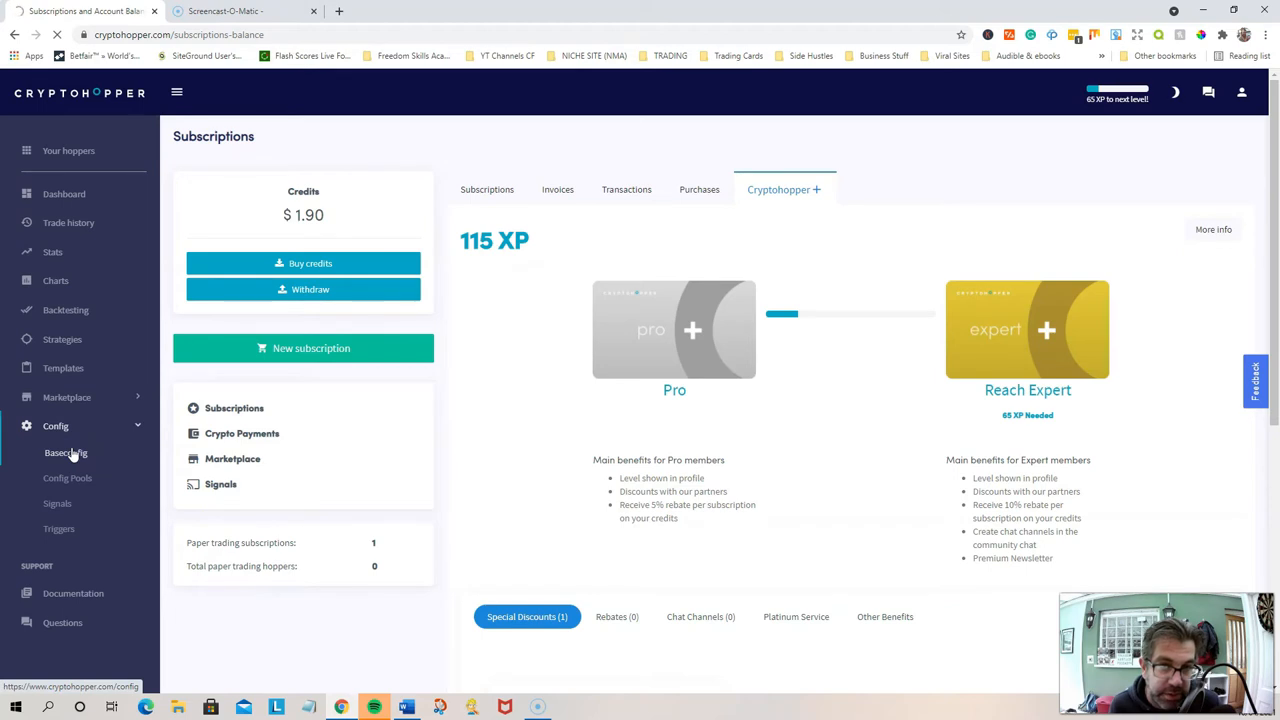
{"action": "left_click", "coordinate": [65, 453]}
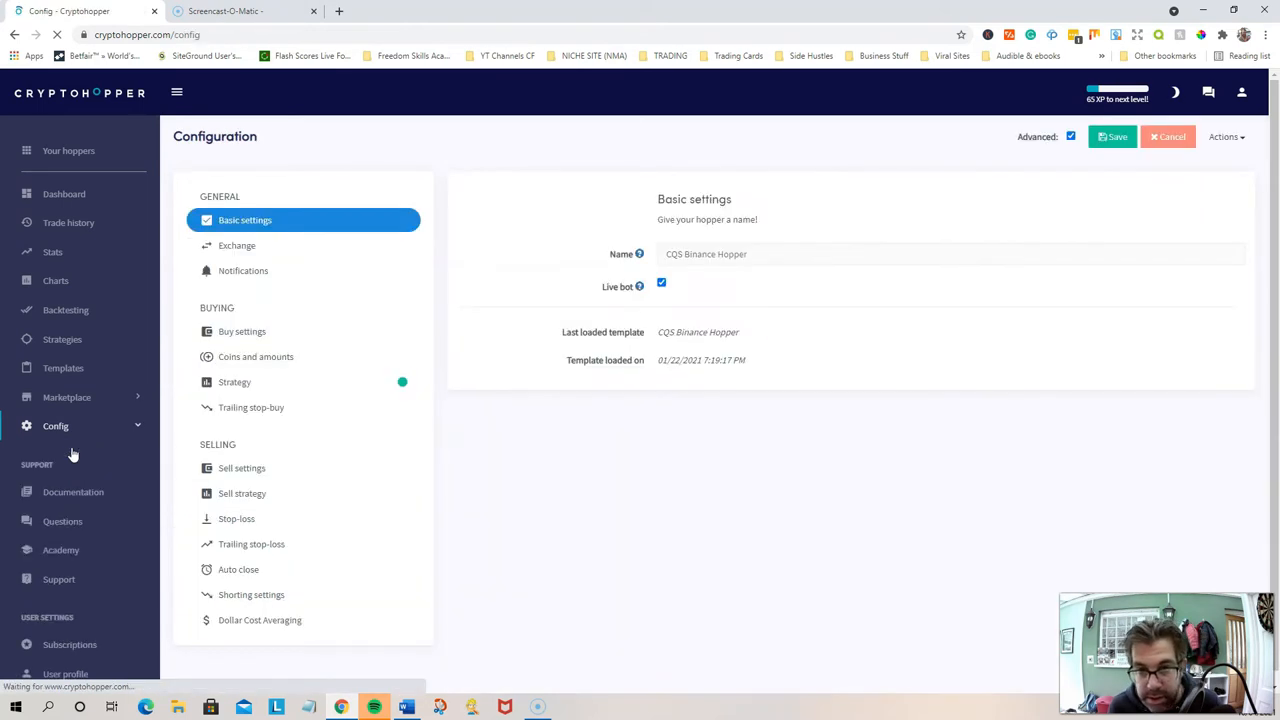
{"action": "left_click", "coordinate": [255, 356]}
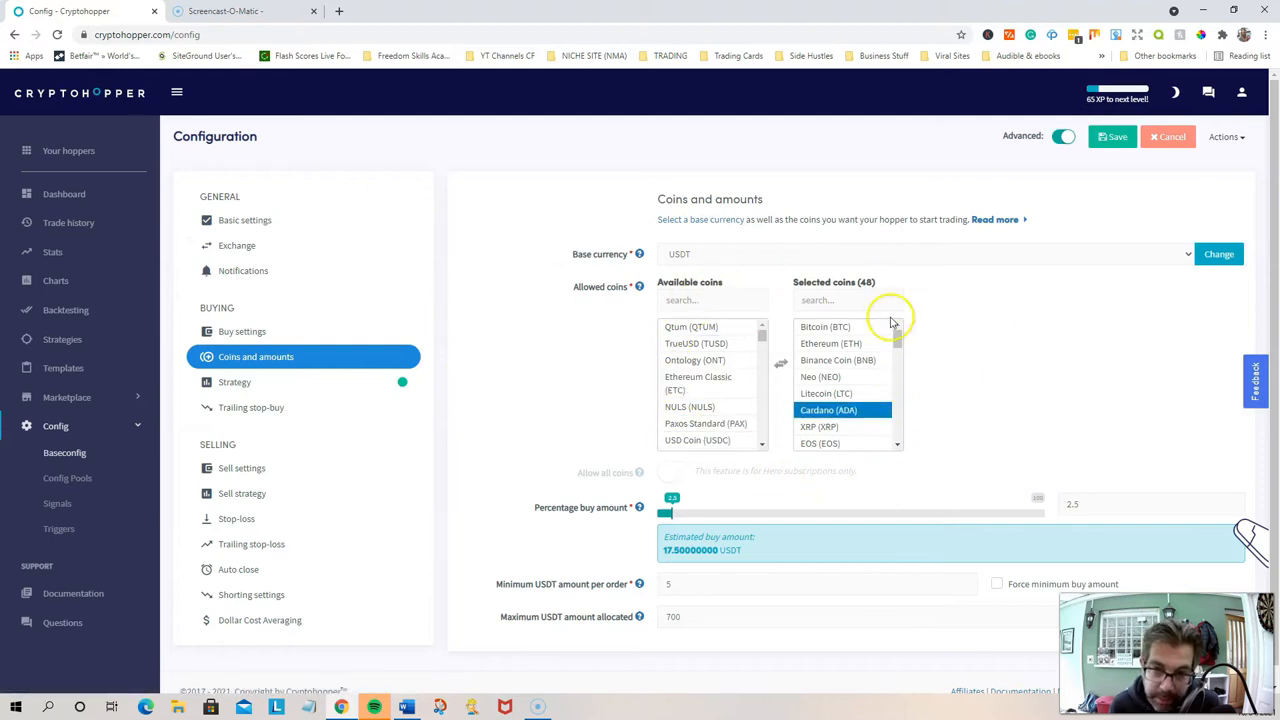
{"action": "left_click", "coordinate": [825, 327]}
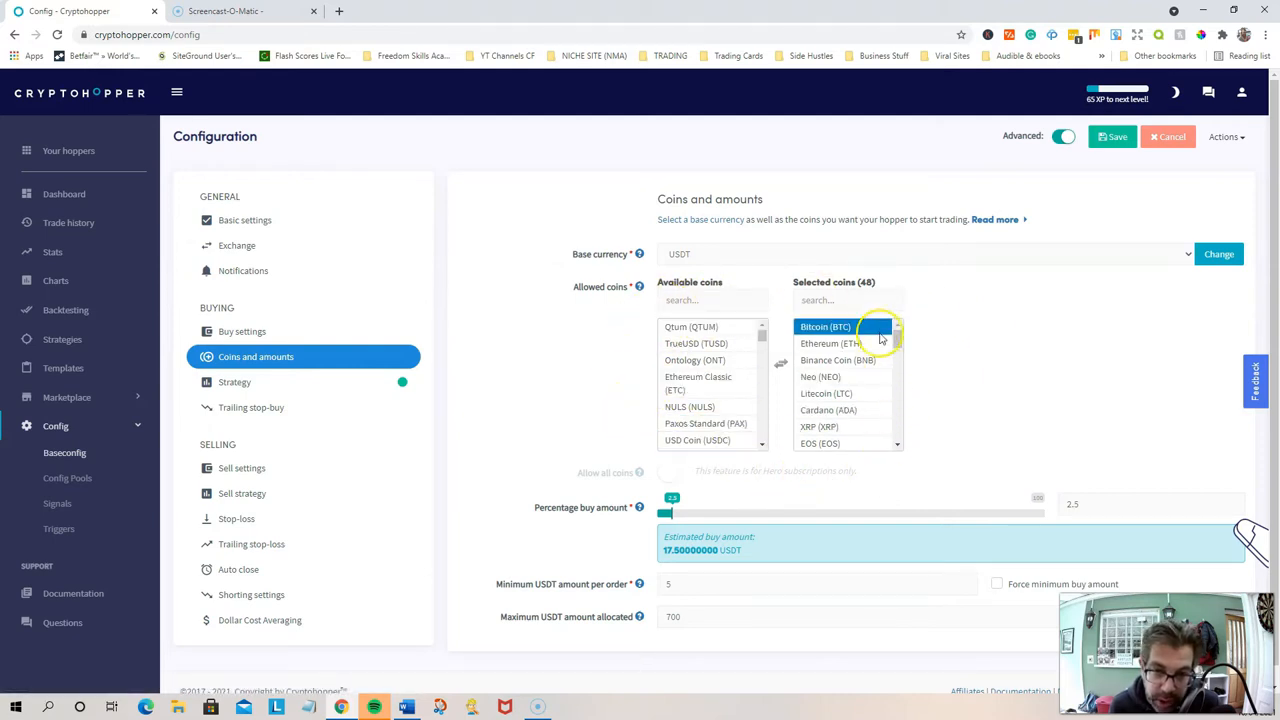
{"action": "mouse_move", "coordinate": [955, 360]}
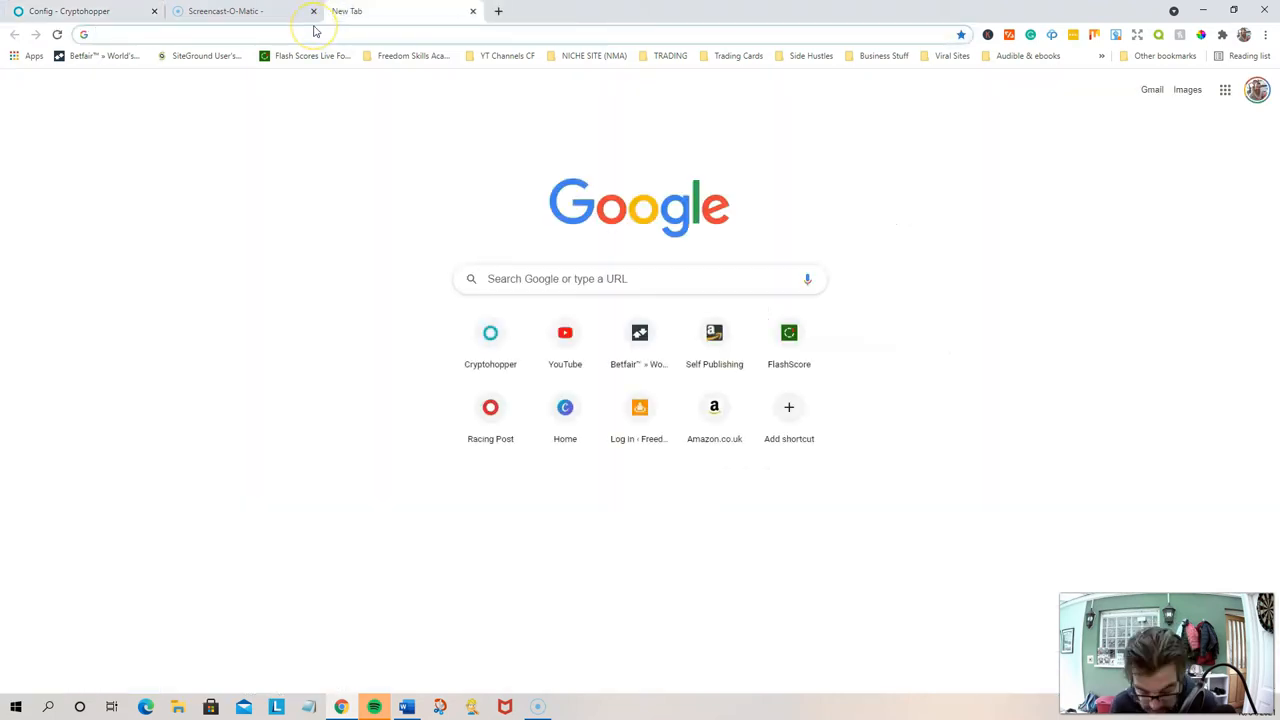
Load coinmarketcap.com in a new tab, selecting Qtum and Ontology in Cryptohopper meanwhile
{"action": "type", "text": "coinmarketcap.com"}
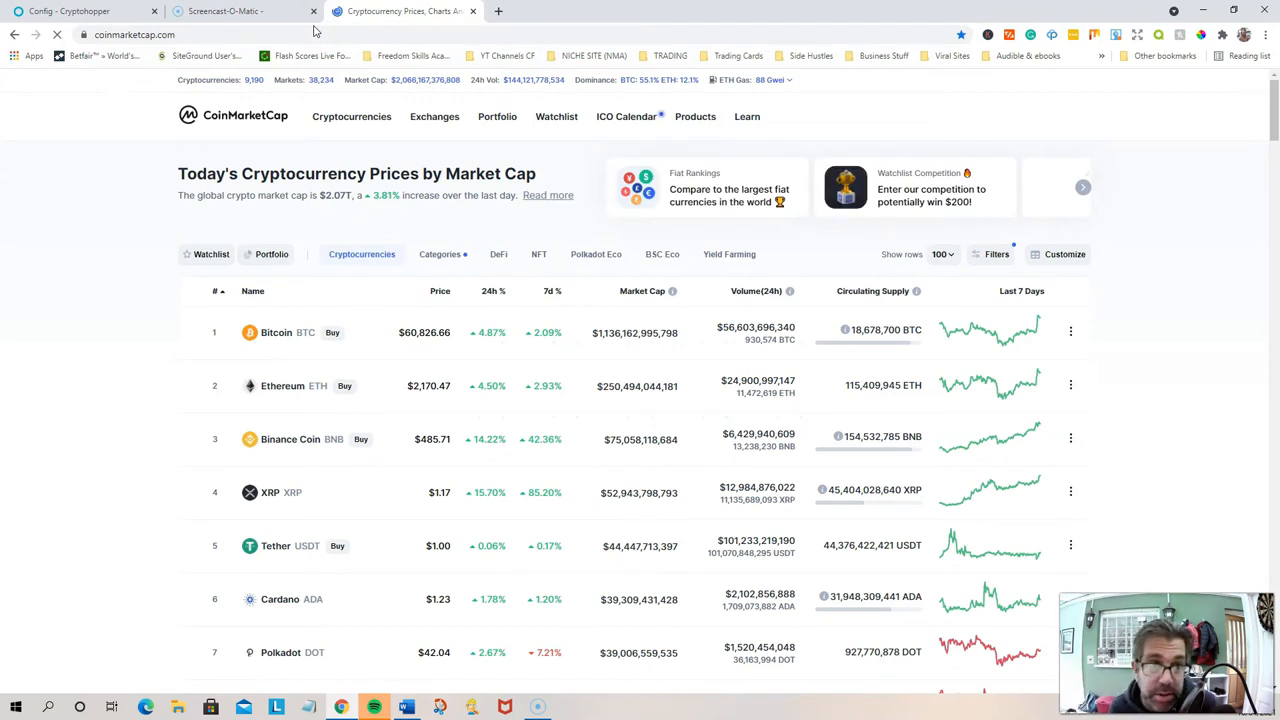
{"action": "left_click", "coordinate": [70, 11]}
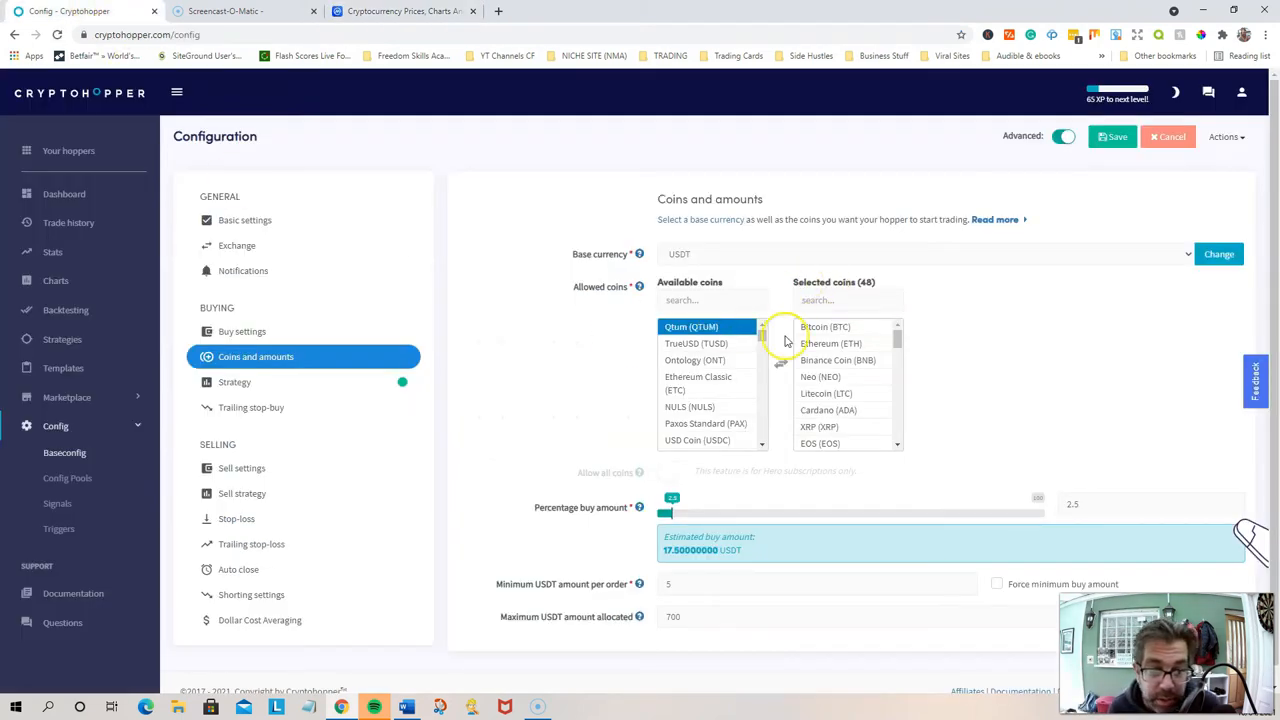
{"action": "left_click", "coordinate": [400, 11]}
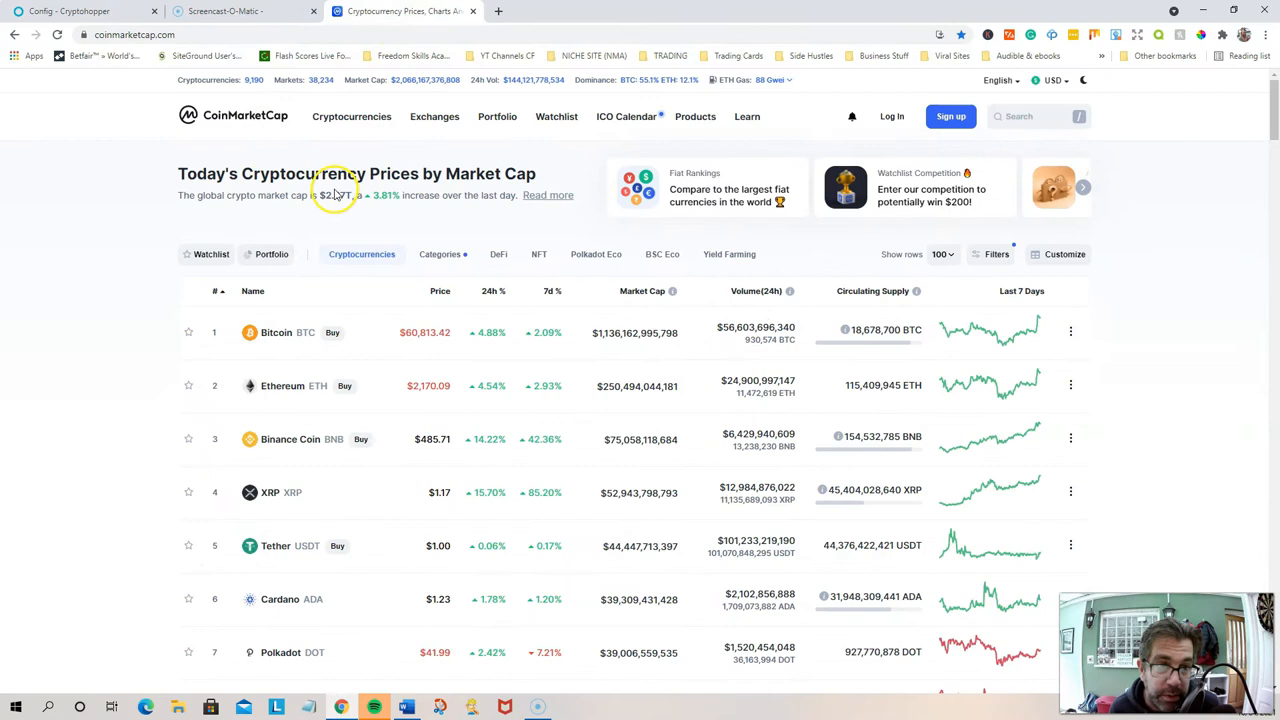
{"action": "left_click", "coordinate": [85, 11]}
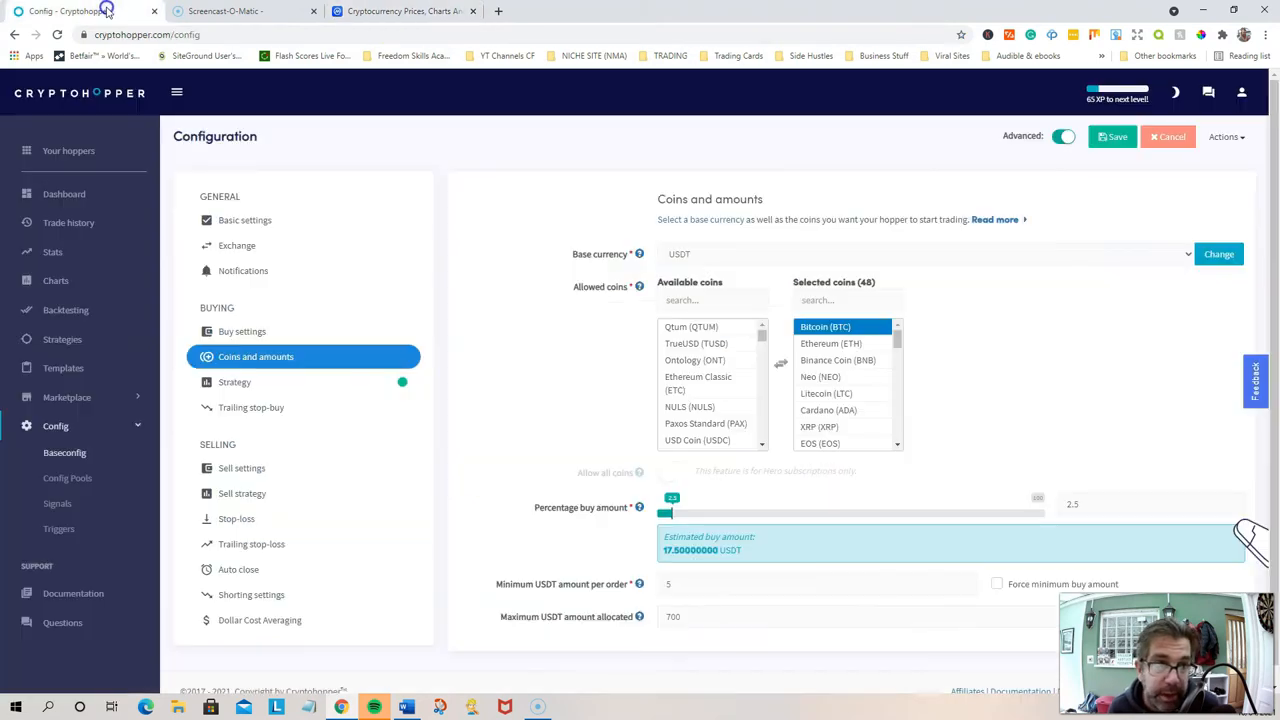
{"action": "left_click", "coordinate": [695, 360]}
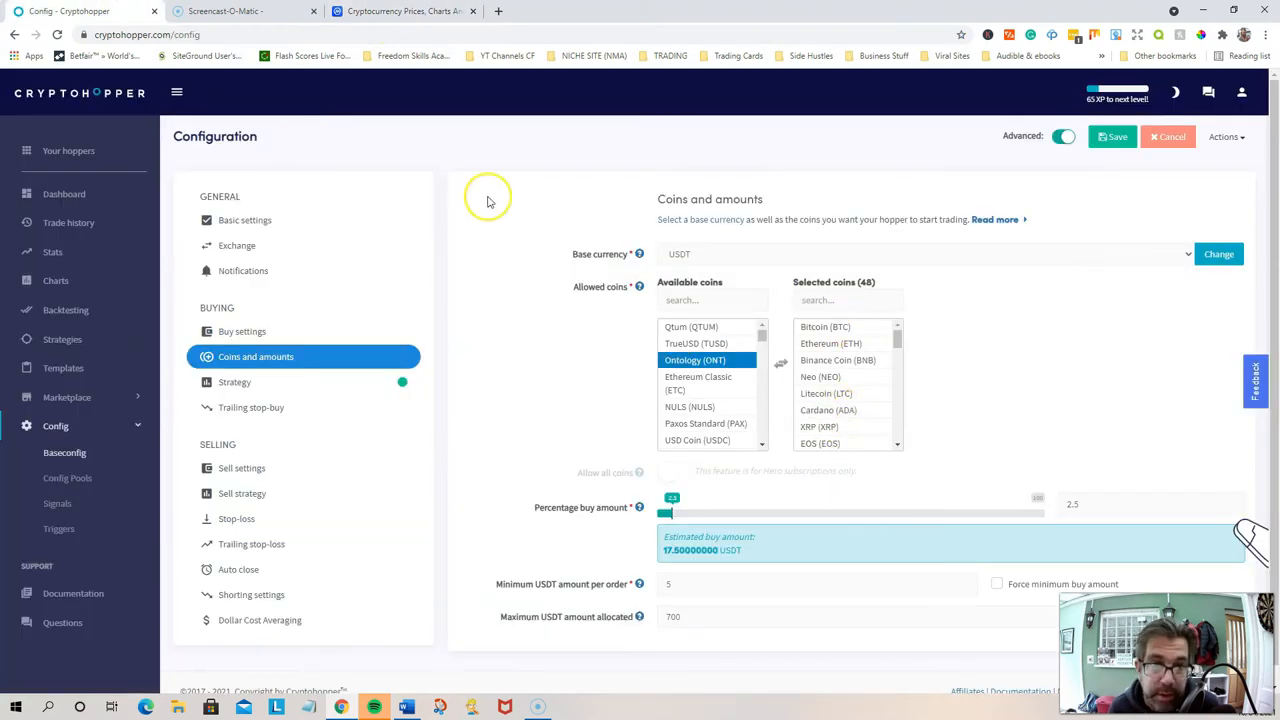
{"action": "left_click", "coordinate": [400, 11]}
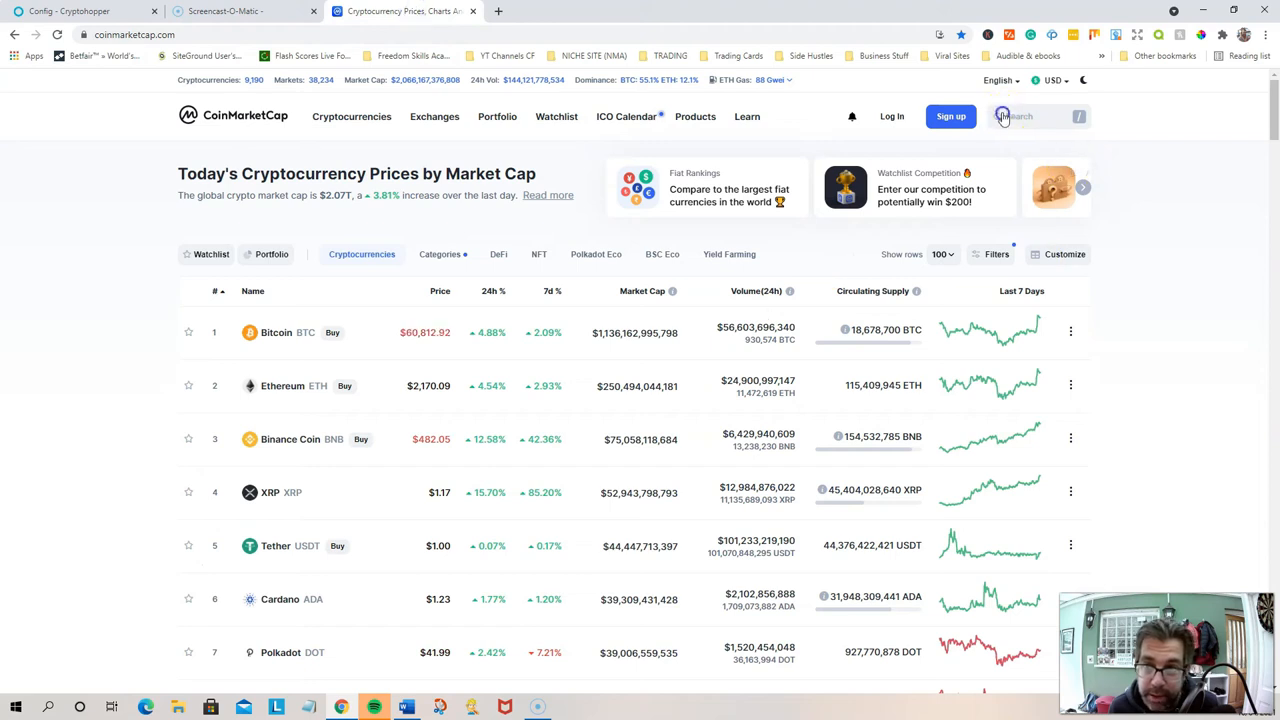
Search Cardano and inspect its 3M price chart ($1.23, rank #6)
{"action": "left_click", "coordinate": [280, 599]}
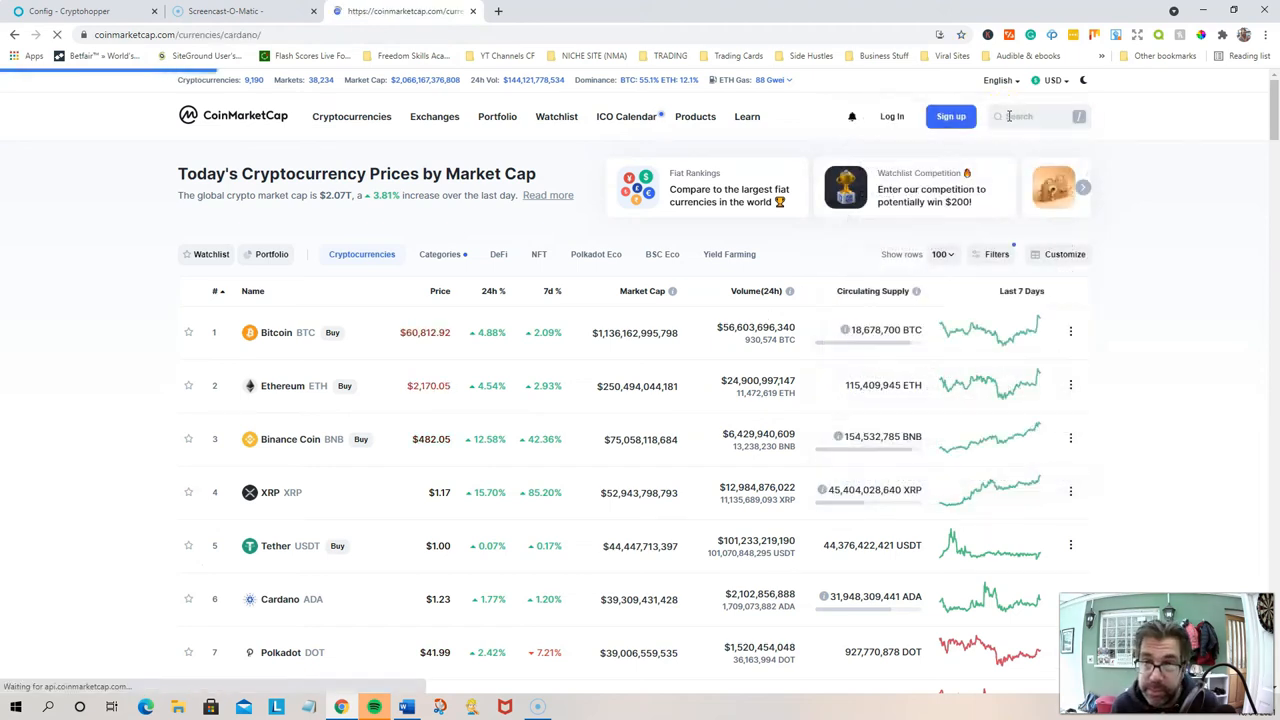
{"action": "left_click", "coordinate": [280, 599]}
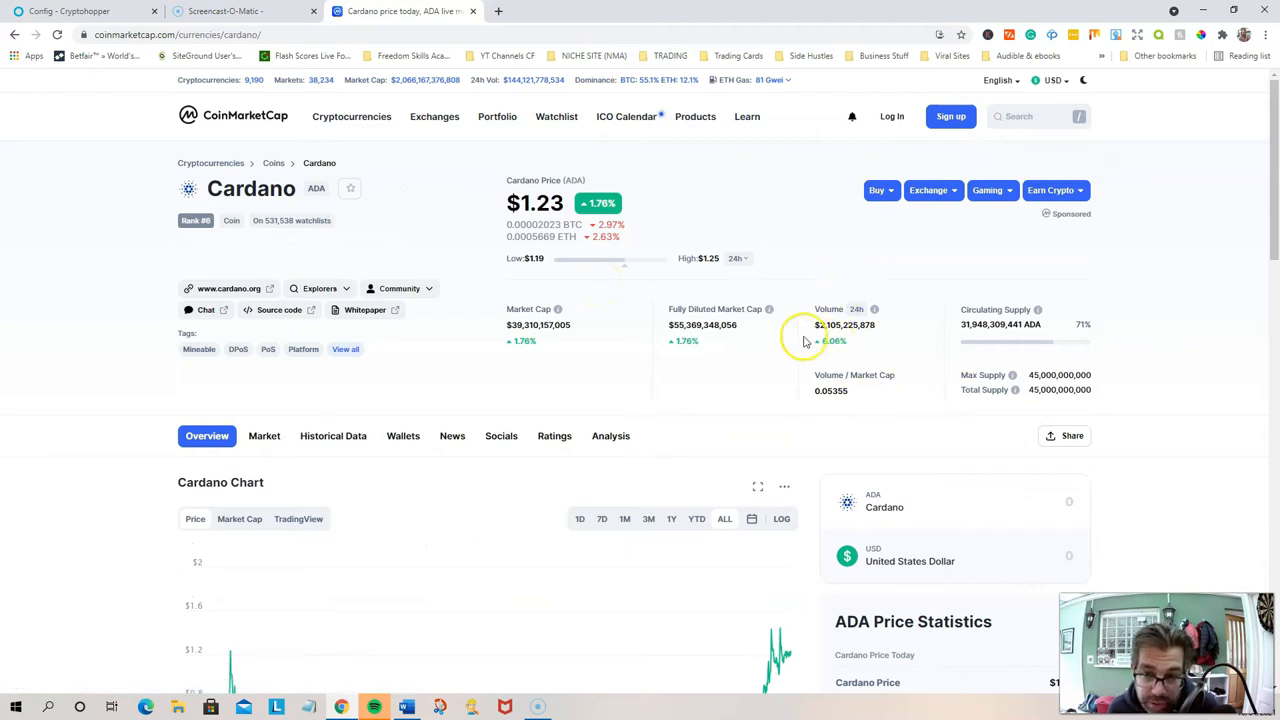
{"action": "mouse_move", "coordinate": [767, 451]}
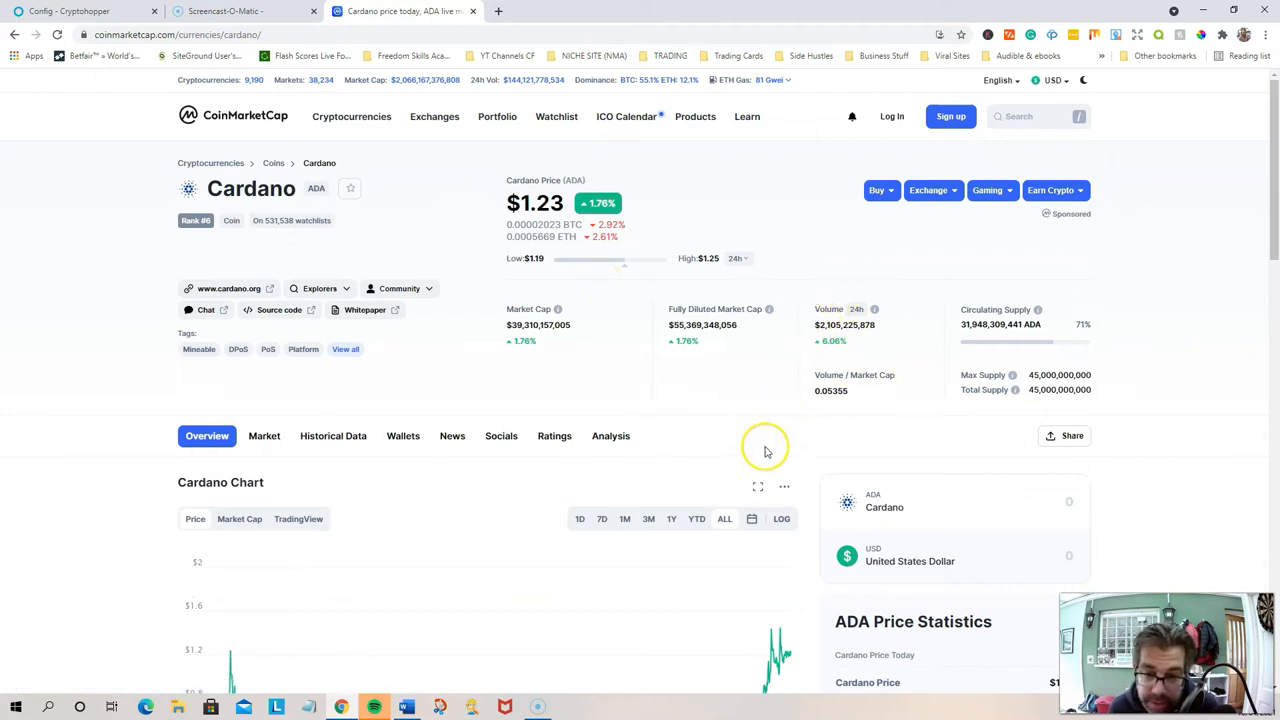
{"action": "scroll", "scroll_direction": "down", "scroll_amount": 3}
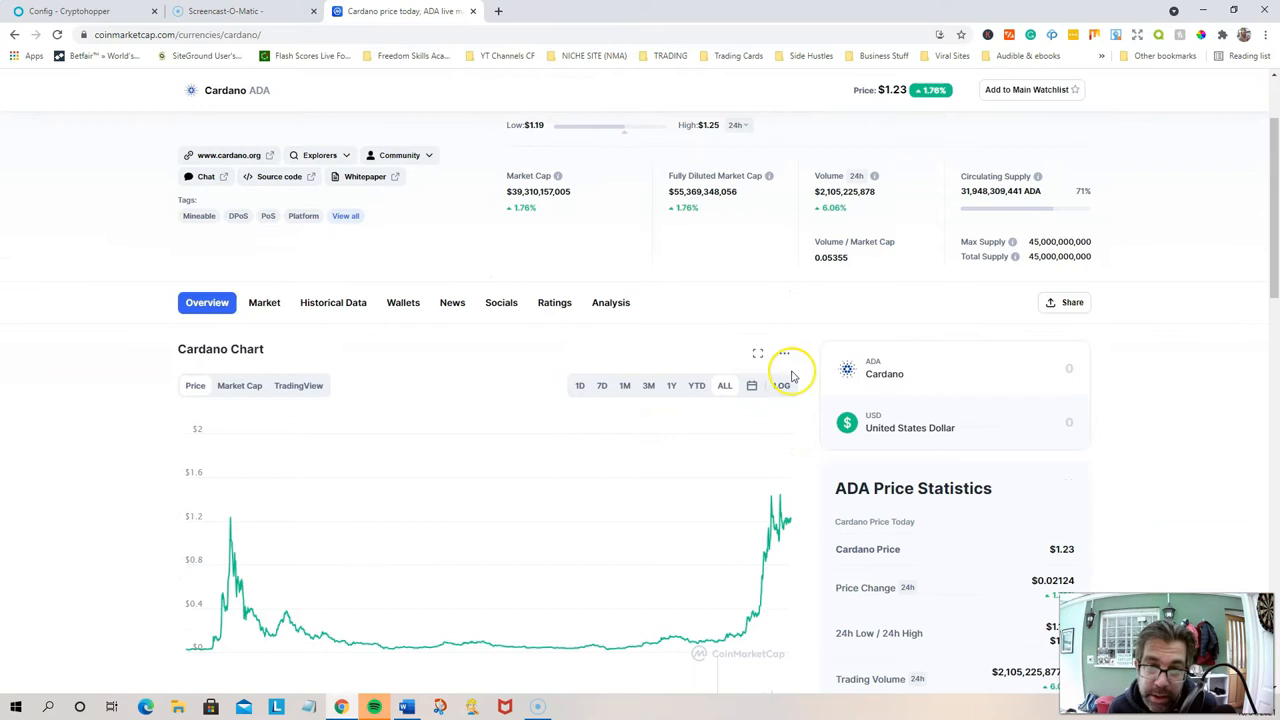
{"action": "scroll", "scroll_direction": "down", "scroll_amount": 3}
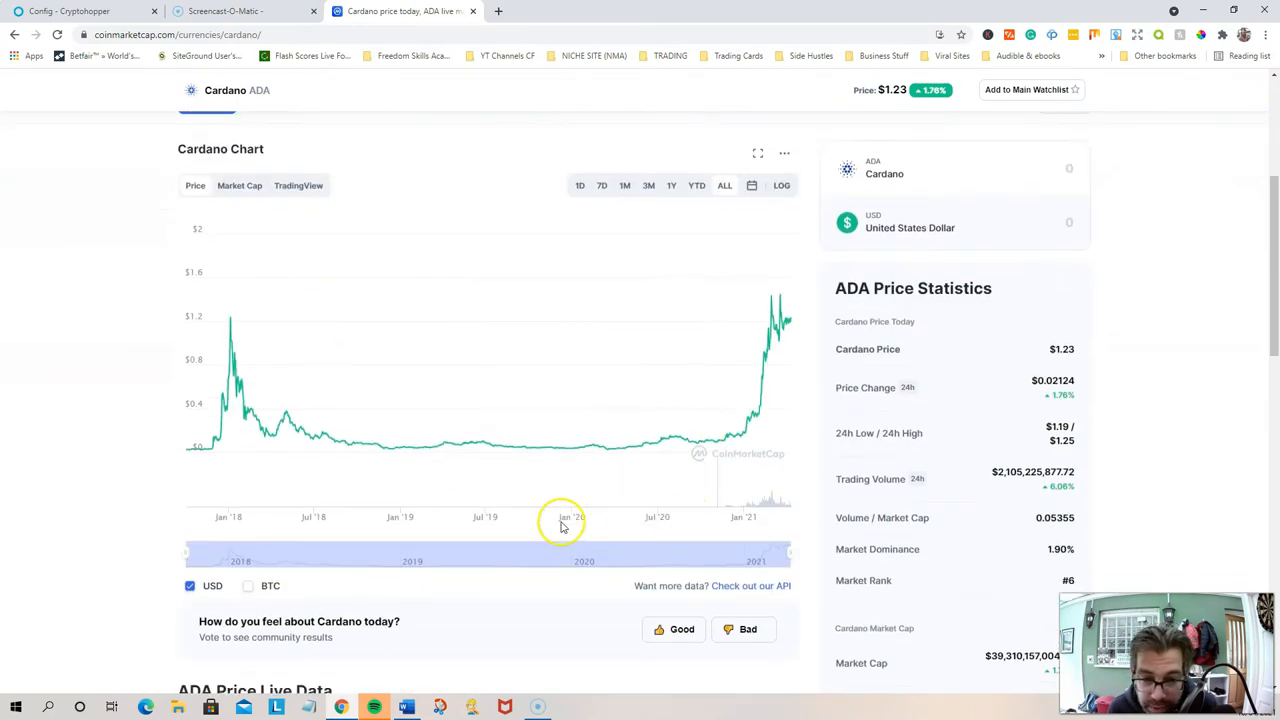
{"action": "mouse_move", "coordinate": [544, 425]}
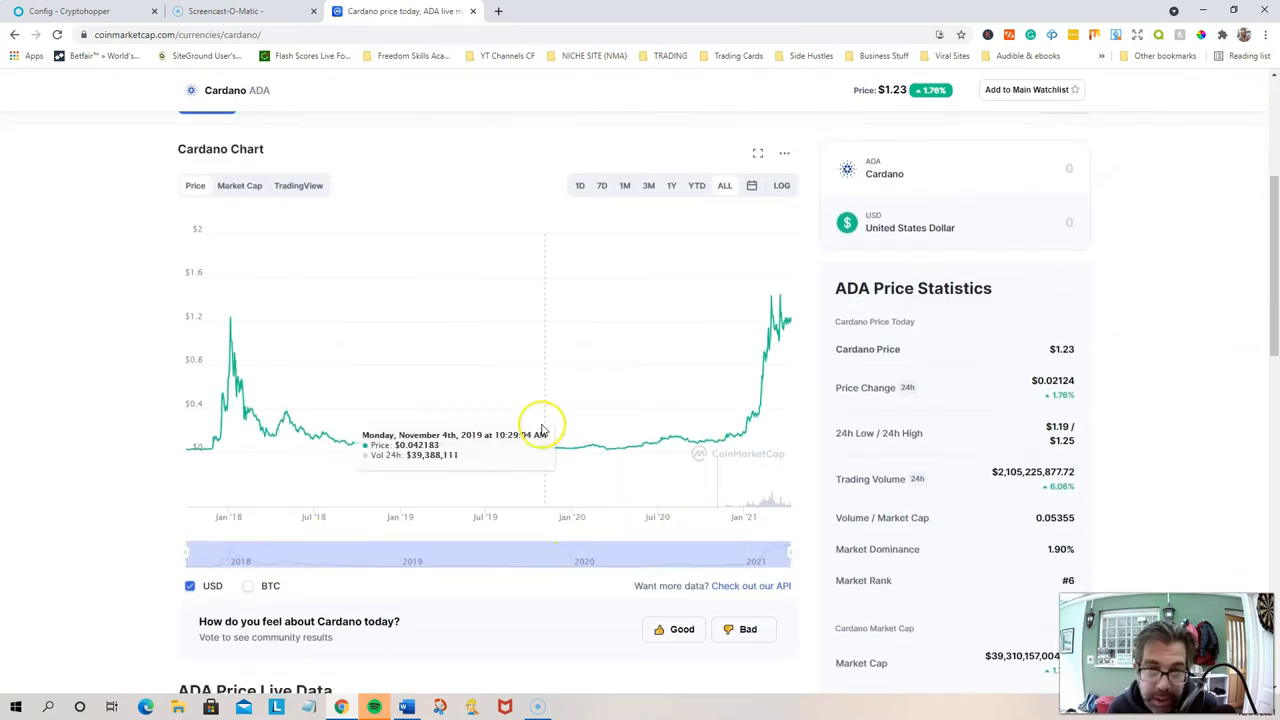
{"action": "mouse_move", "coordinate": [230, 330]}
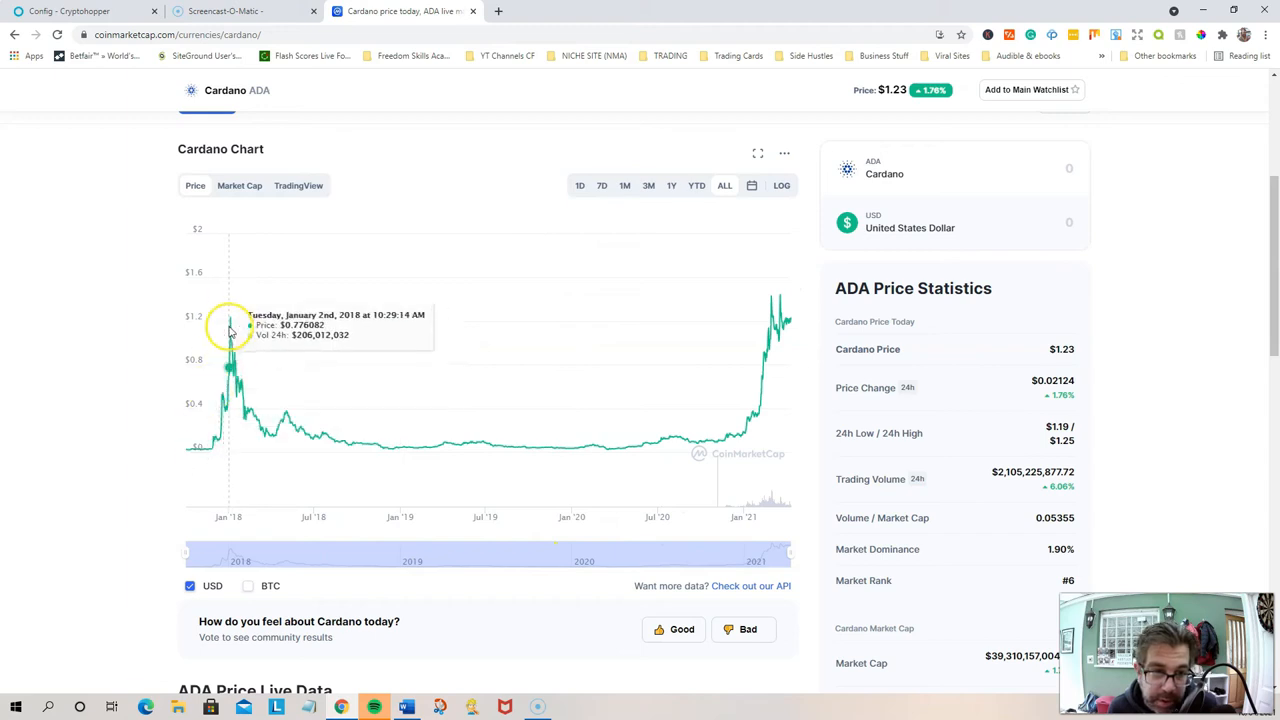
{"action": "mouse_move", "coordinate": [760, 418]}
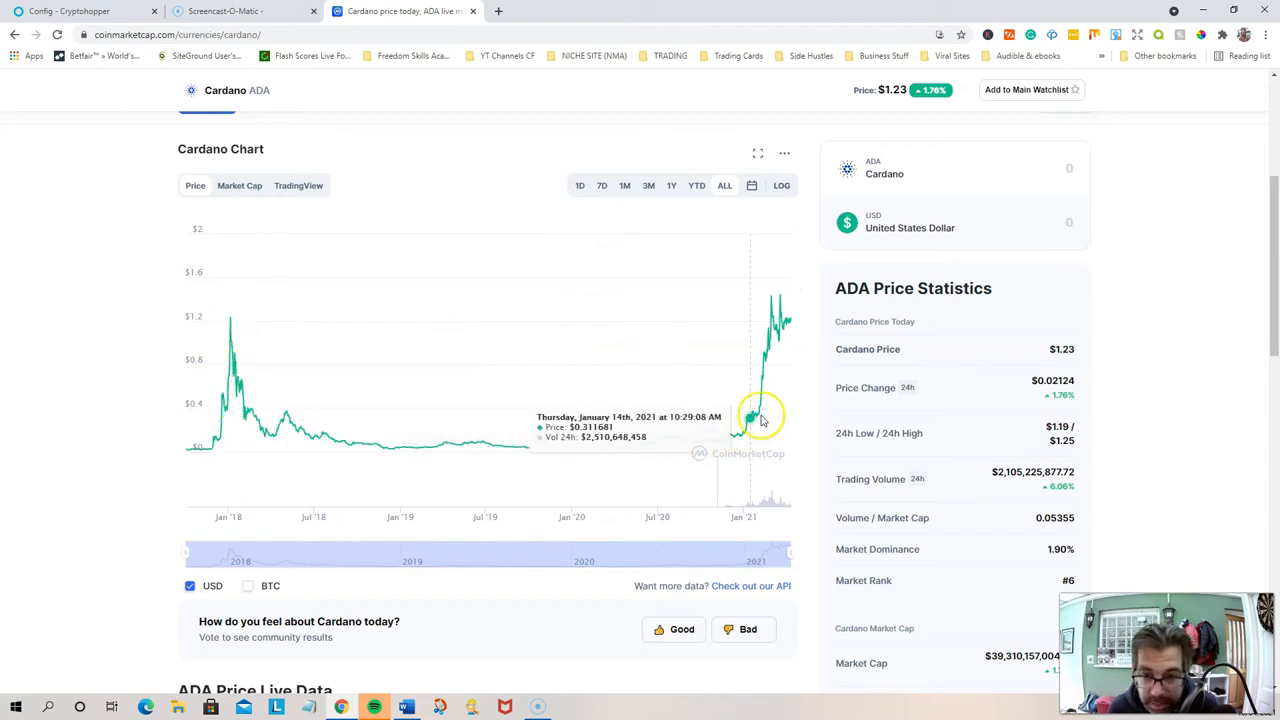
{"action": "mouse_move", "coordinate": [738, 333]}
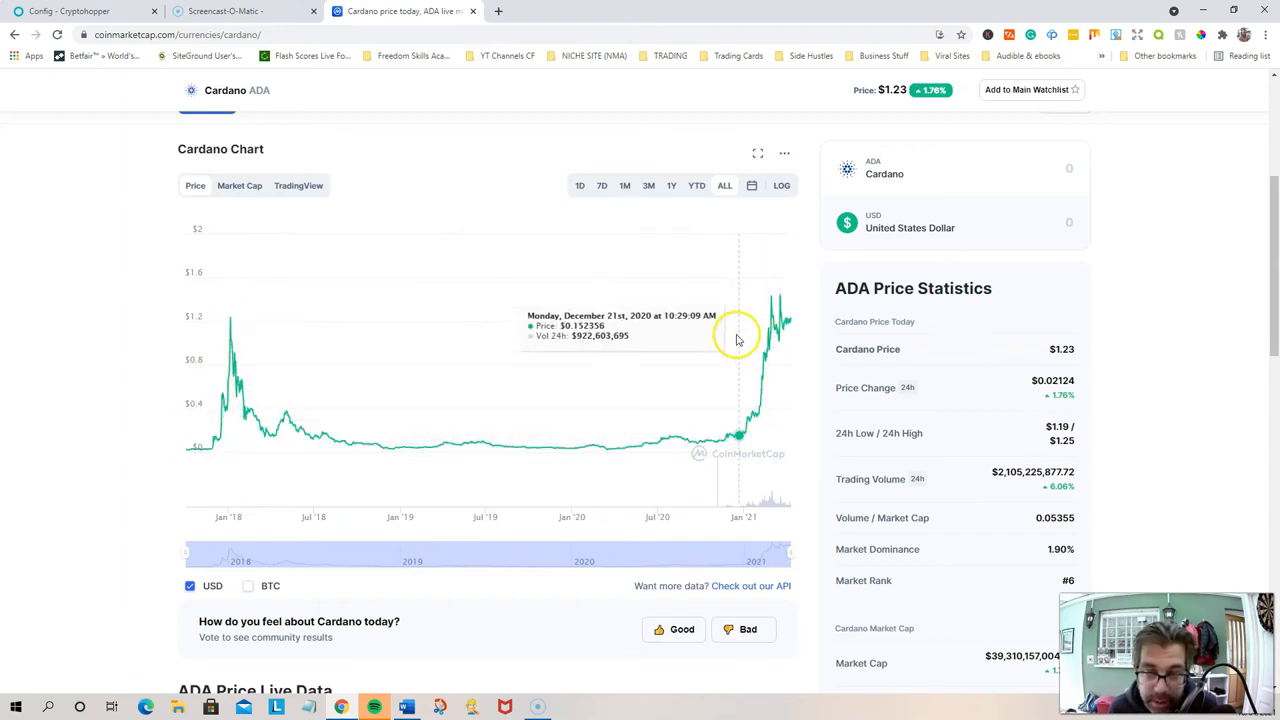
{"action": "mouse_move", "coordinate": [676, 251]}
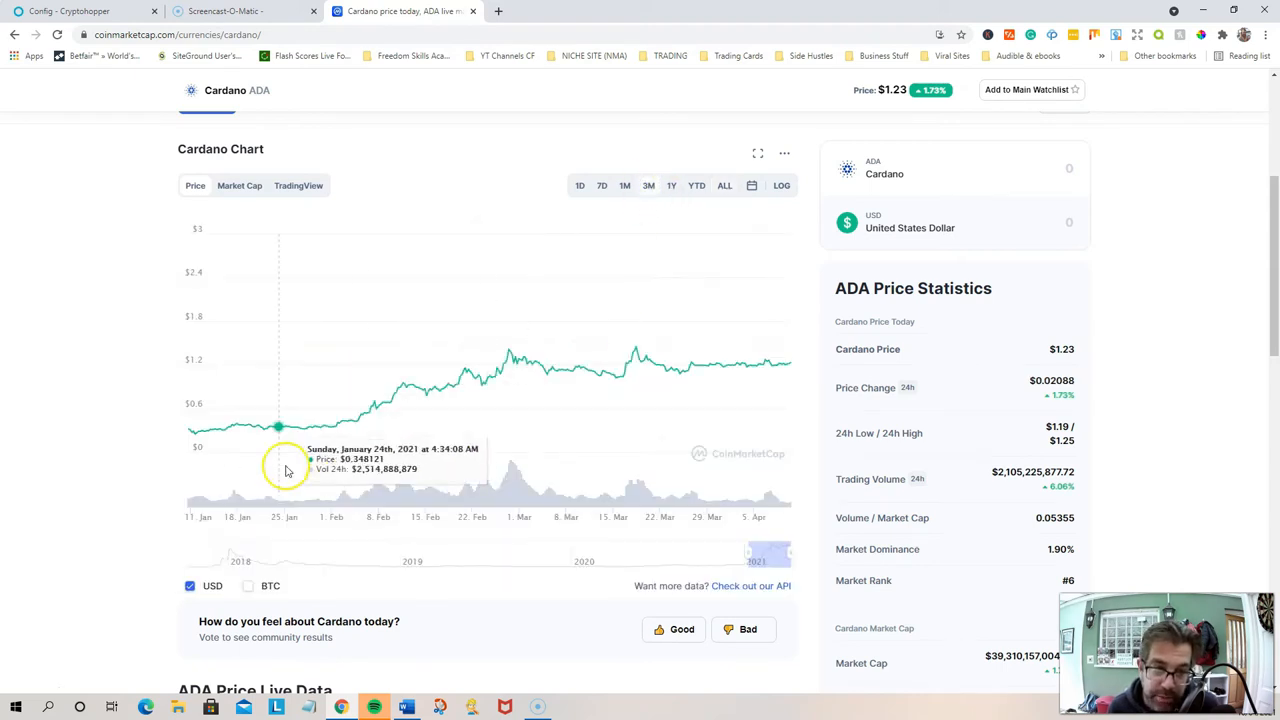
{"action": "mouse_move", "coordinate": [553, 413]}
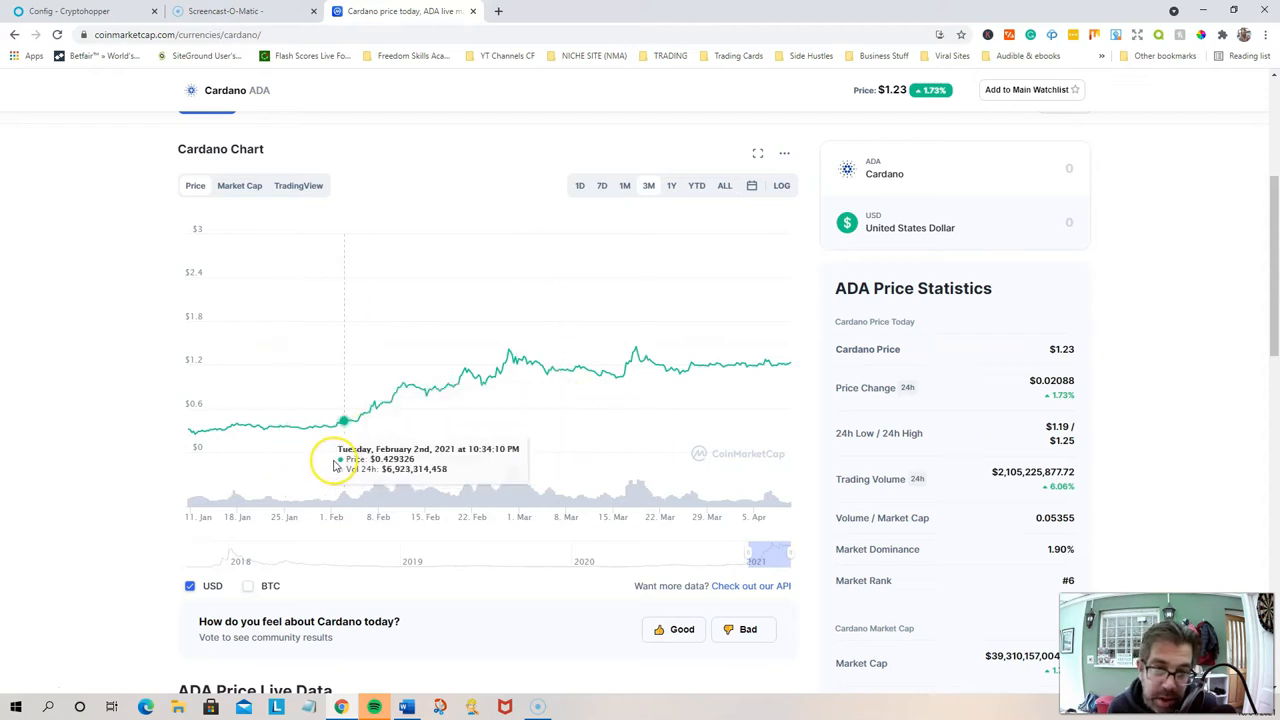
{"action": "mouse_move", "coordinate": [460, 415]}
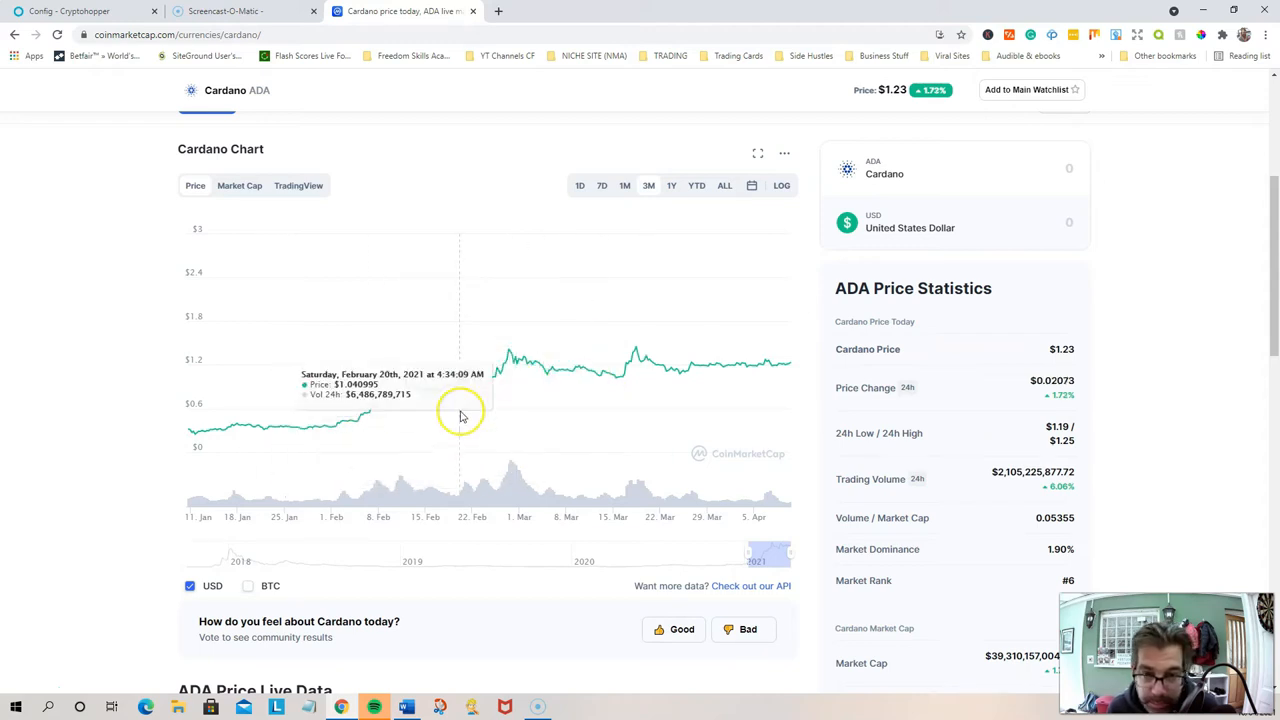
{"action": "mouse_move", "coordinate": [401, 268]}
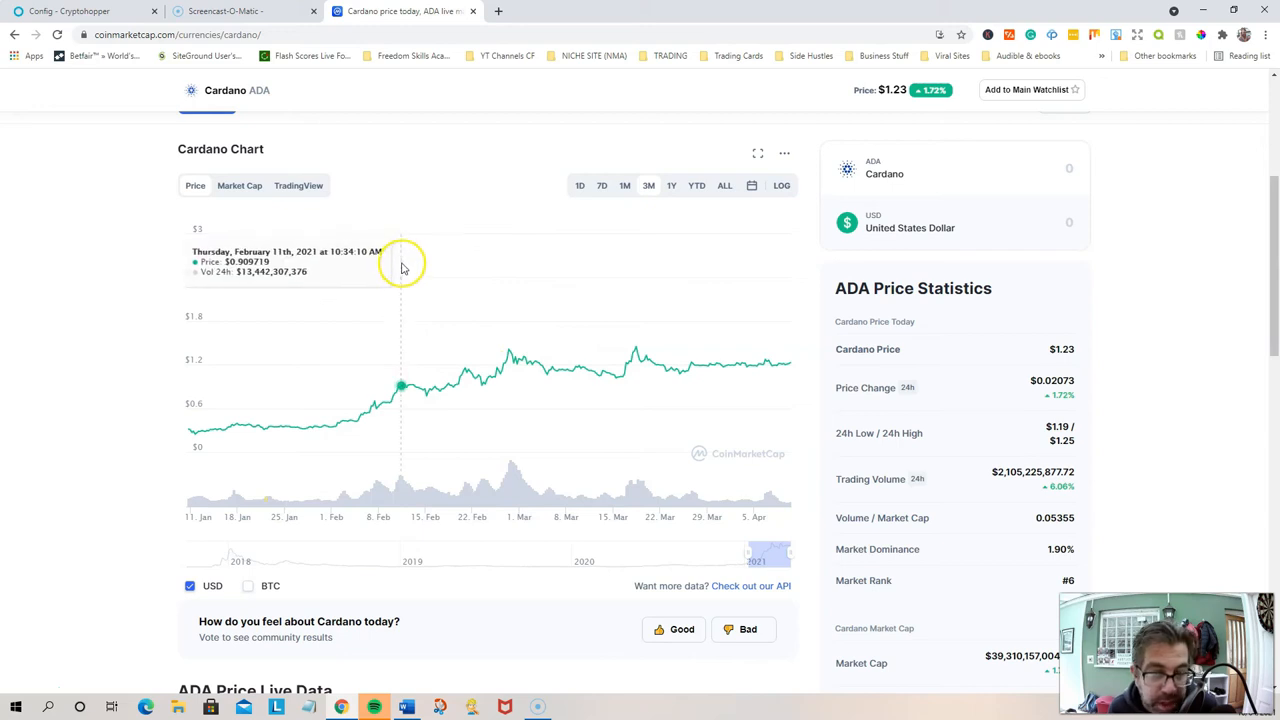
{"action": "mouse_move", "coordinate": [378, 365]}
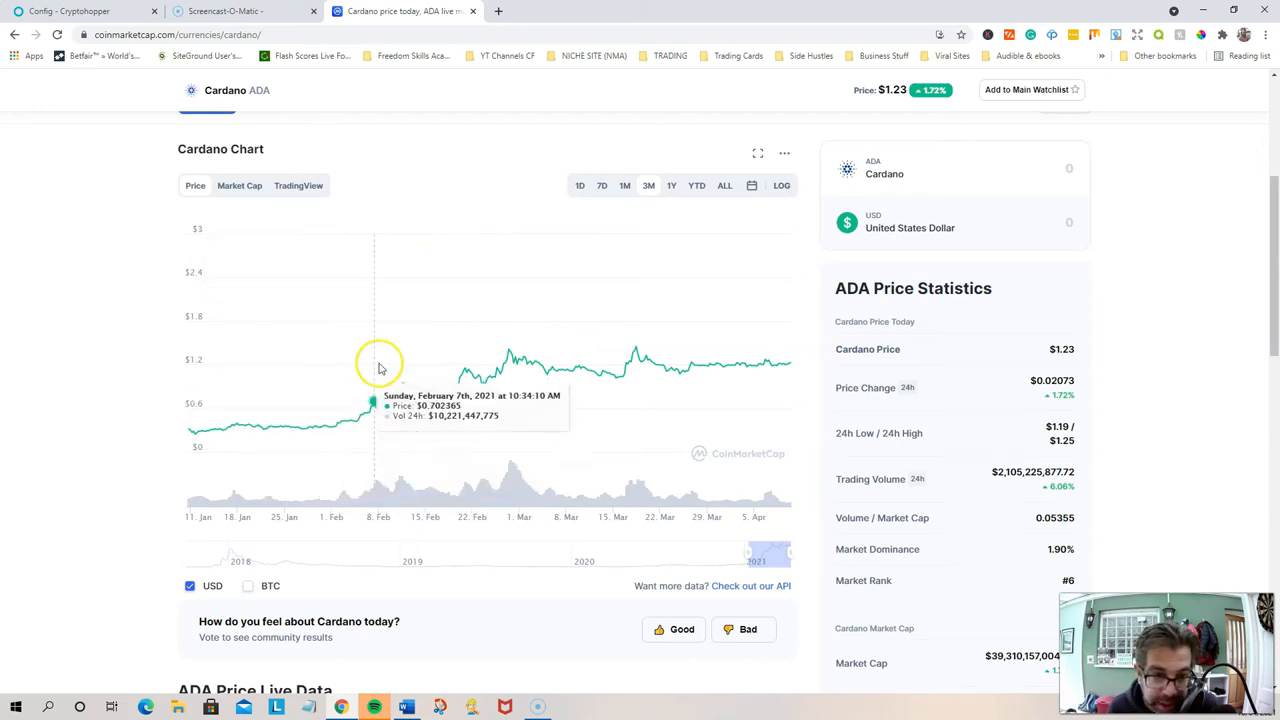
{"action": "mouse_move", "coordinate": [660, 283]}
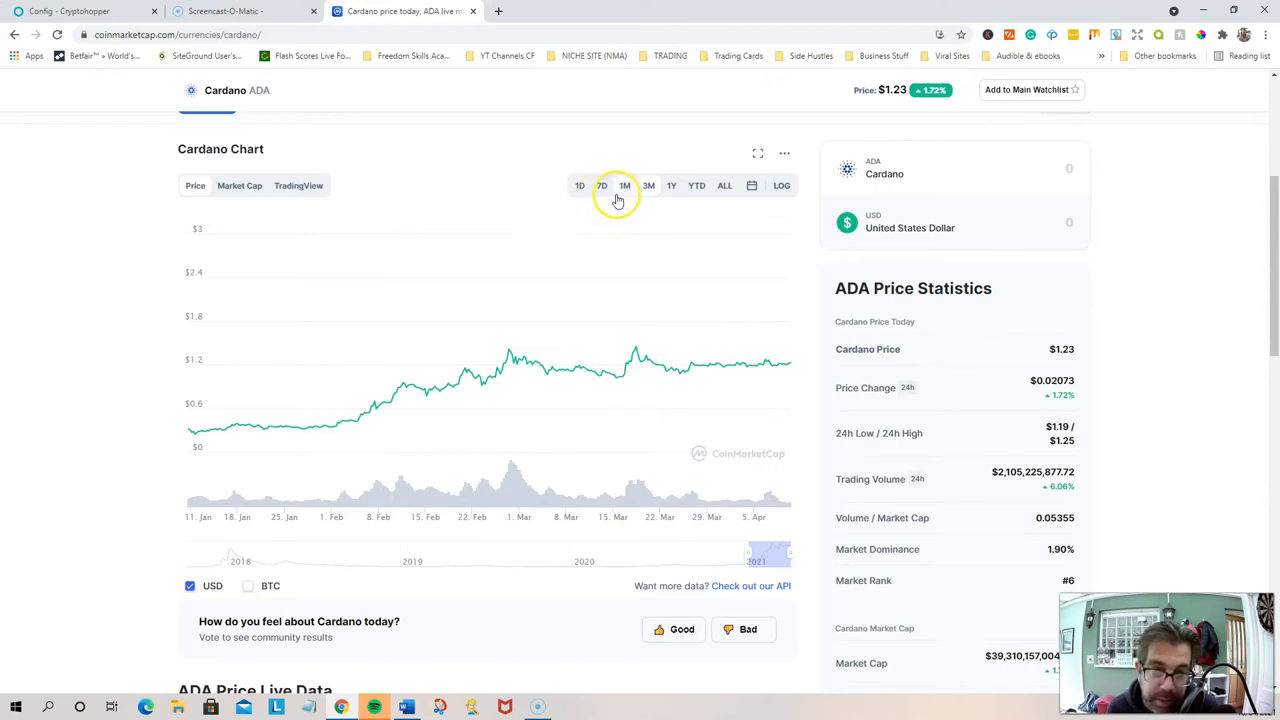
{"action": "mouse_move", "coordinate": [663, 365]}
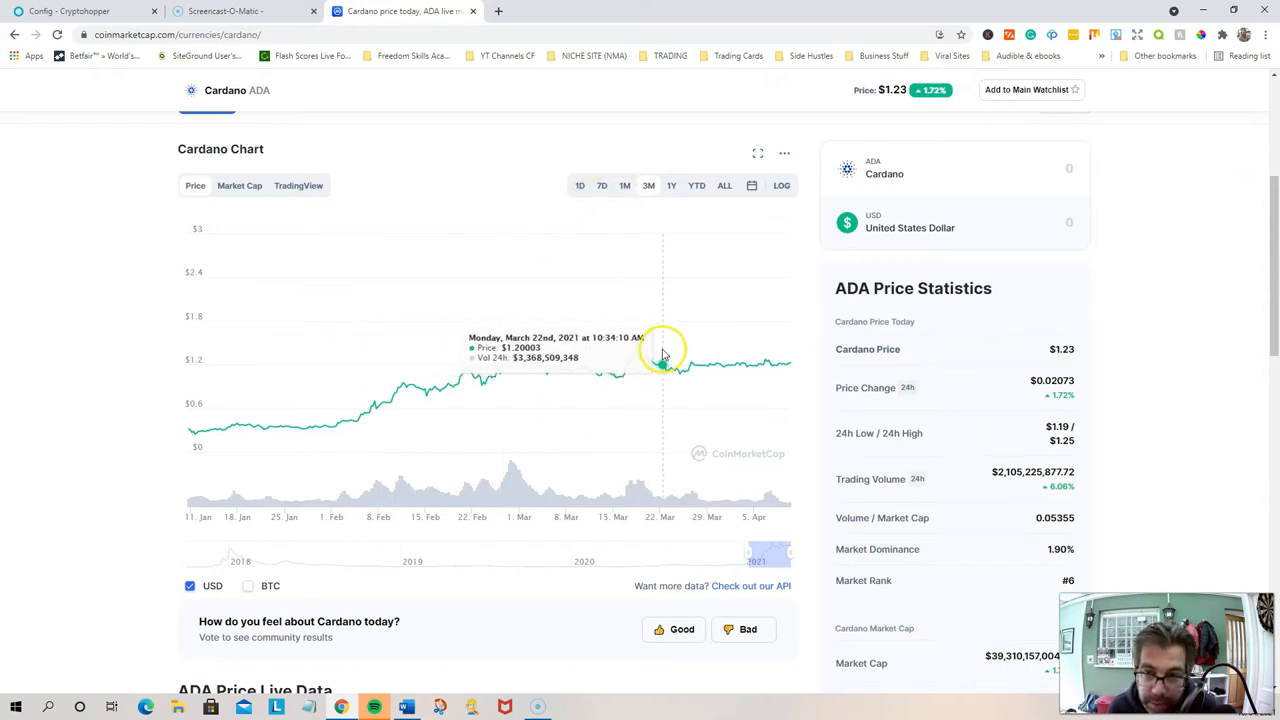
{"action": "mouse_move", "coordinate": [445, 300]}
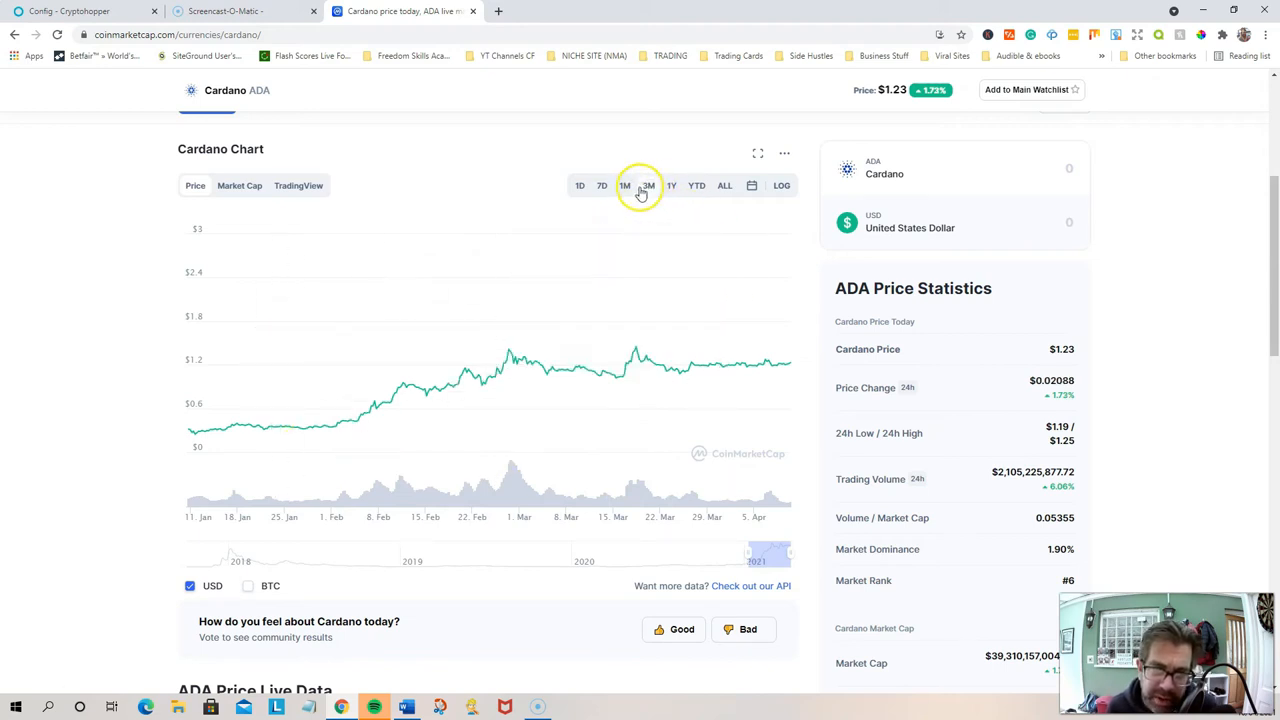
{"action": "mouse_move", "coordinate": [580, 389]}
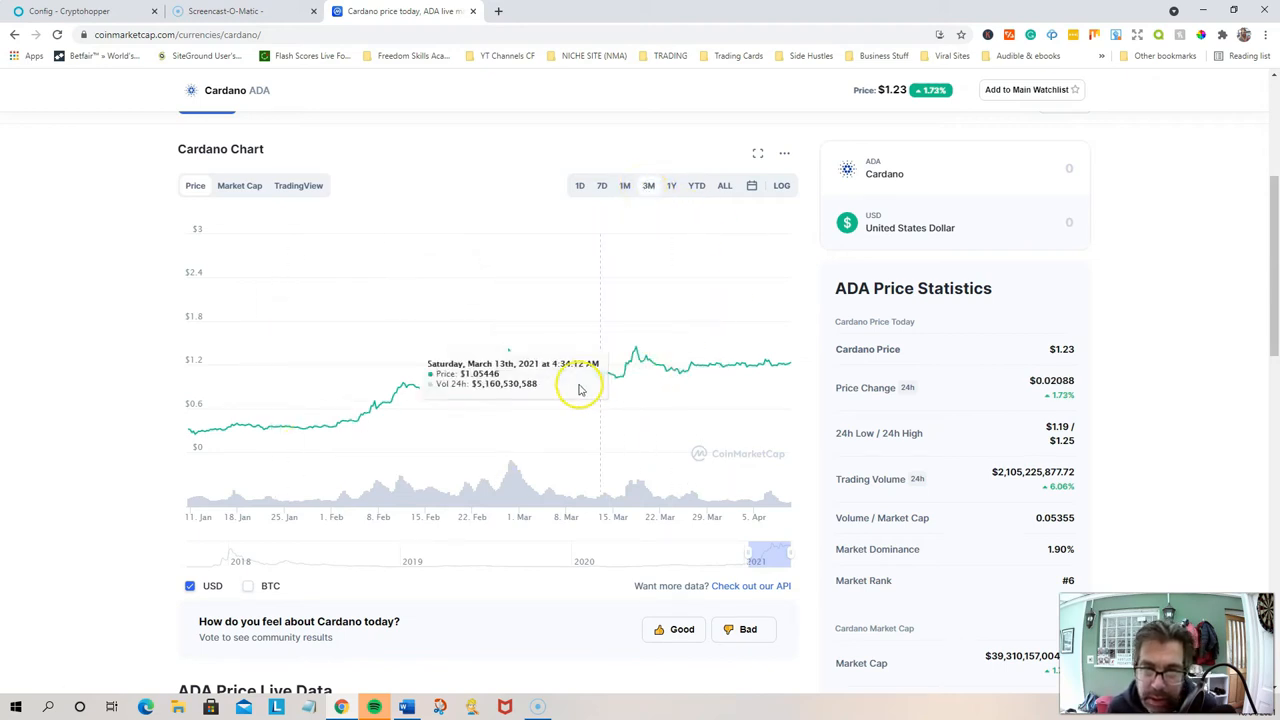
{"action": "scroll", "scroll_direction": "up", "scroll_amount": 3}
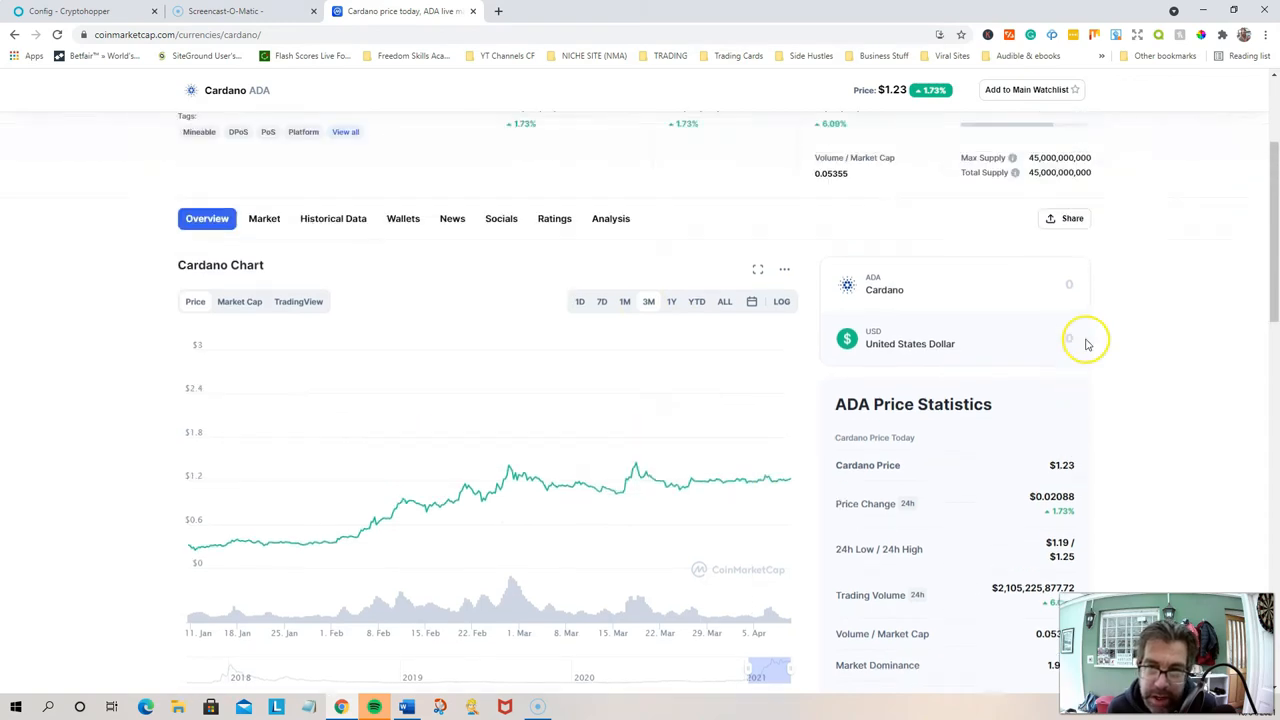
{"action": "scroll", "scroll_direction": "up", "scroll_amount": 3}
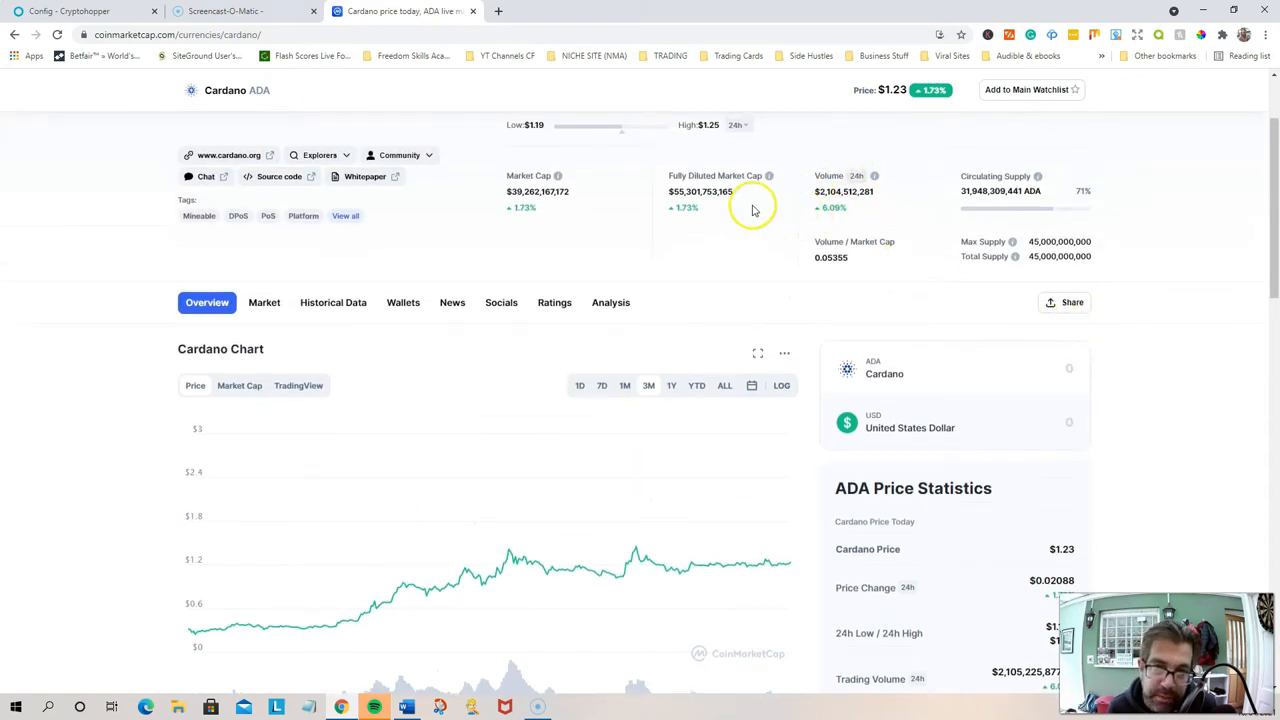
{"action": "mouse_move", "coordinate": [687, 322]}
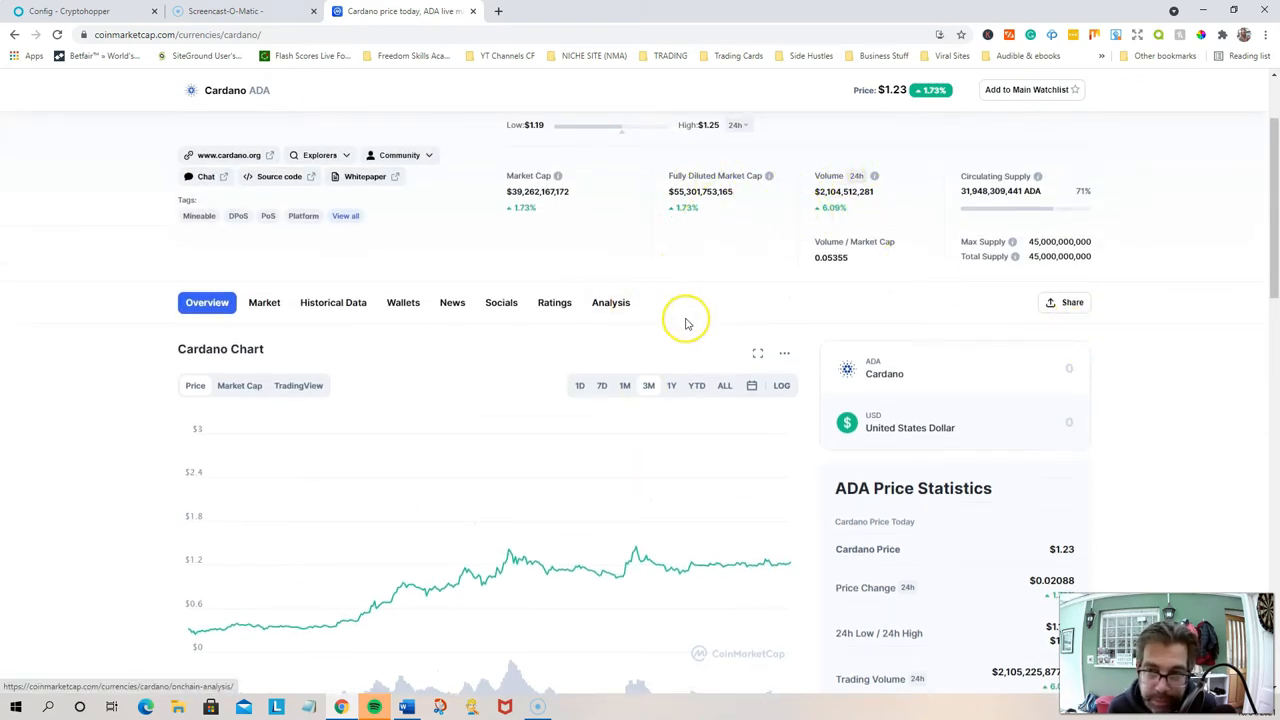
{"action": "scroll", "scroll_direction": "up", "scroll_amount": 3}
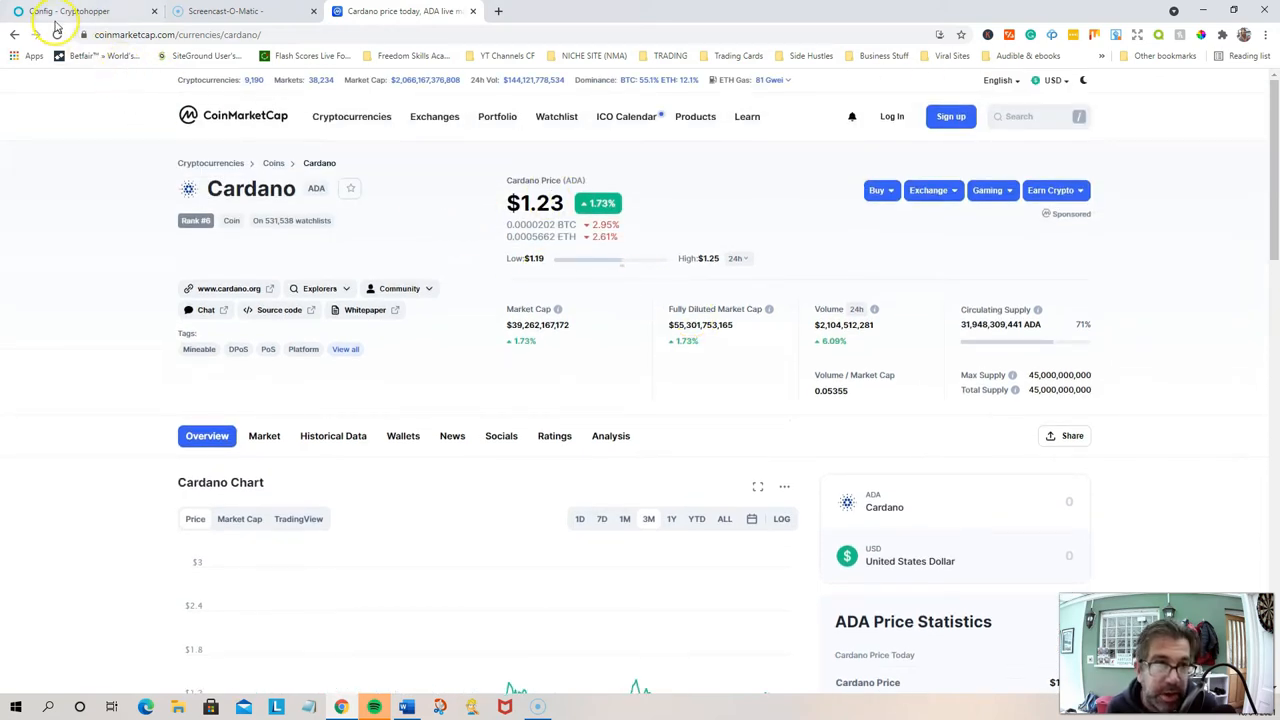
Back in Cryptohopper's Coins and amounts, select NULS, then head to the Dashboard
{"action": "left_click", "coordinate": [70, 11]}
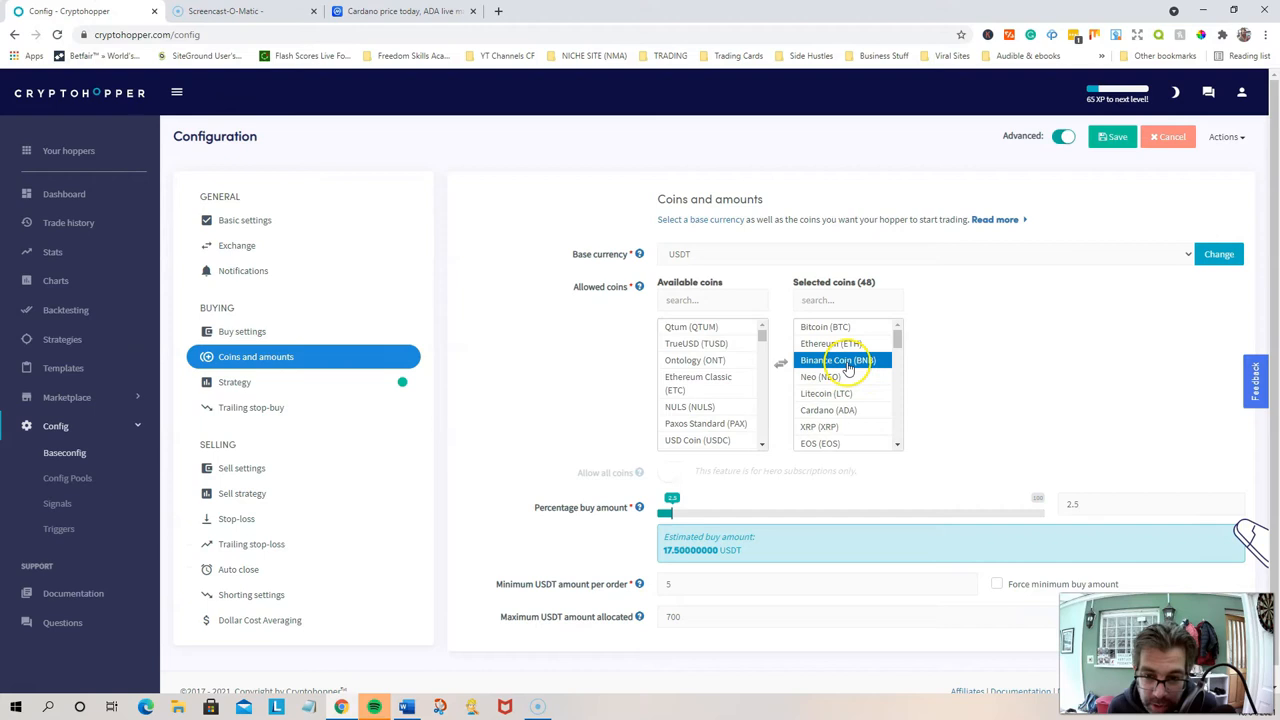
{"action": "mouse_move", "coordinate": [905, 310]}
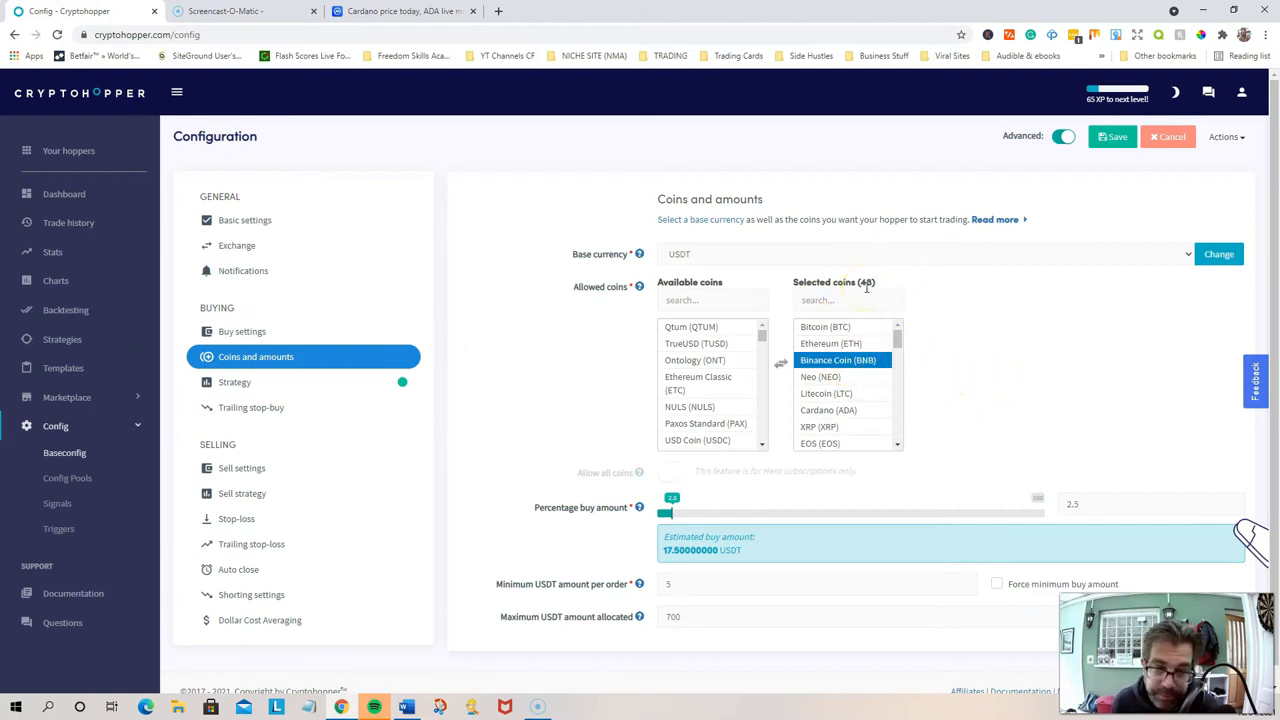
{"action": "left_click", "coordinate": [689, 406]}
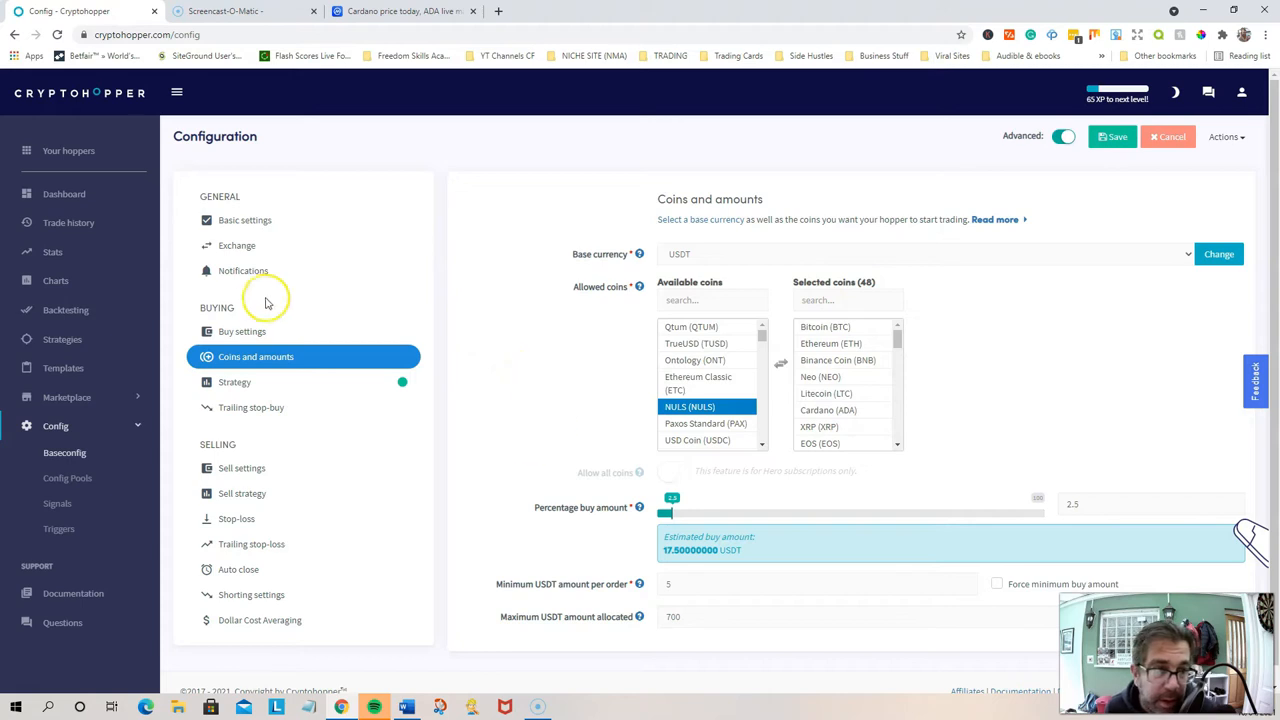
{"action": "left_click", "coordinate": [64, 194]}
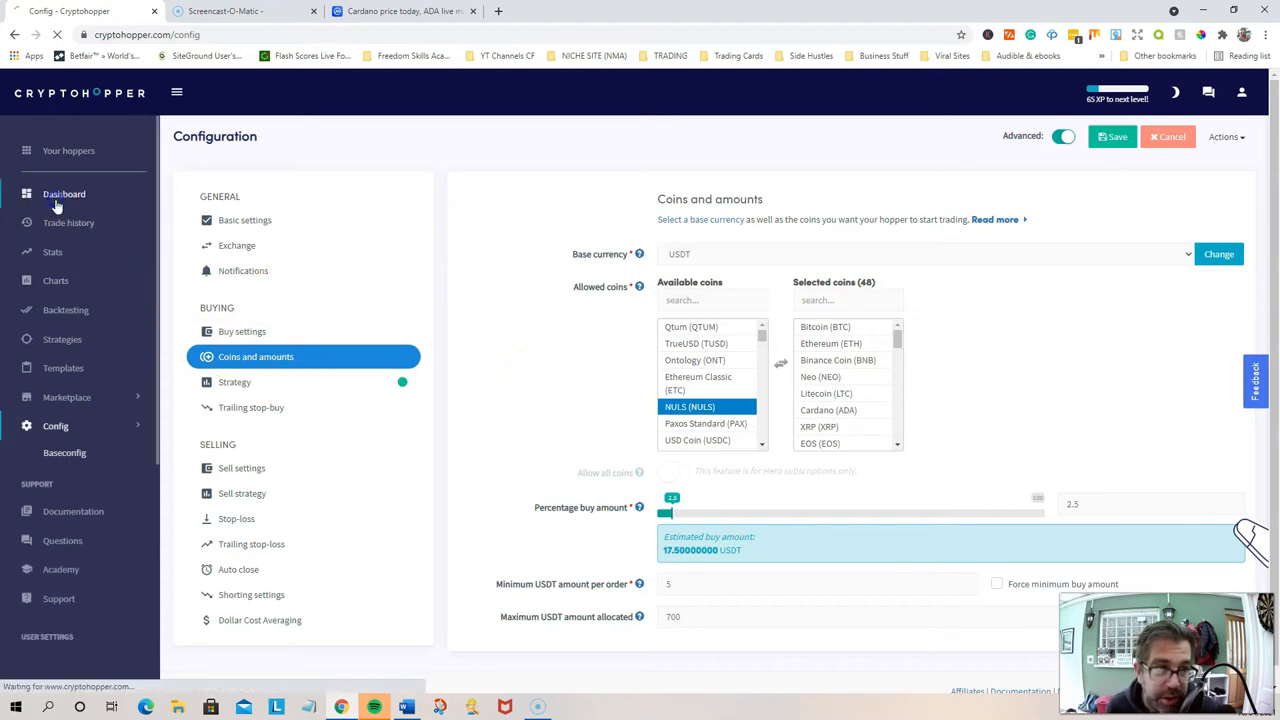
Open the hopper dashboard and scroll to the nine open positions
{"action": "left_click", "coordinate": [55, 425]}
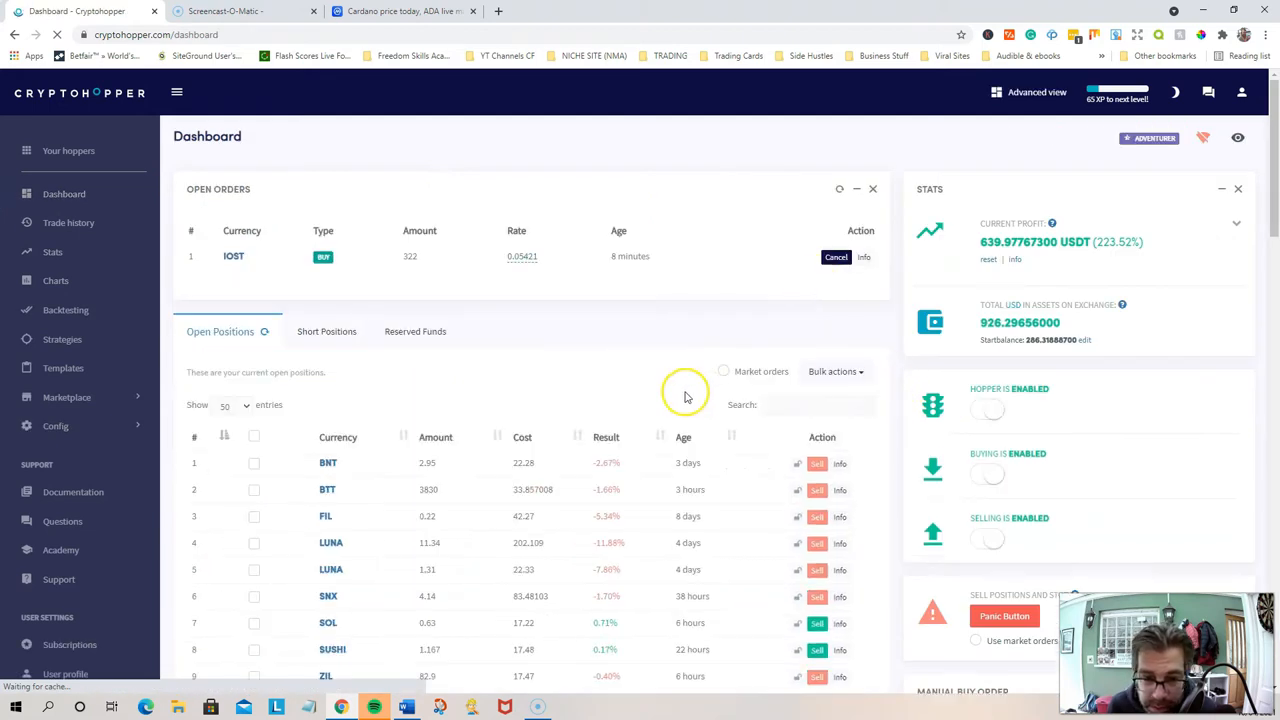
{"action": "scroll", "scroll_direction": "down", "scroll_amount": 3}
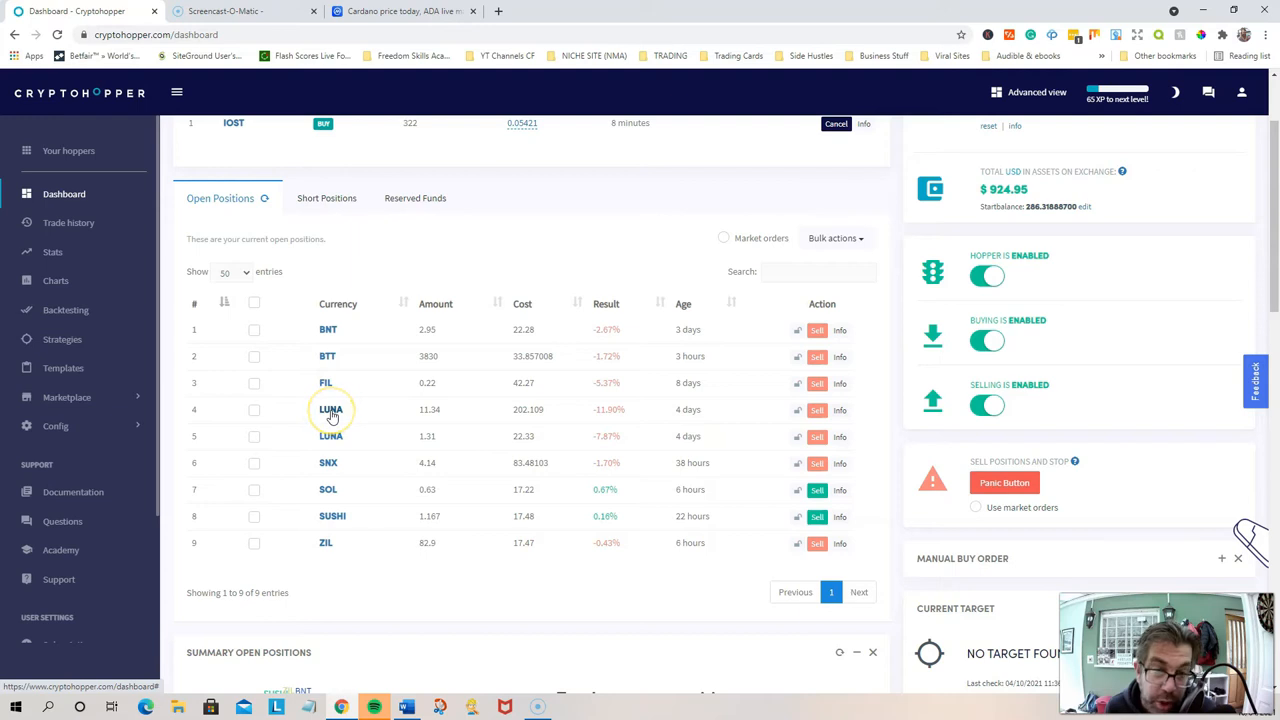
{"action": "mouse_move", "coordinate": [318, 380]}
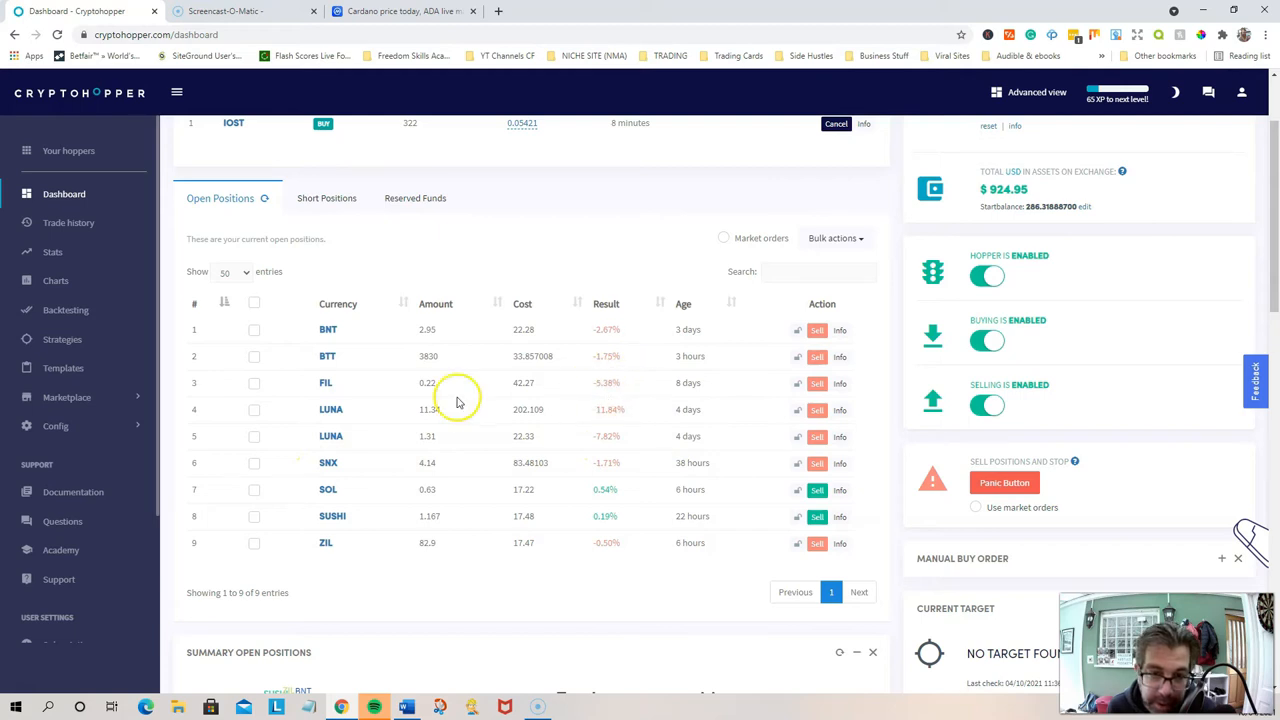
{"action": "mouse_move", "coordinate": [677, 388]}
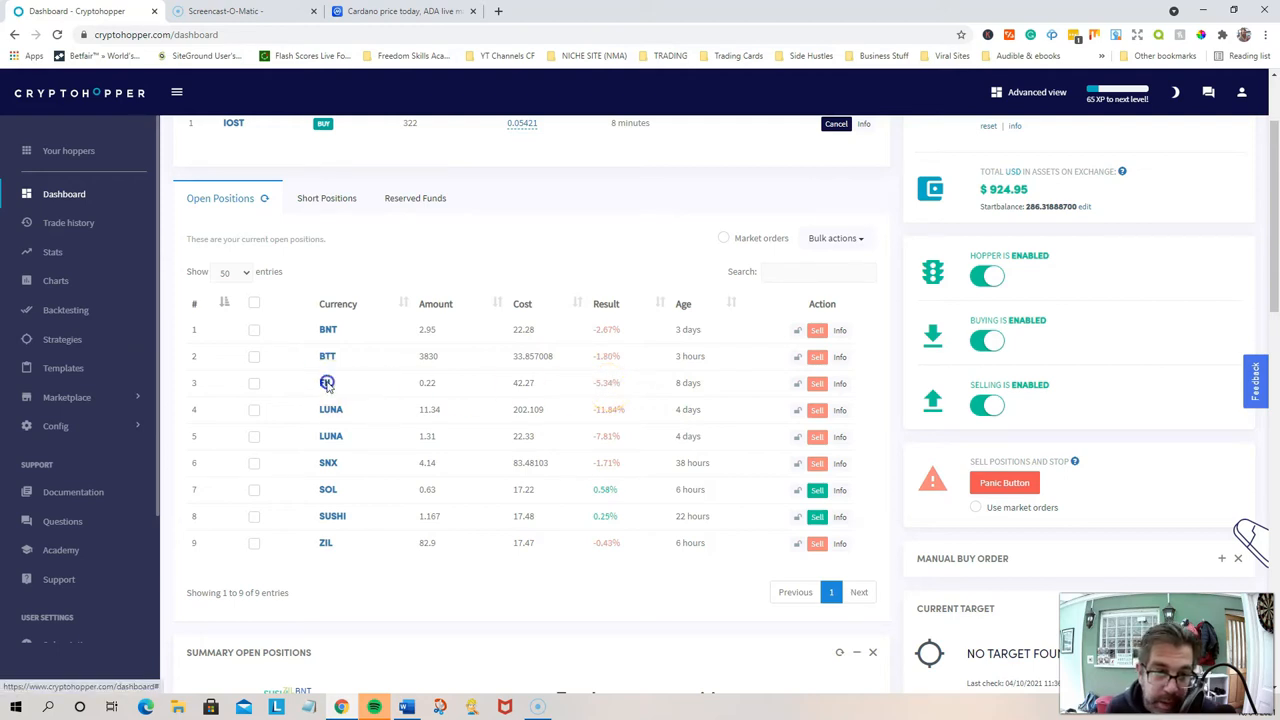
Open FIL's TradingView chart and set it to the 6M range
{"action": "left_click", "coordinate": [327, 382]}
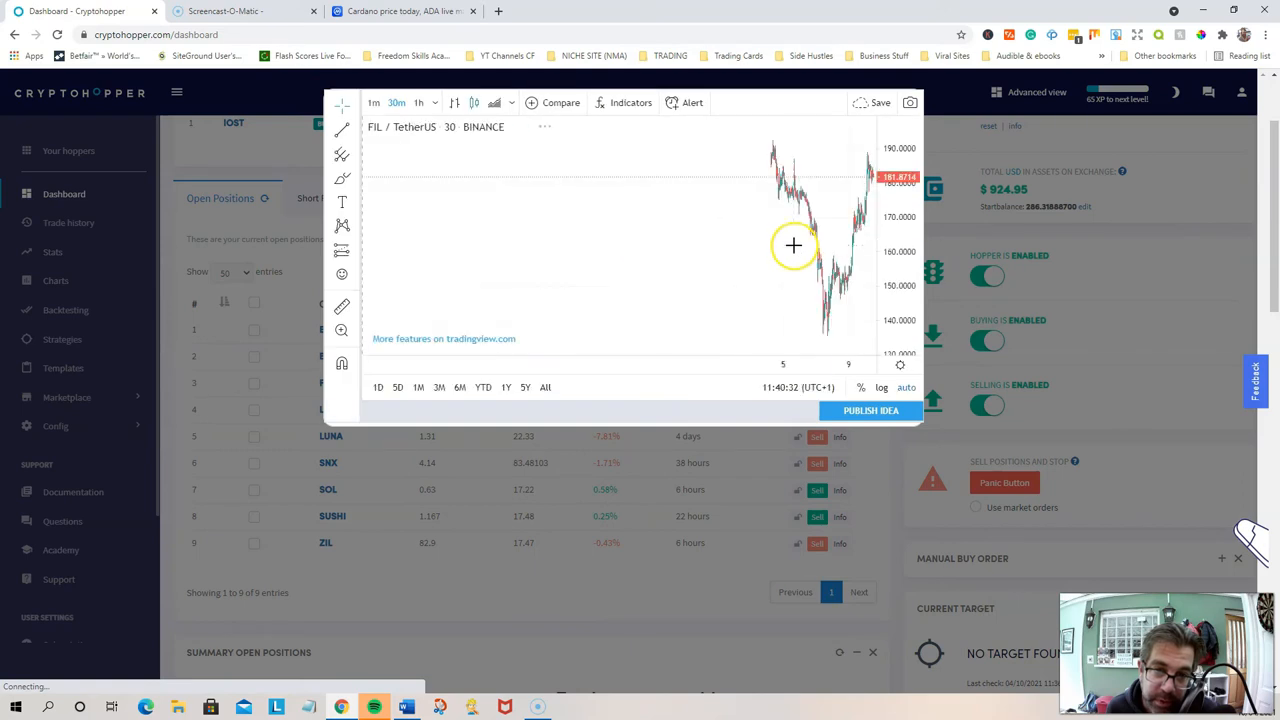
{"action": "left_click", "coordinate": [438, 387]}
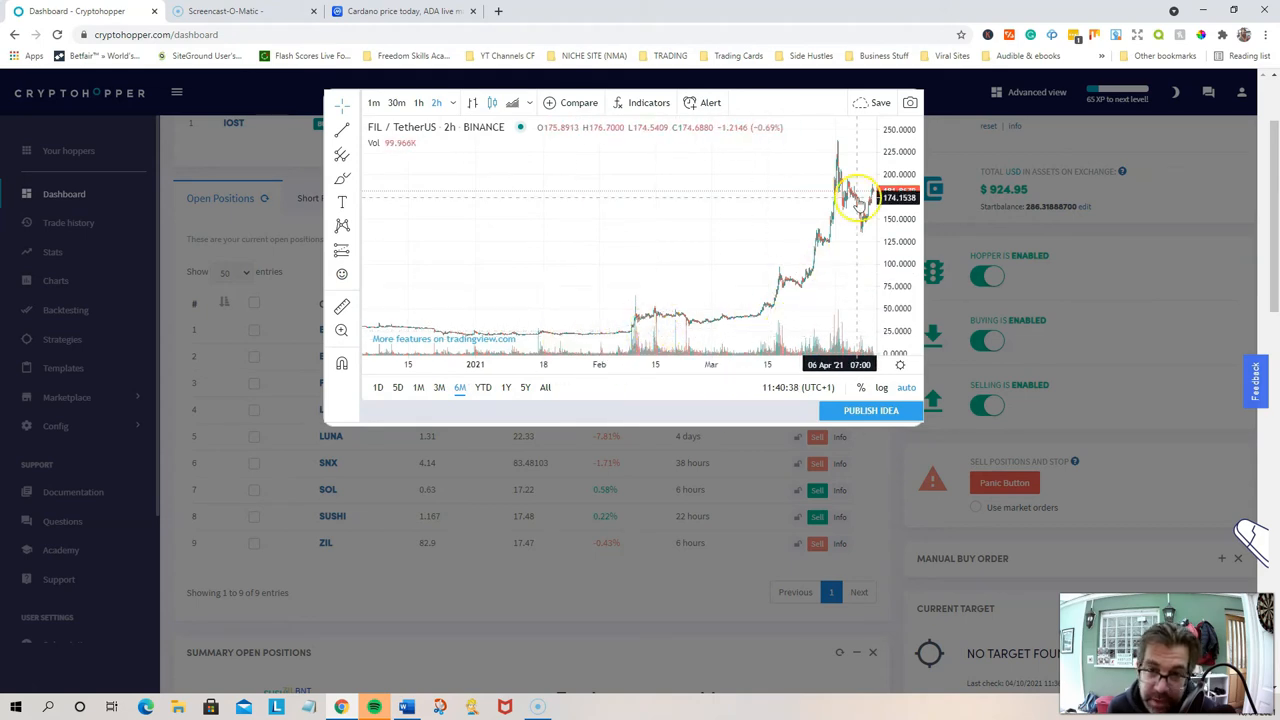
{"action": "mouse_move", "coordinate": [790, 325]}
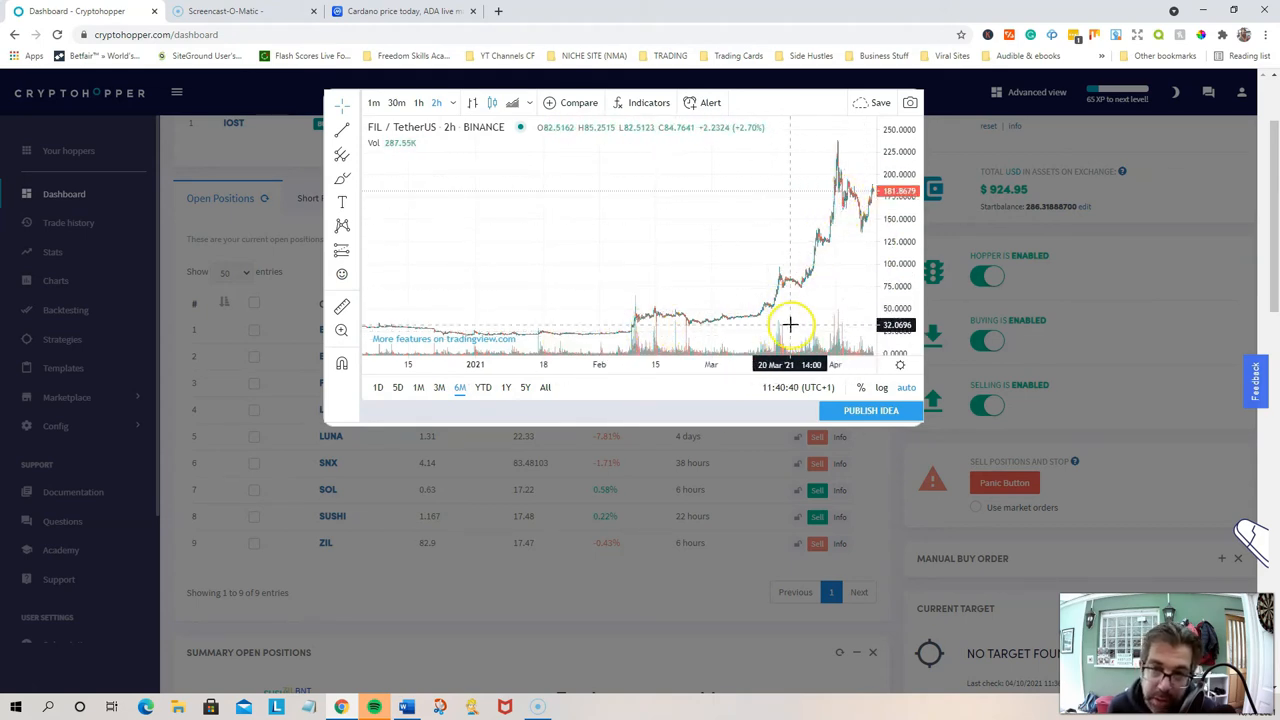
{"action": "mouse_move", "coordinate": [843, 251]}
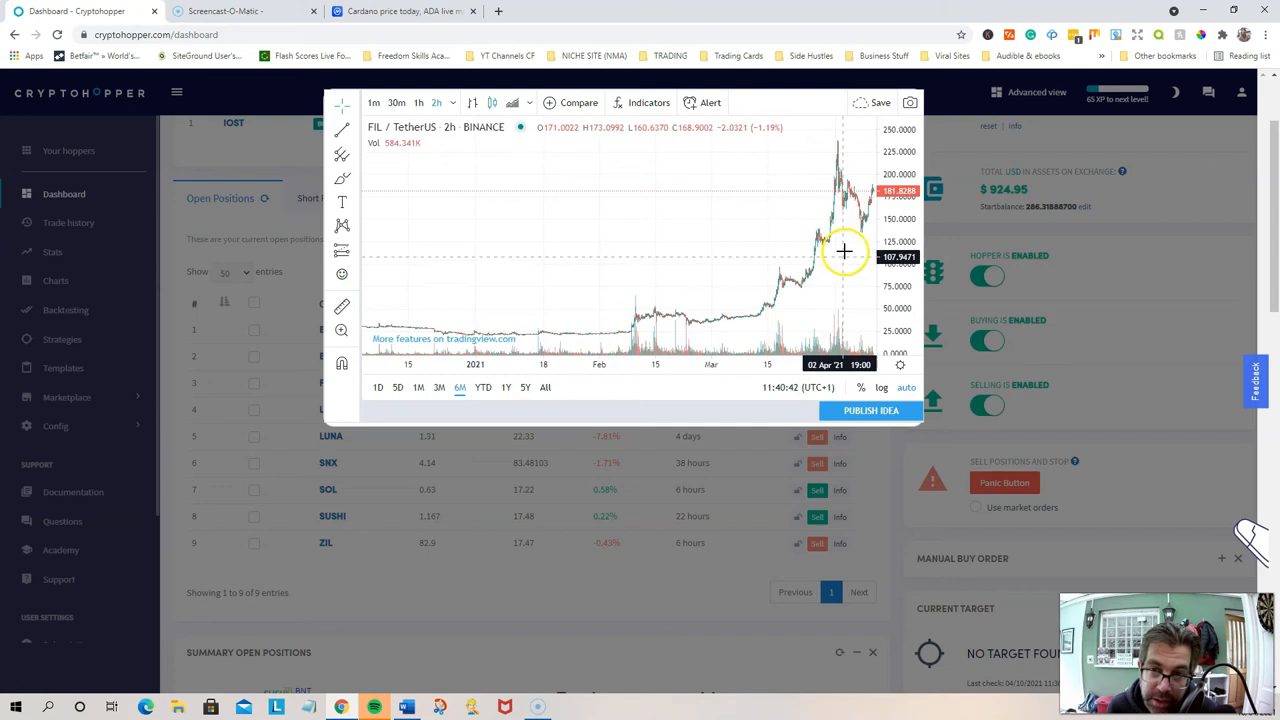
{"action": "mouse_move", "coordinate": [881, 301]}
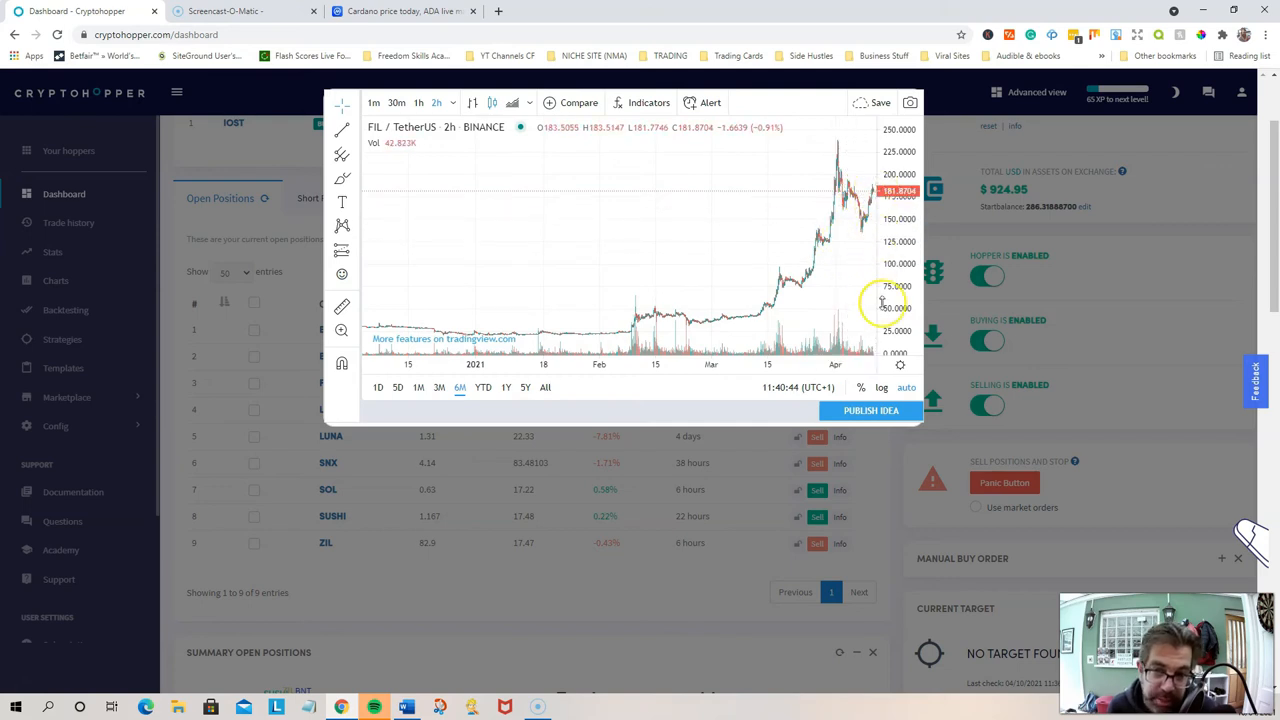
{"action": "mouse_move", "coordinate": [636, 344]}
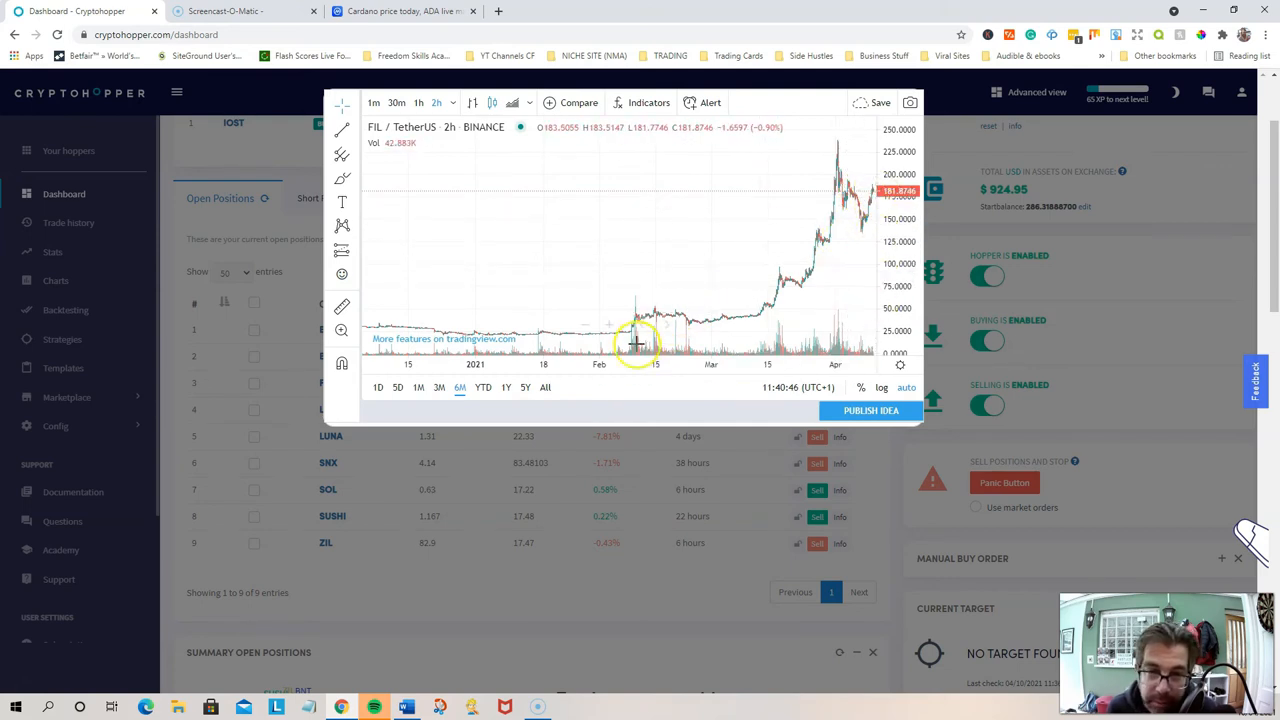
{"action": "mouse_move", "coordinate": [738, 261]}
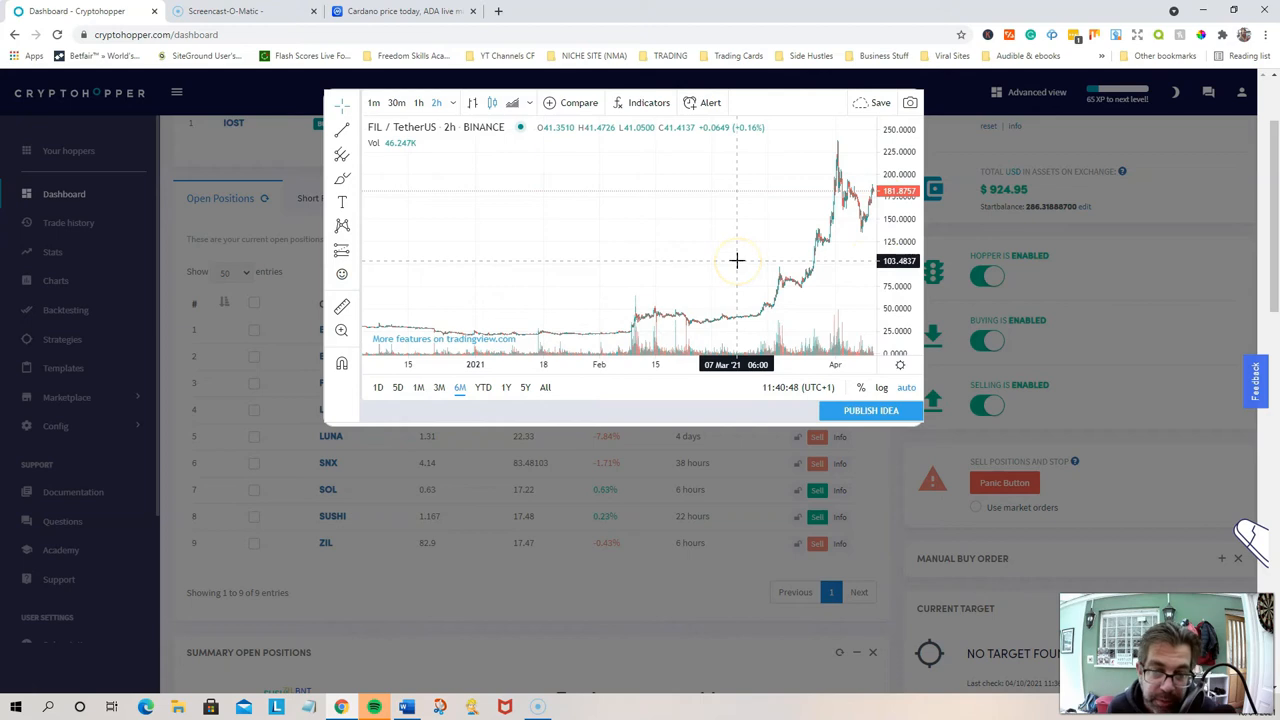
{"action": "mouse_move", "coordinate": [862, 232]}
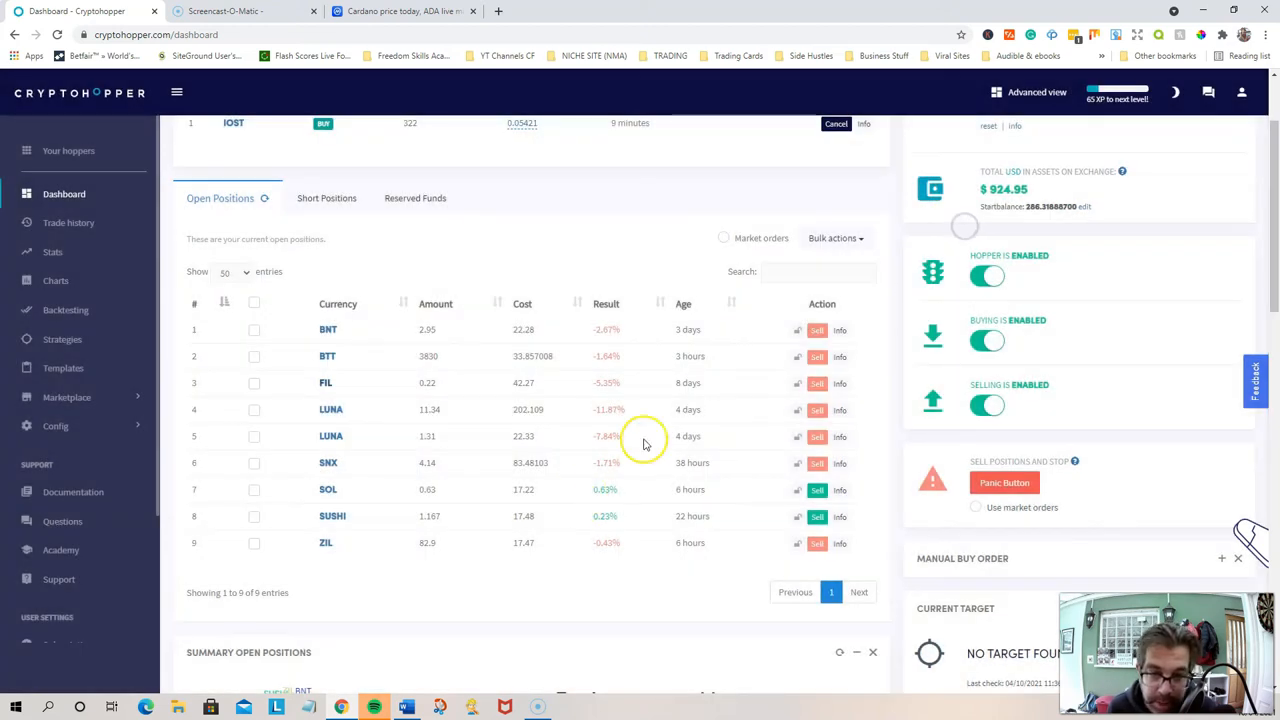
{"action": "mouse_move", "coordinate": [304, 439]}
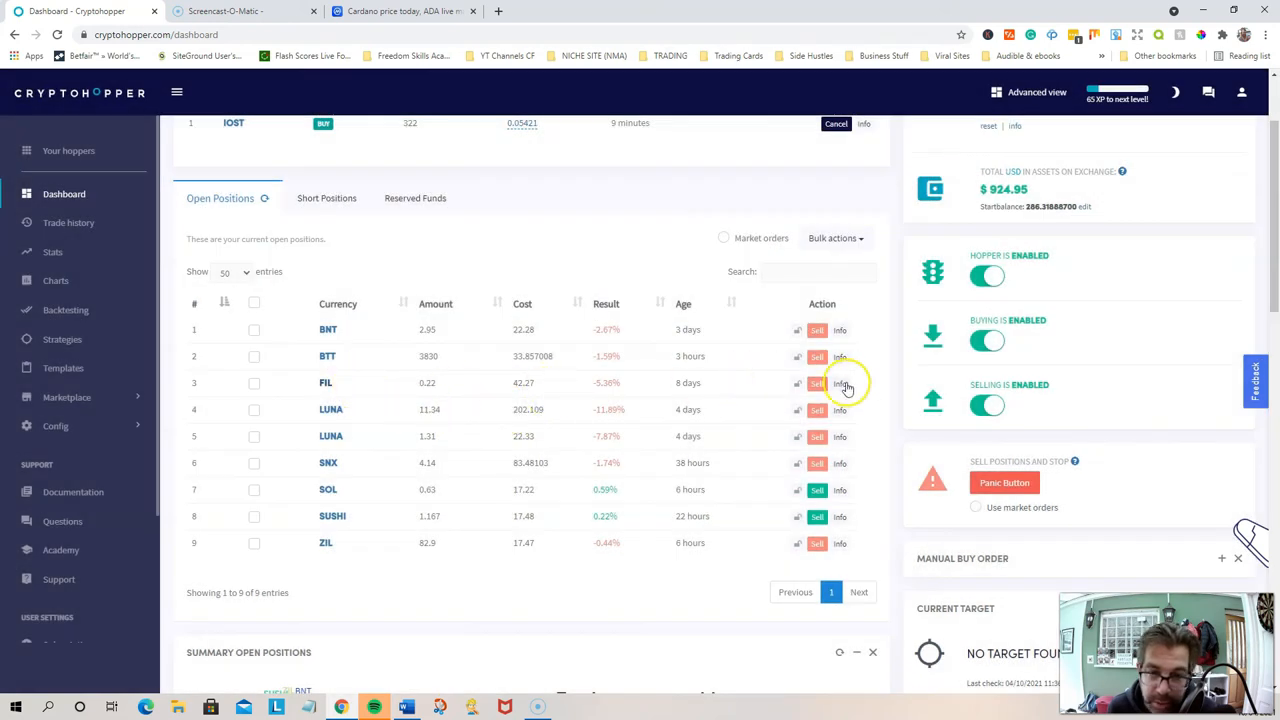
Reopen the FIL/TetherUS chart from the FIL row
{"action": "left_click", "coordinate": [839, 383]}
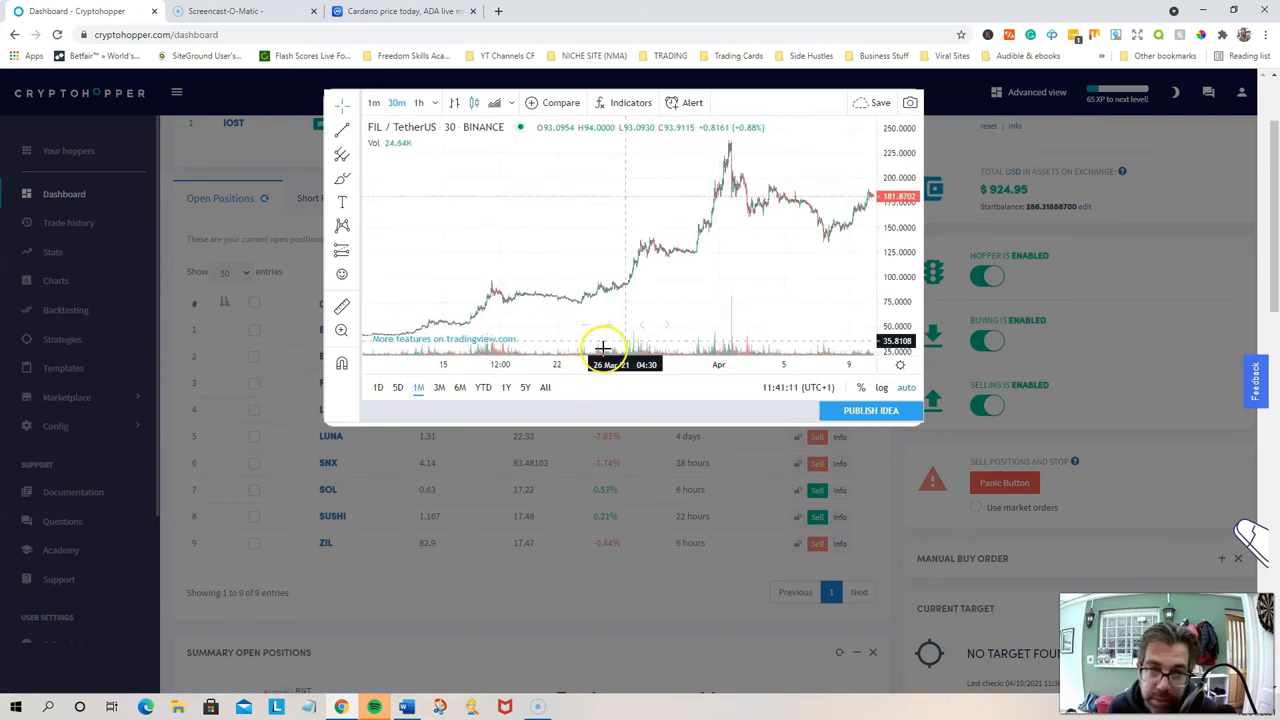
Switch FIL's chart to the 5D range, then back to 1M
{"action": "left_click", "coordinate": [397, 387]}
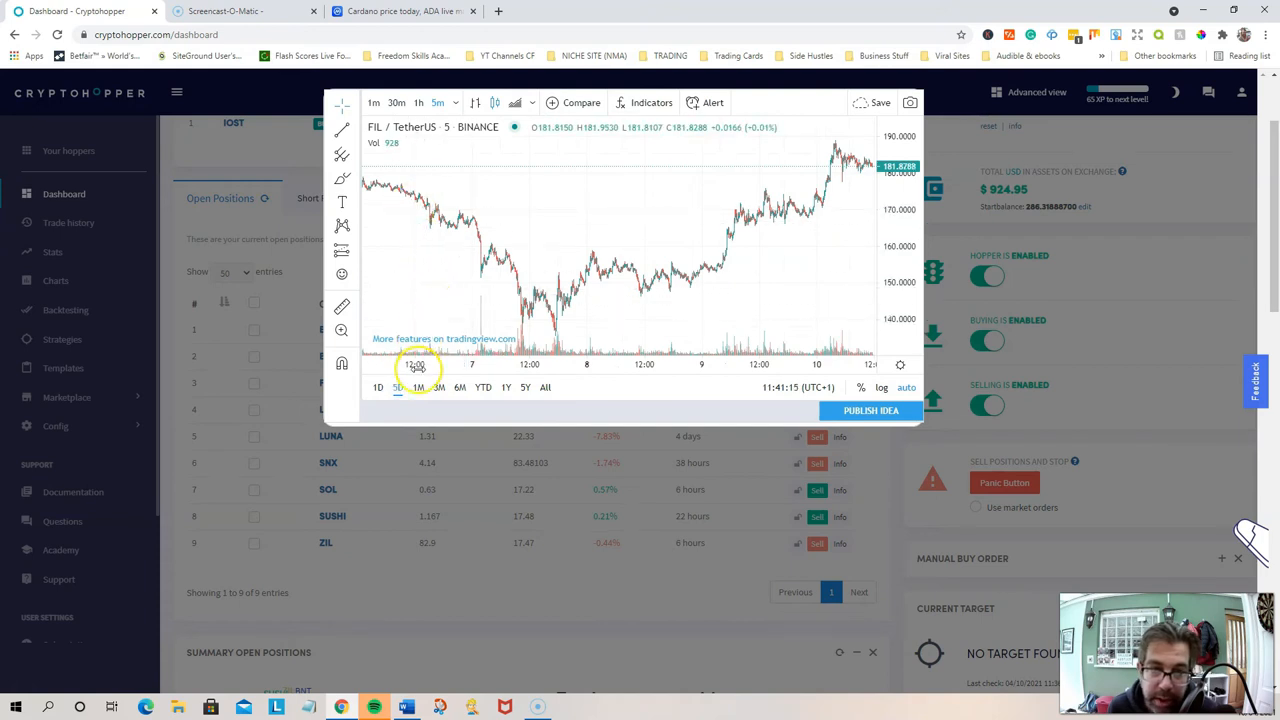
{"action": "left_click", "coordinate": [397, 102]}
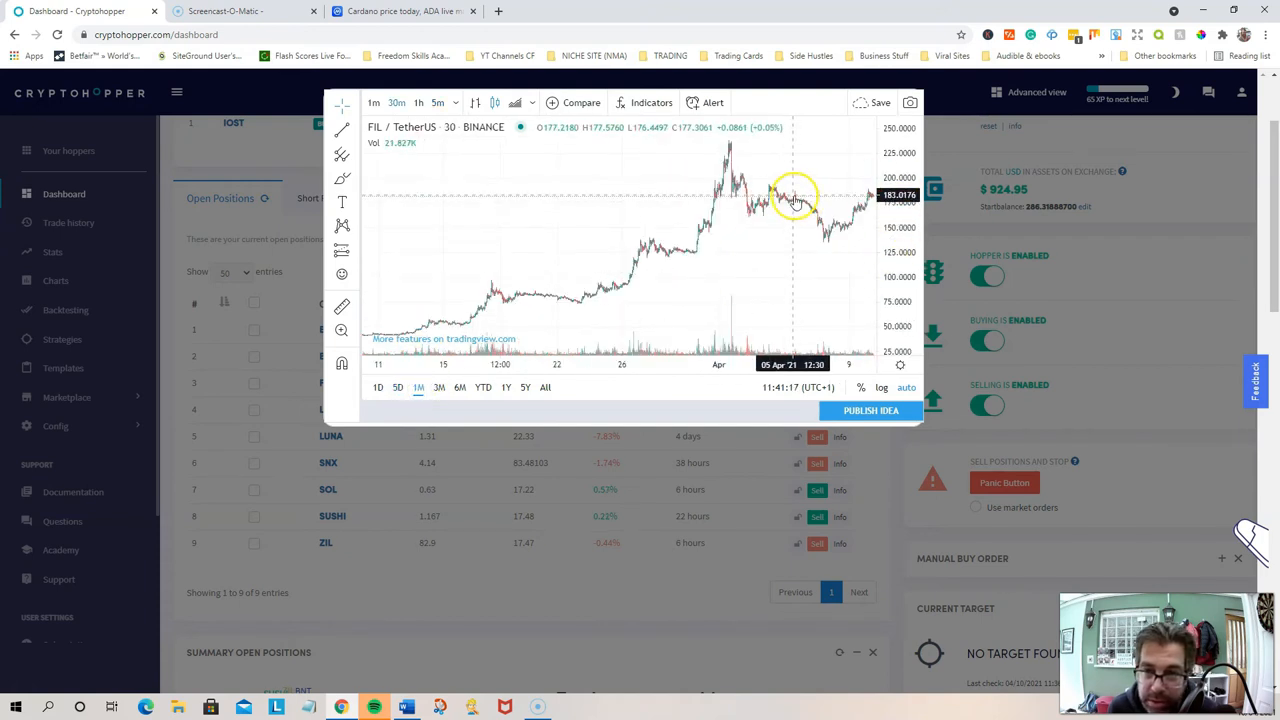
{"action": "mouse_move", "coordinate": [770, 190]}
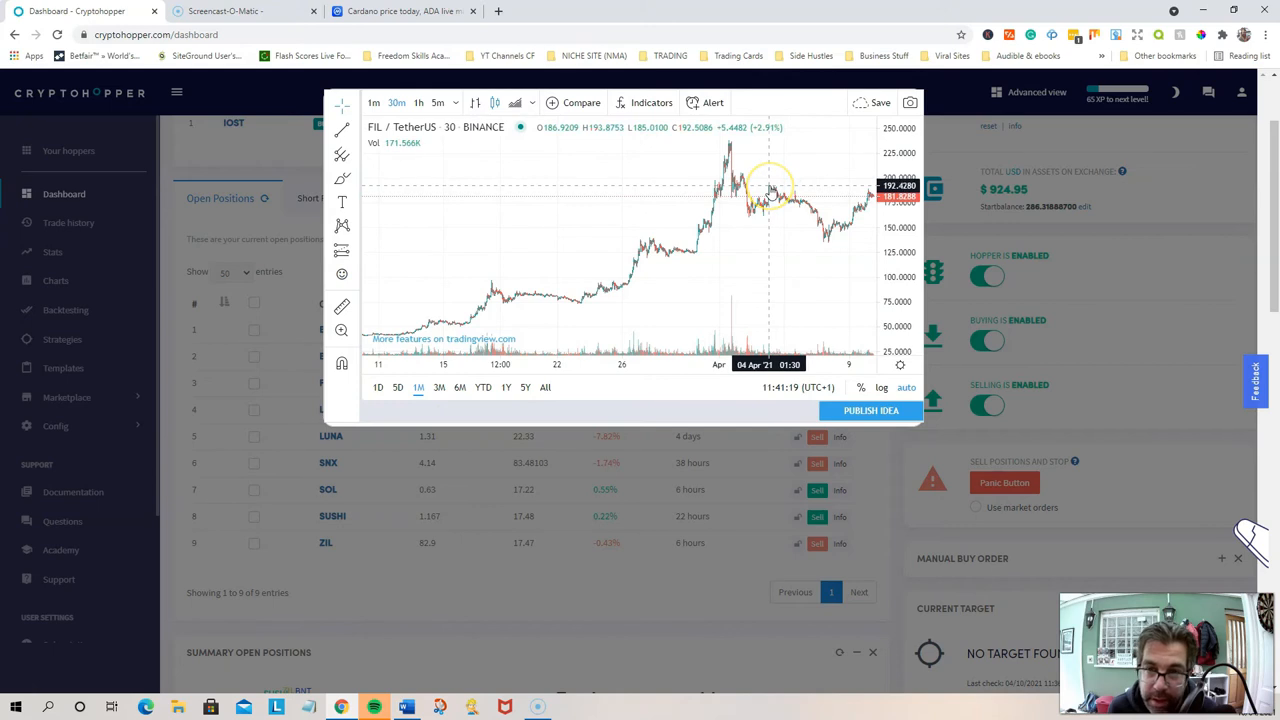
{"action": "mouse_move", "coordinate": [870, 190]}
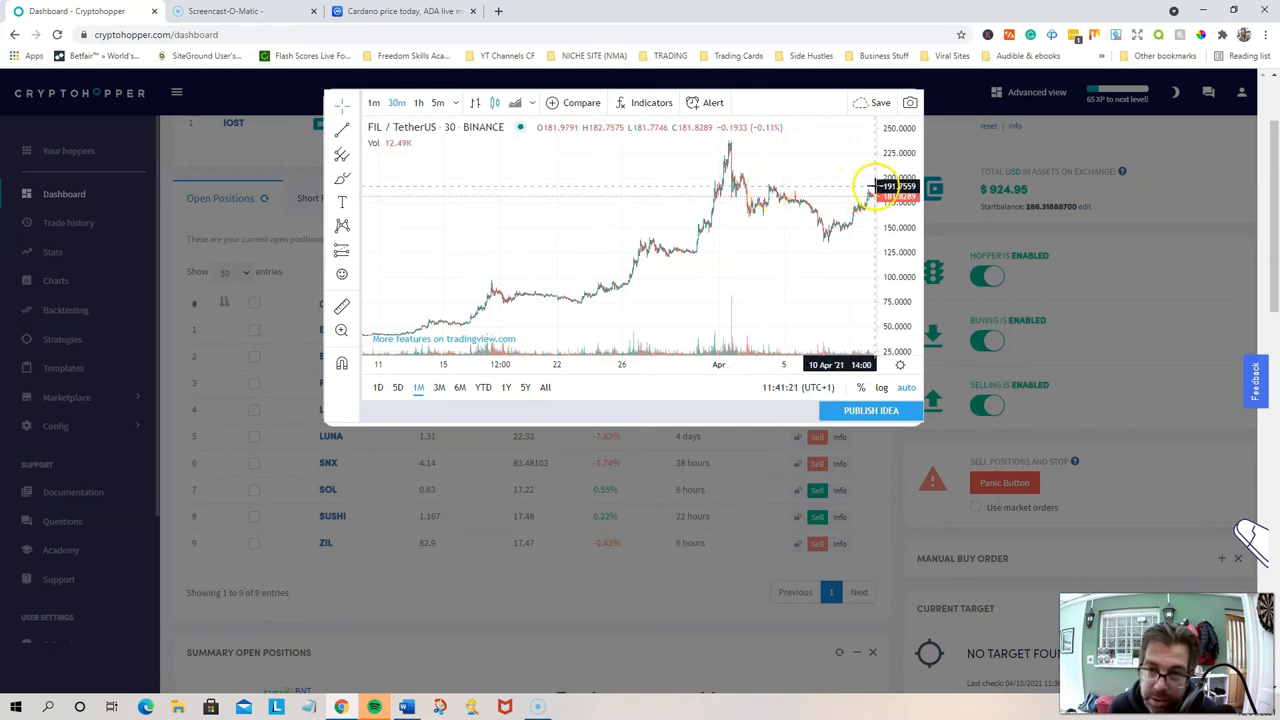
{"action": "mouse_move", "coordinate": [770, 190]}
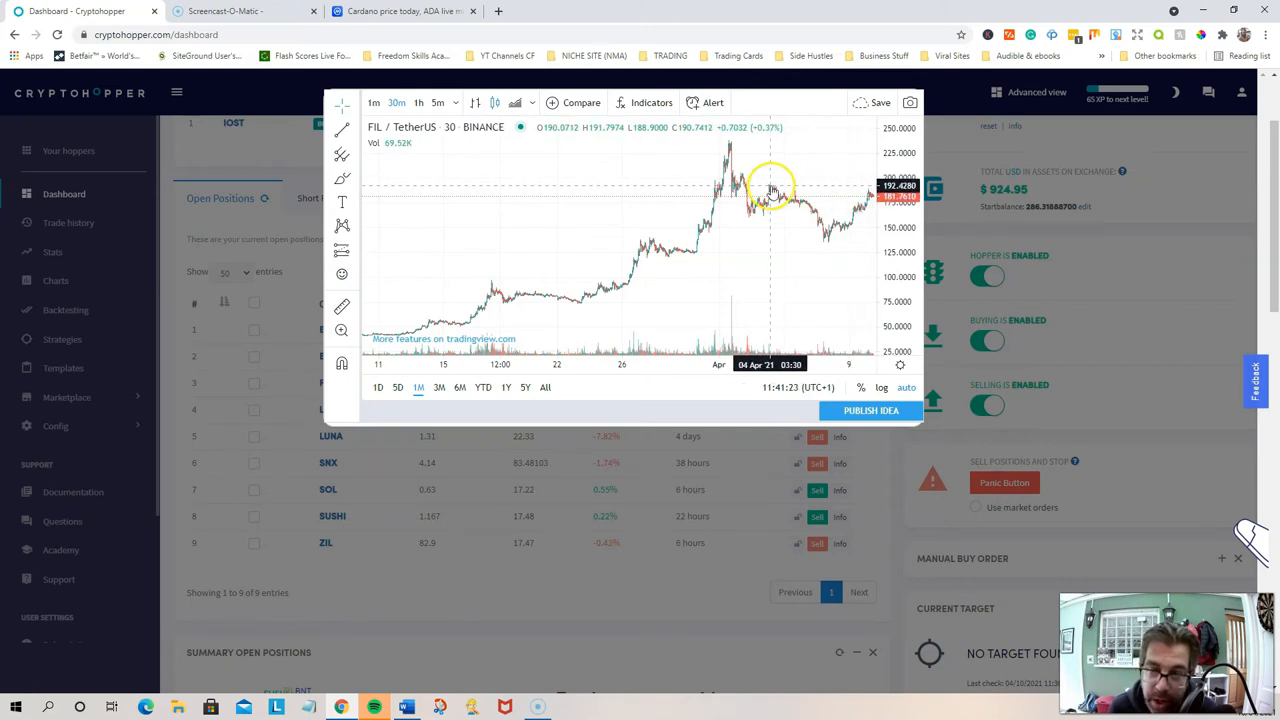
{"action": "mouse_move", "coordinate": [772, 182]}
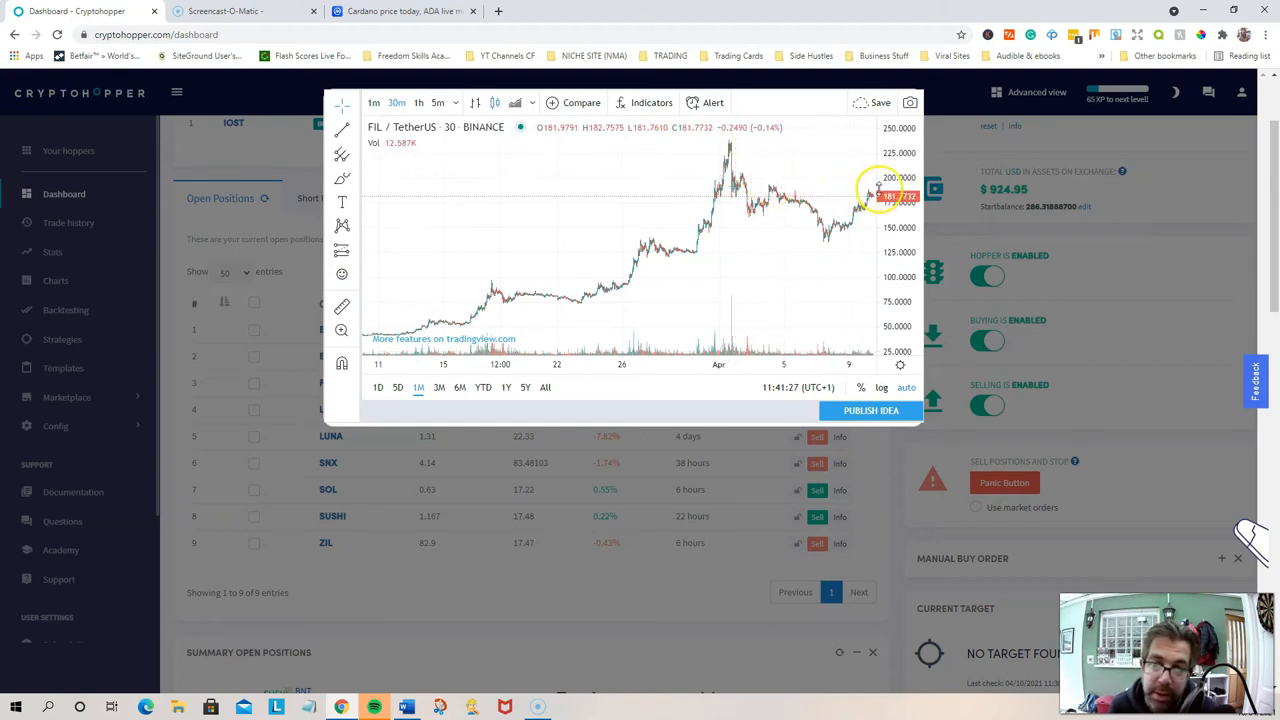
{"action": "mouse_move", "coordinate": [716, 213]}
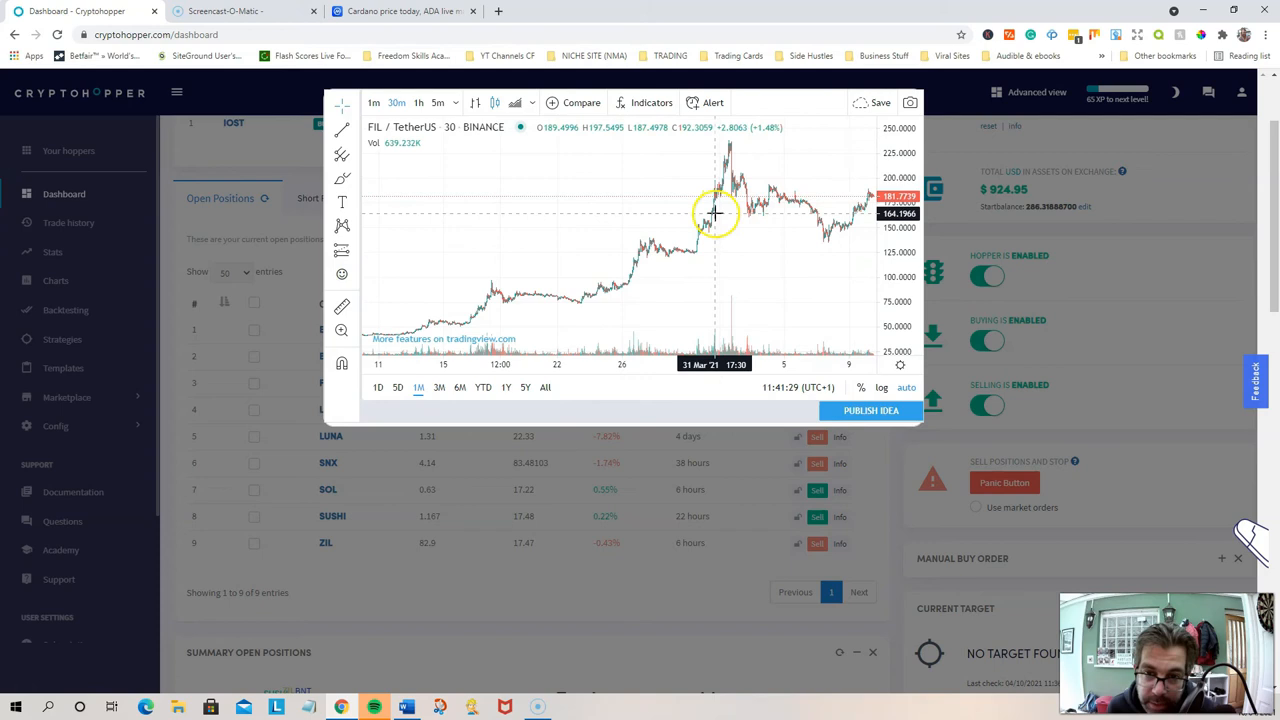
{"action": "mouse_move", "coordinate": [898, 215]}
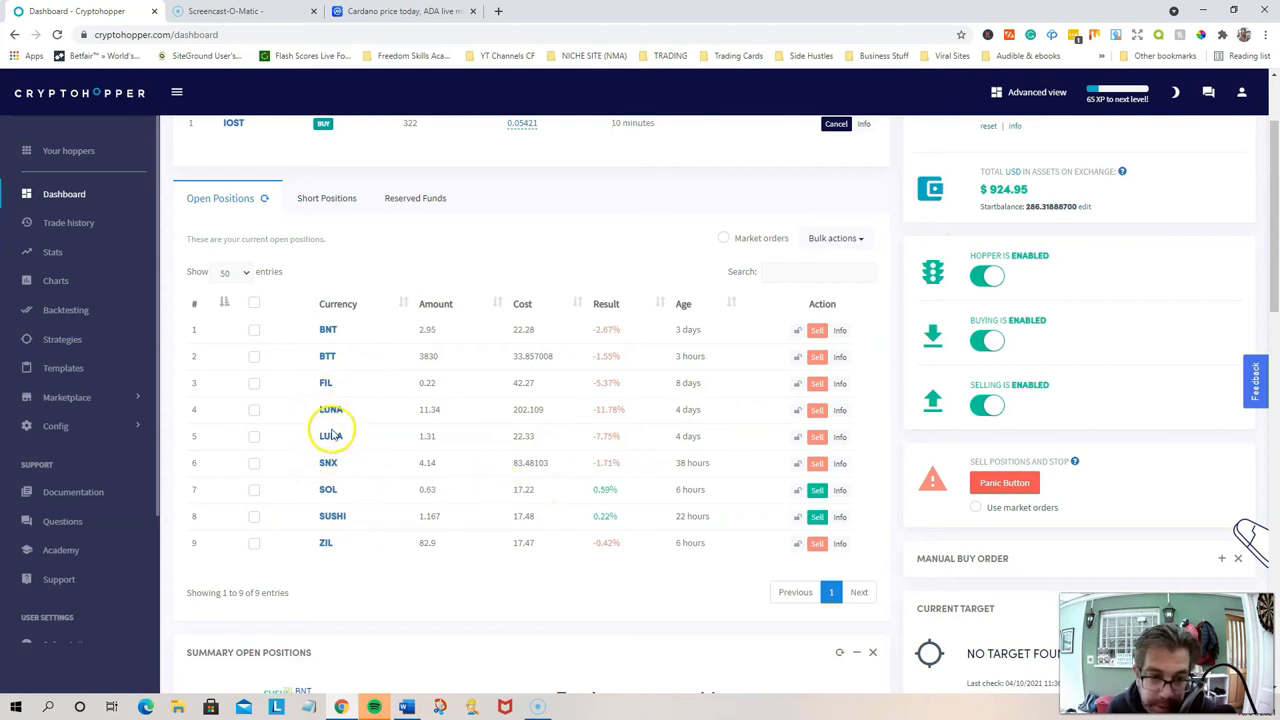
{"action": "mouse_move", "coordinate": [330, 409]}
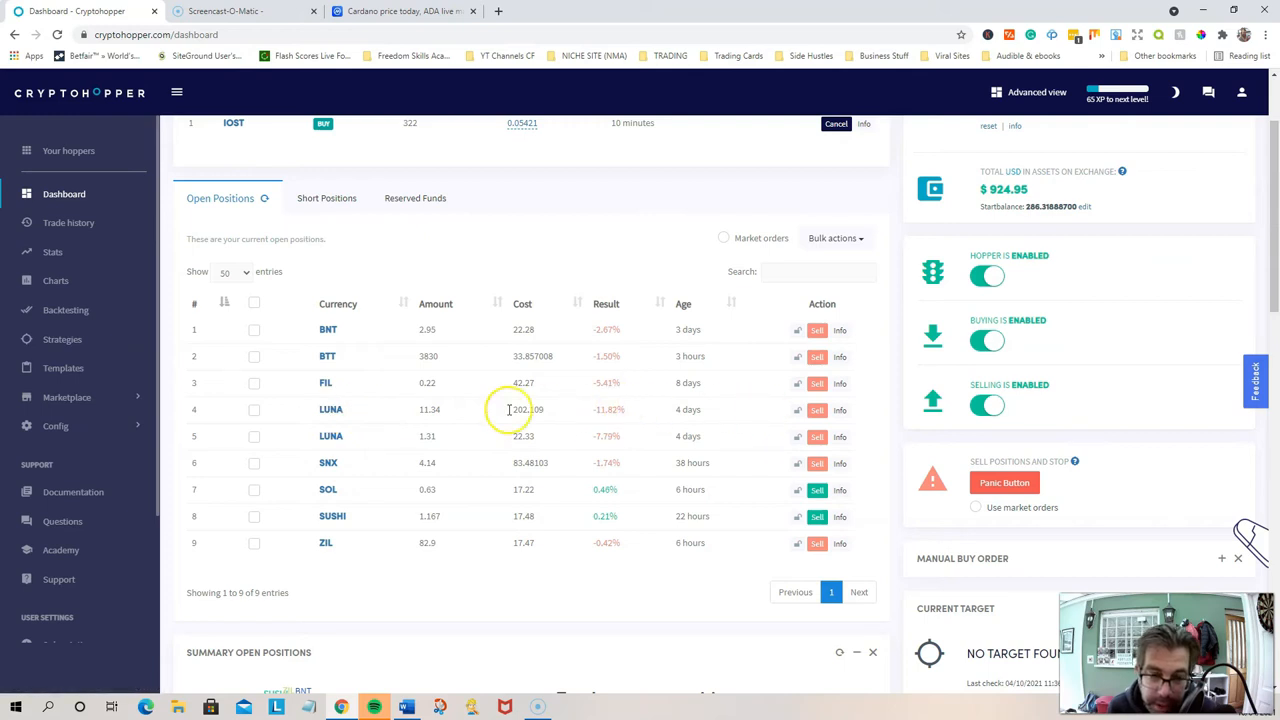
{"action": "mouse_move", "coordinate": [357, 320]}
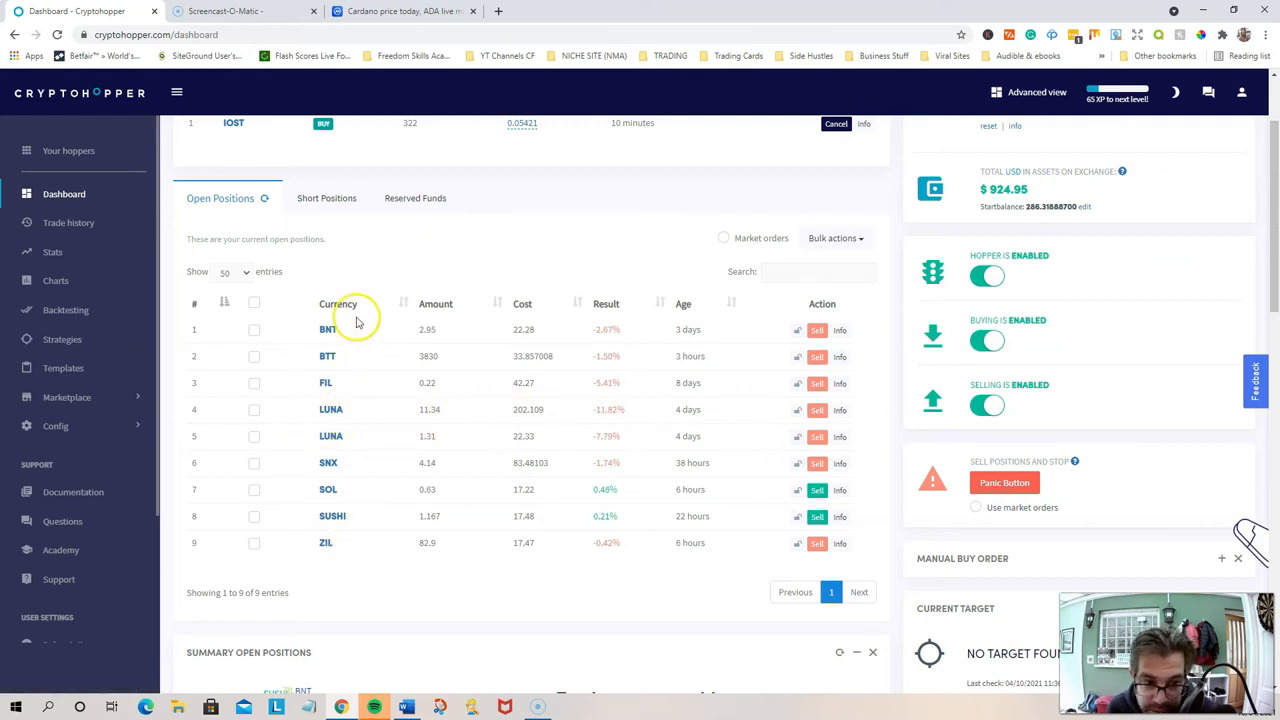
{"action": "mouse_move", "coordinate": [315, 385]}
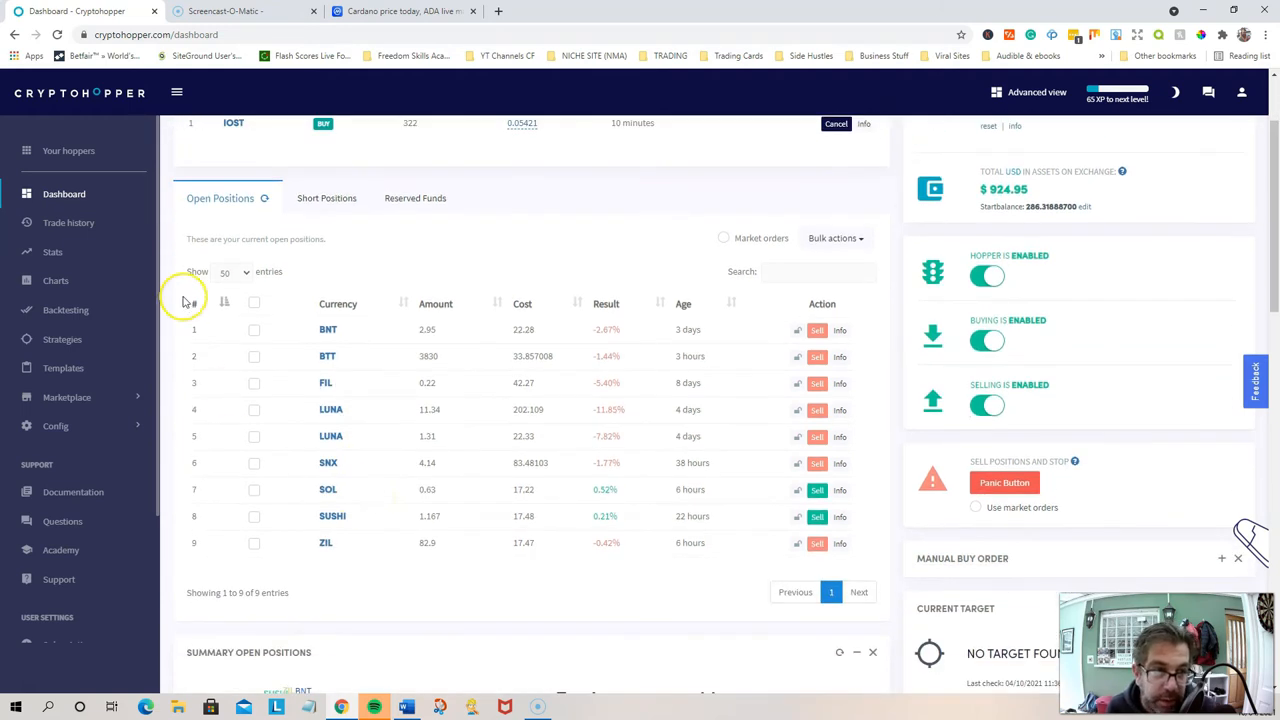
Open the Stats page from the left sidebar
{"action": "left_click", "coordinate": [52, 252]}
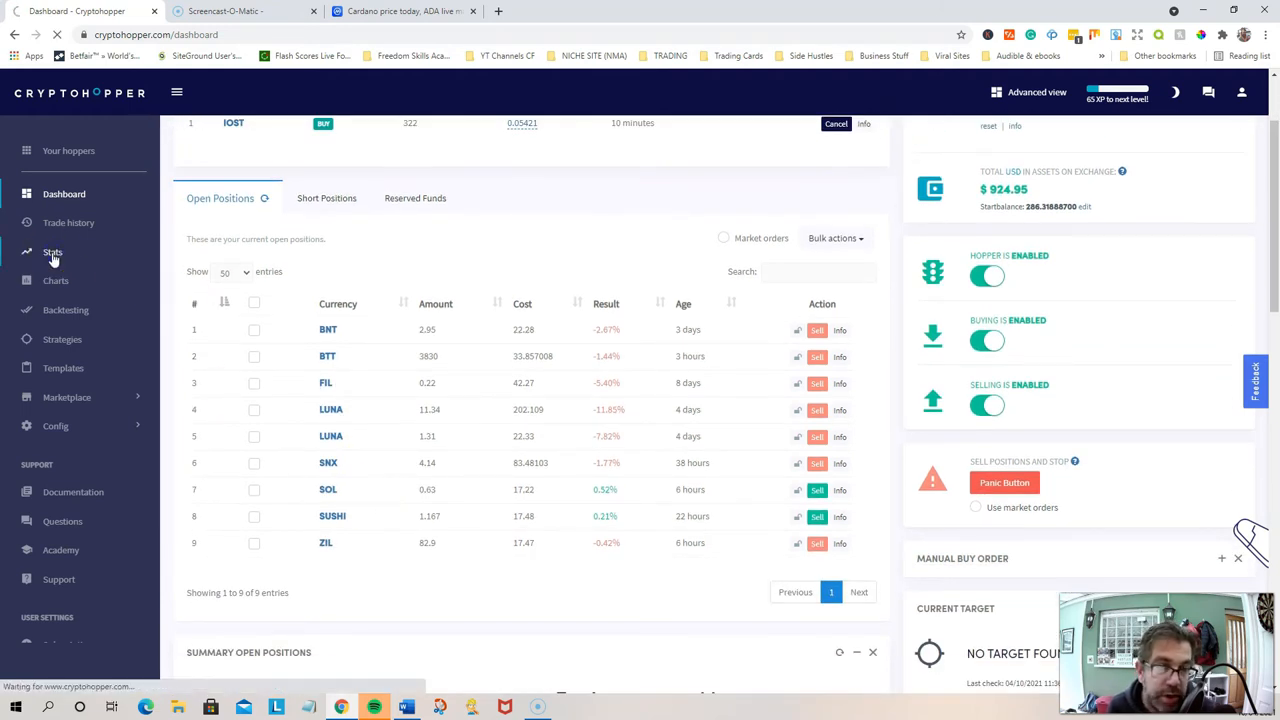
{"action": "left_click", "coordinate": [52, 252]}
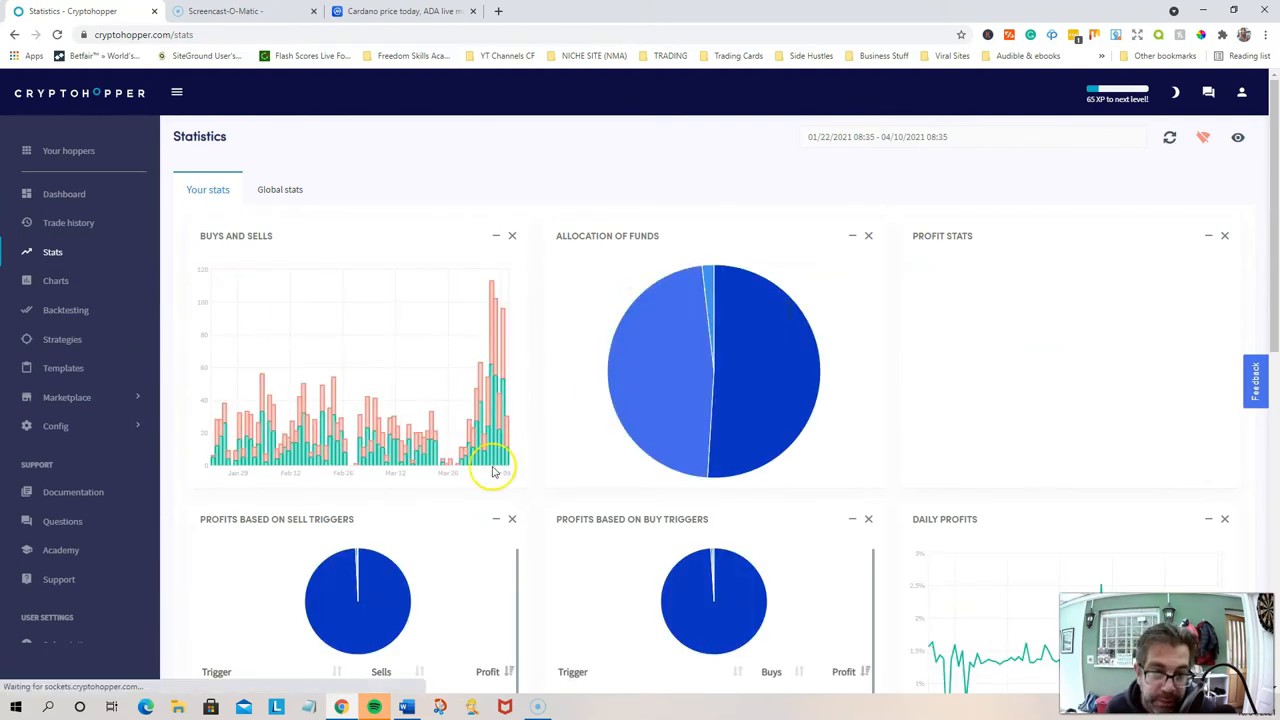
{"action": "mouse_move", "coordinate": [430, 260]}
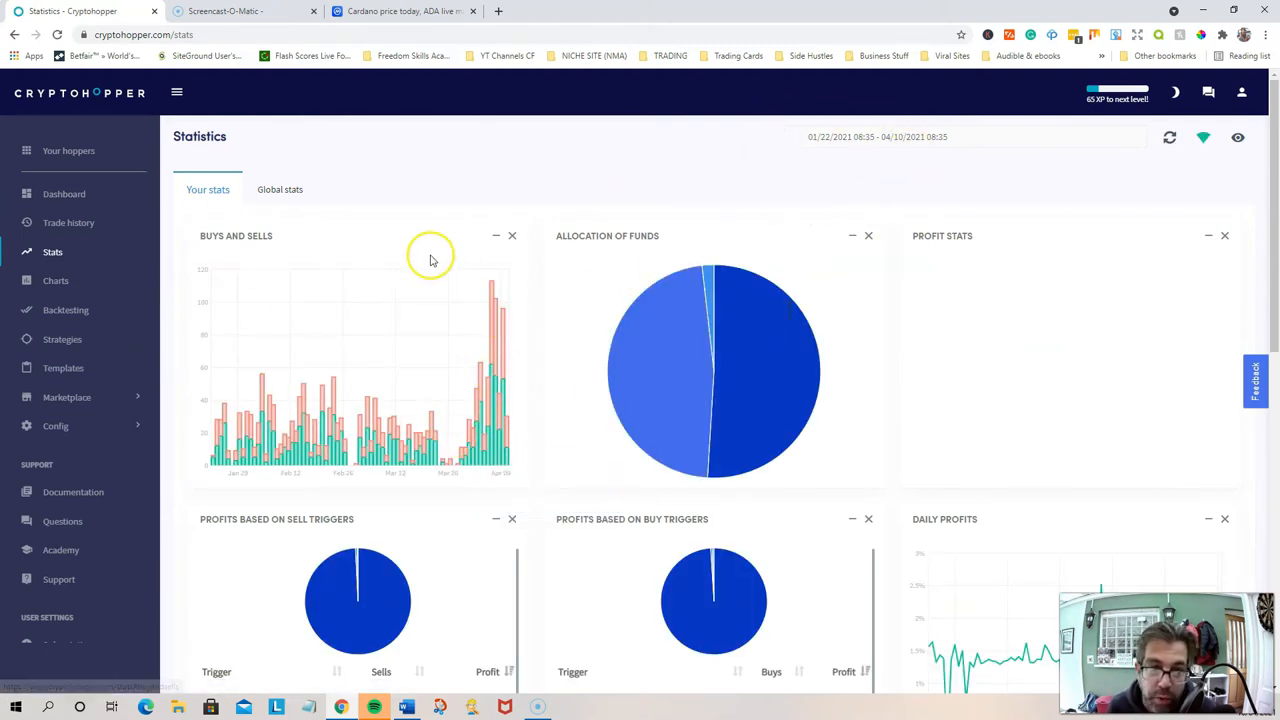
{"action": "mouse_move", "coordinate": [443, 438]}
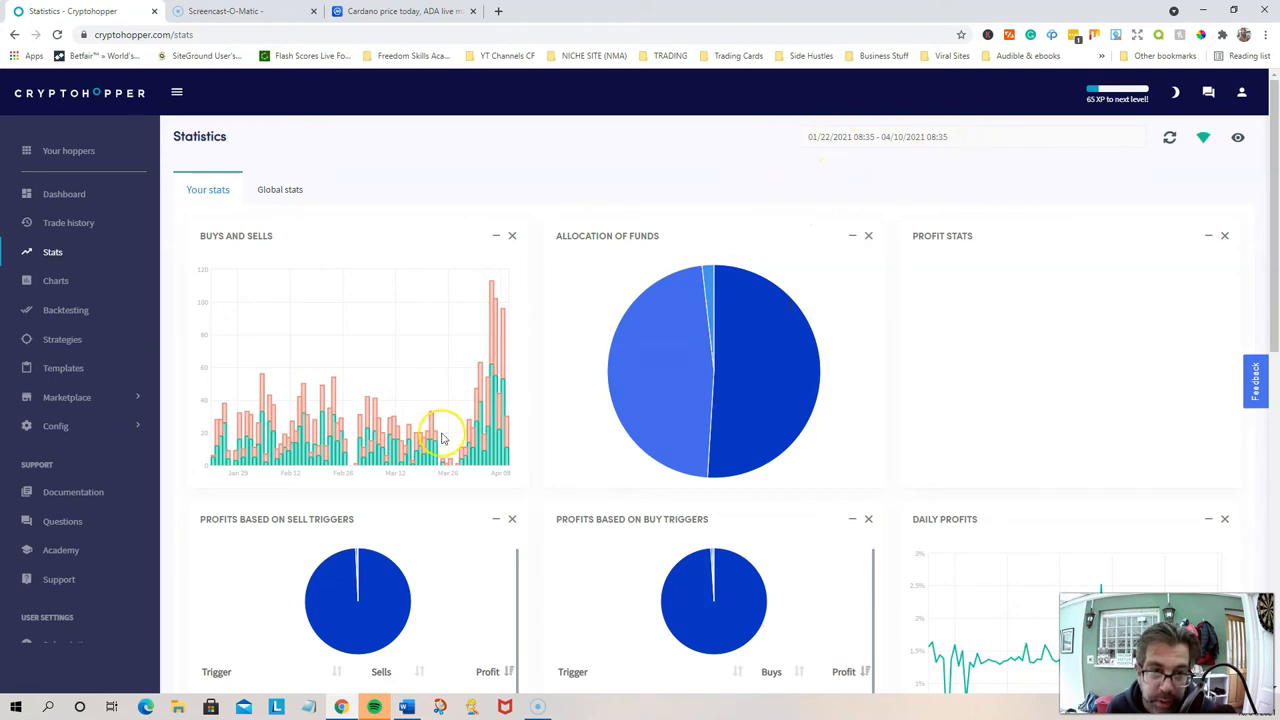
{"action": "mouse_move", "coordinate": [215, 427]}
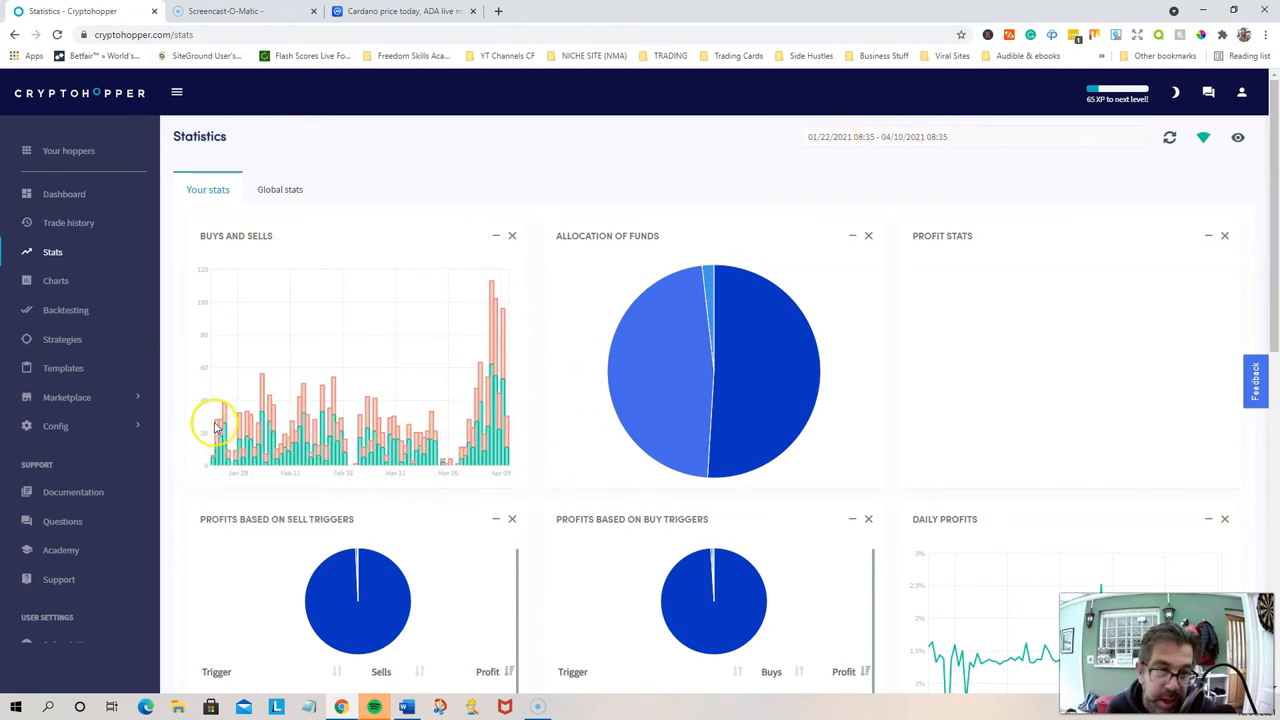
{"action": "mouse_move", "coordinate": [215, 445]}
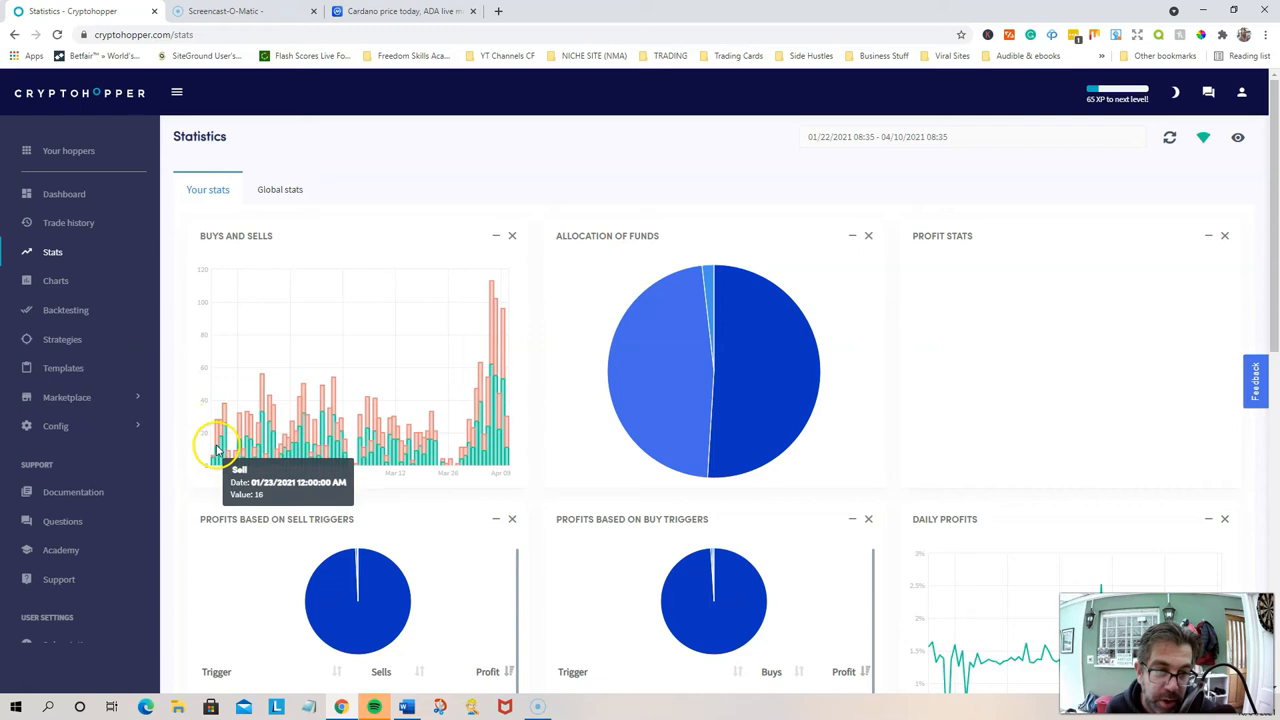
{"action": "mouse_move", "coordinate": [240, 445]}
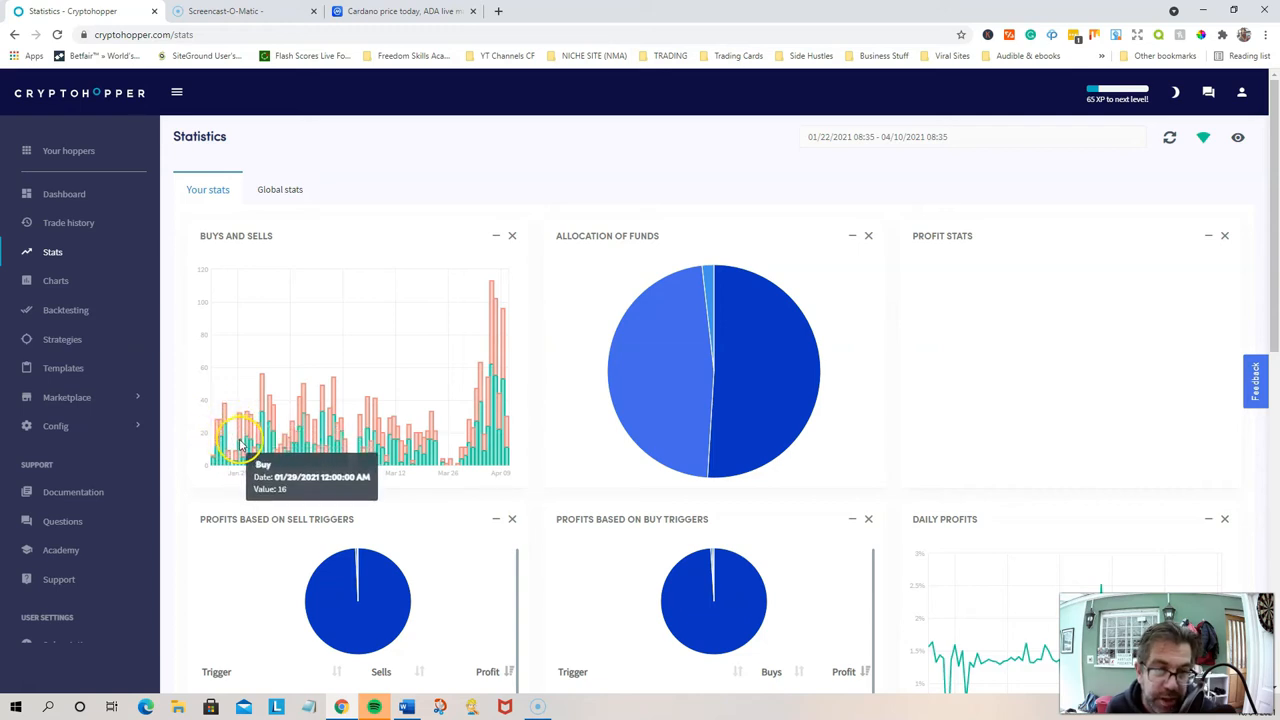
{"action": "mouse_move", "coordinate": [280, 460]}
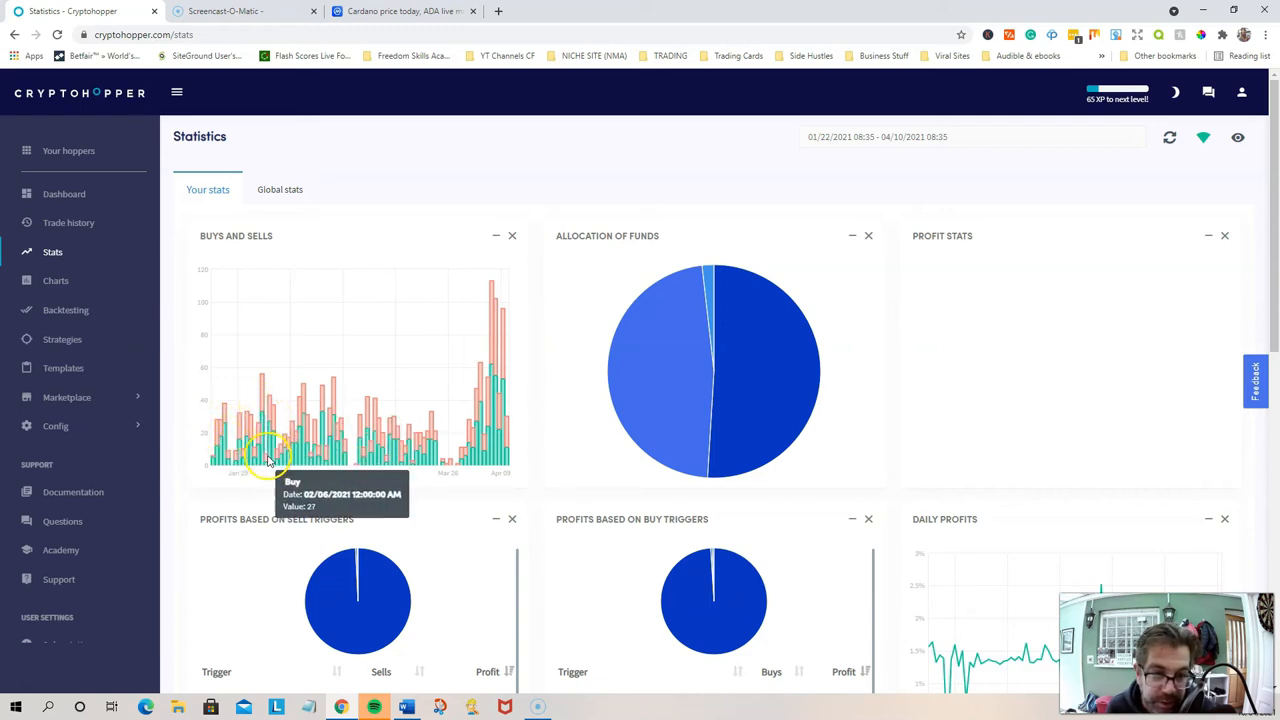
{"action": "mouse_move", "coordinate": [458, 458]}
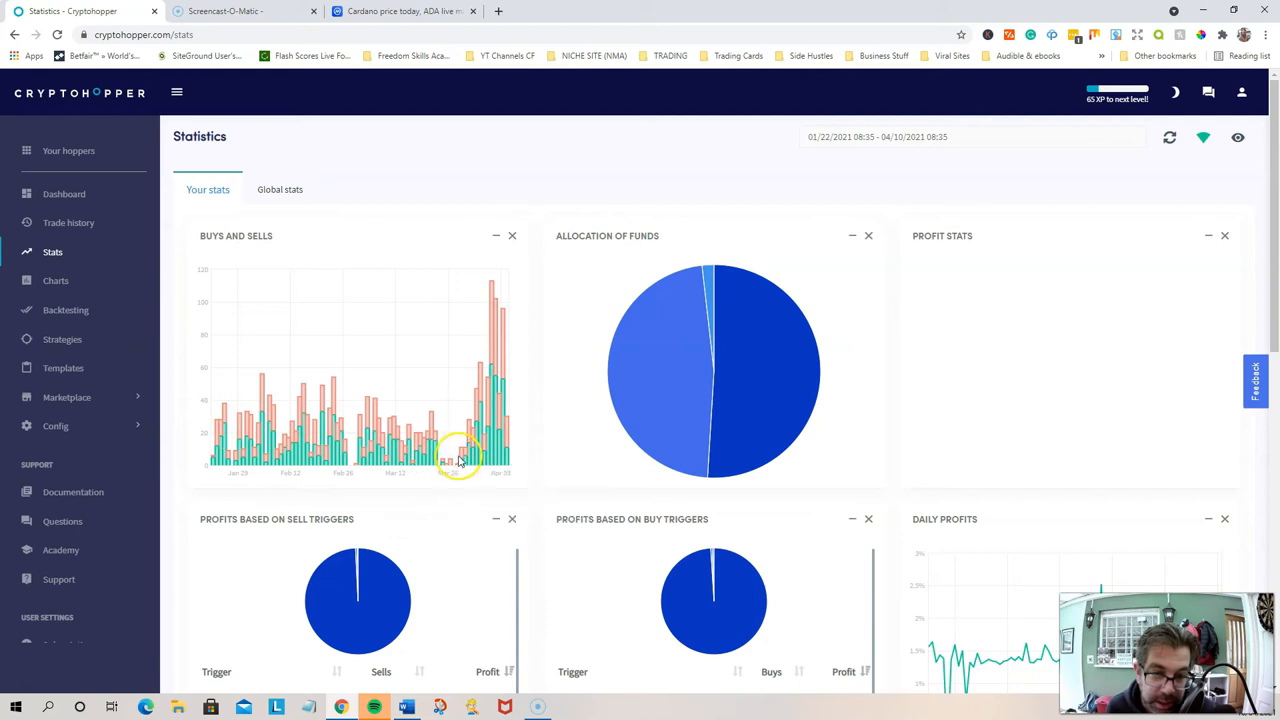
{"action": "mouse_move", "coordinate": [455, 463]}
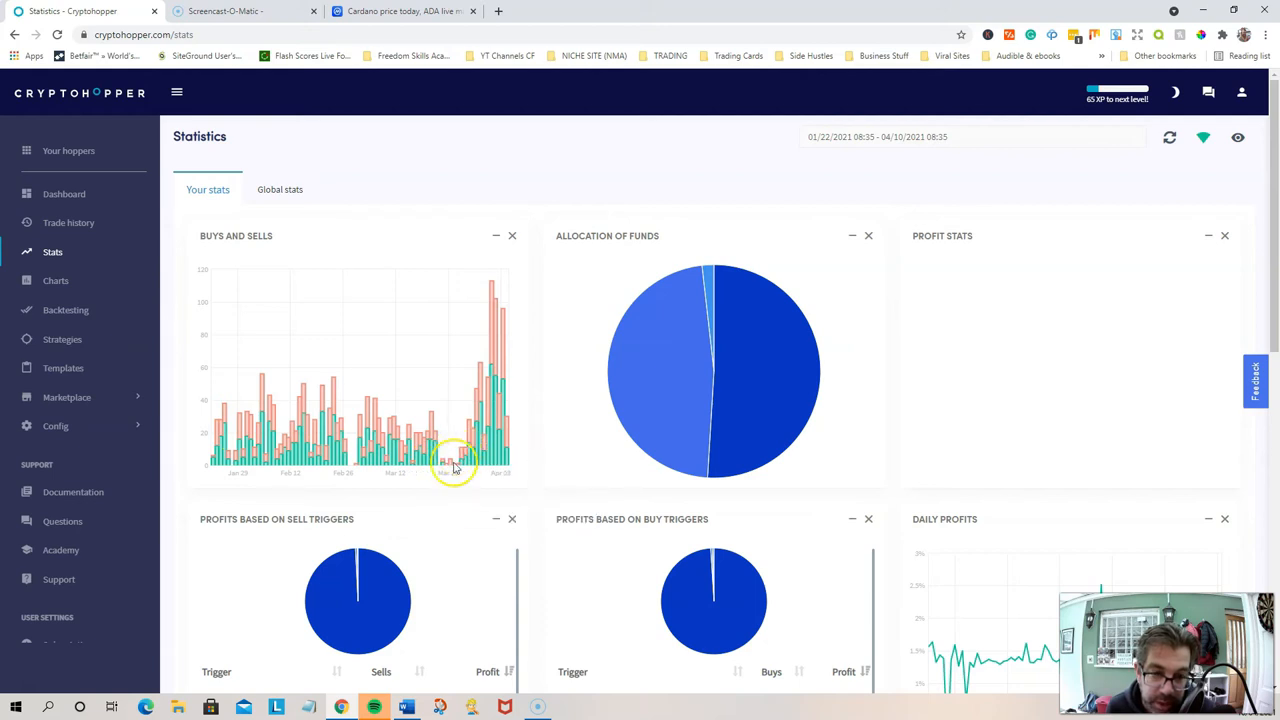
{"action": "mouse_move", "coordinate": [455, 465]}
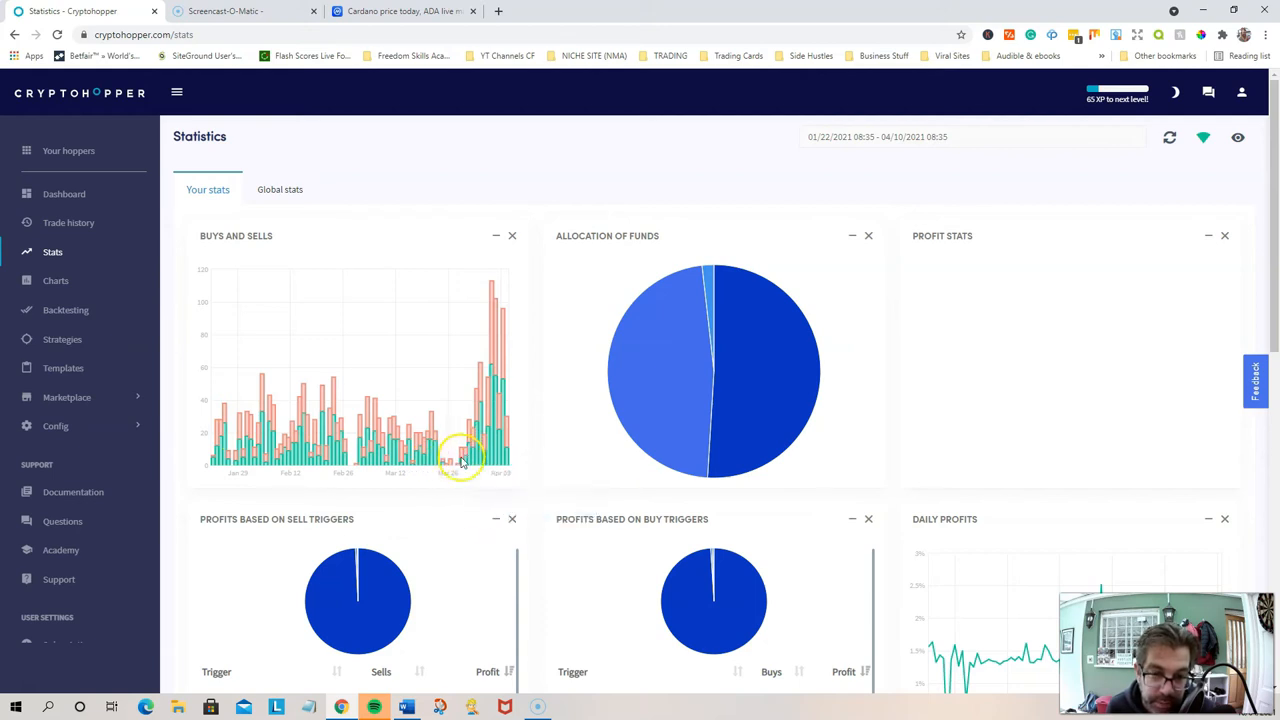
{"action": "mouse_move", "coordinate": [483, 290]}
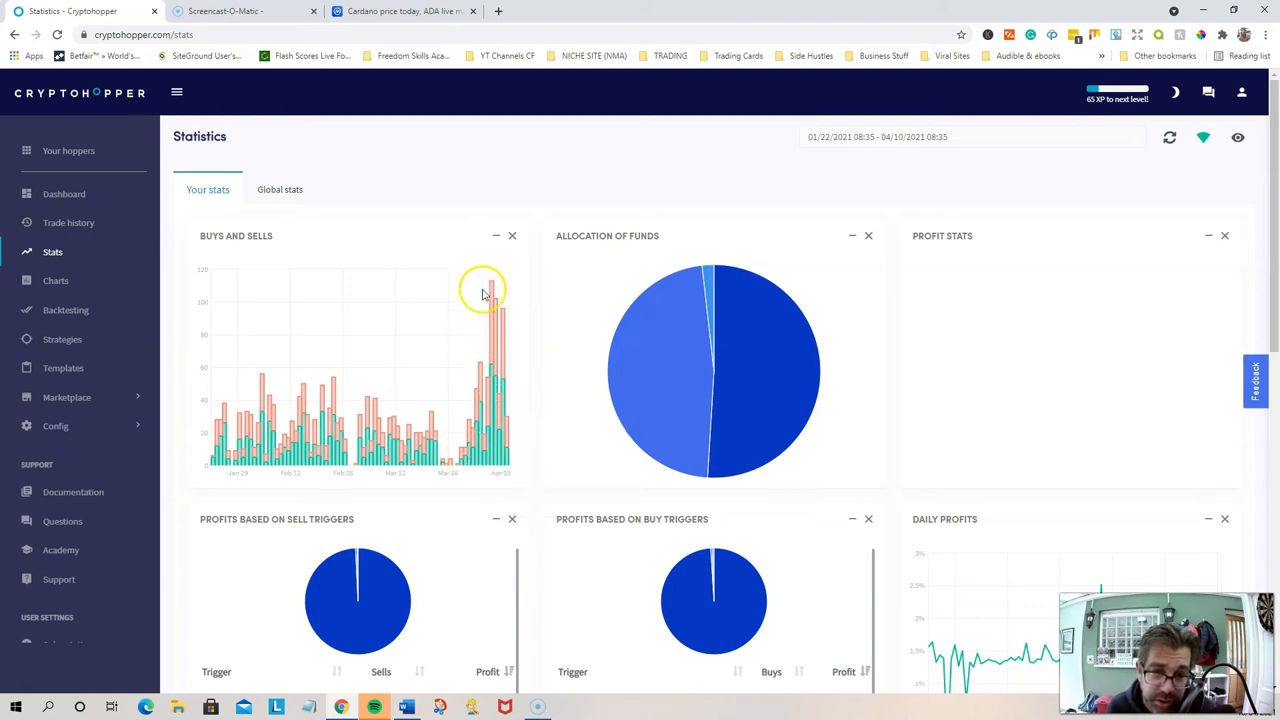
{"action": "mouse_move", "coordinate": [497, 370]}
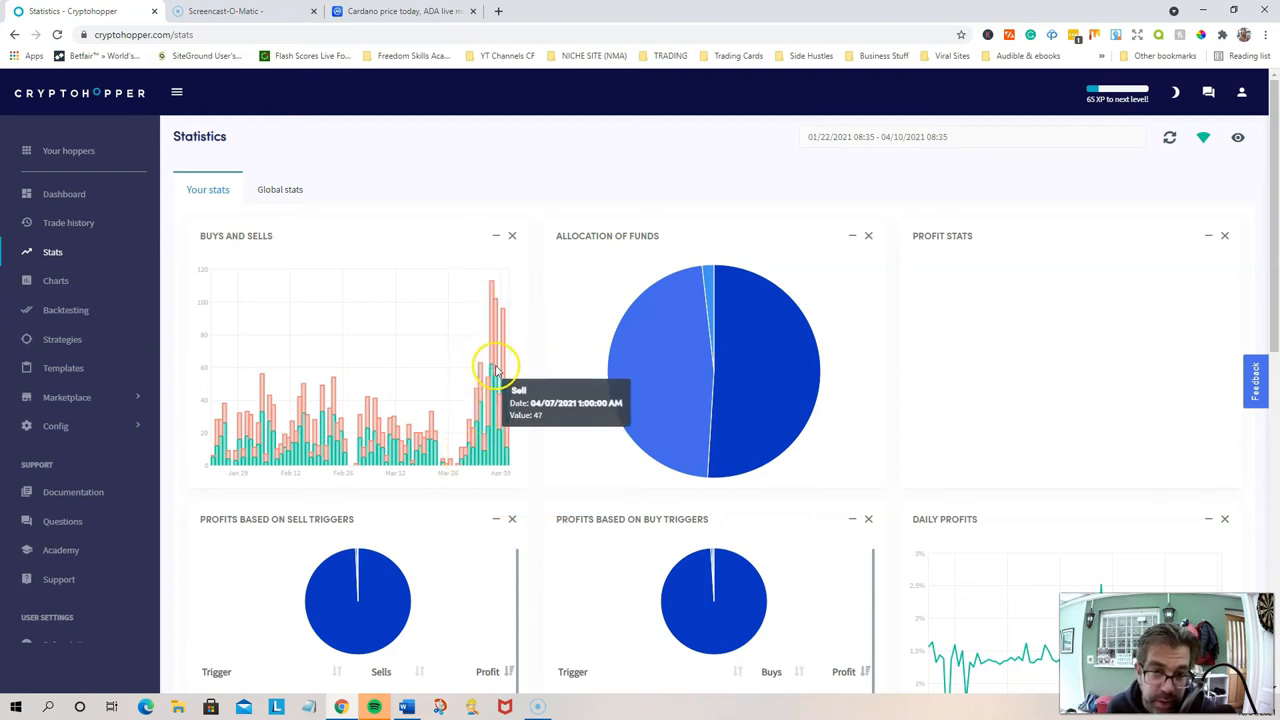
{"action": "mouse_move", "coordinate": [497, 372]}
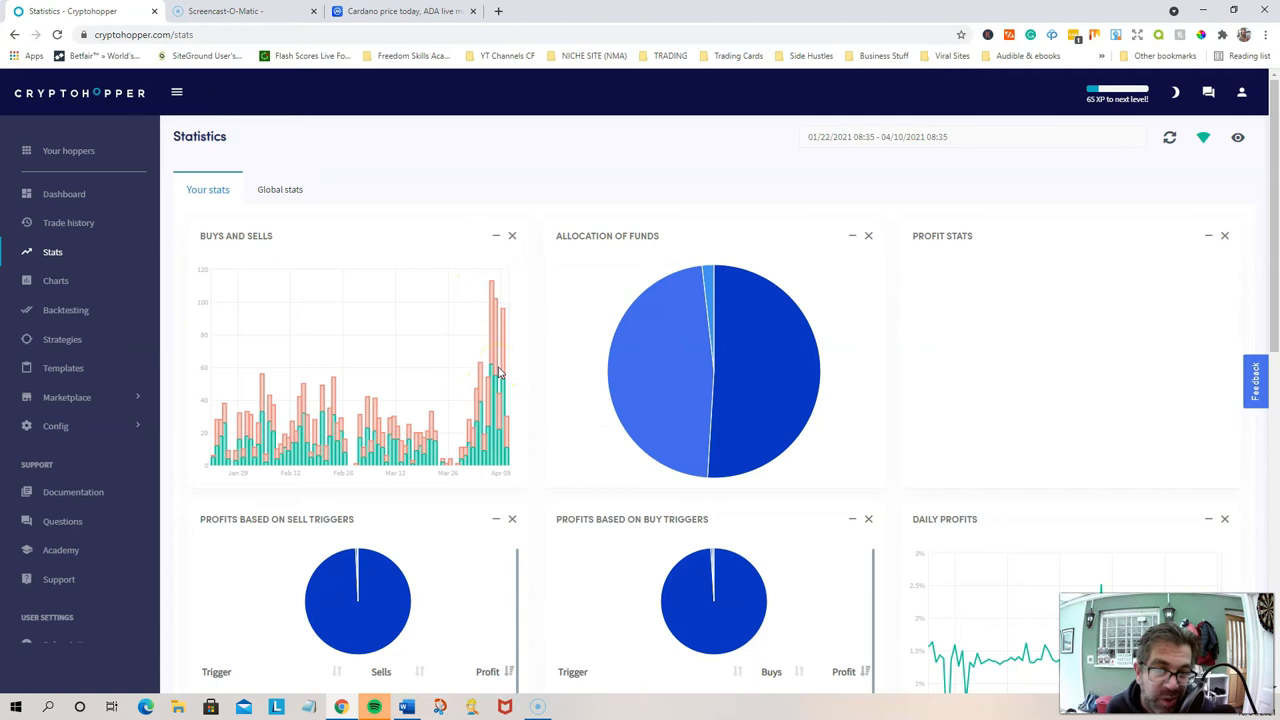
{"action": "mouse_move", "coordinate": [492, 370]}
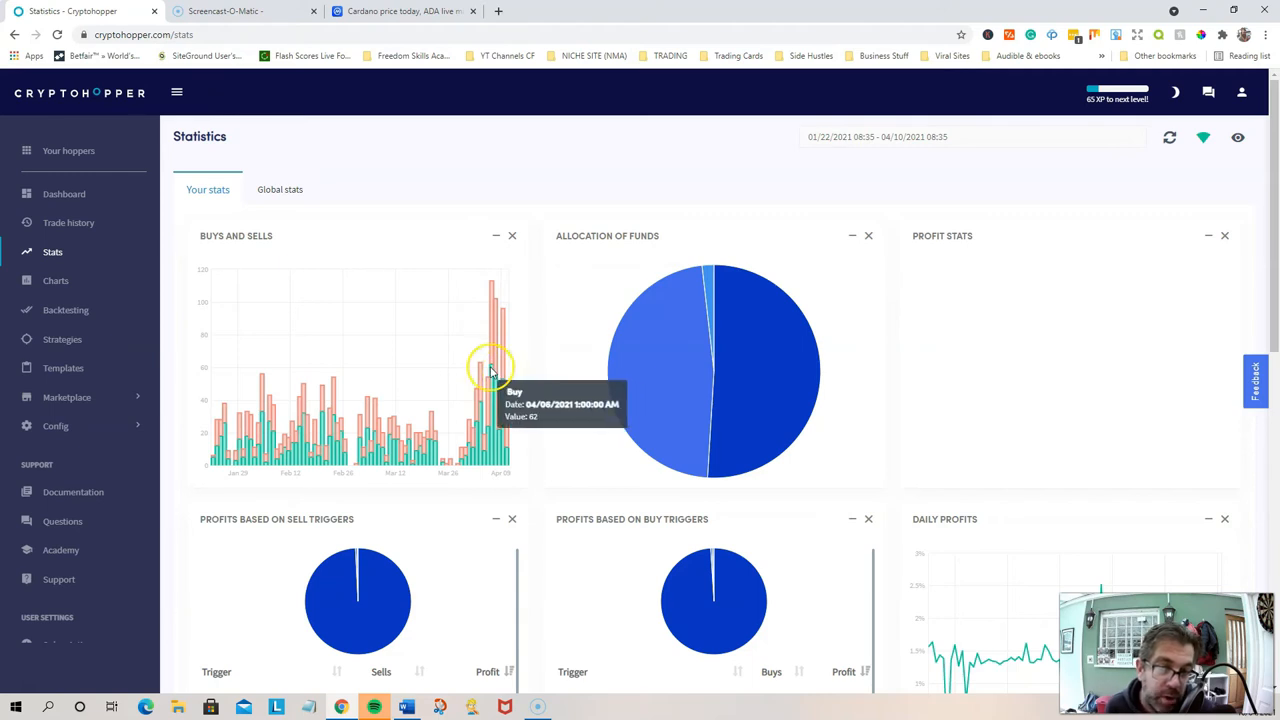
{"action": "mouse_move", "coordinate": [157, 265]}
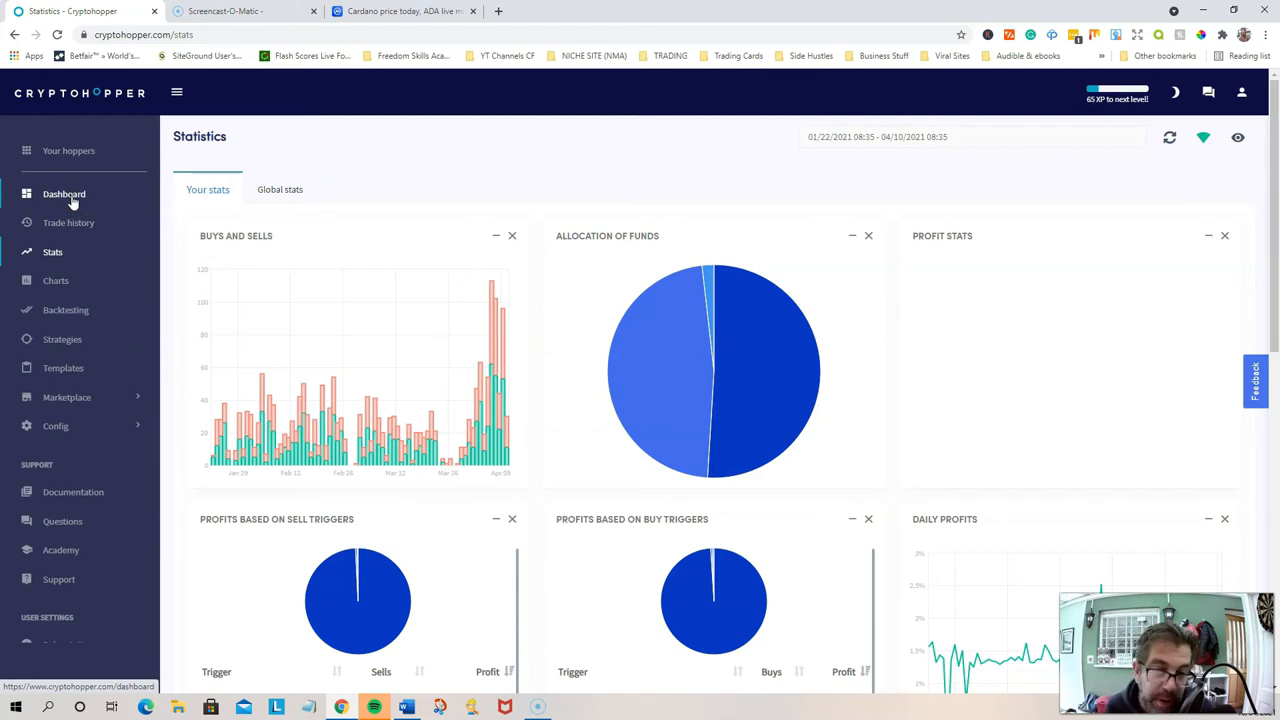
{"action": "mouse_move", "coordinate": [500, 415]}
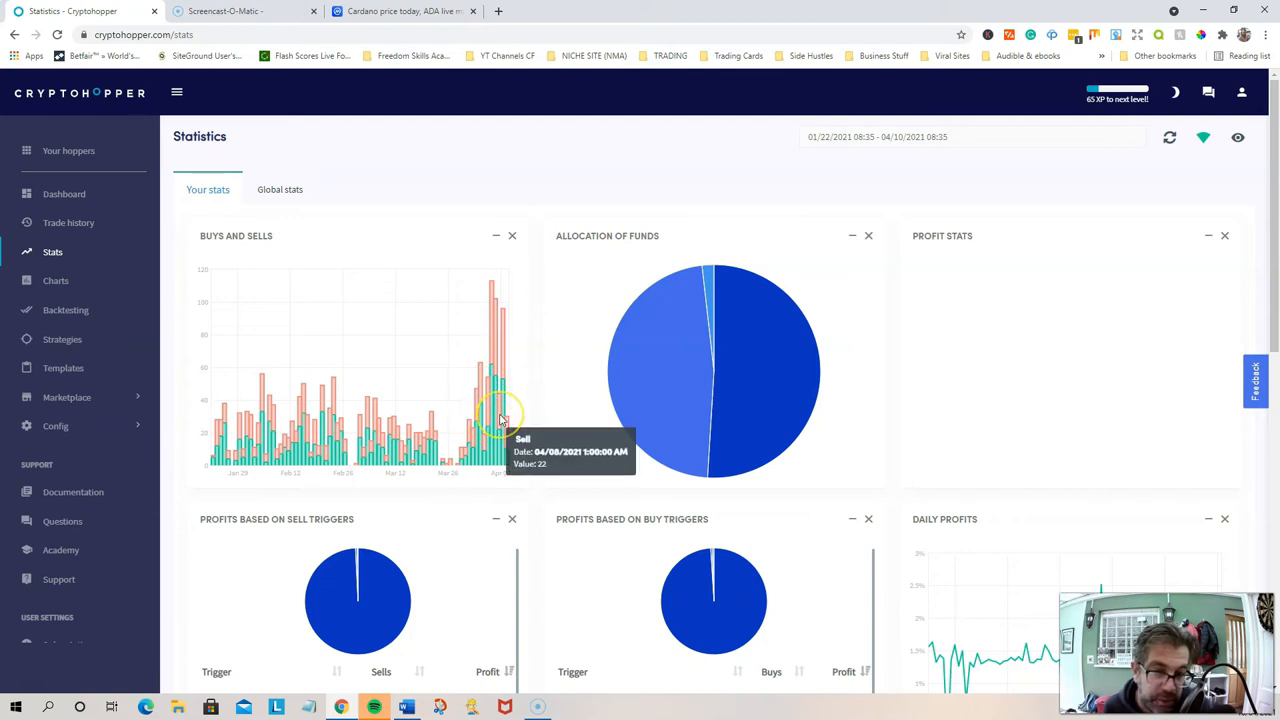
{"action": "mouse_move", "coordinate": [948, 362]}
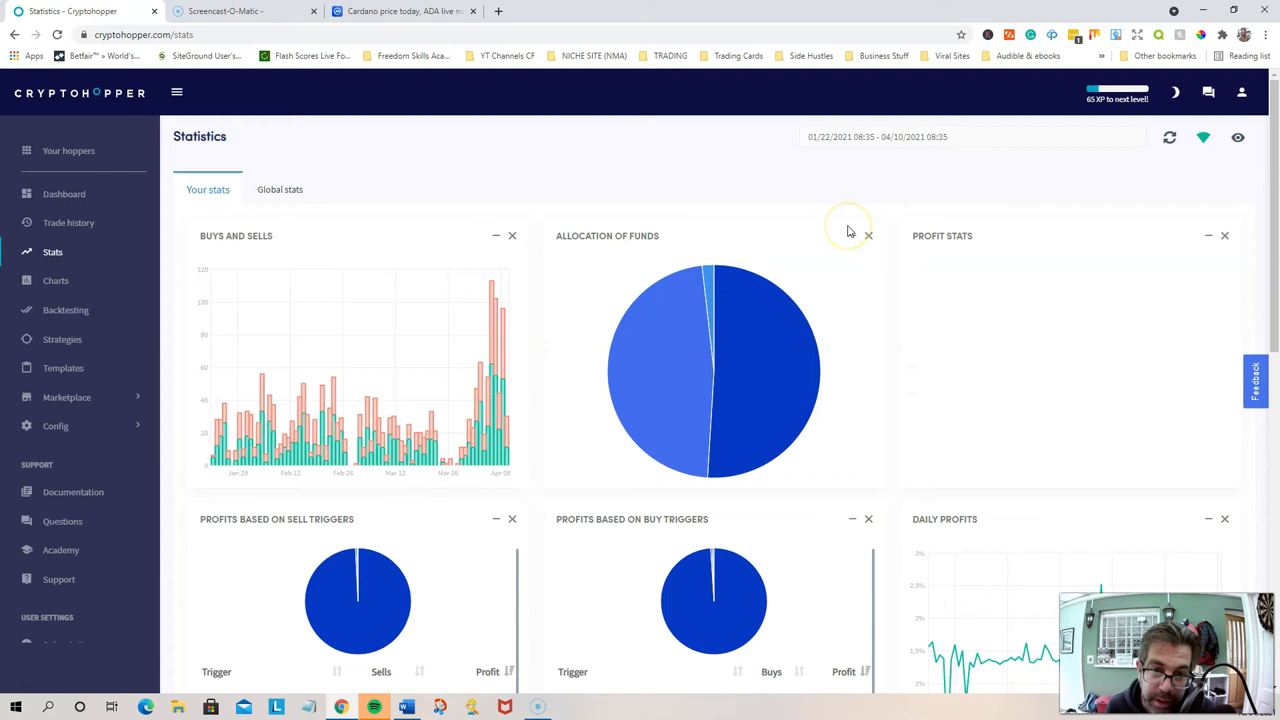
{"action": "mouse_move", "coordinate": [635, 422]}
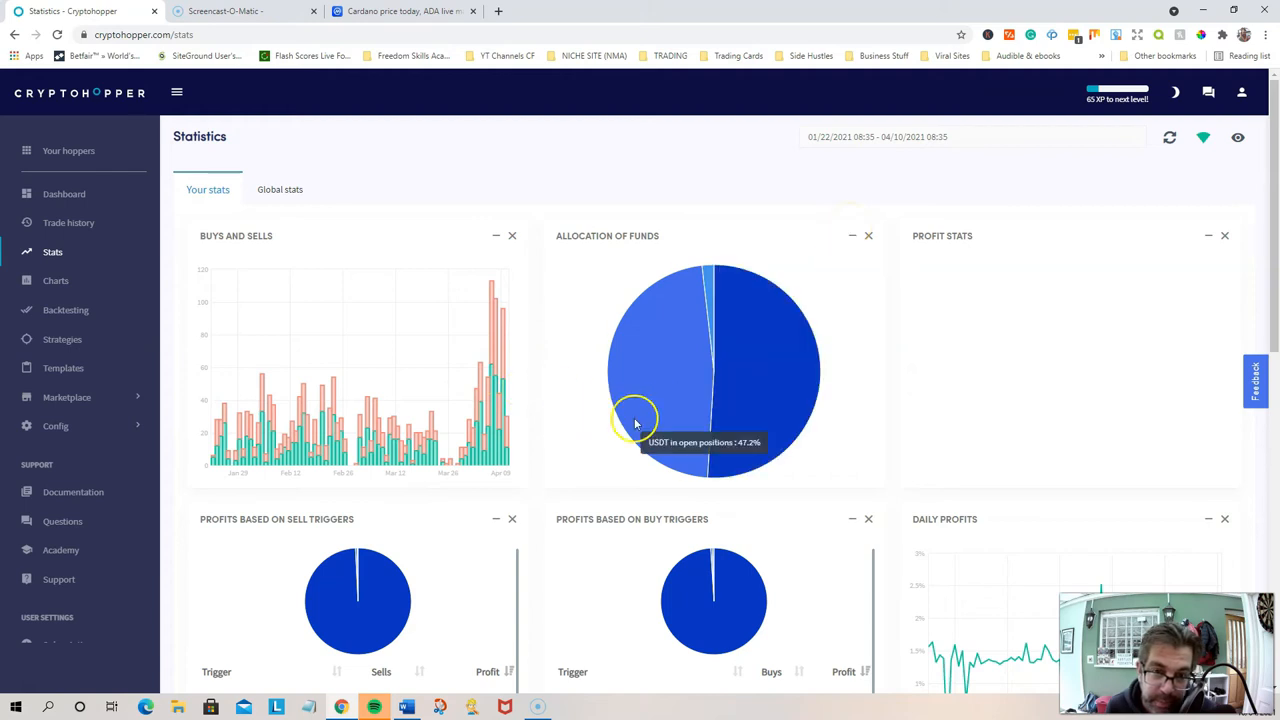
Set the statistics date range to April 1 – April 10, 2021
{"action": "left_click", "coordinate": [877, 137]}
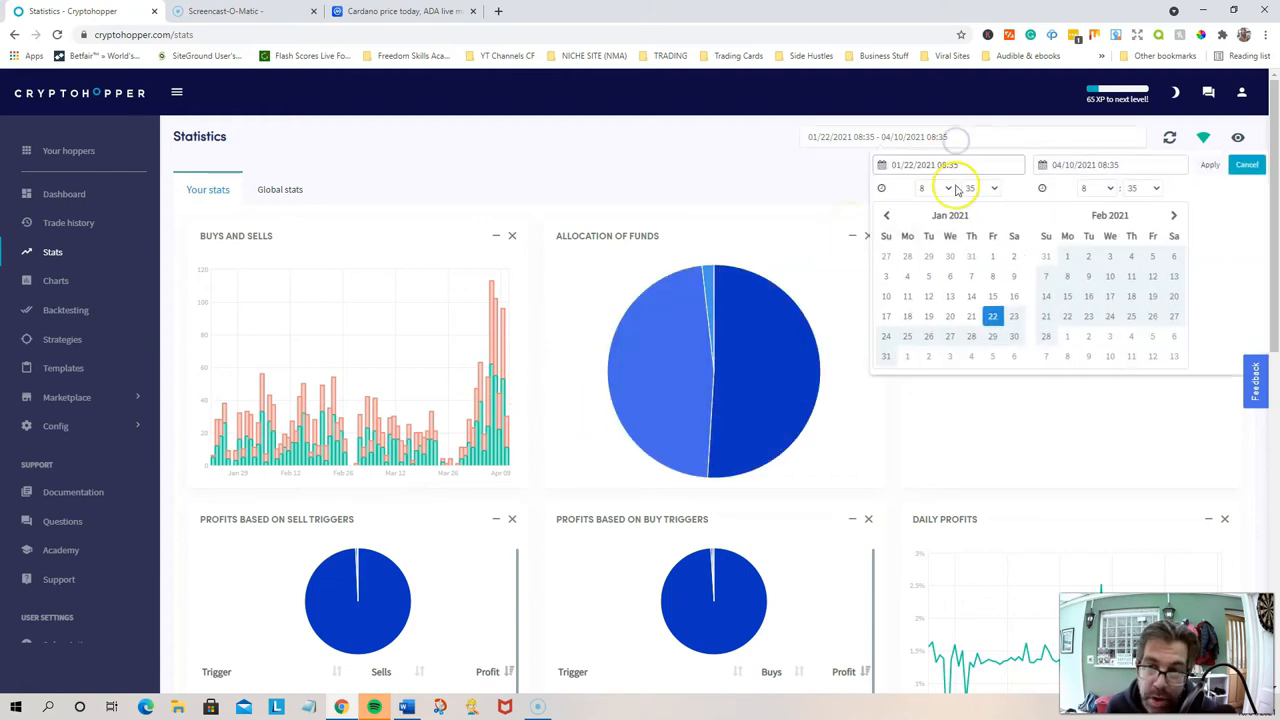
{"action": "left_click", "coordinate": [1173, 215]}
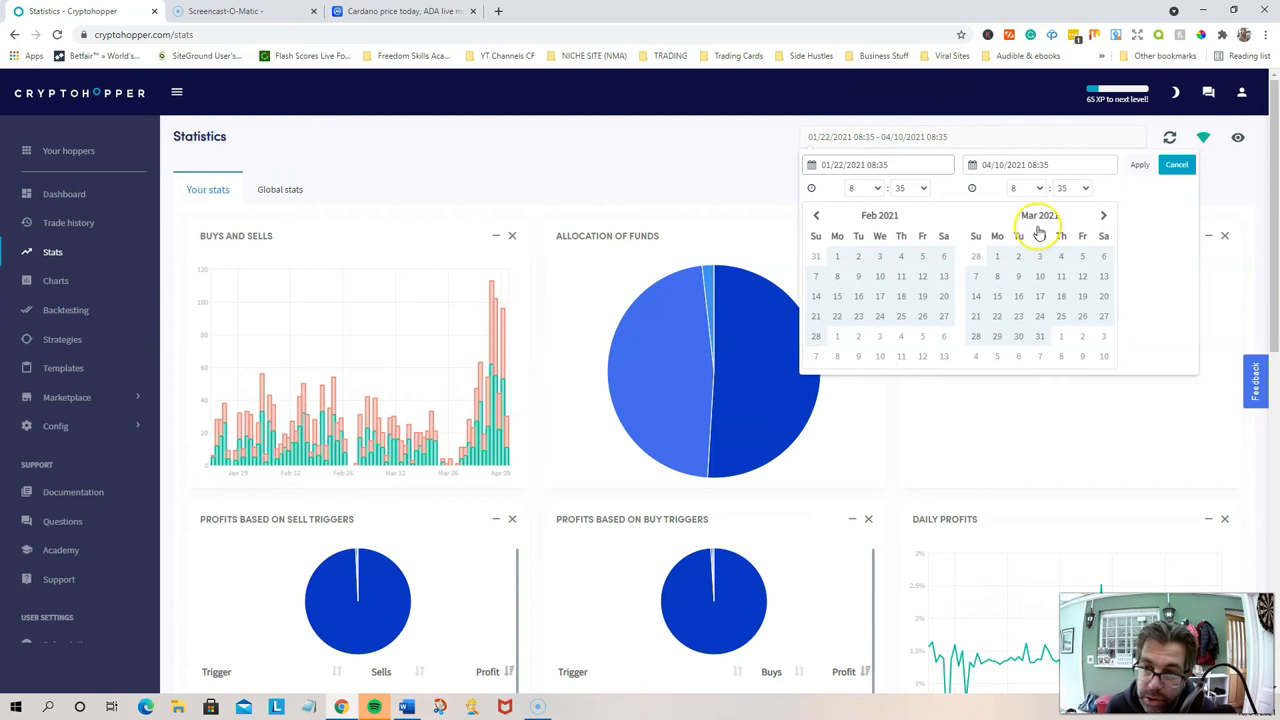
{"action": "left_click", "coordinate": [1103, 215]}
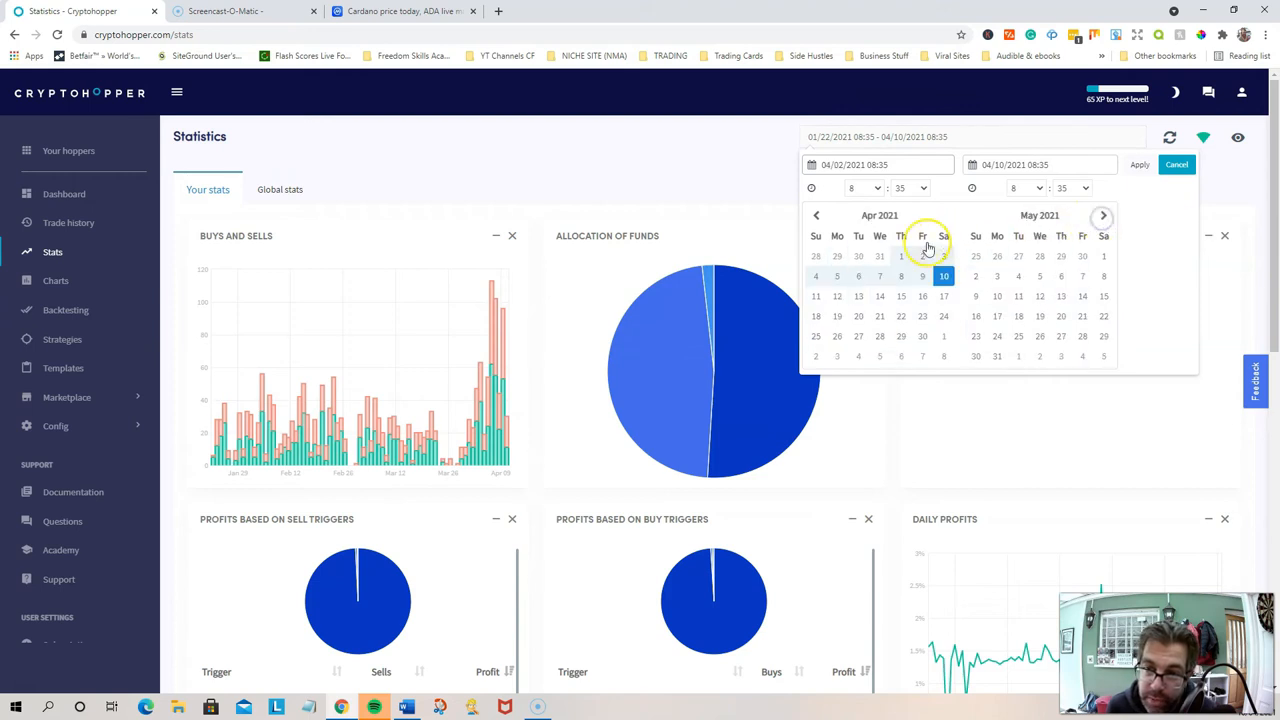
{"action": "left_click", "coordinate": [901, 256]}
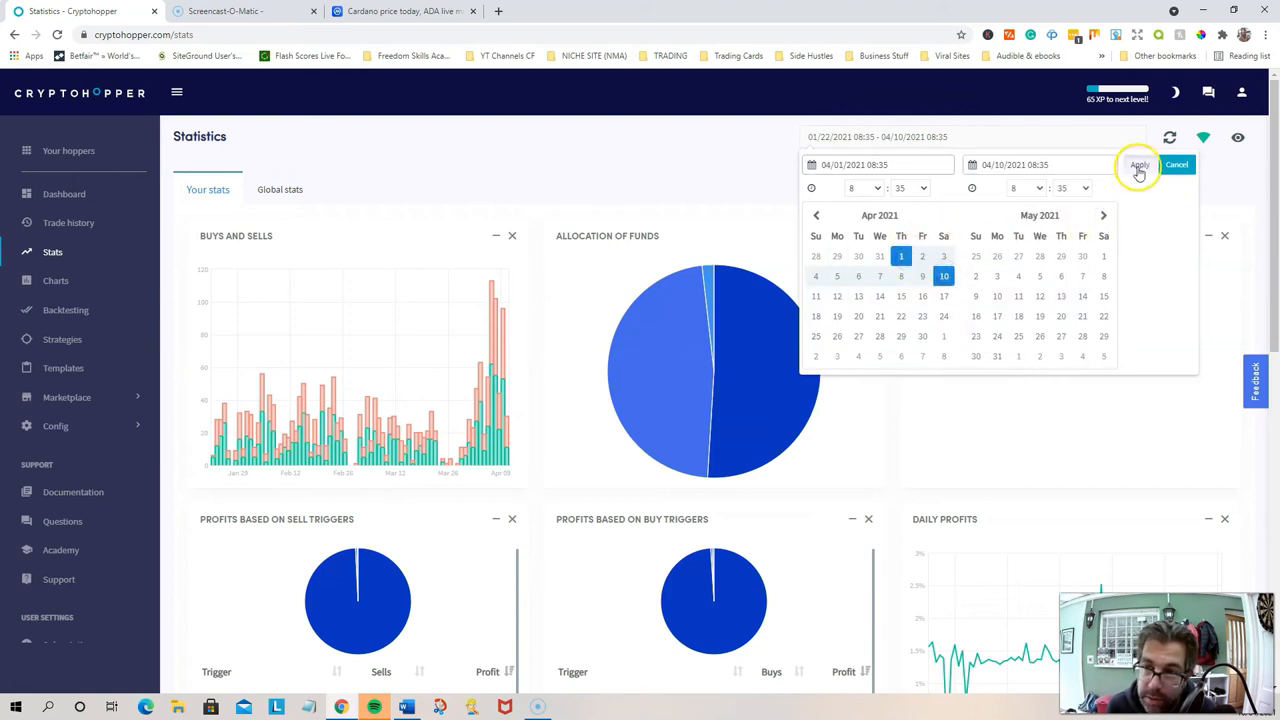
{"action": "left_click", "coordinate": [1139, 164]}
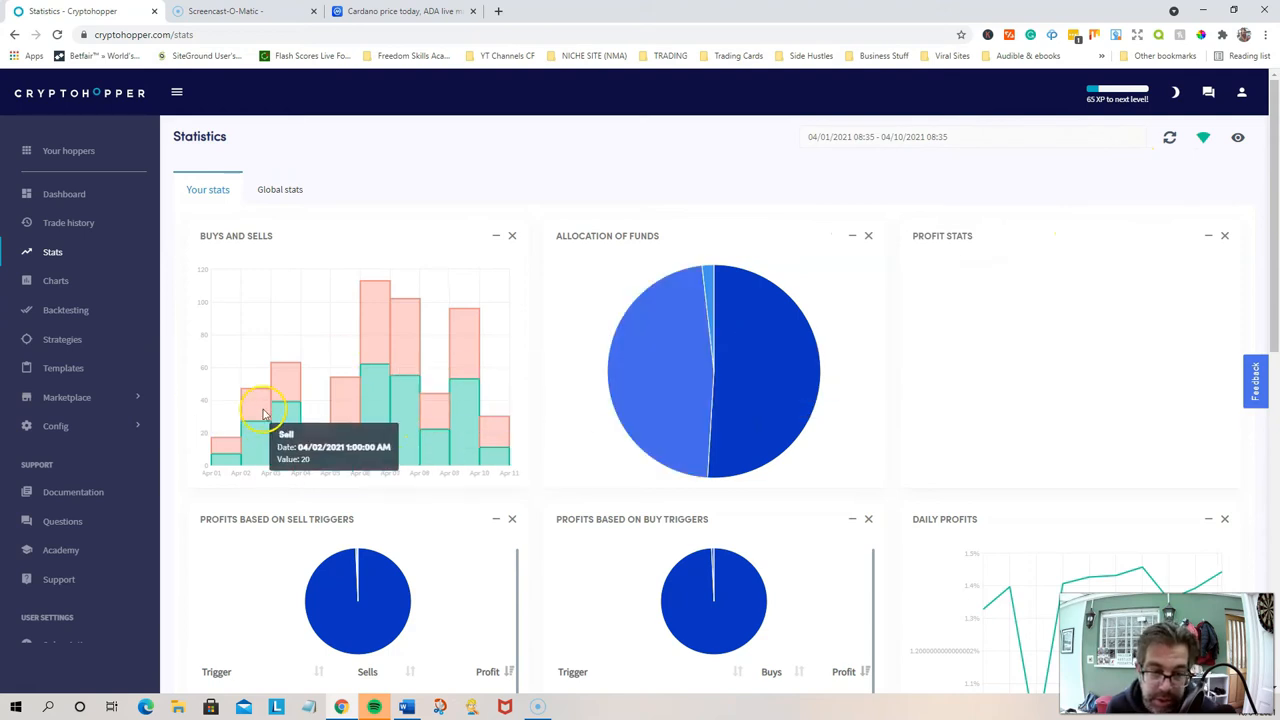
Scroll down the April statistics to the Total USDT in assets chart
{"action": "scroll", "scroll_direction": "down", "scroll_amount": 3}
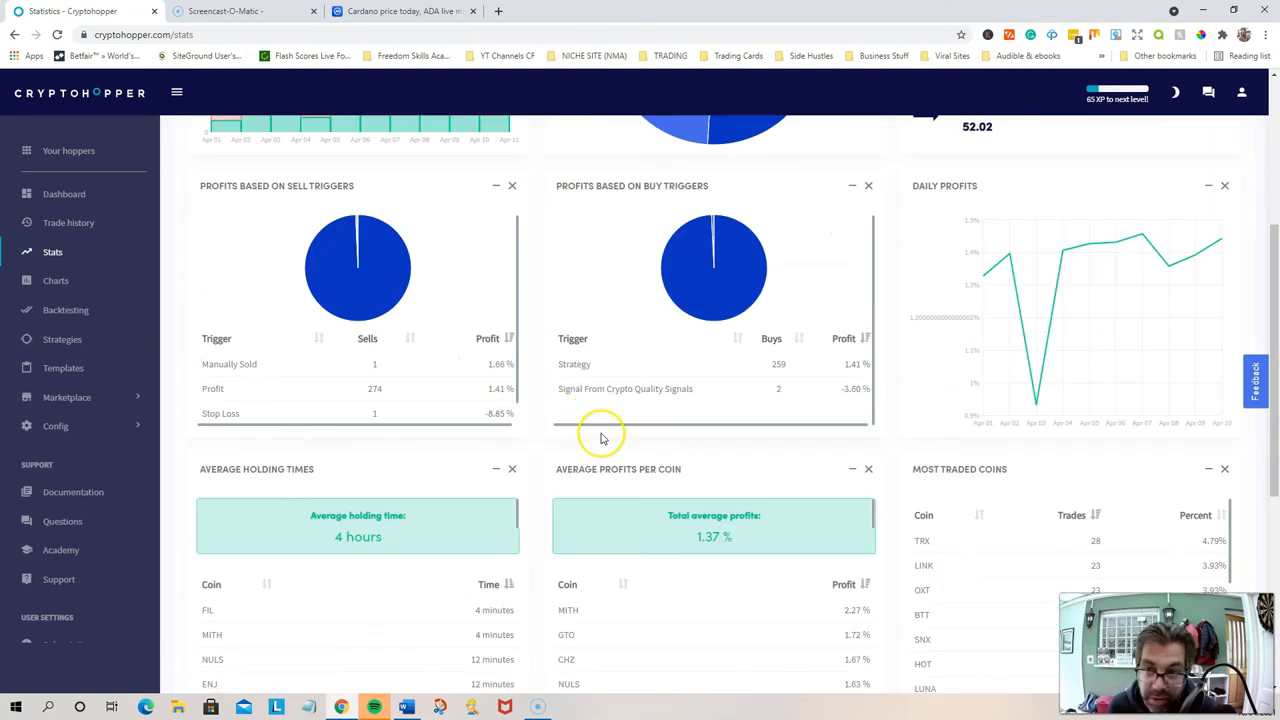
{"action": "scroll", "scroll_direction": "down", "scroll_amount": 3}
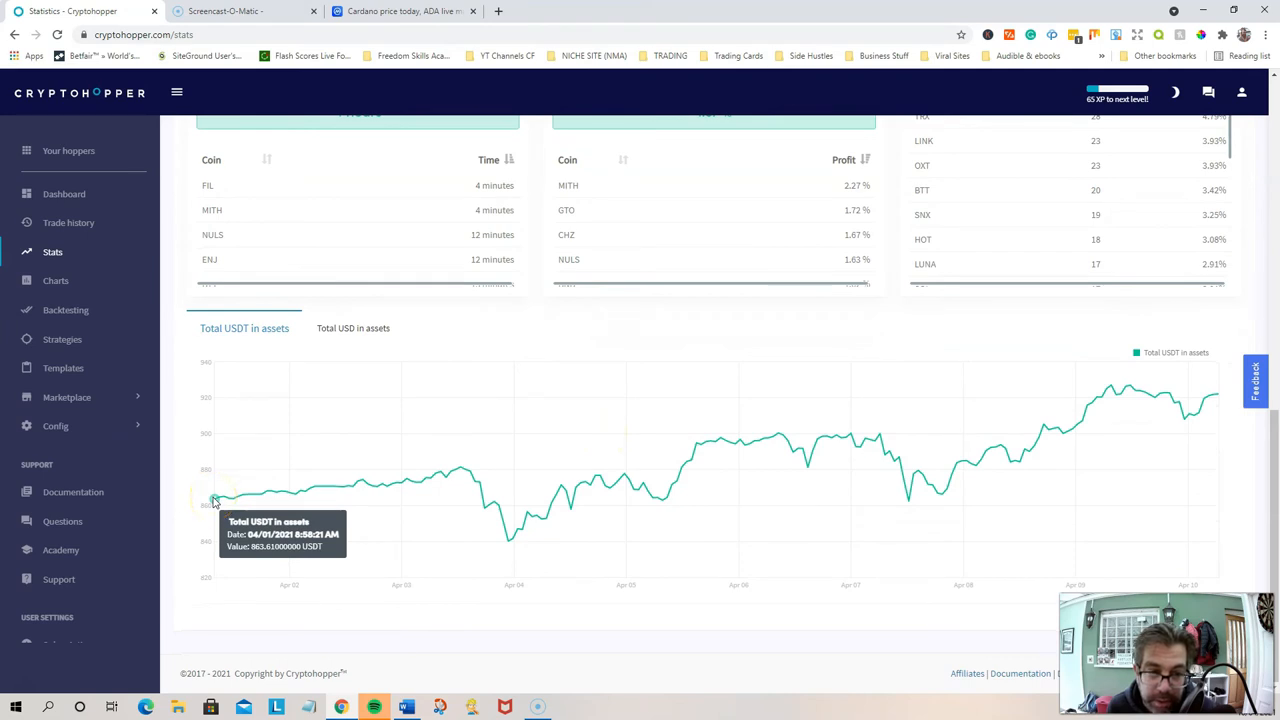
{"action": "mouse_move", "coordinate": [1218, 397]}
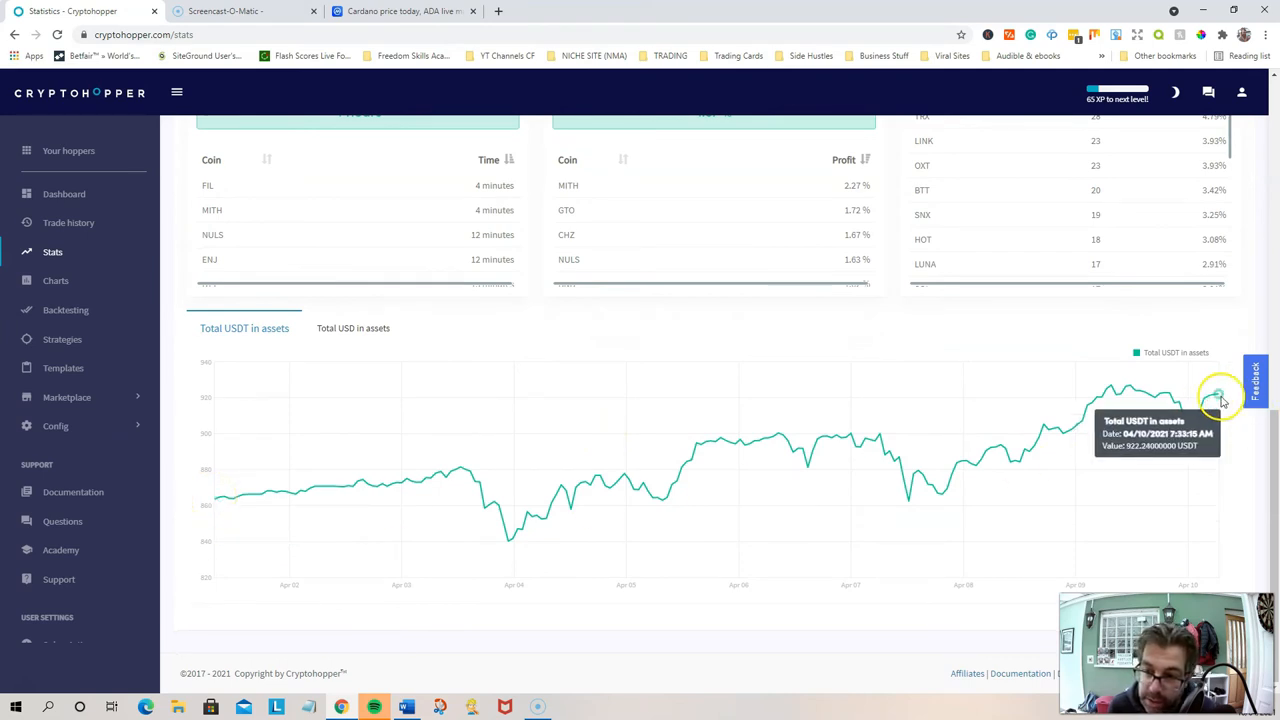
{"action": "mouse_move", "coordinate": [655, 388]}
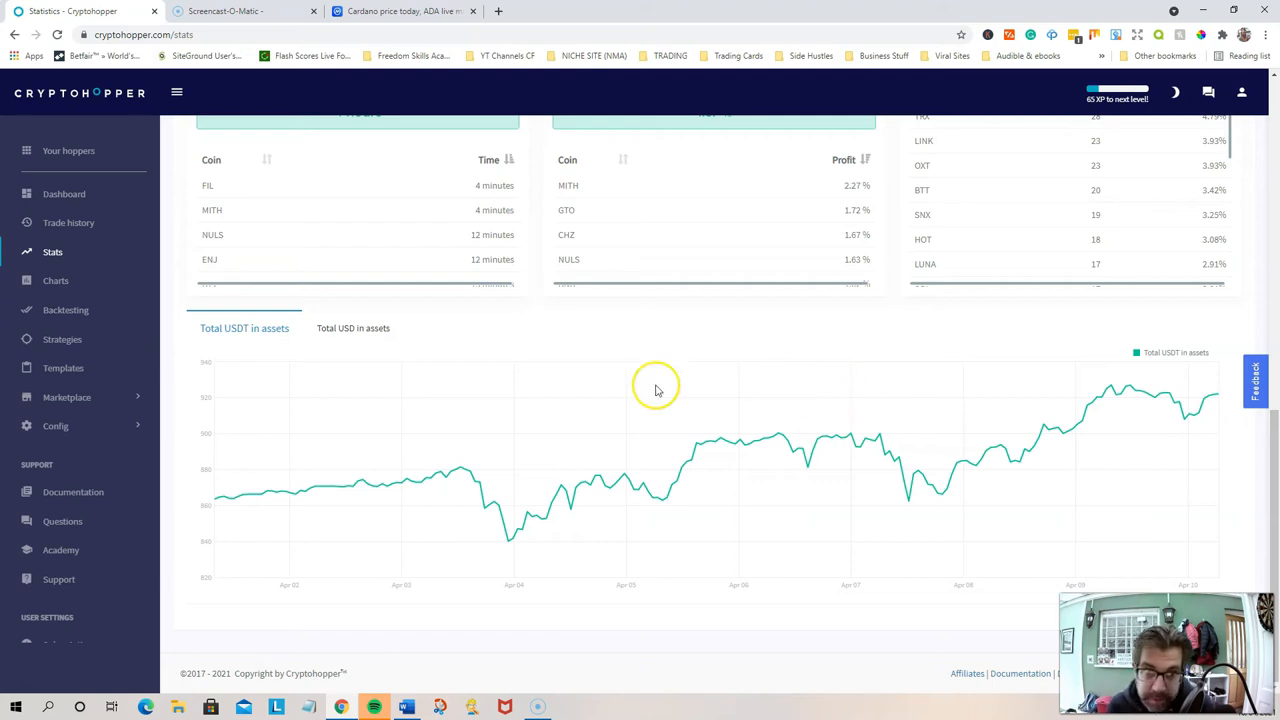
{"action": "mouse_move", "coordinate": [213, 500]}
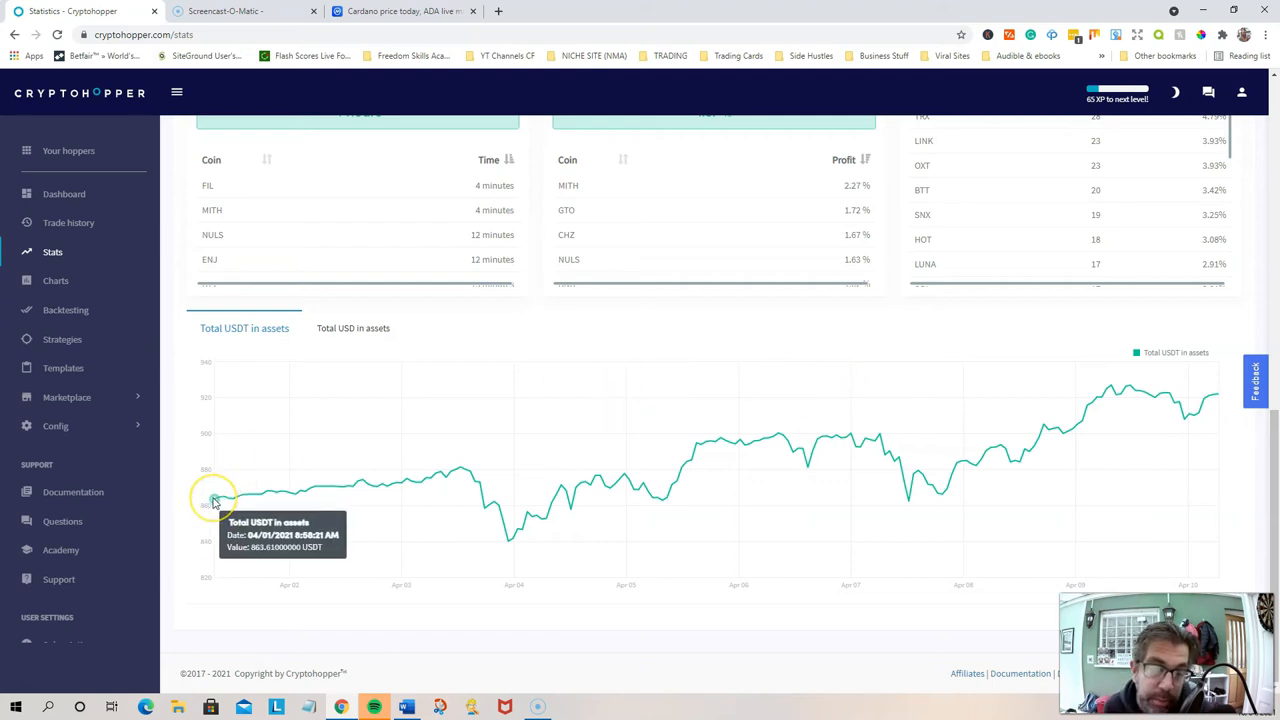
{"action": "mouse_move", "coordinate": [208, 552]}
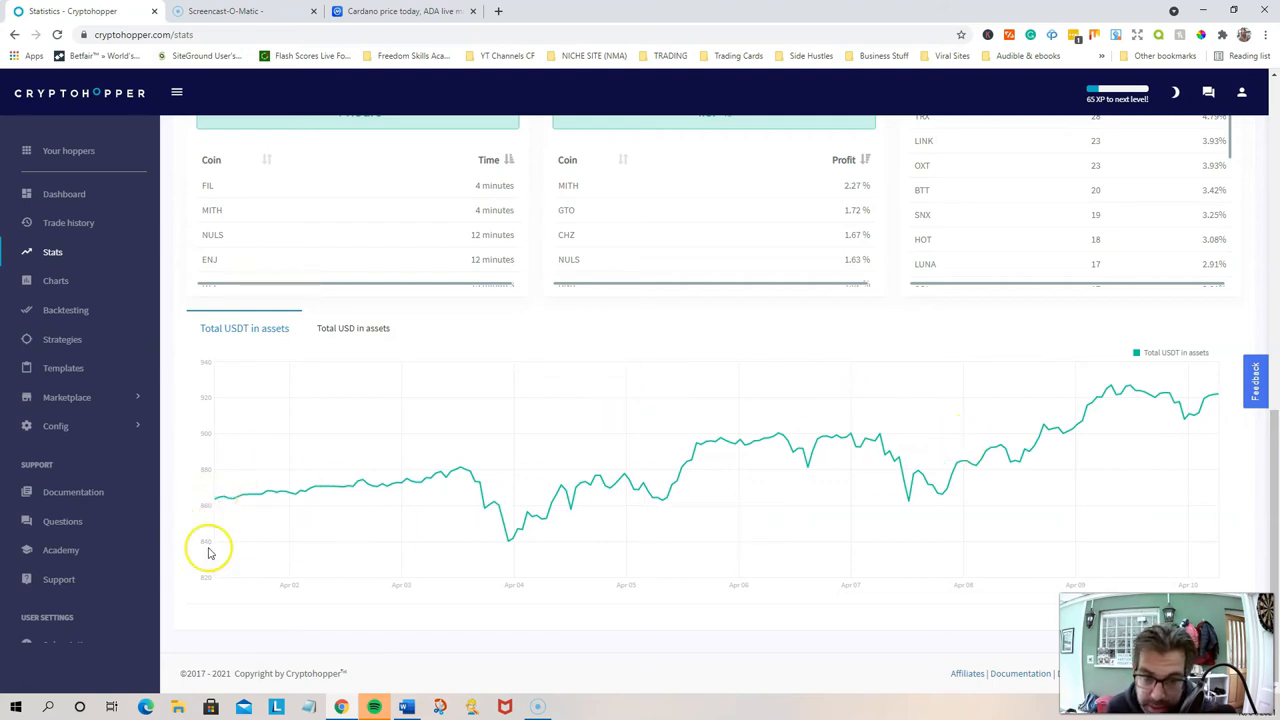
{"action": "mouse_move", "coordinate": [464, 472]}
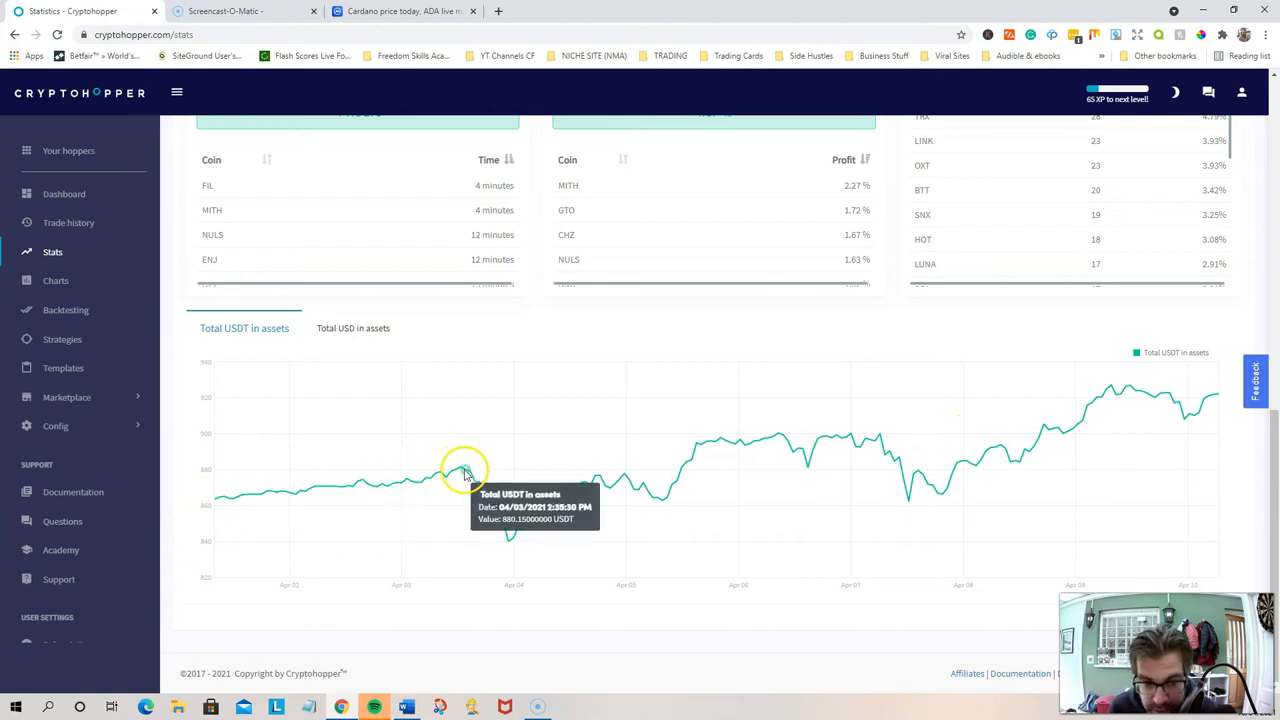
{"action": "mouse_move", "coordinate": [612, 490]}
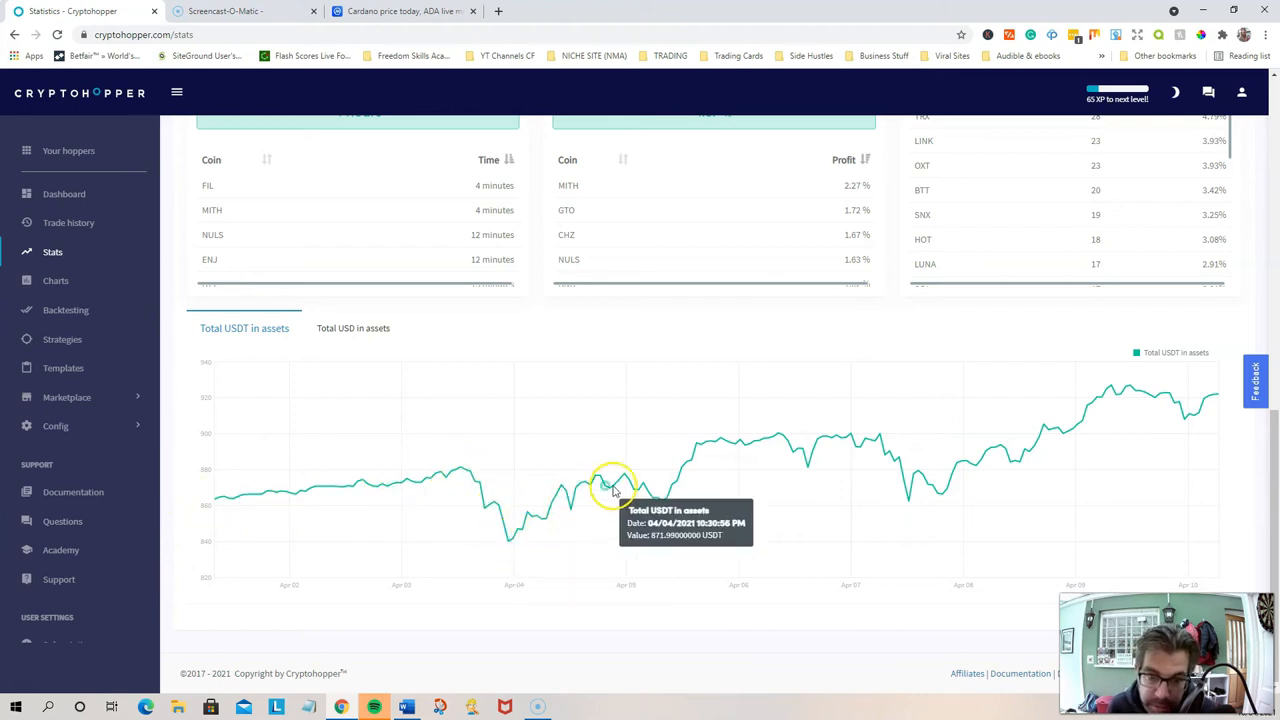
{"action": "mouse_move", "coordinate": [873, 447]}
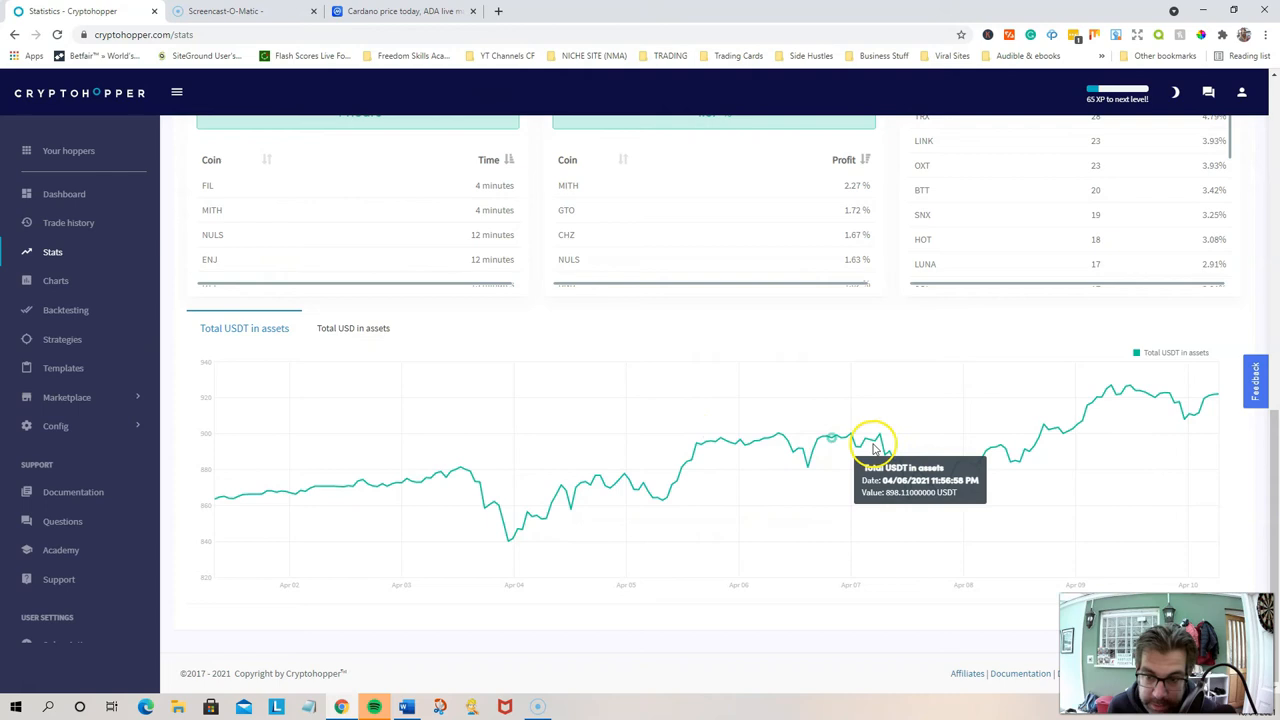
{"action": "mouse_move", "coordinate": [1090, 390]}
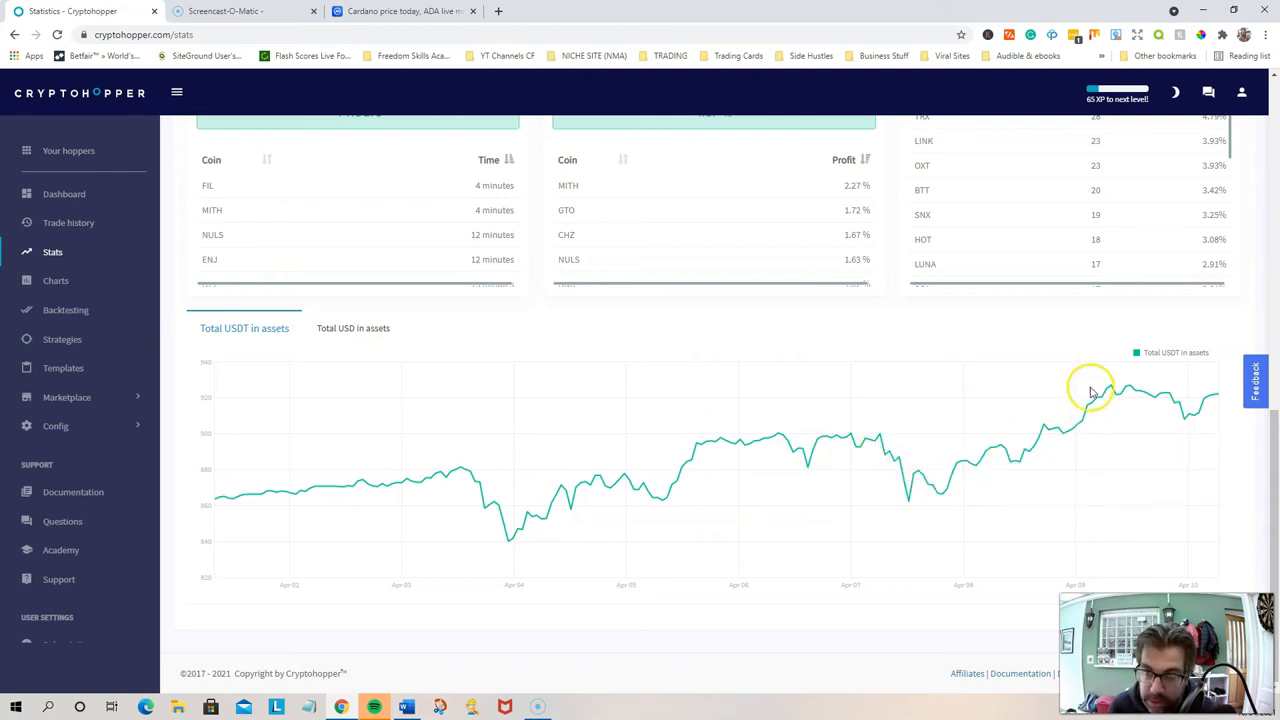
{"action": "mouse_move", "coordinate": [1257, 320]}
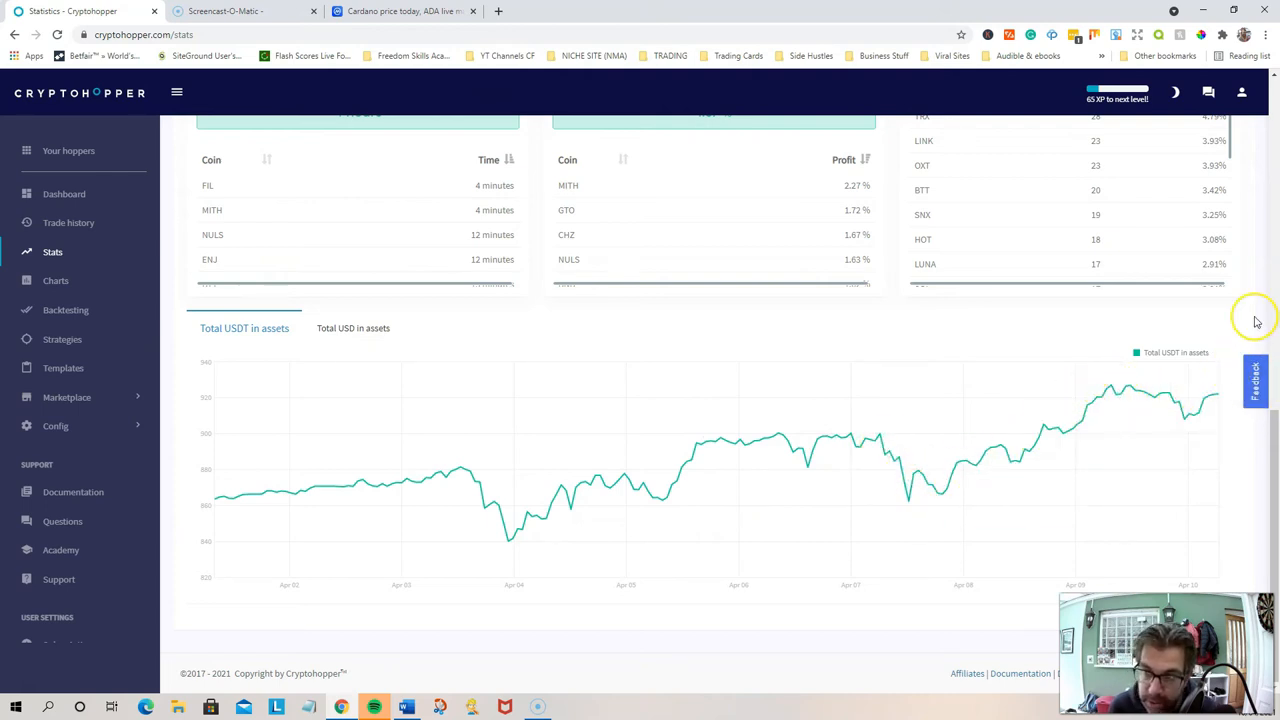
{"action": "mouse_move", "coordinate": [463, 432]}
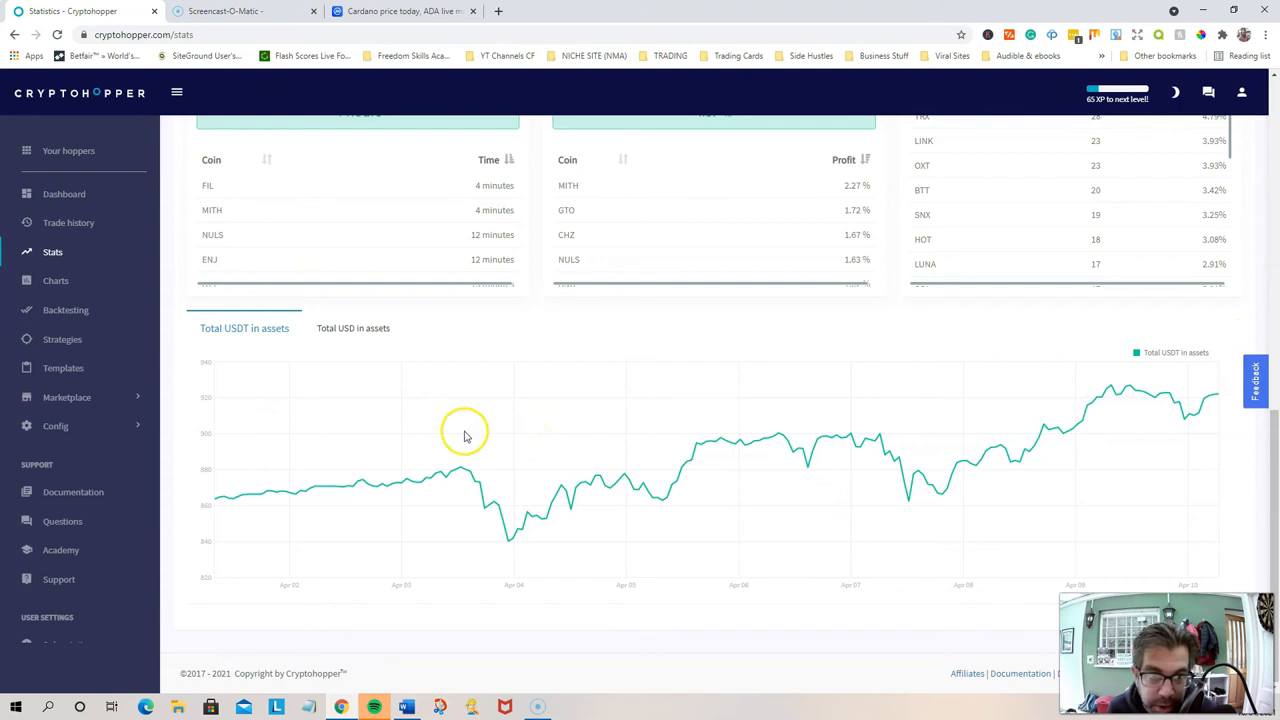
Open Baseconfig's Coins and amounts, then select the 700 USDT maximum allocation field
{"action": "left_click", "coordinate": [55, 425]}
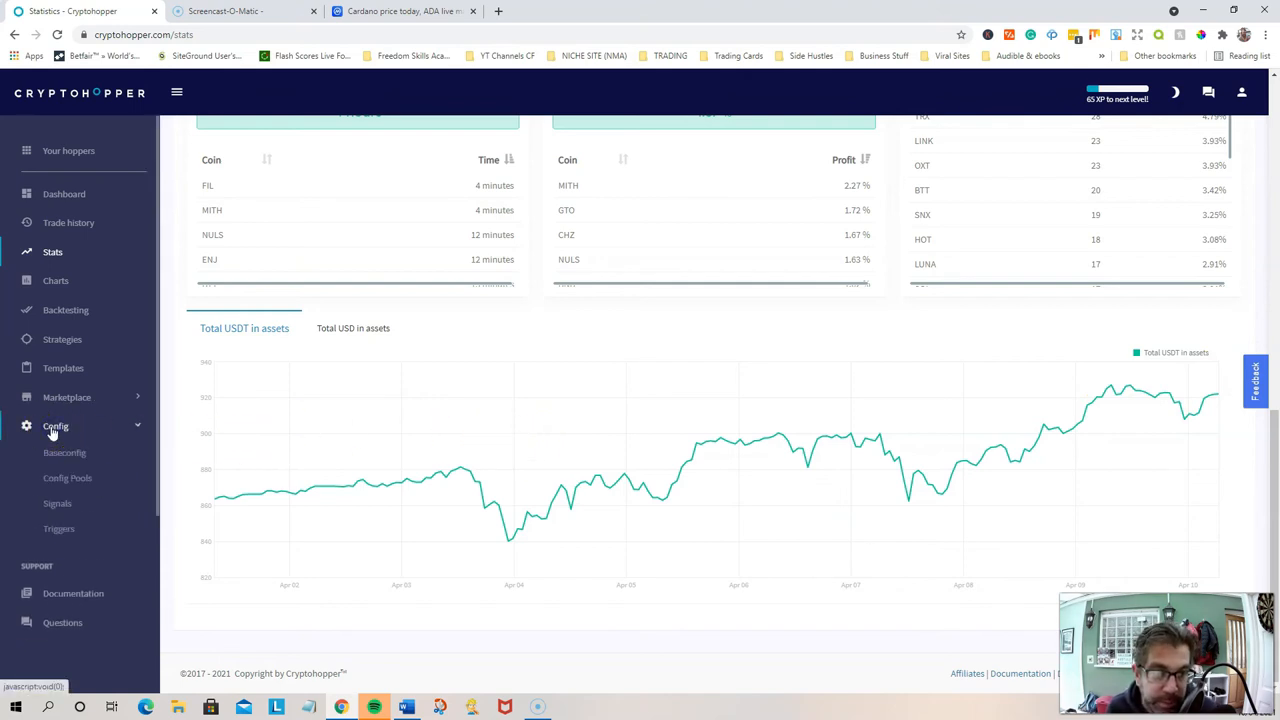
{"action": "left_click", "coordinate": [64, 452]}
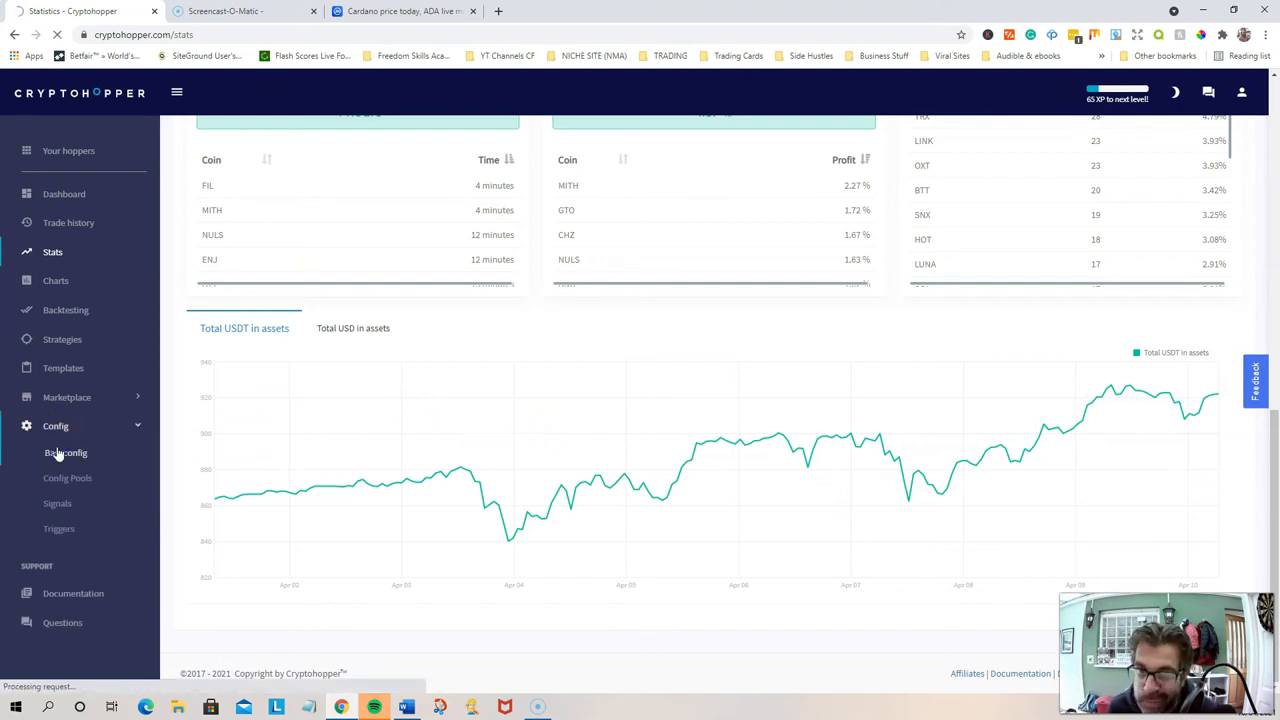
{"action": "left_click", "coordinate": [65, 452]}
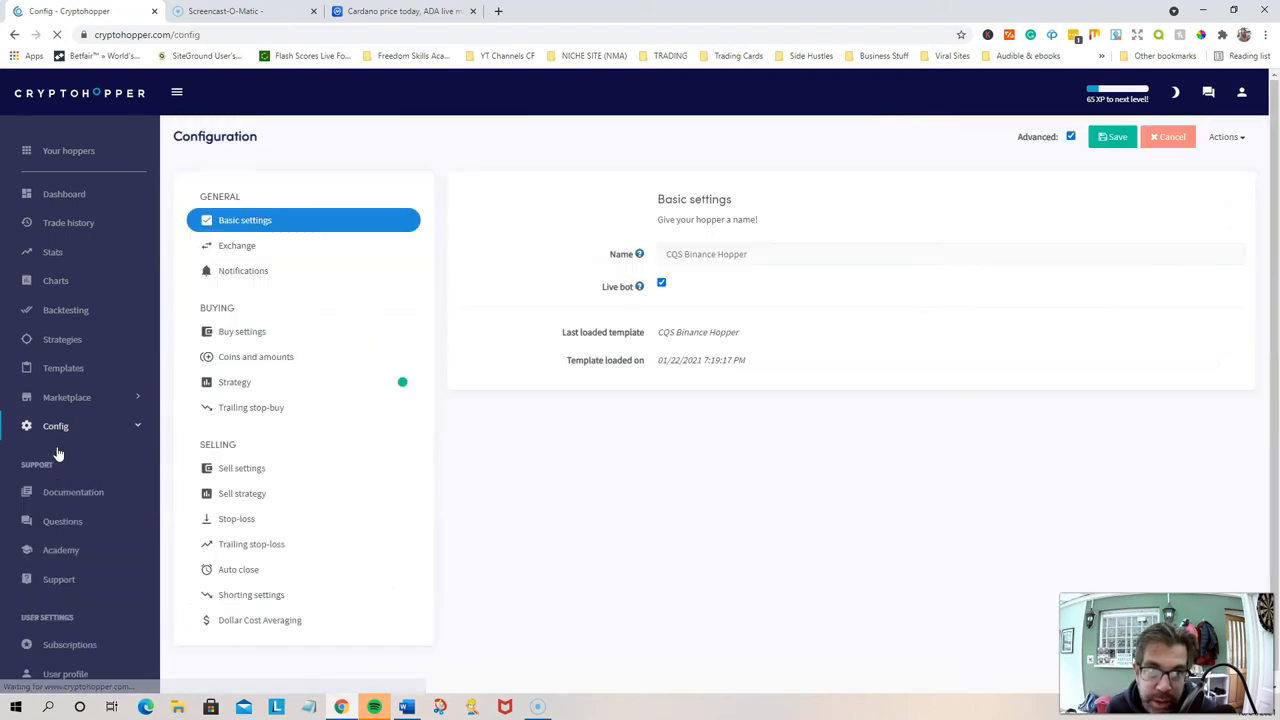
{"action": "left_click", "coordinate": [255, 356]}
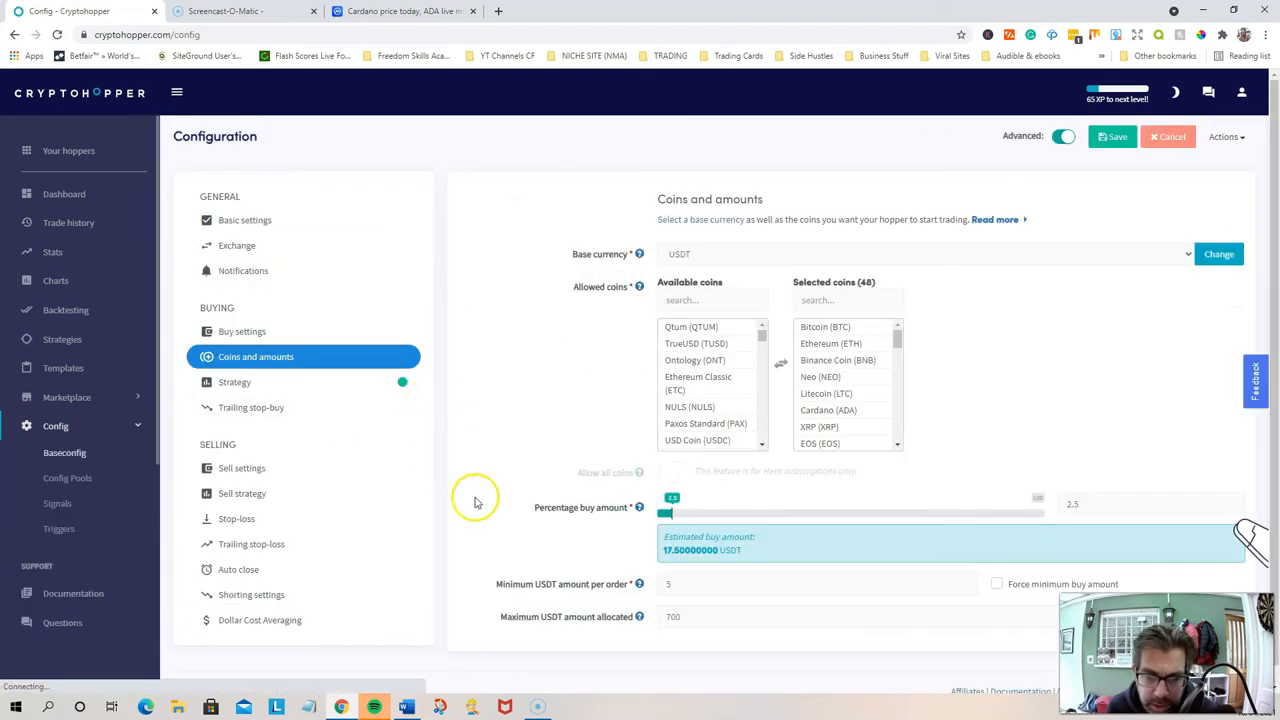
{"action": "scroll", "scroll_direction": "down", "scroll_amount": 3}
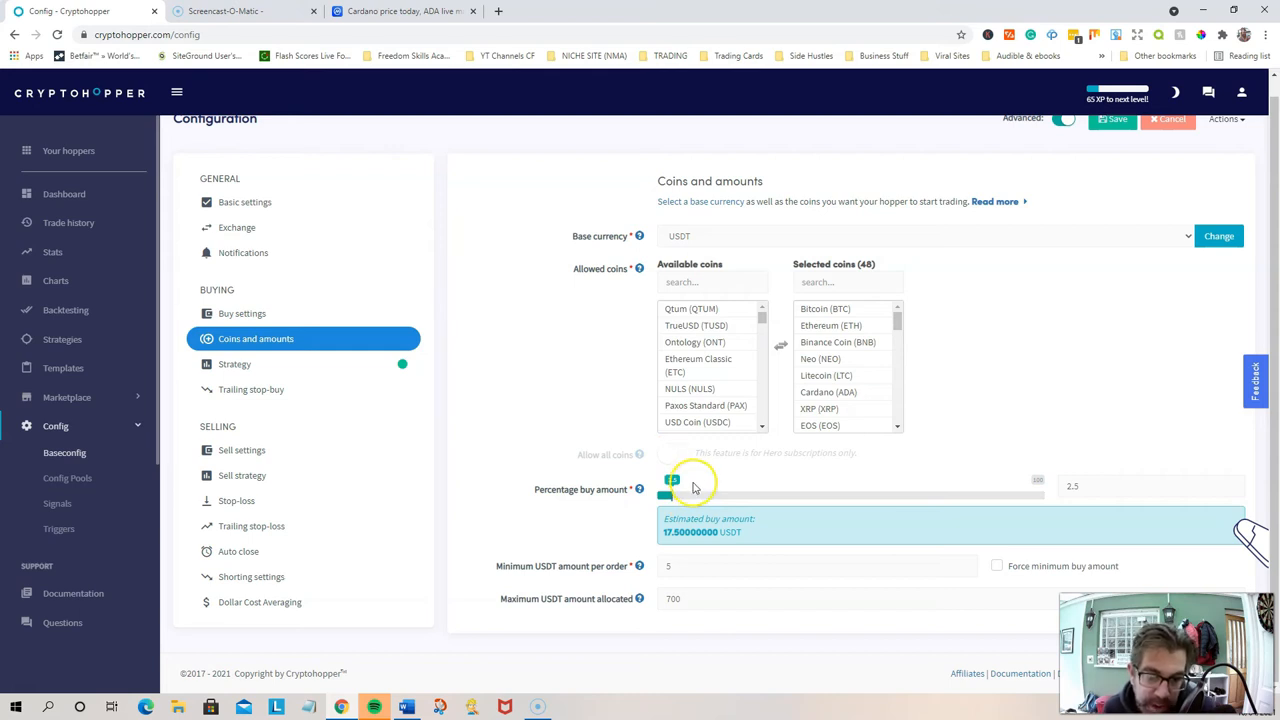
{"action": "mouse_move", "coordinate": [648, 500]}
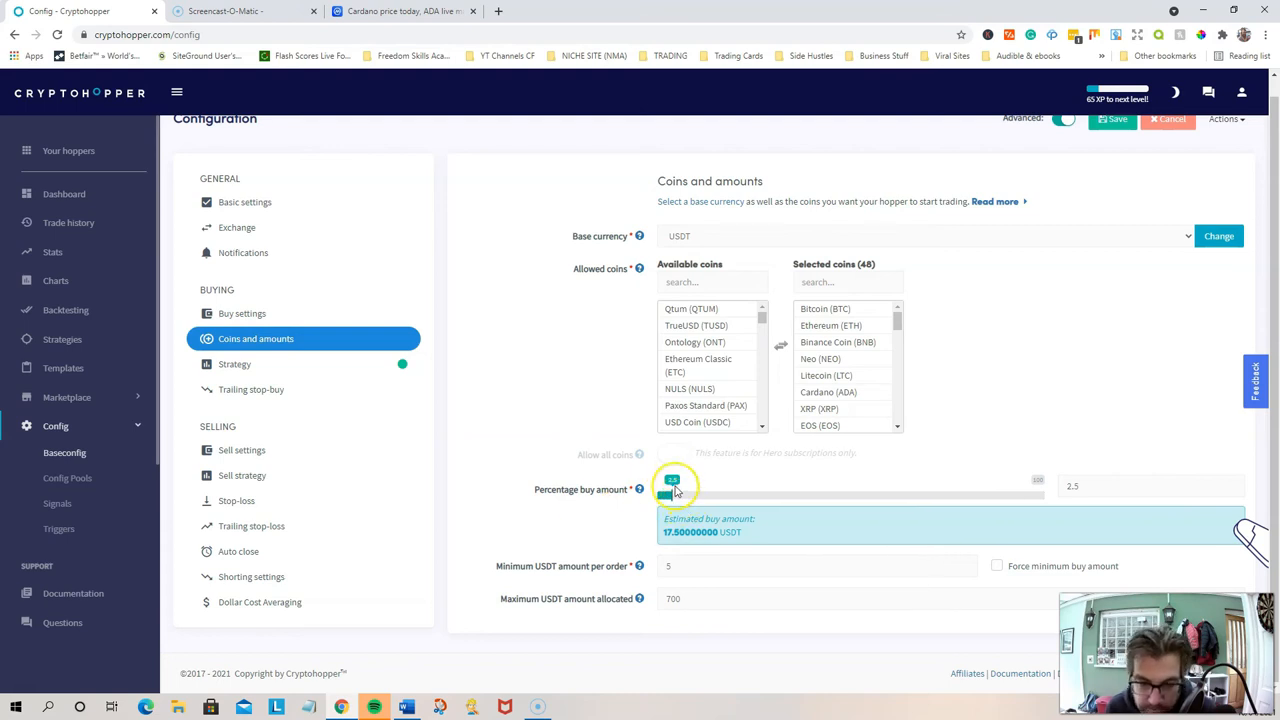
{"action": "mouse_move", "coordinate": [589, 609]}
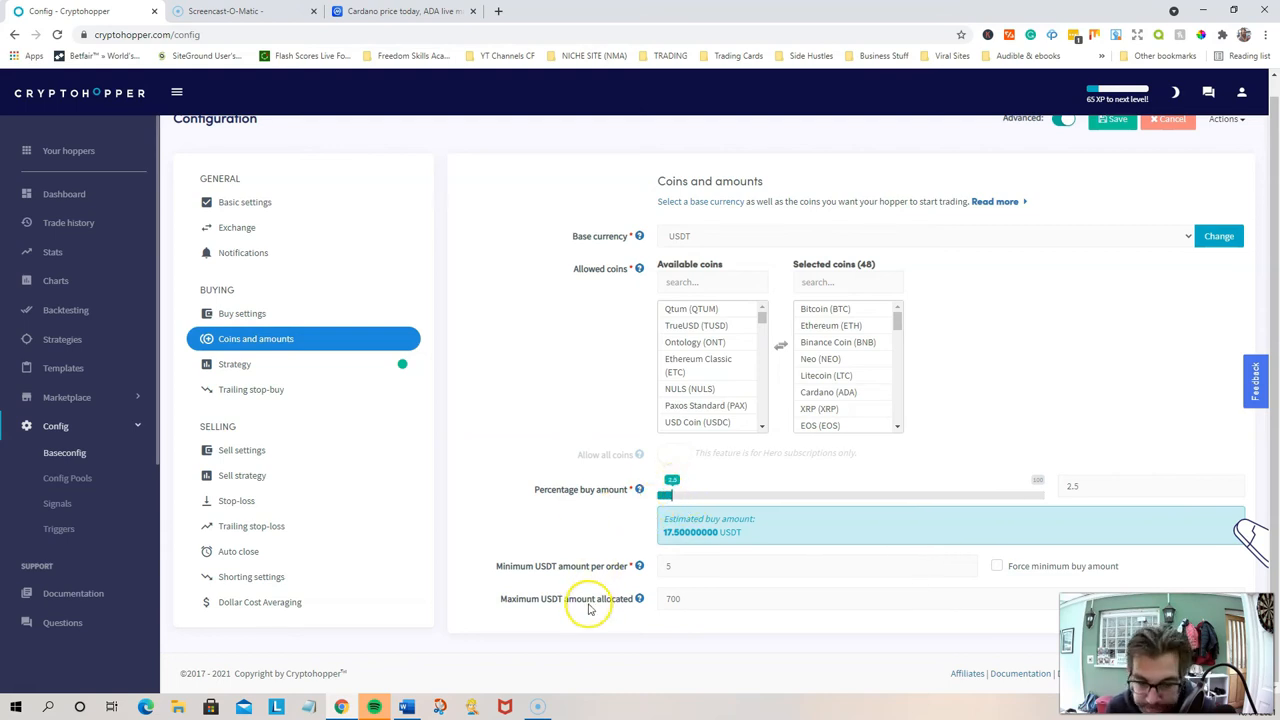
{"action": "left_click", "coordinate": [680, 598]}
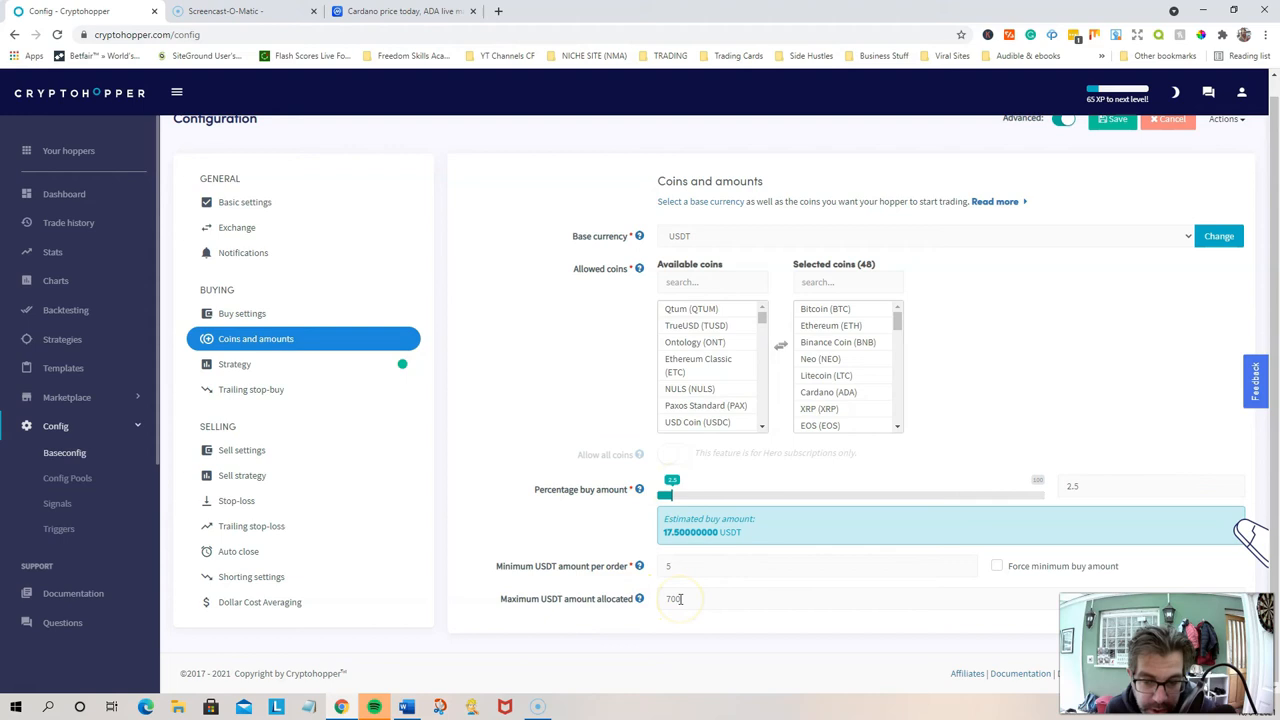
{"action": "mouse_move", "coordinate": [533, 620]}
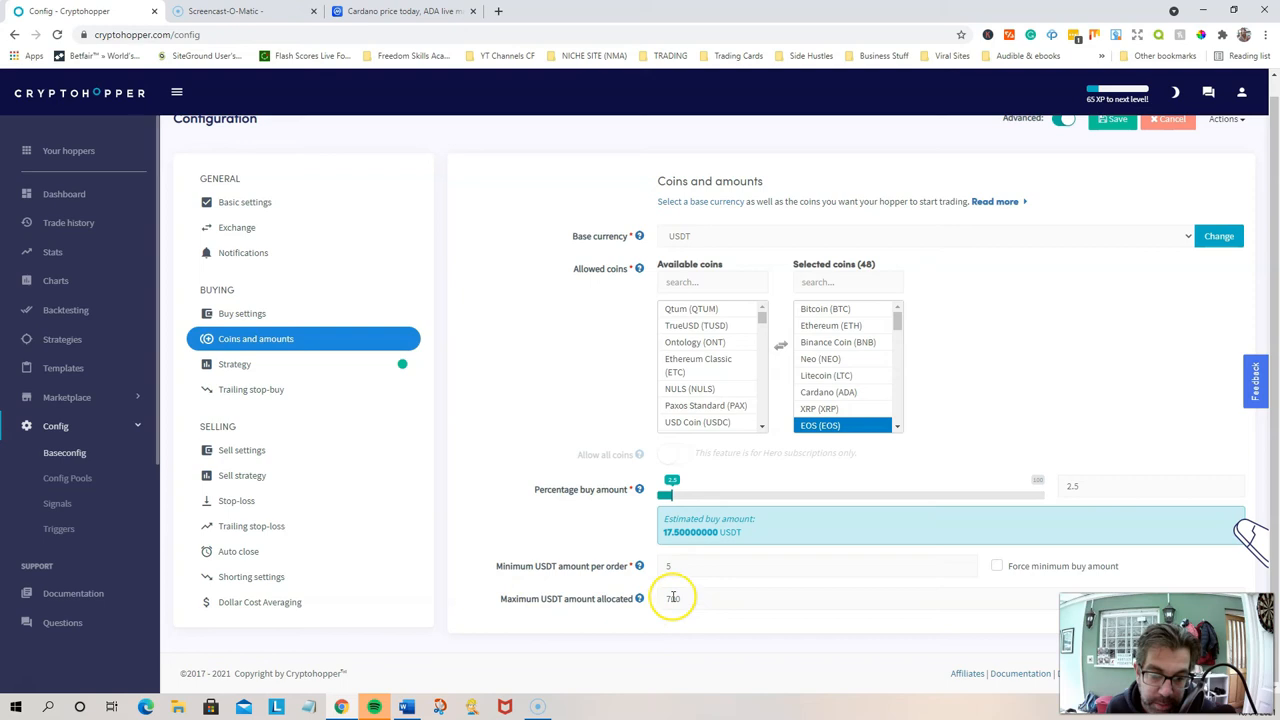
{"action": "left_click", "coordinate": [673, 598]}
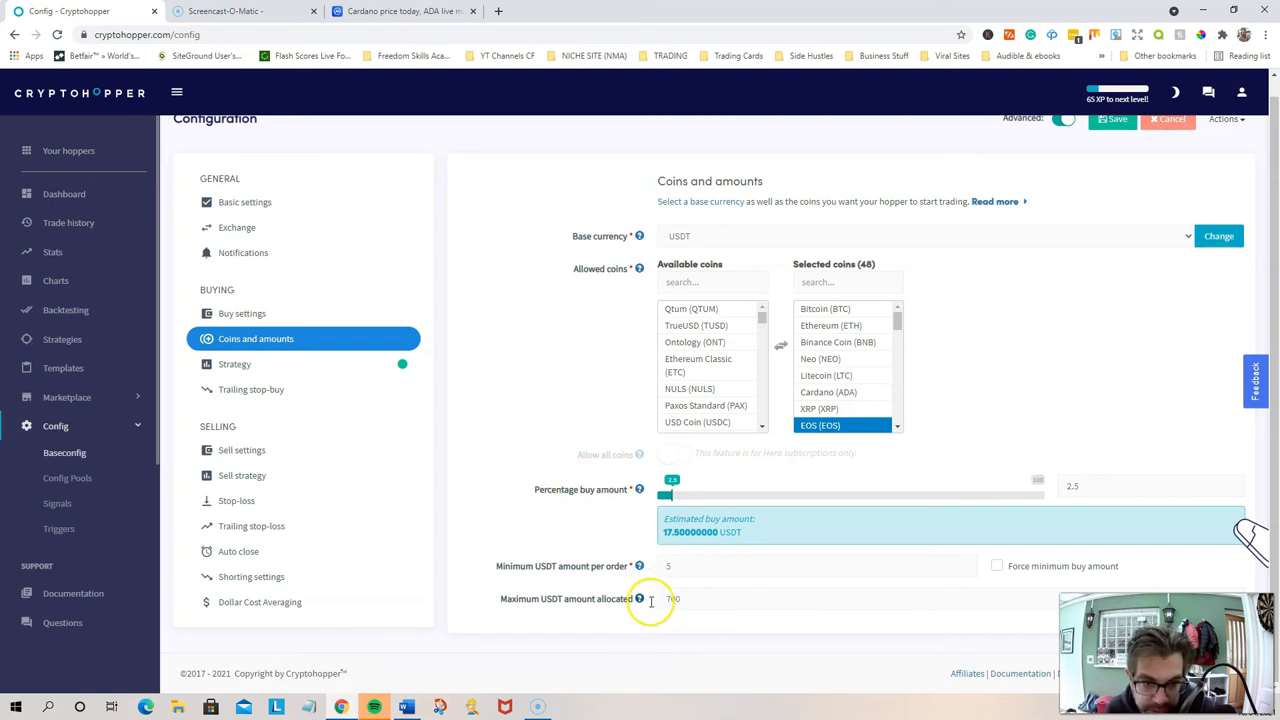
{"action": "mouse_move", "coordinate": [275, 377]}
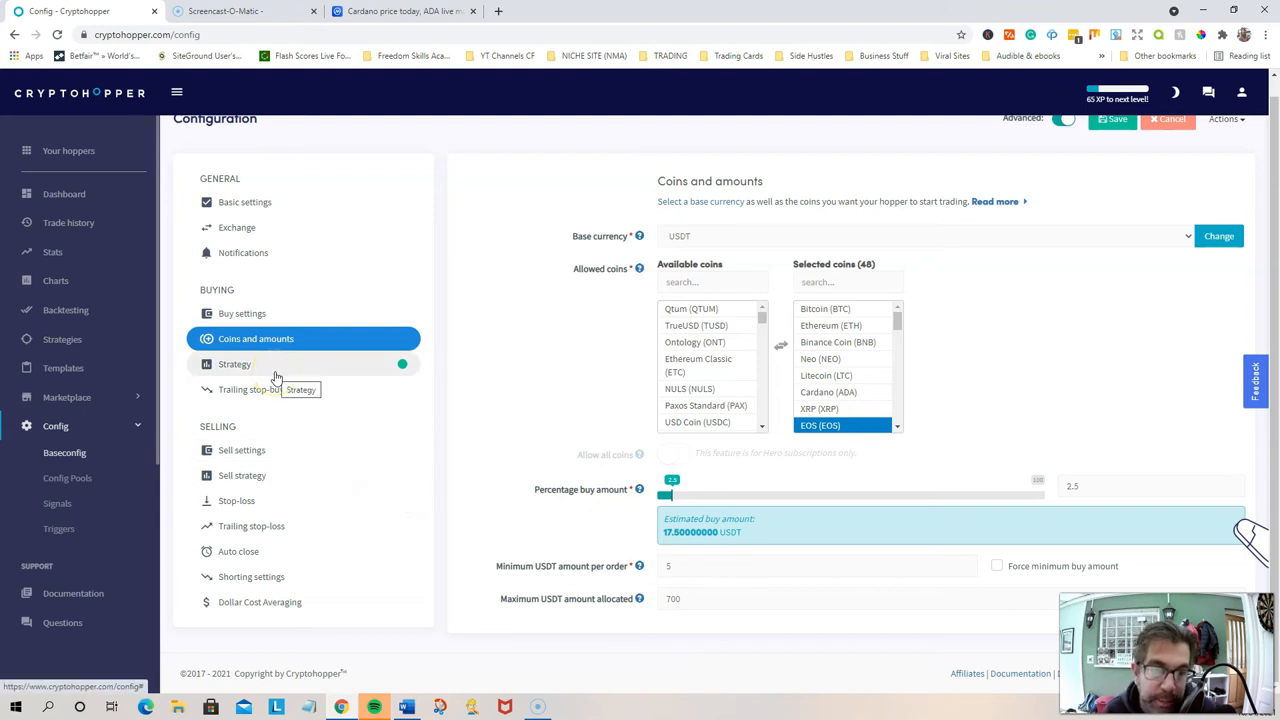
{"action": "mouse_move", "coordinate": [255, 584]}
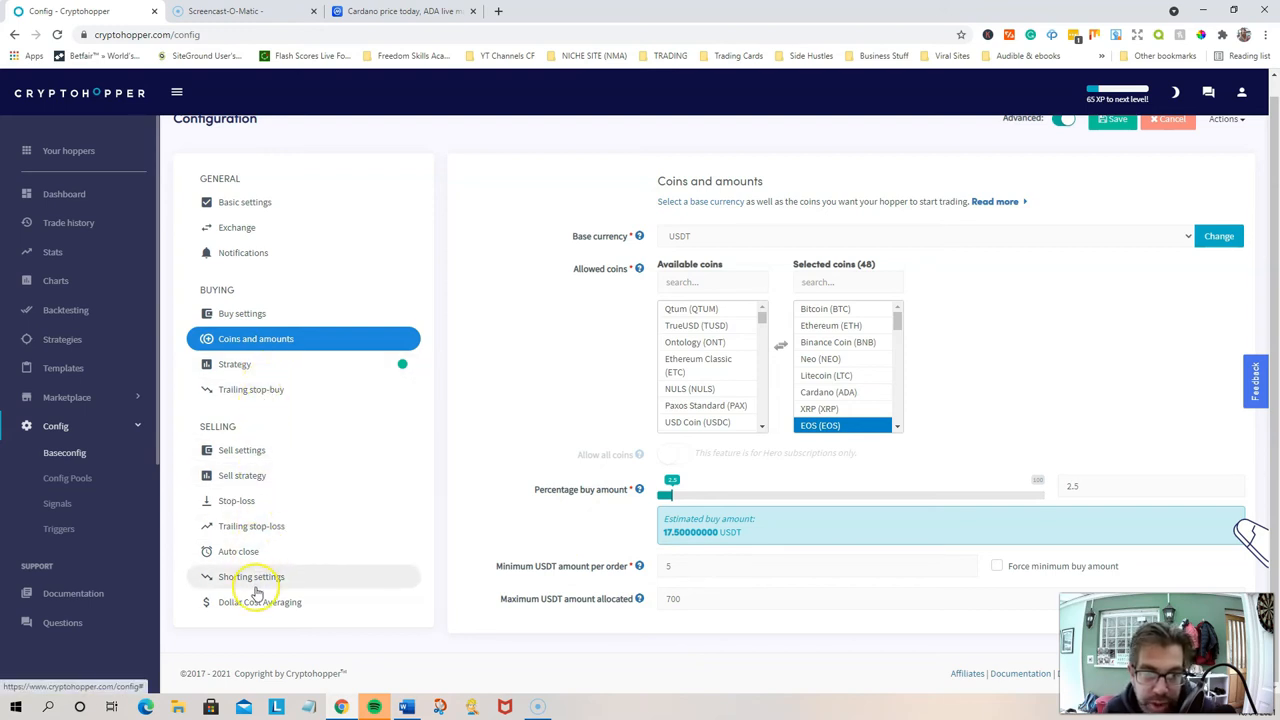
Show the Dollar Cost Averaging configuration under Selling
{"action": "left_click", "coordinate": [259, 601]}
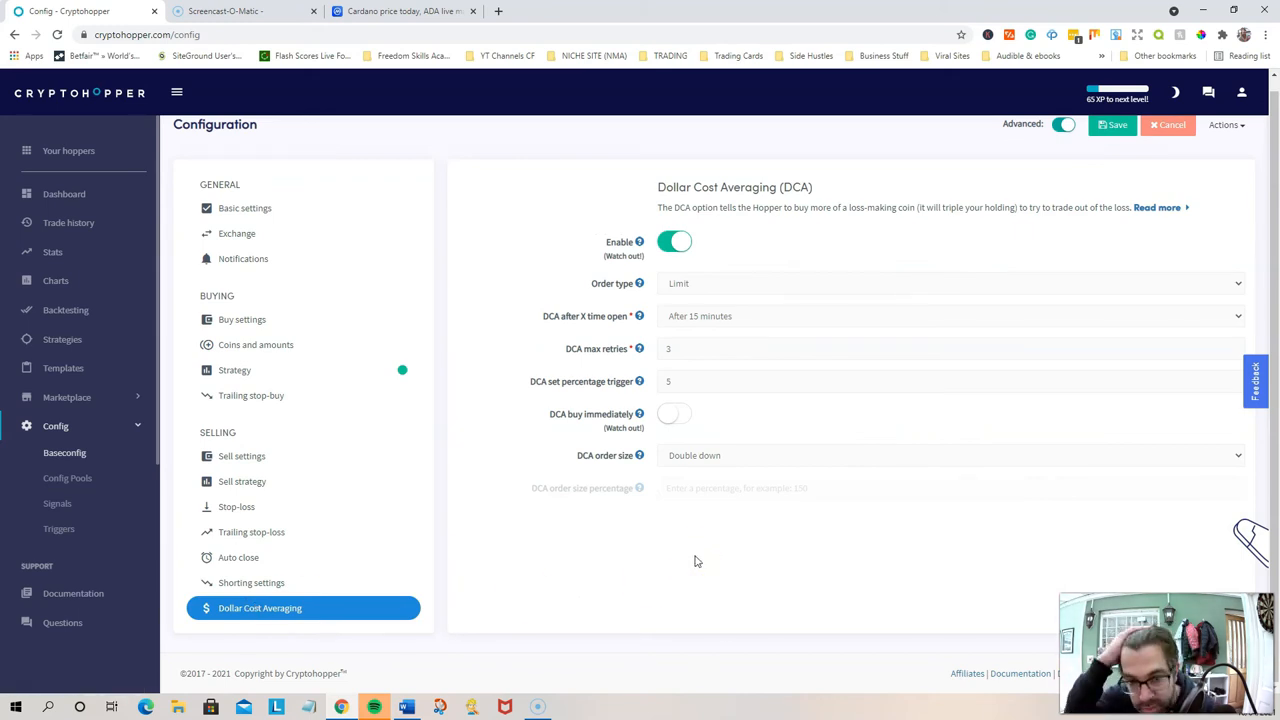
{"action": "mouse_move", "coordinate": [710, 285]}
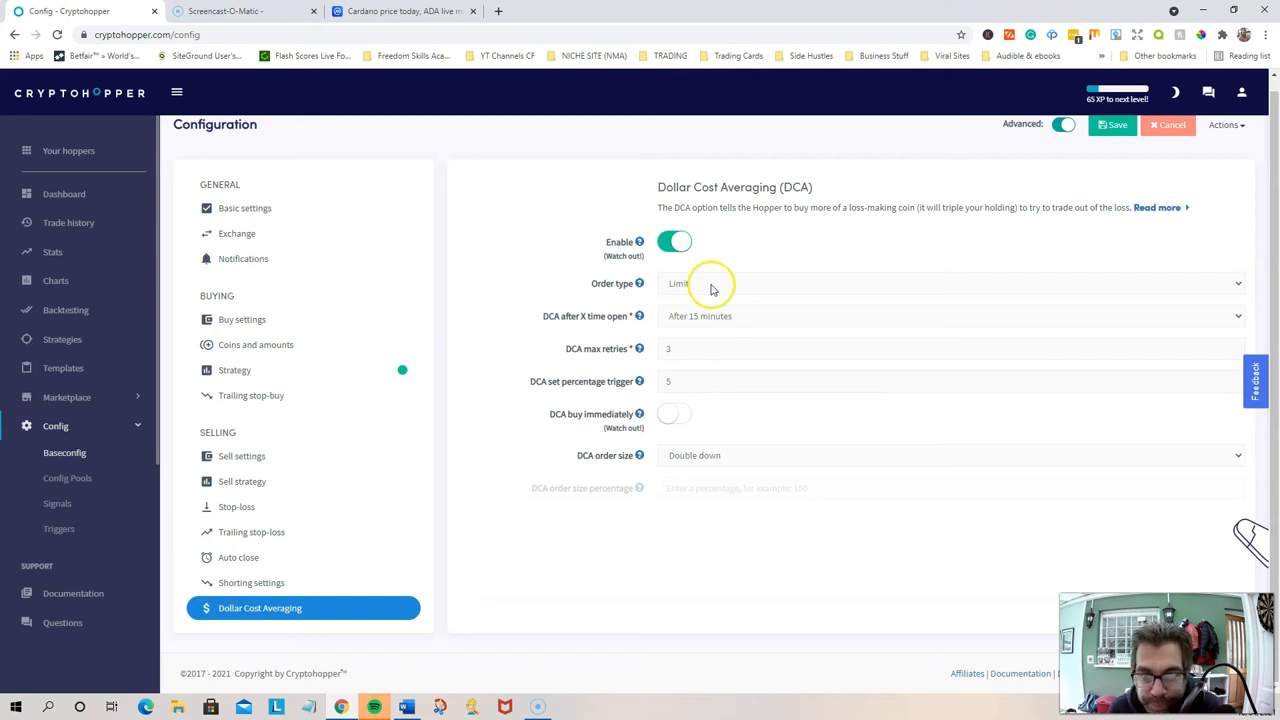
{"action": "mouse_move", "coordinate": [580, 368]}
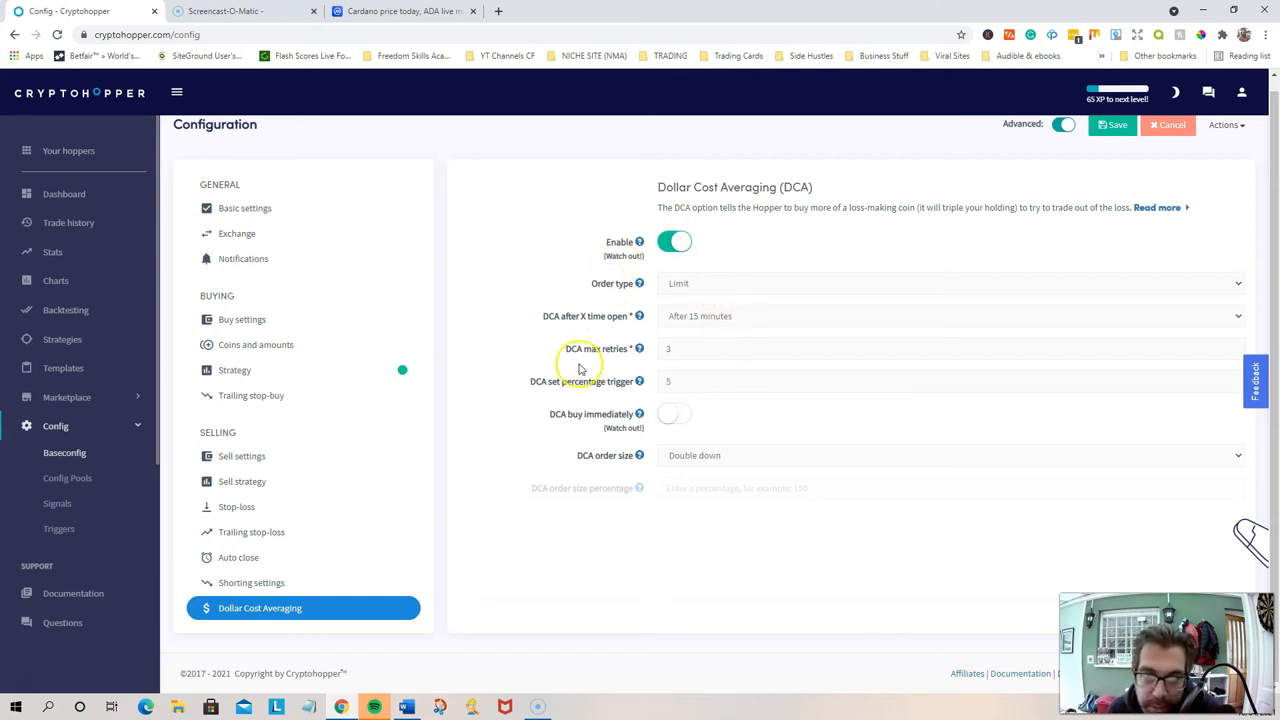
{"action": "mouse_move", "coordinate": [625, 291]}
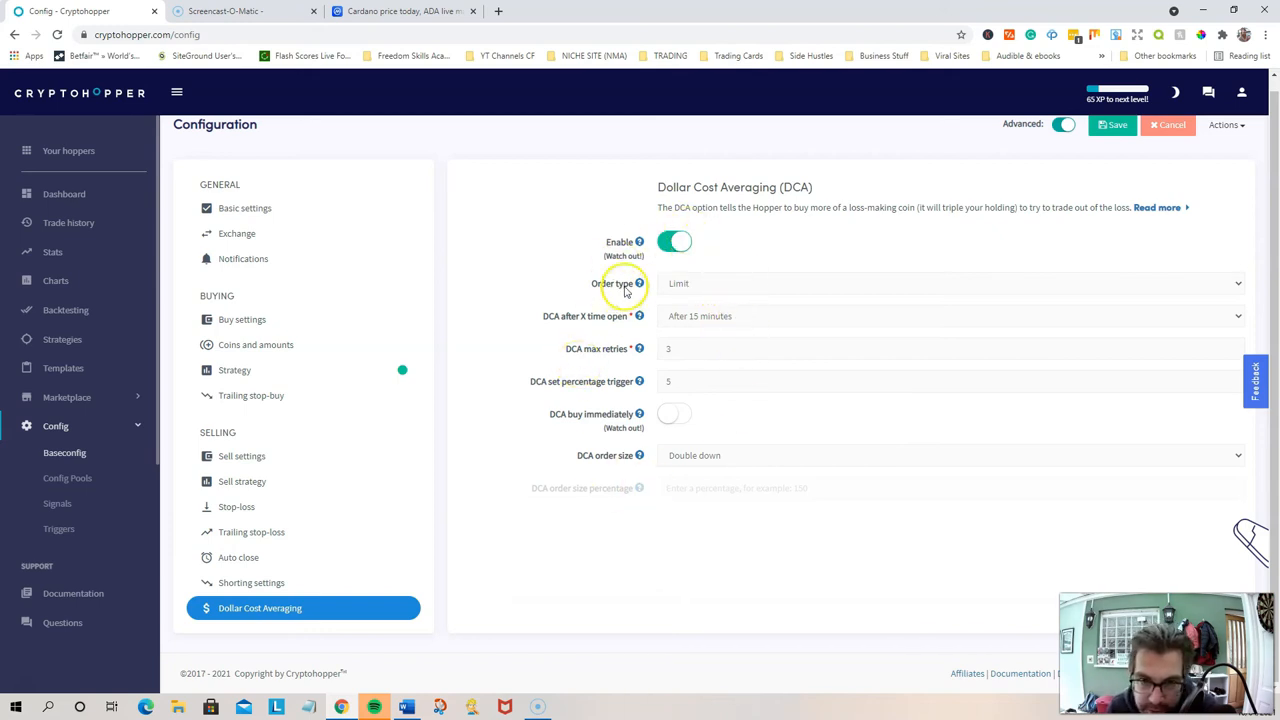
{"action": "mouse_move", "coordinate": [612, 395]}
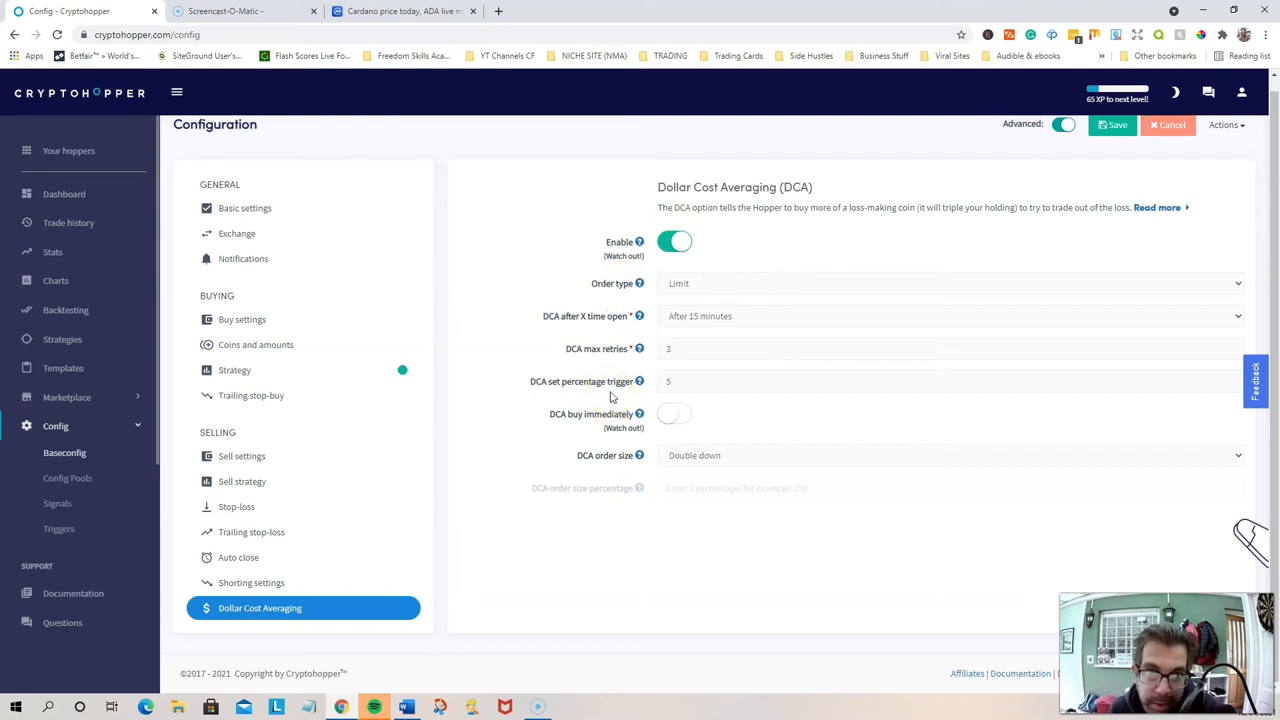
{"action": "mouse_move", "coordinate": [270, 394]}
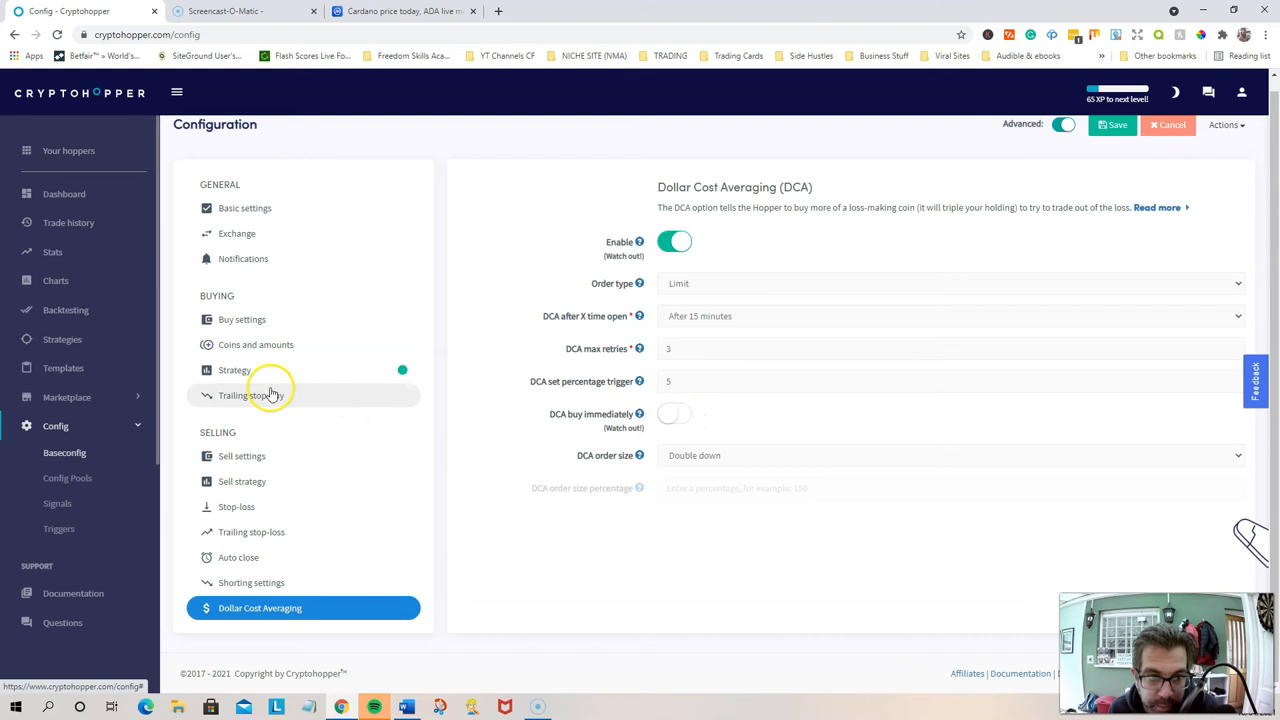
{"action": "mouse_move", "coordinate": [241, 319]}
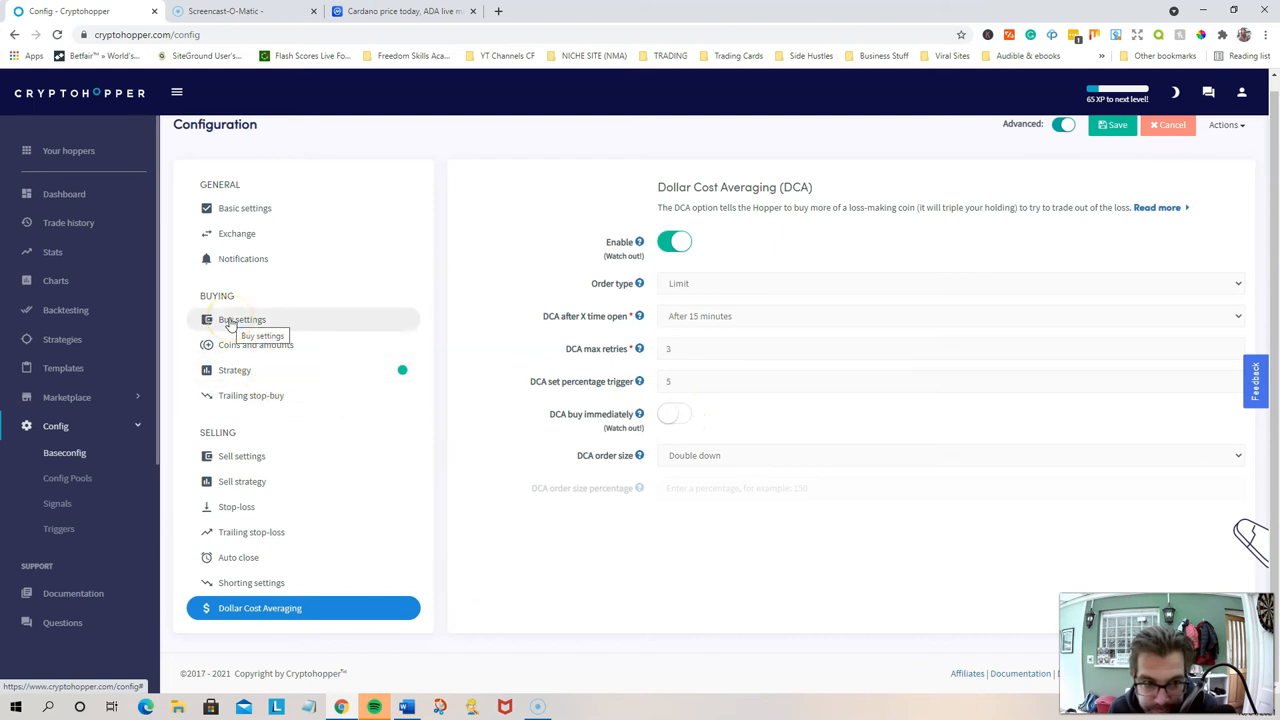
Show the Buy settings: 80 max open positions, 15% per coin
{"action": "left_click", "coordinate": [242, 319]}
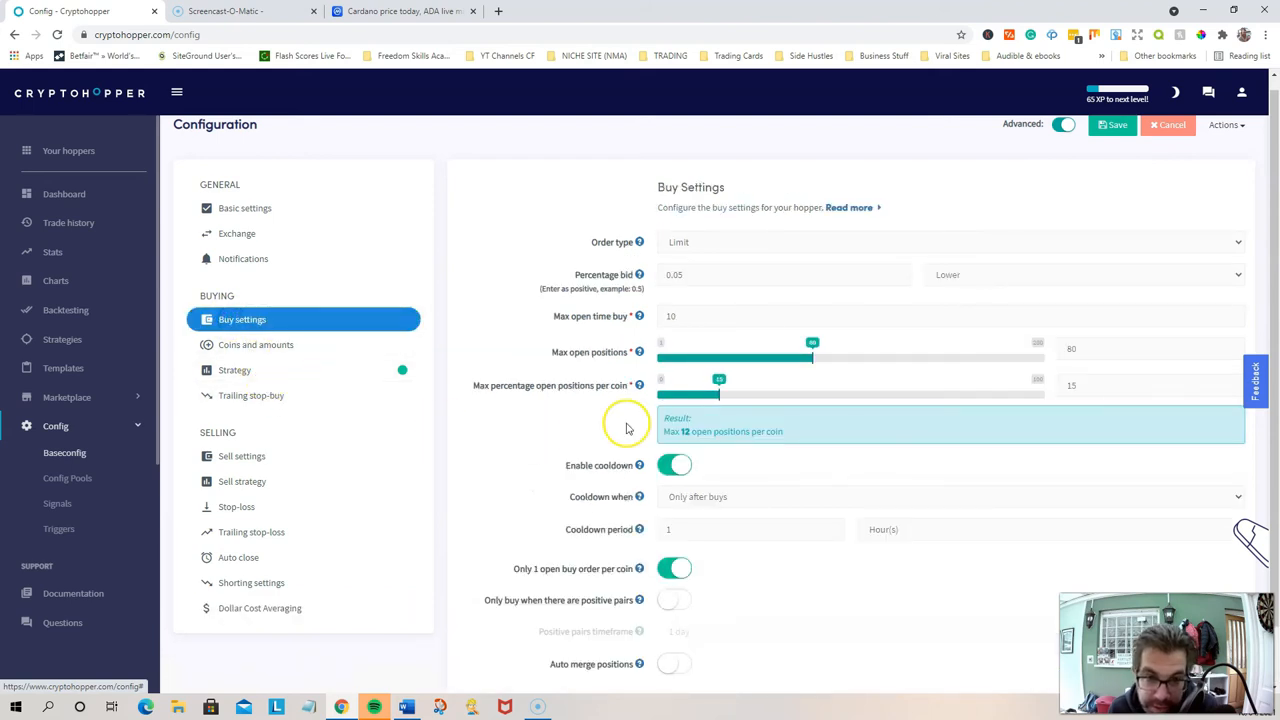
{"action": "mouse_move", "coordinate": [590, 424]}
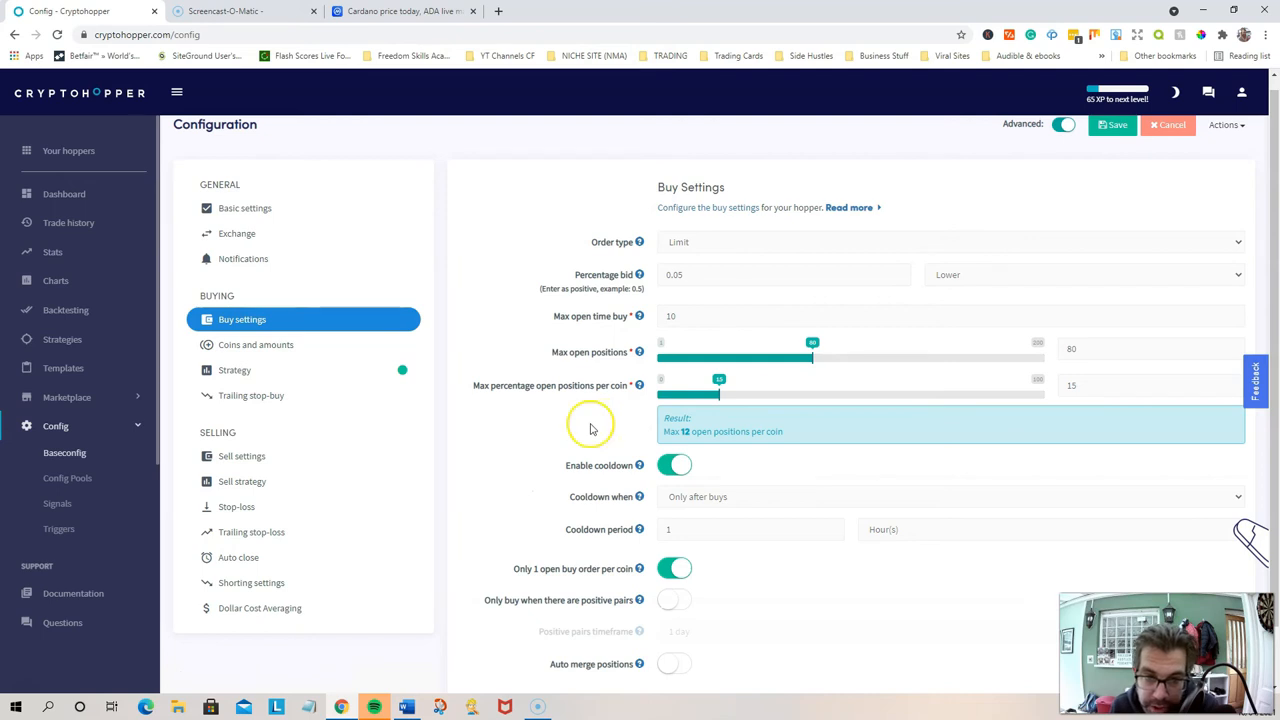
{"action": "mouse_move", "coordinate": [573, 407]}
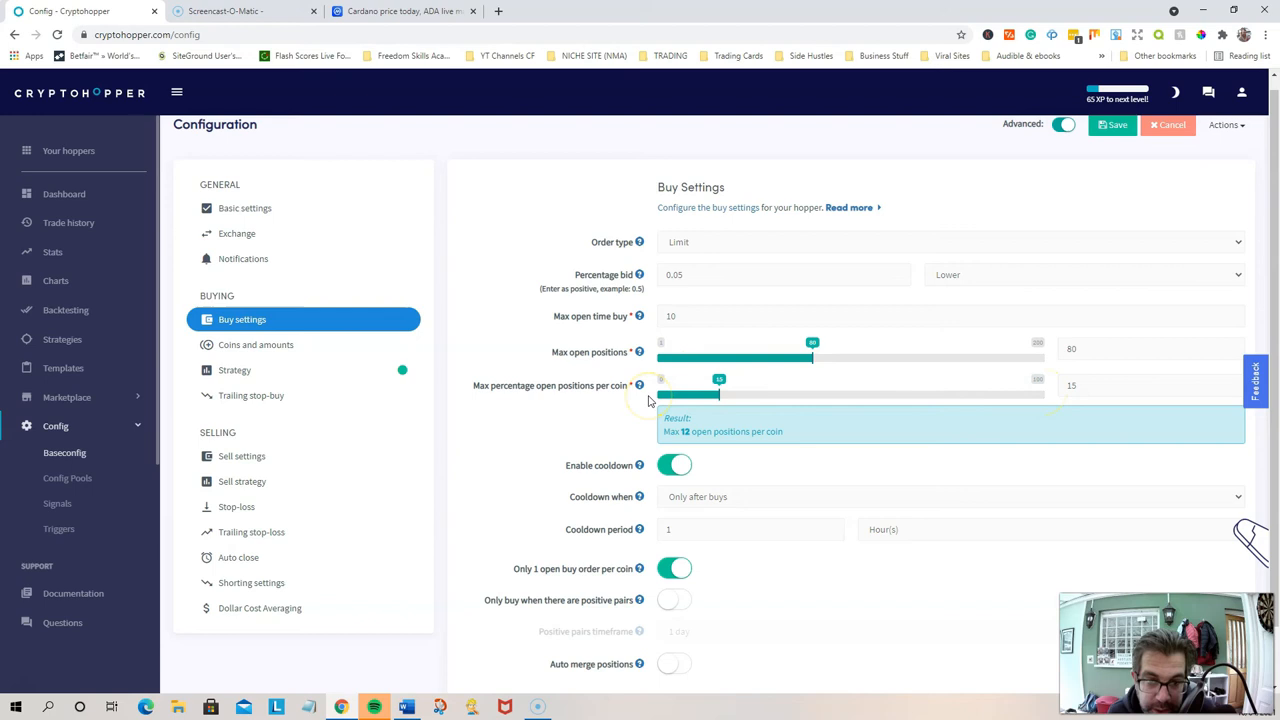
{"action": "mouse_move", "coordinate": [545, 405]}
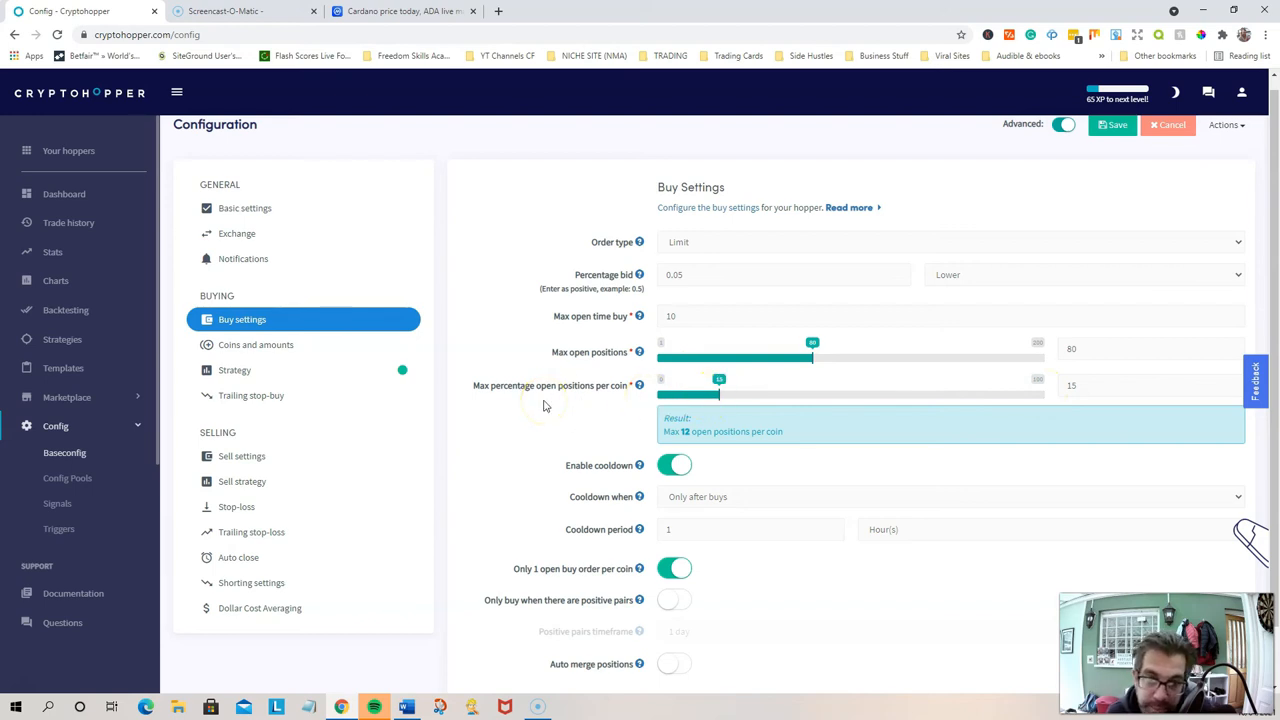
{"action": "mouse_move", "coordinate": [518, 463]}
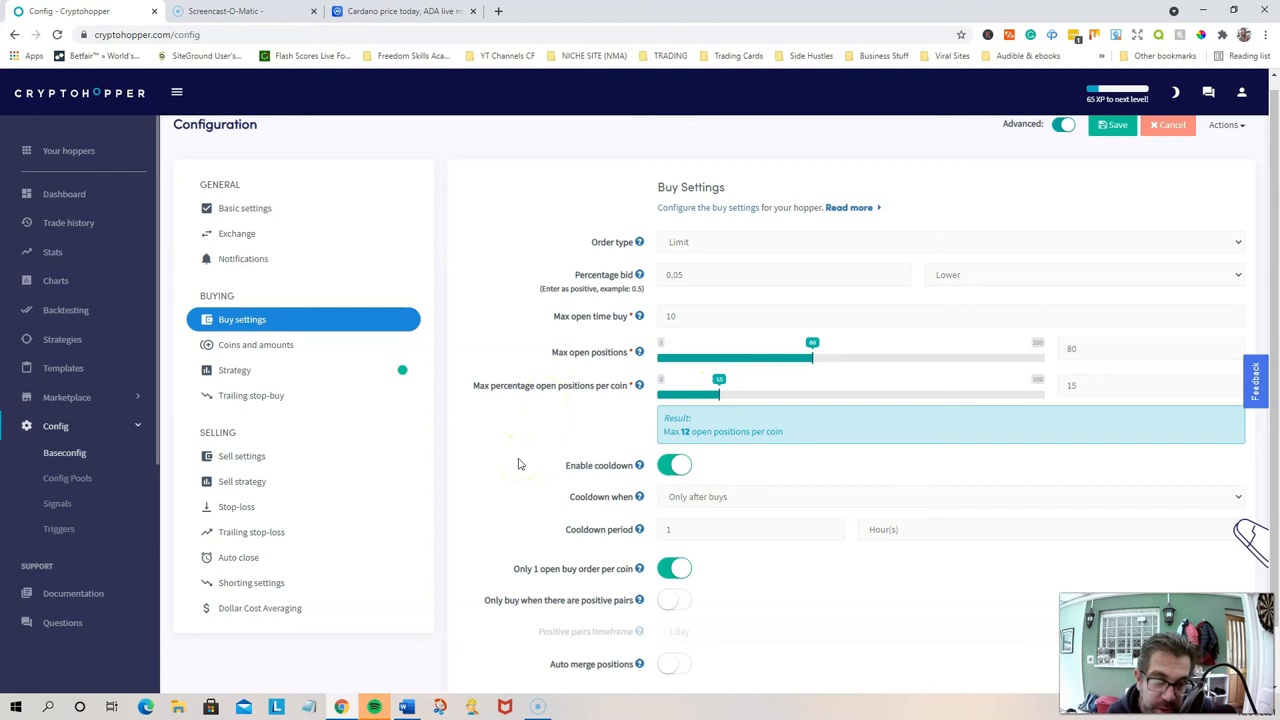
{"action": "mouse_move", "coordinate": [559, 433]}
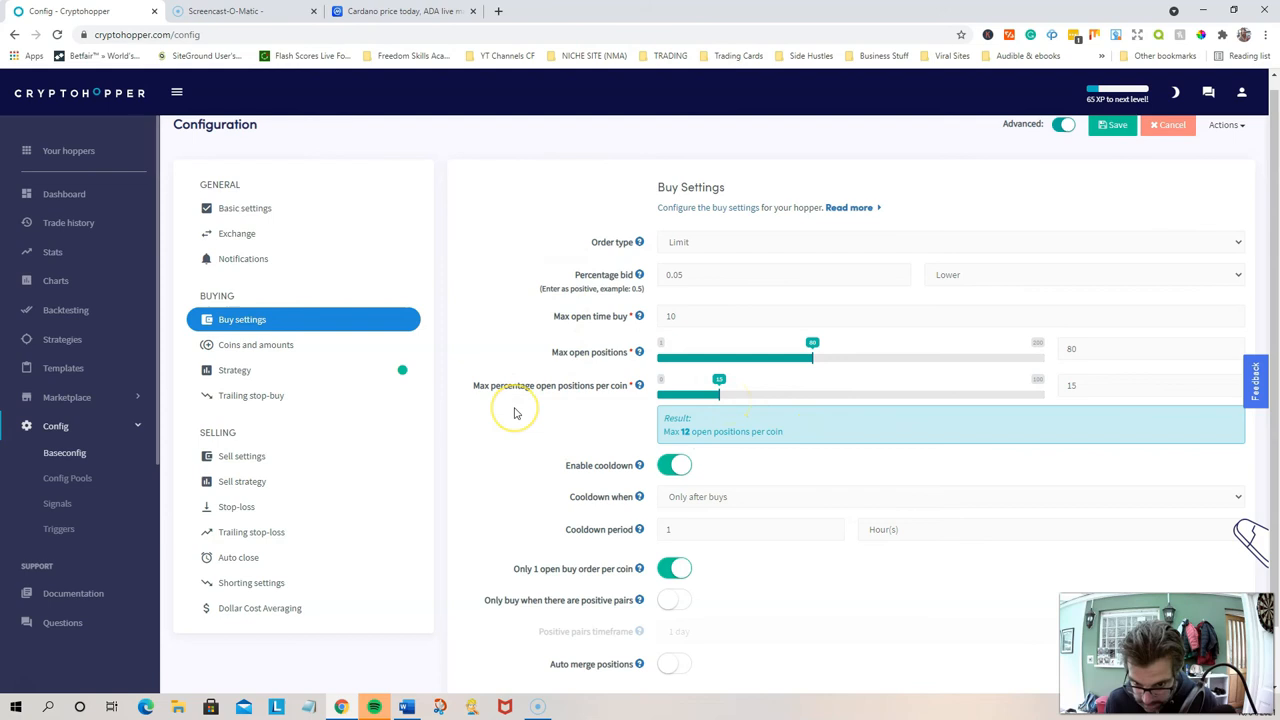
{"action": "mouse_move", "coordinate": [586, 451]}
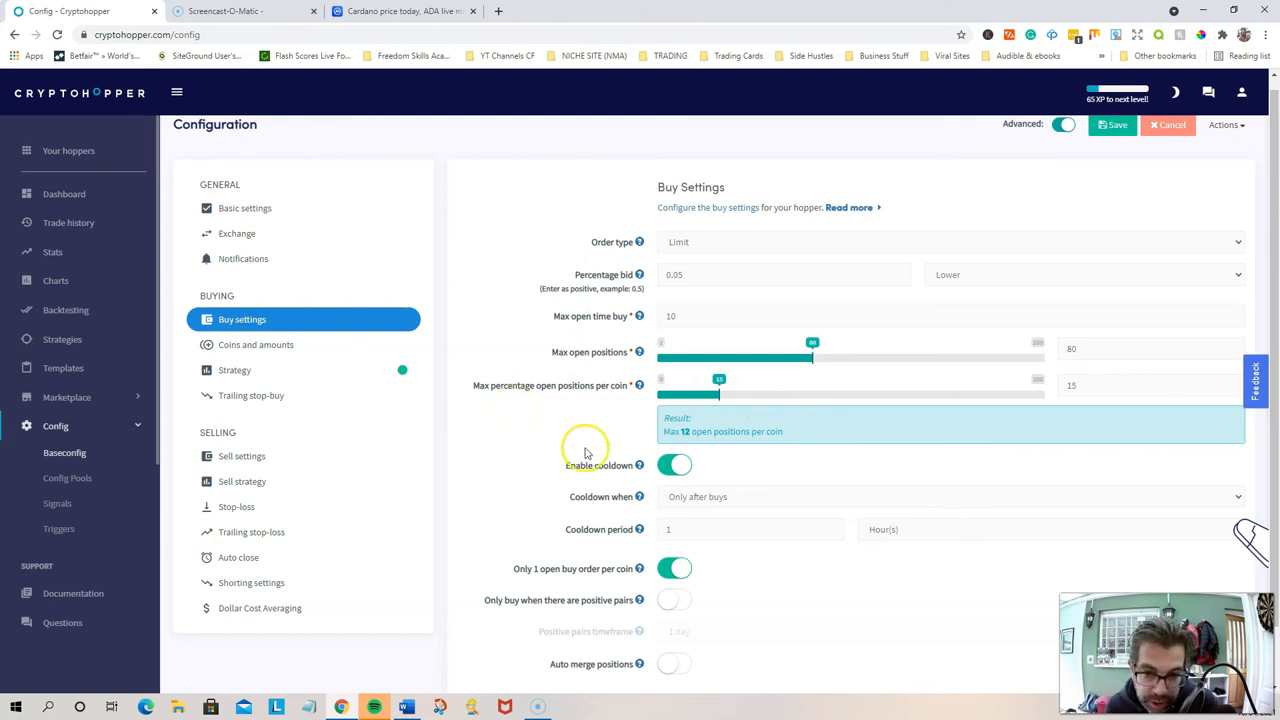
{"action": "mouse_move", "coordinate": [717, 390]}
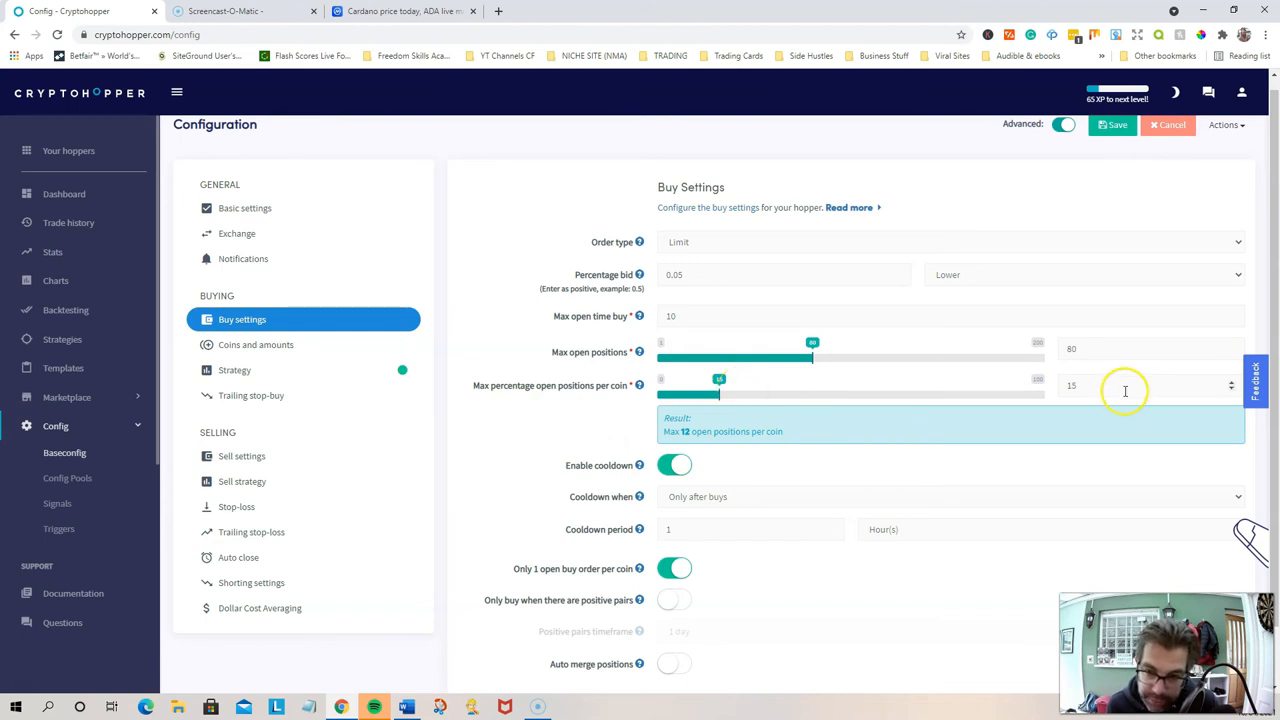
{"action": "mouse_move", "coordinate": [653, 445]}
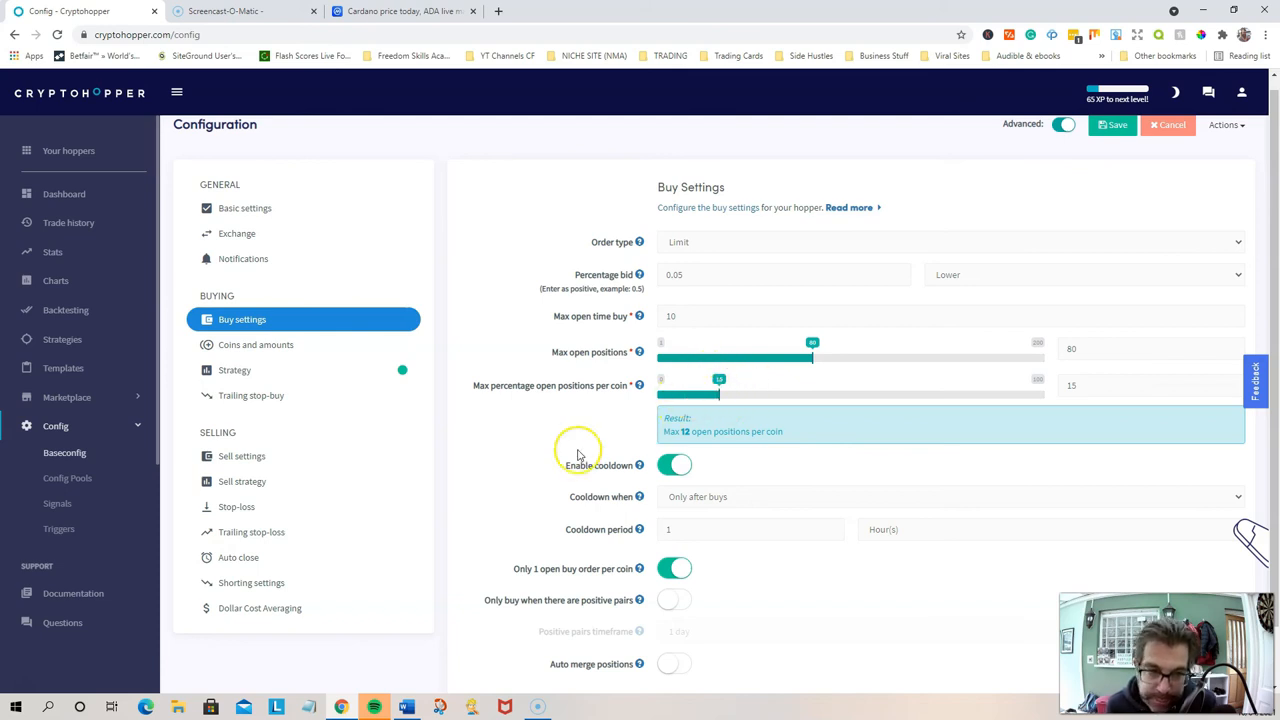
Reopen Dollar Cost Averaging and review its 3 retries, 5% trigger fields
{"action": "left_click", "coordinate": [260, 608]}
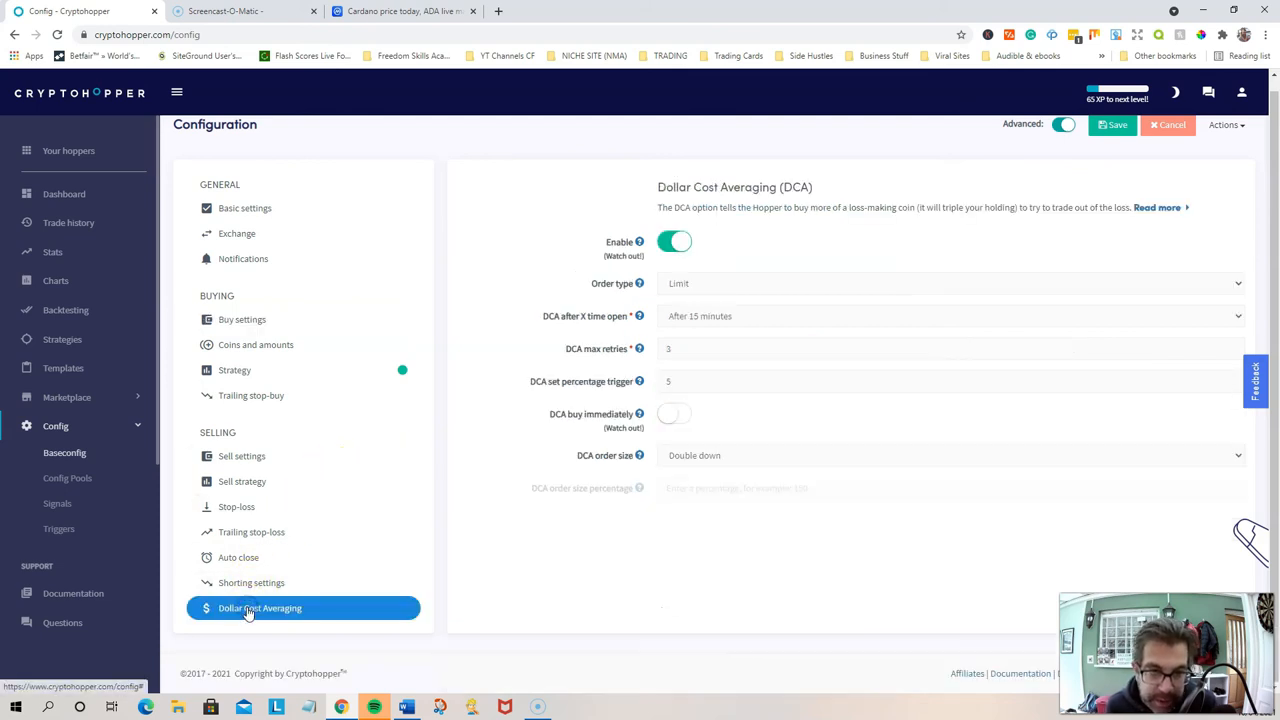
{"action": "mouse_move", "coordinate": [738, 557]}
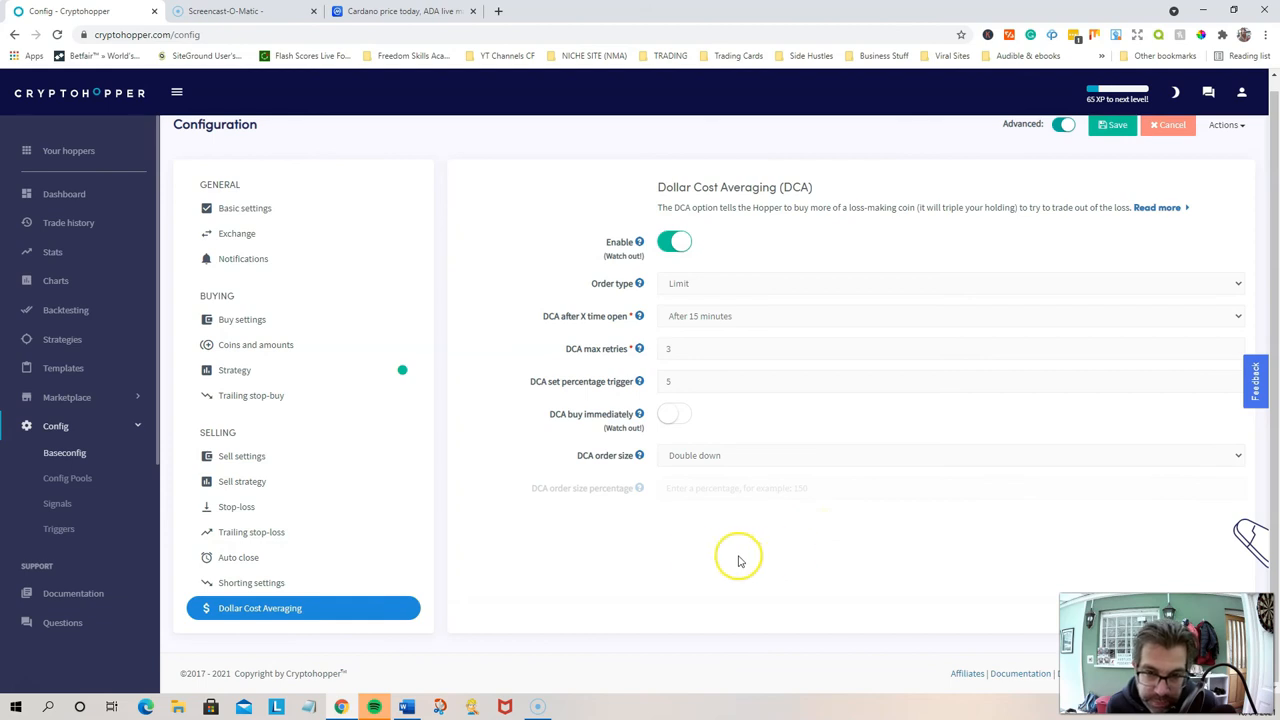
{"action": "mouse_move", "coordinate": [630, 410]}
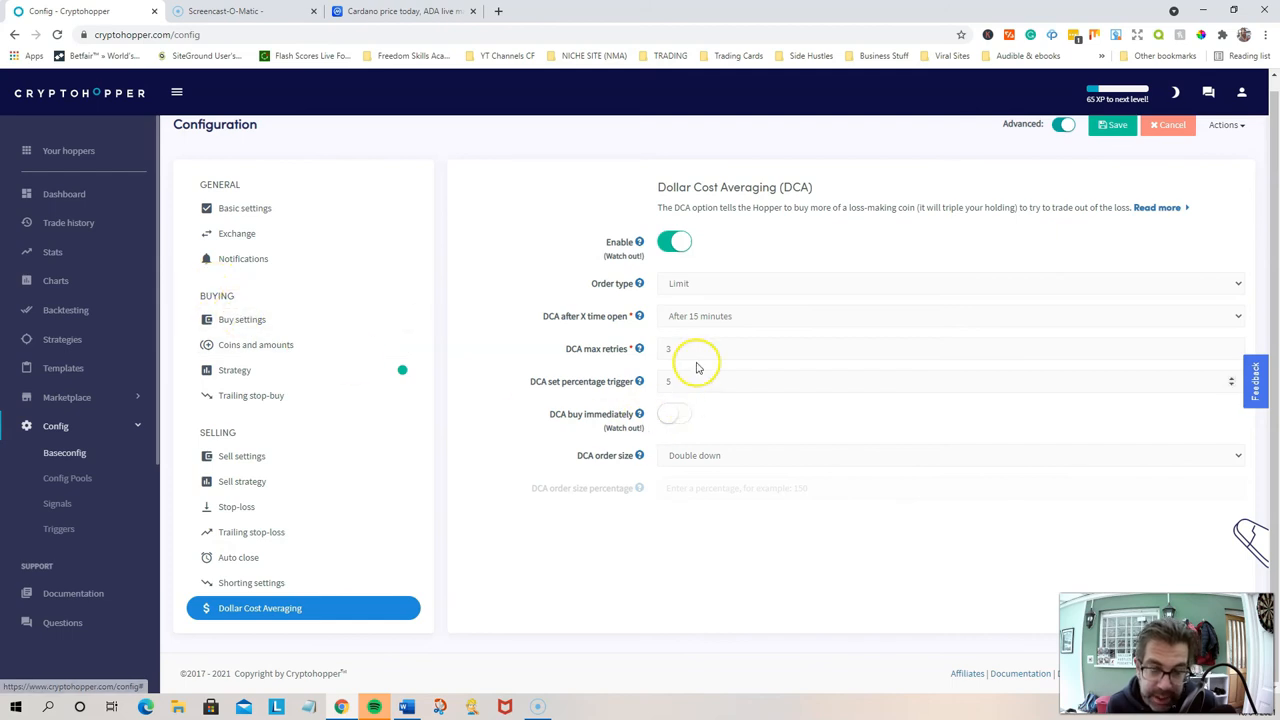
{"action": "mouse_move", "coordinate": [740, 400]}
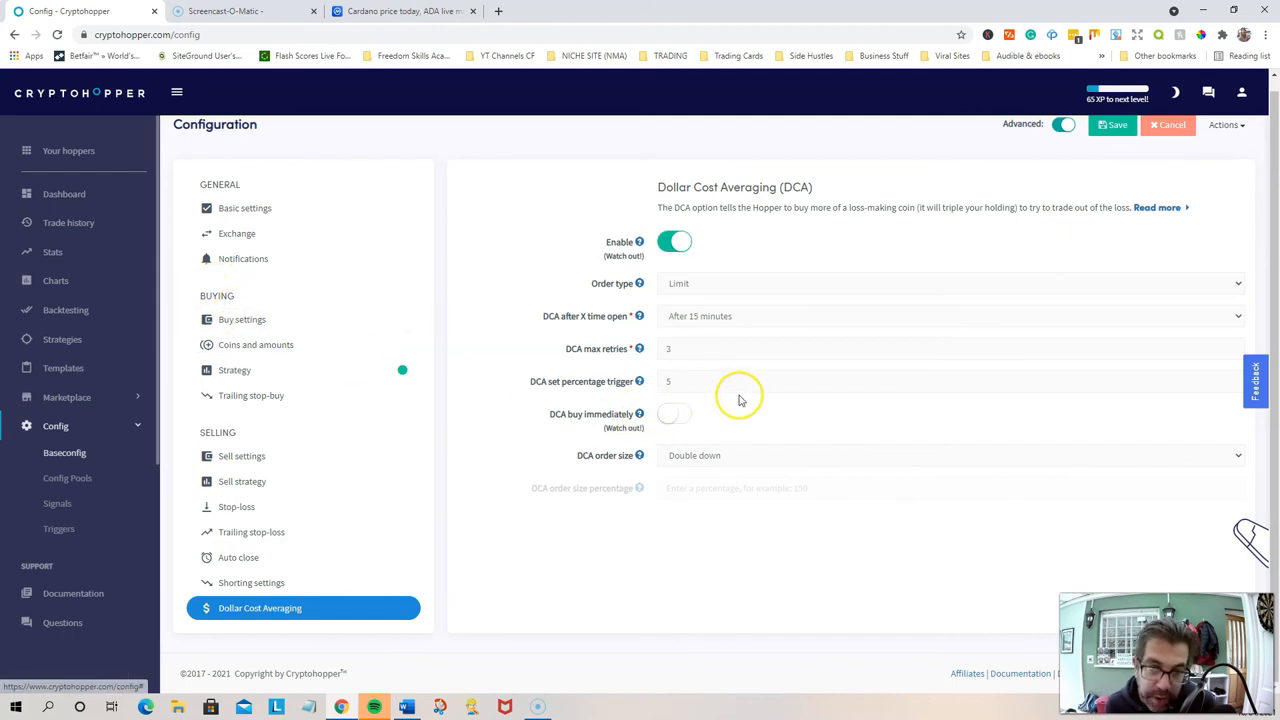
{"action": "mouse_move", "coordinate": [745, 490]}
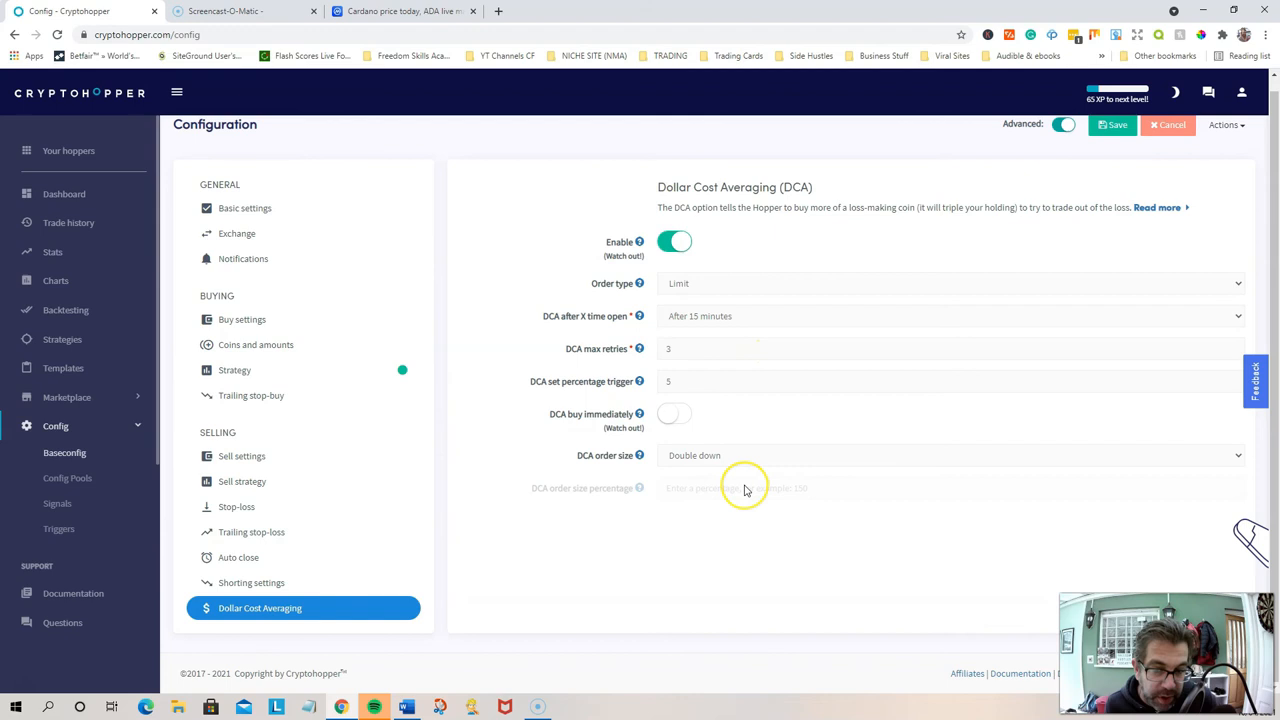
{"action": "mouse_move", "coordinate": [745, 467]}
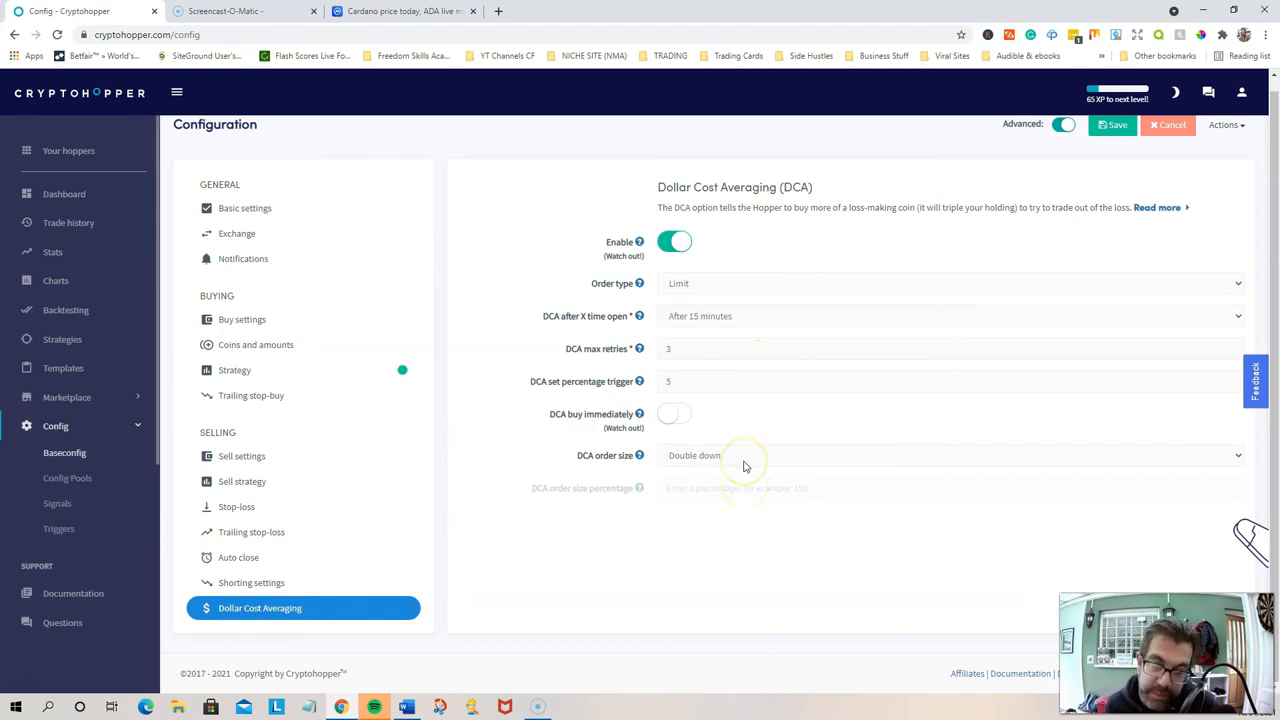
{"action": "mouse_move", "coordinate": [631, 381]}
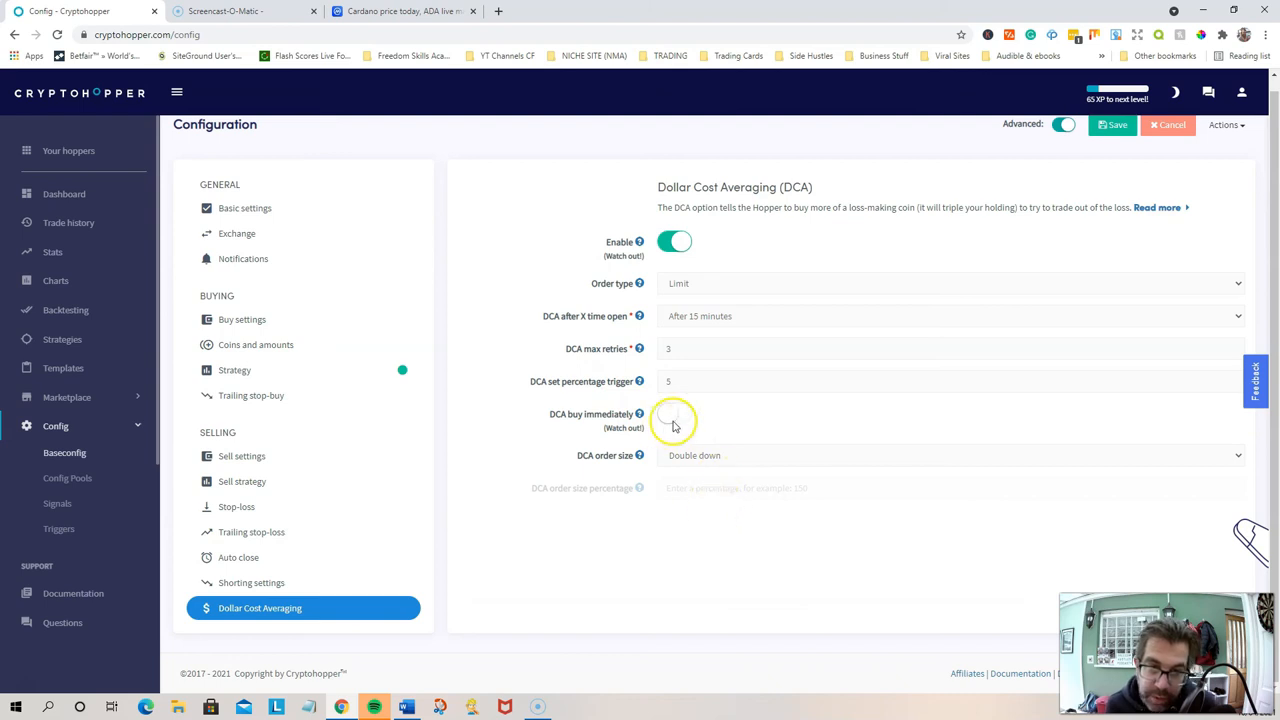
{"action": "left_click", "coordinate": [674, 414]}
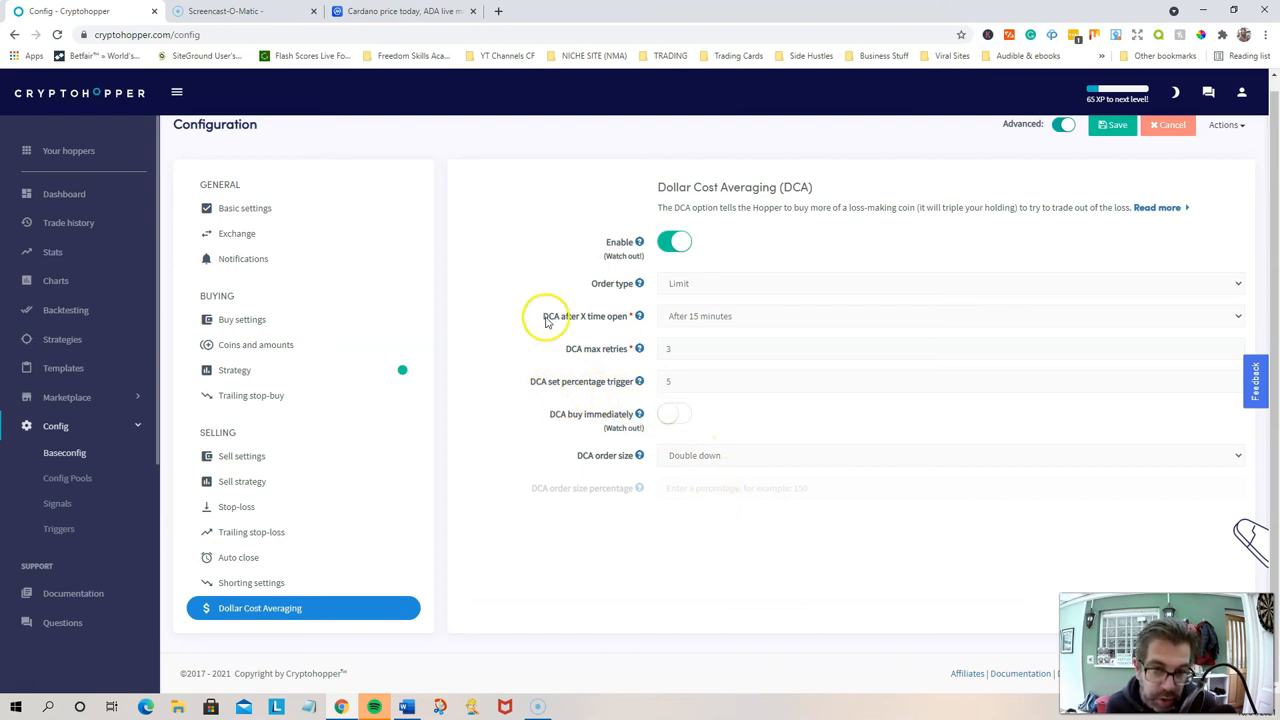
{"action": "mouse_move", "coordinate": [618, 575]}
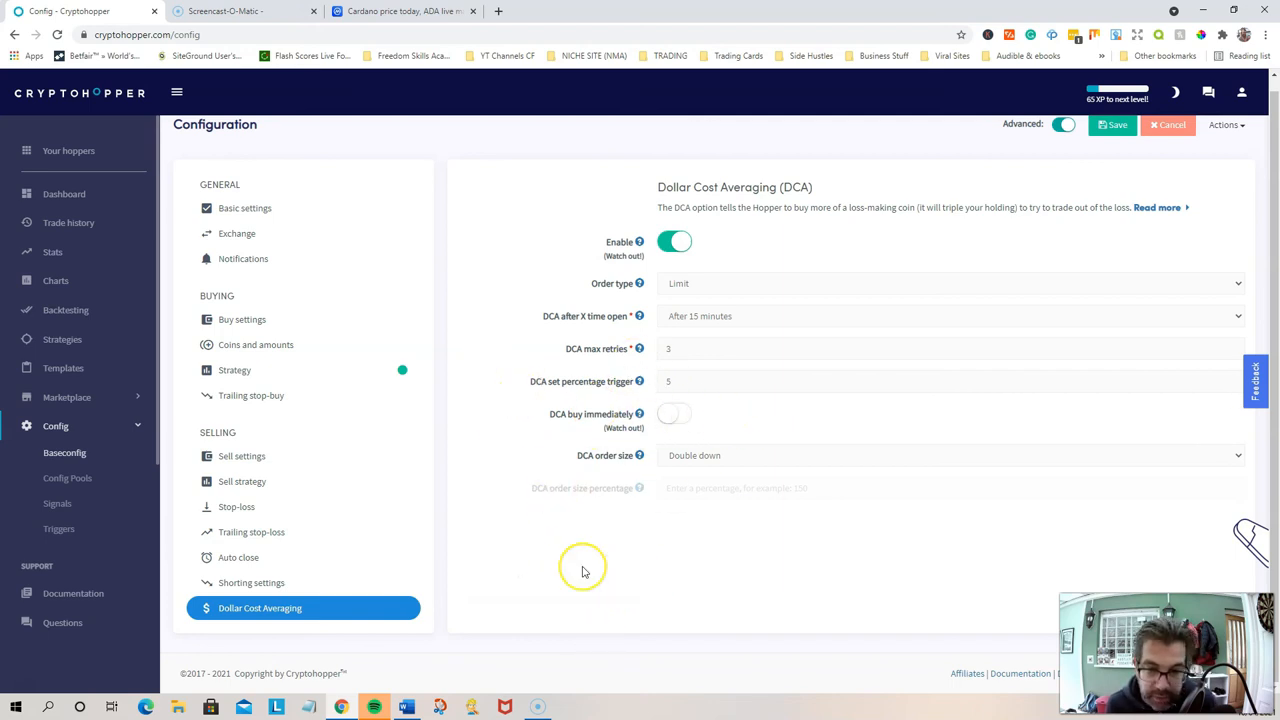
{"action": "mouse_move", "coordinate": [585, 578]}
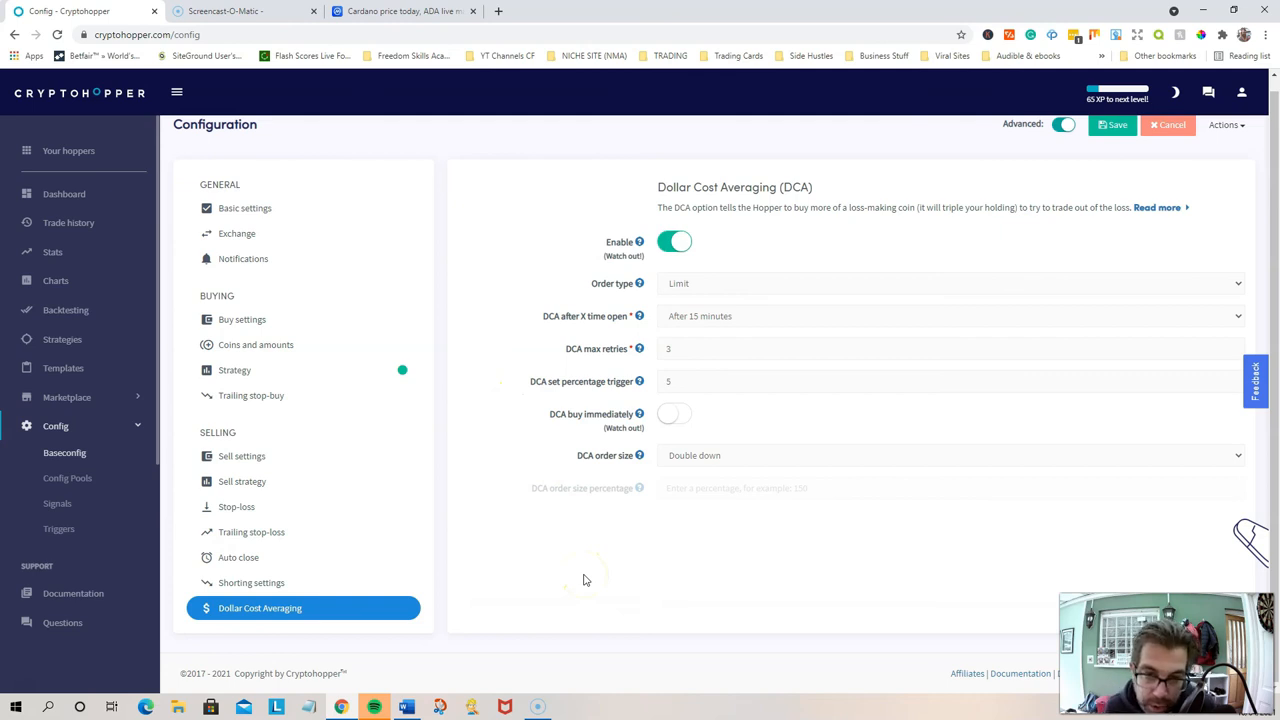
{"action": "mouse_move", "coordinate": [620, 418]}
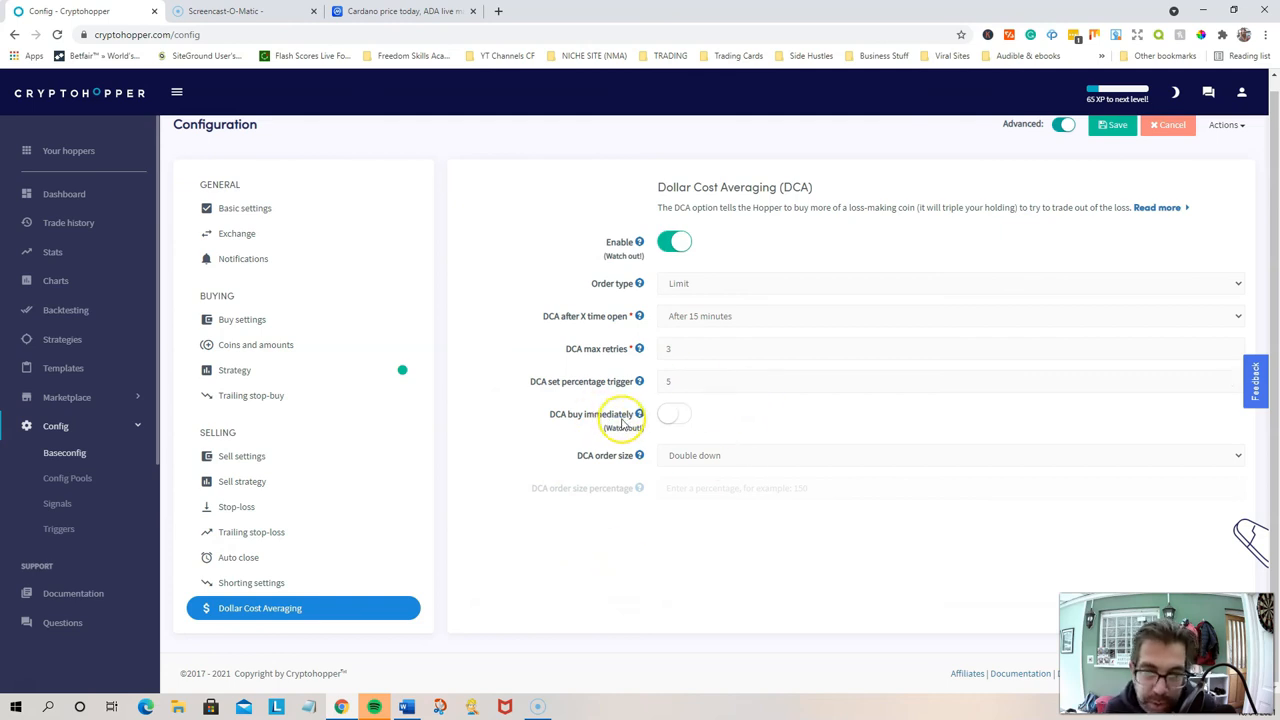
{"action": "mouse_move", "coordinate": [639, 414]}
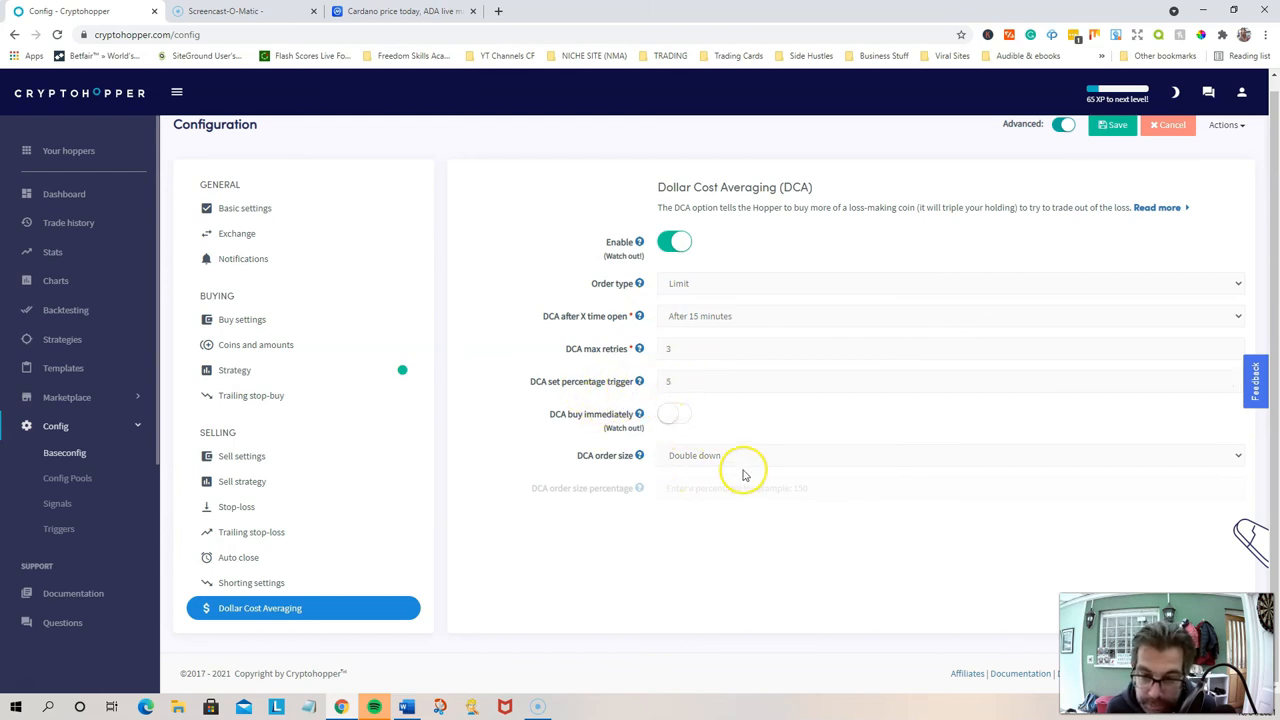
{"action": "mouse_move", "coordinate": [720, 458]}
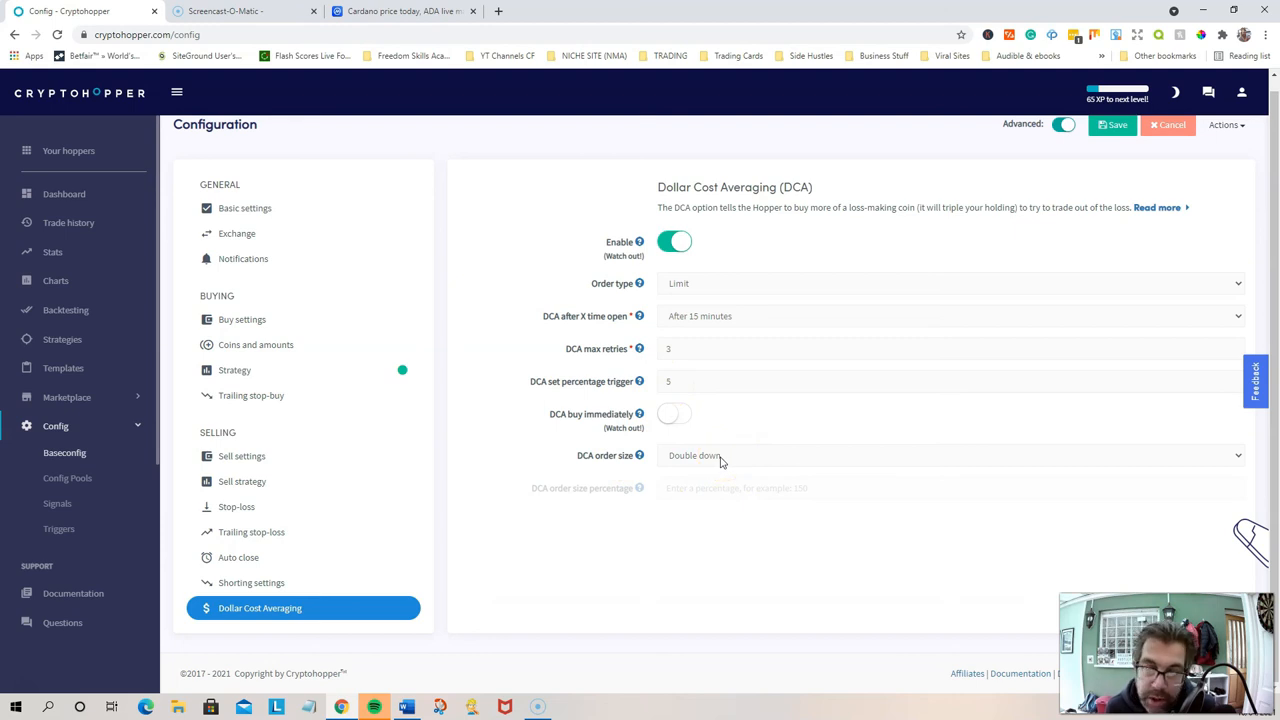
{"action": "mouse_move", "coordinate": [728, 483]}
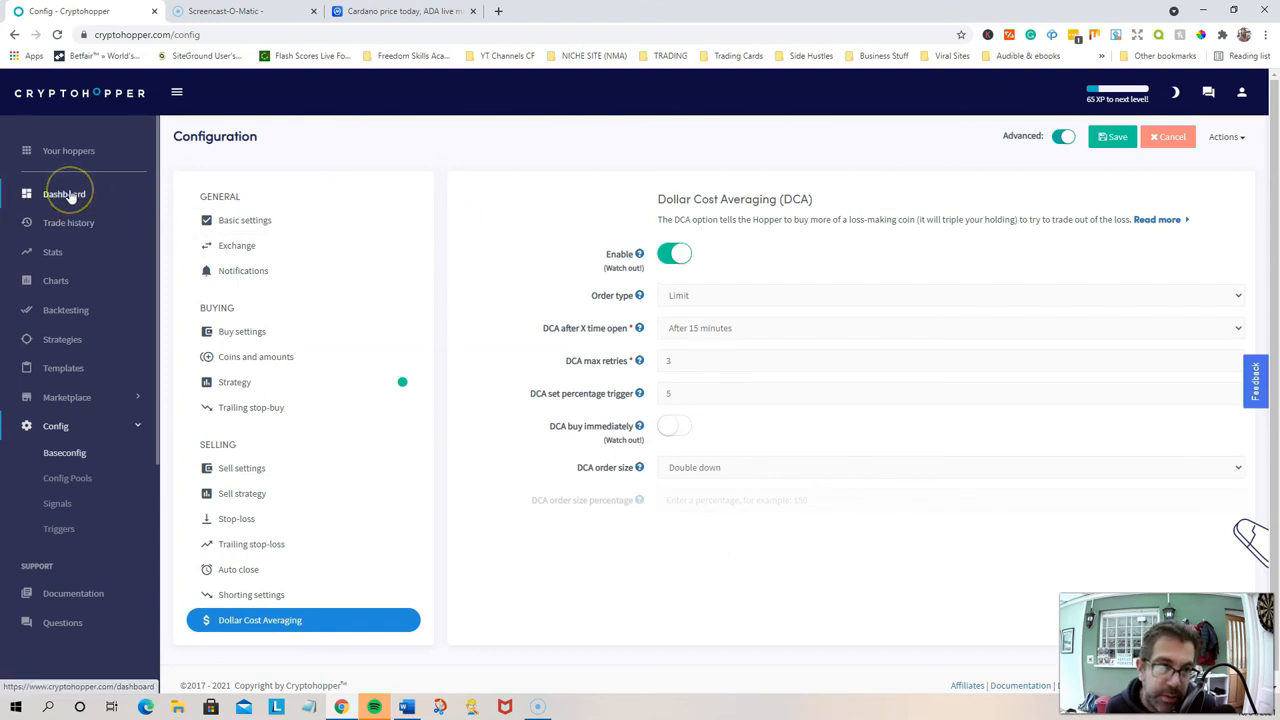
{"action": "mouse_move", "coordinate": [53, 251]}
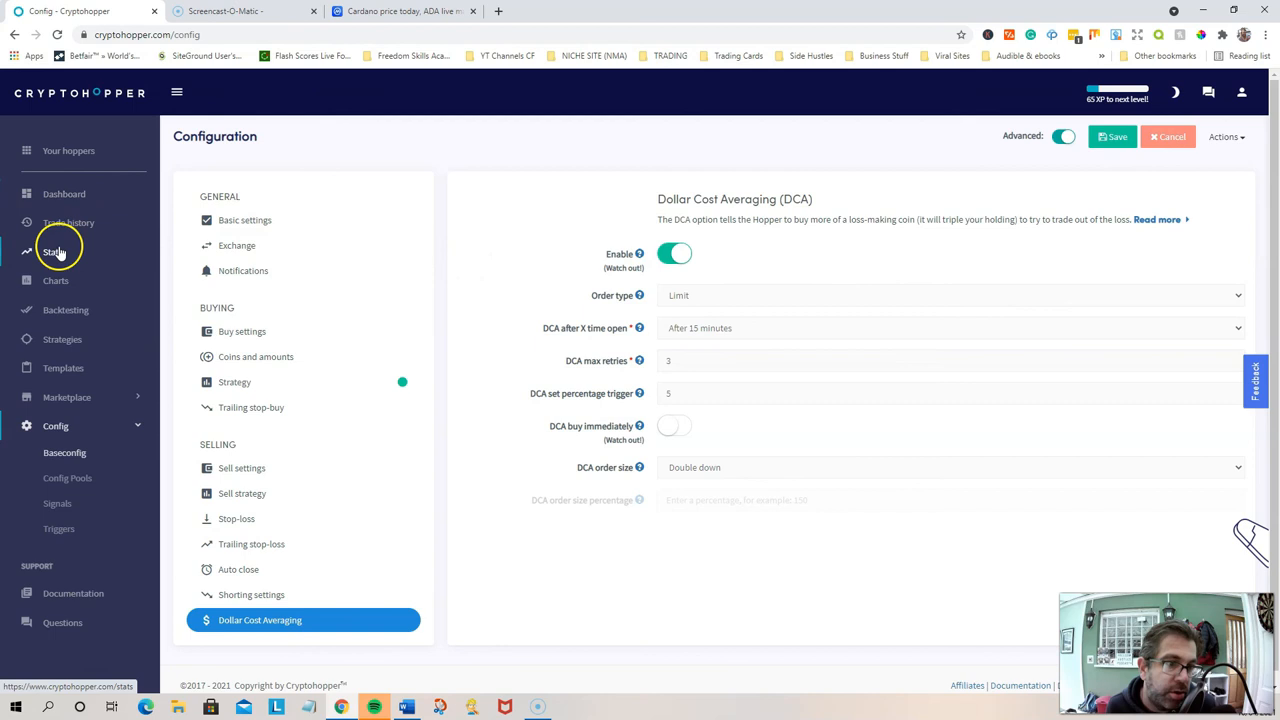
Open Stats and scroll through the April 1–10 charts and tables
{"action": "left_click", "coordinate": [52, 252]}
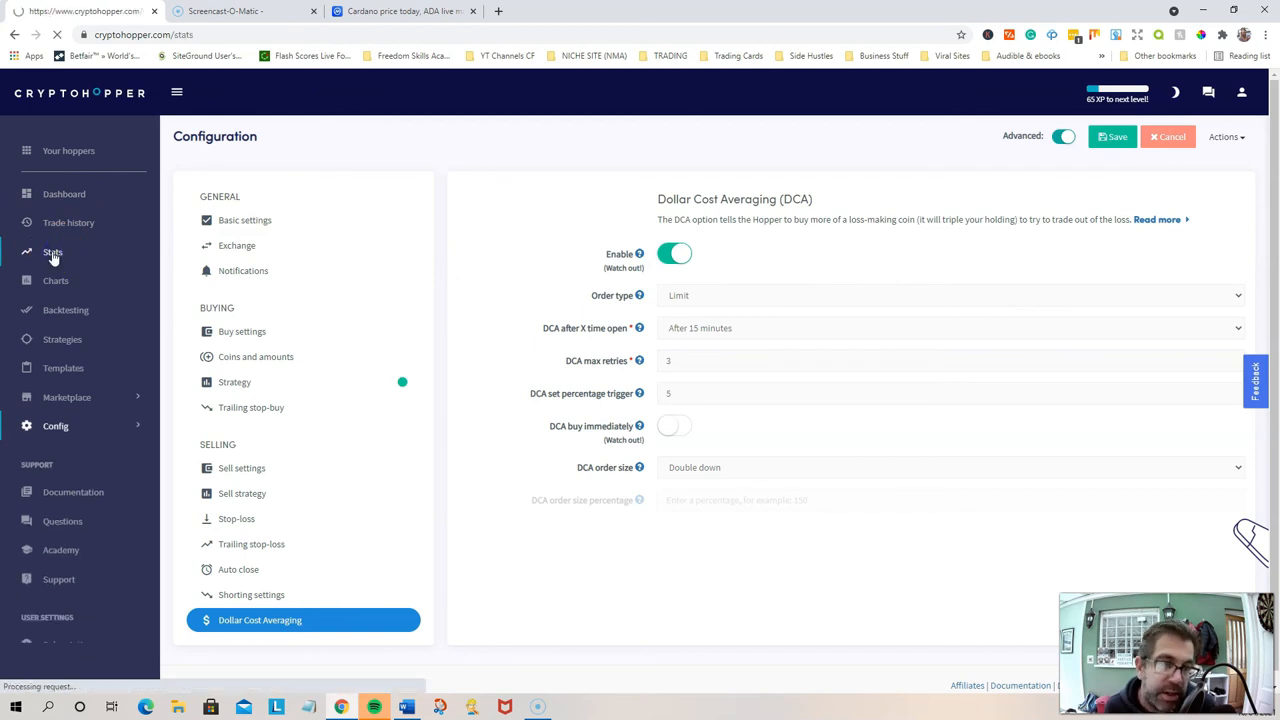
{"action": "left_click", "coordinate": [52, 252]}
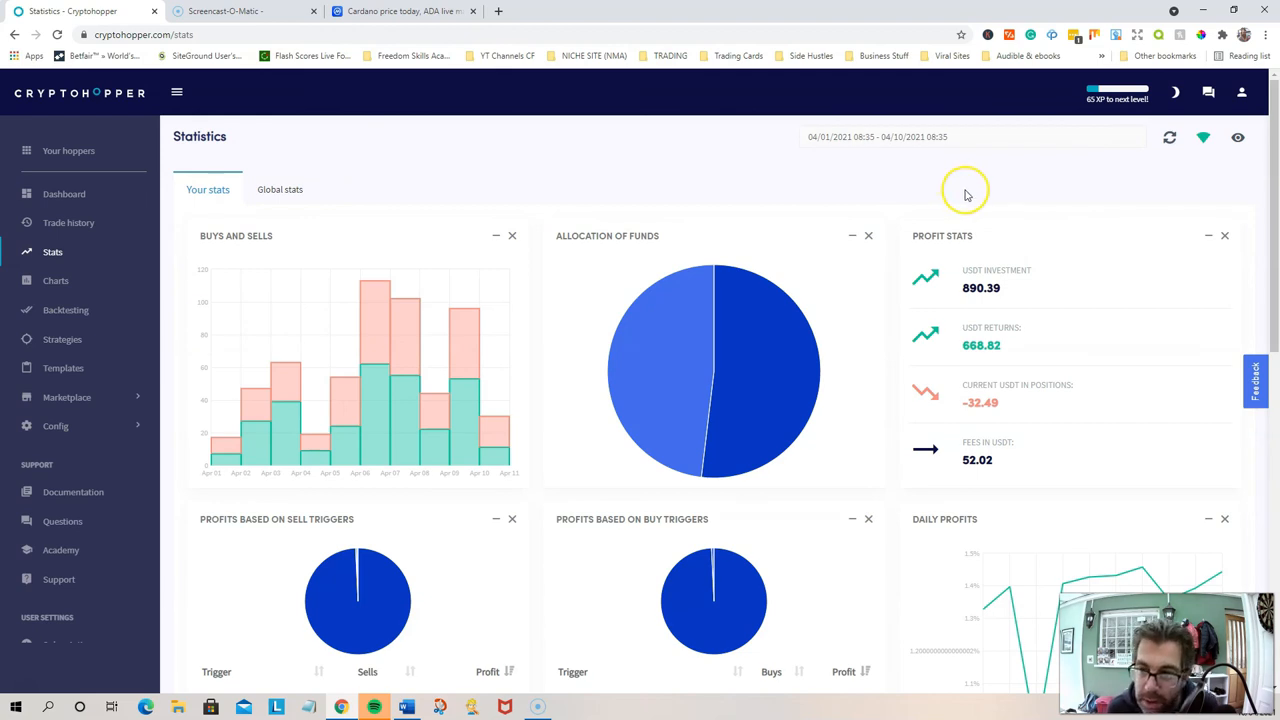
{"action": "mouse_move", "coordinate": [967, 187]}
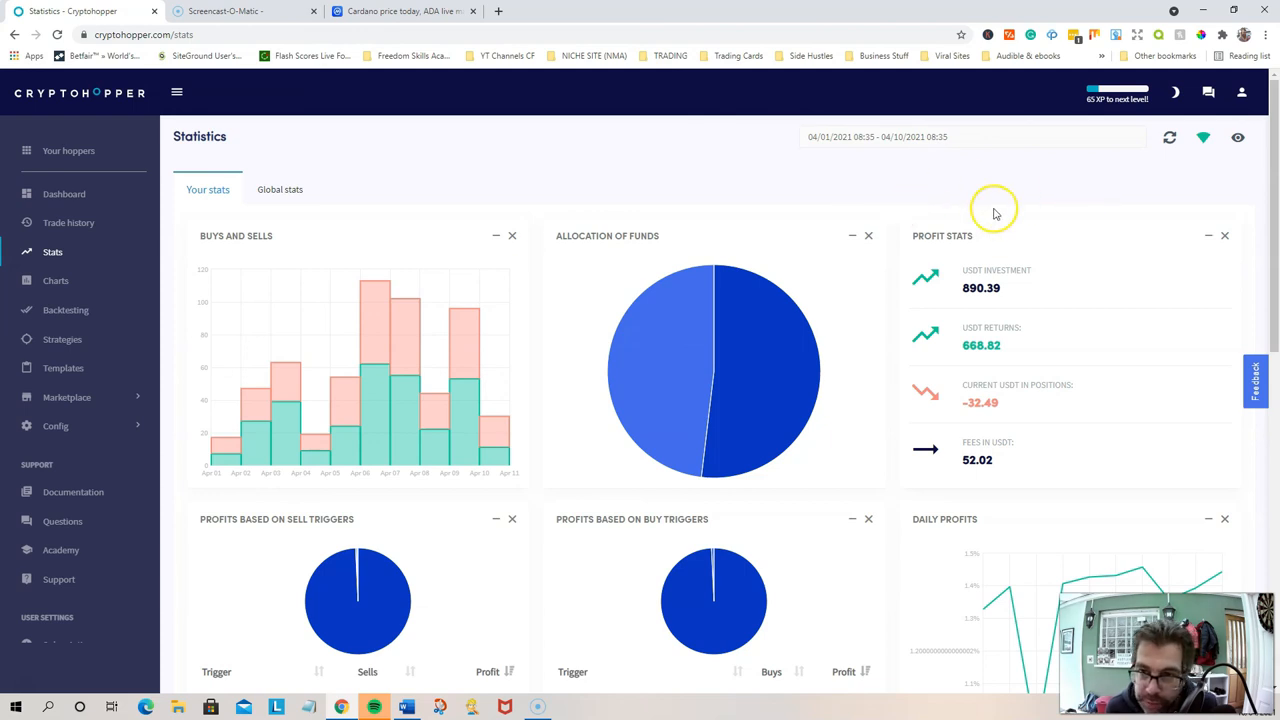
{"action": "mouse_move", "coordinate": [952, 137]}
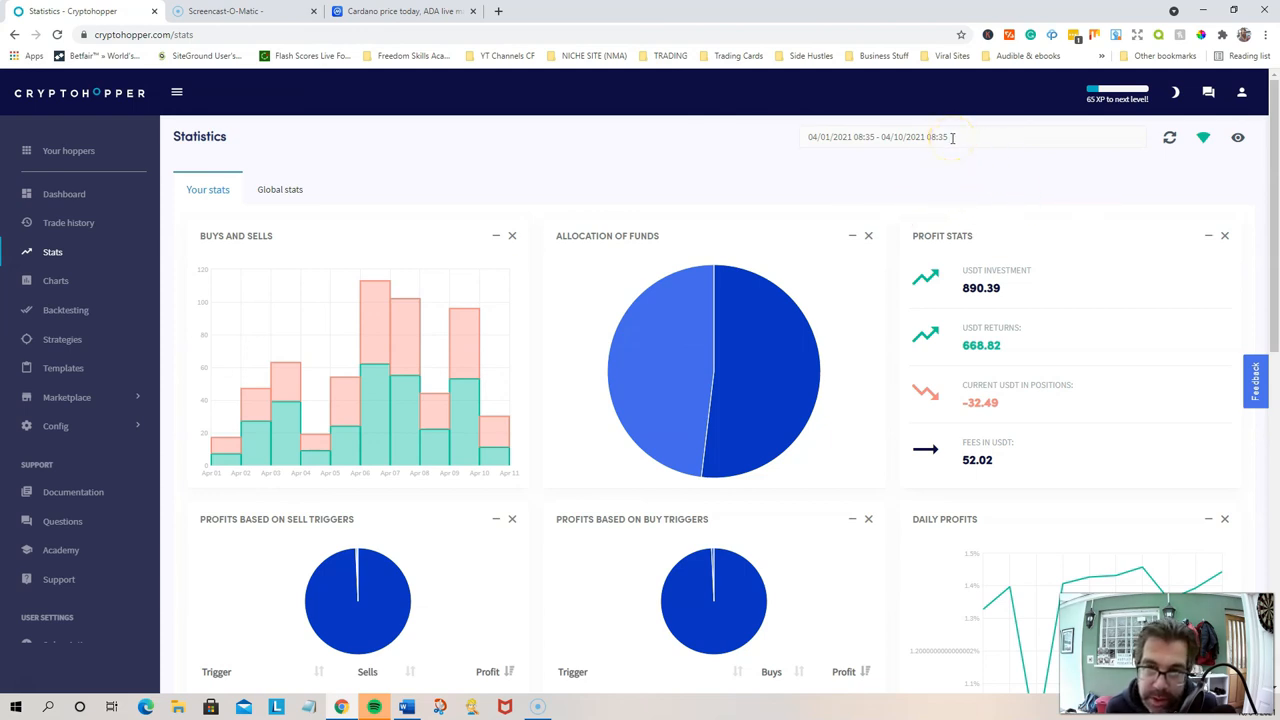
{"action": "scroll", "scroll_direction": "down", "scroll_amount": 3}
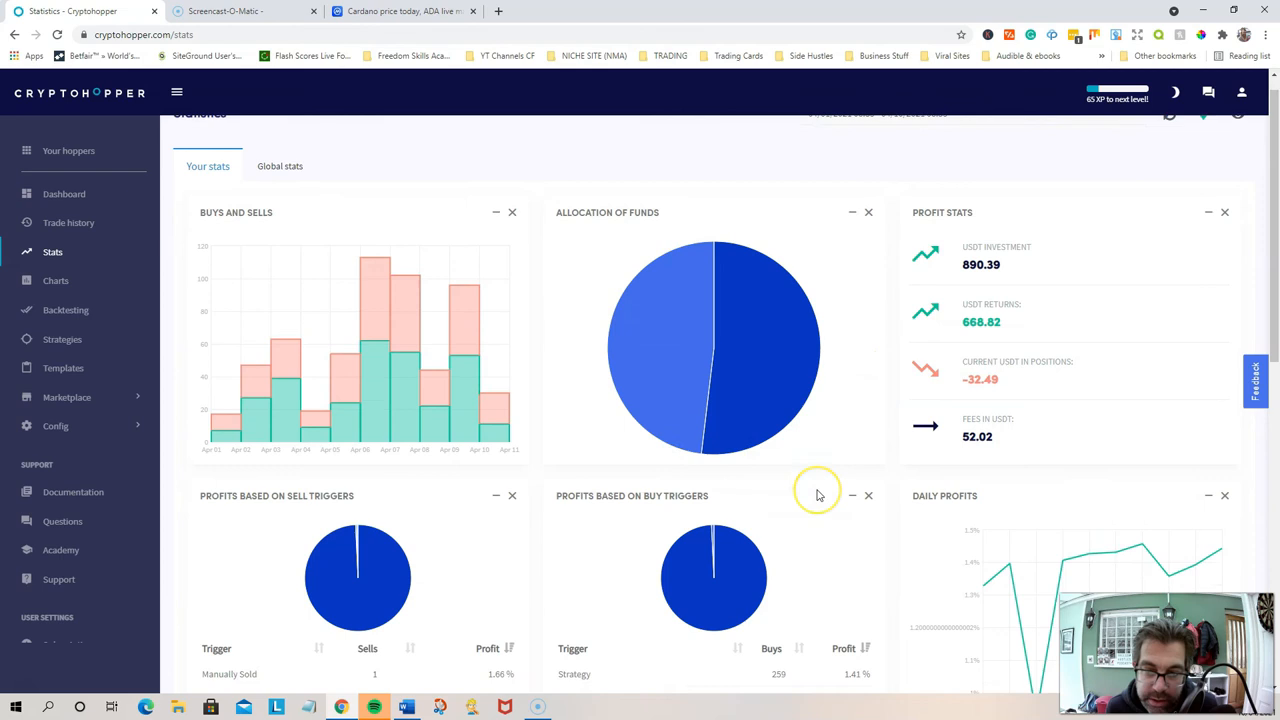
{"action": "scroll", "scroll_direction": "down", "scroll_amount": 3}
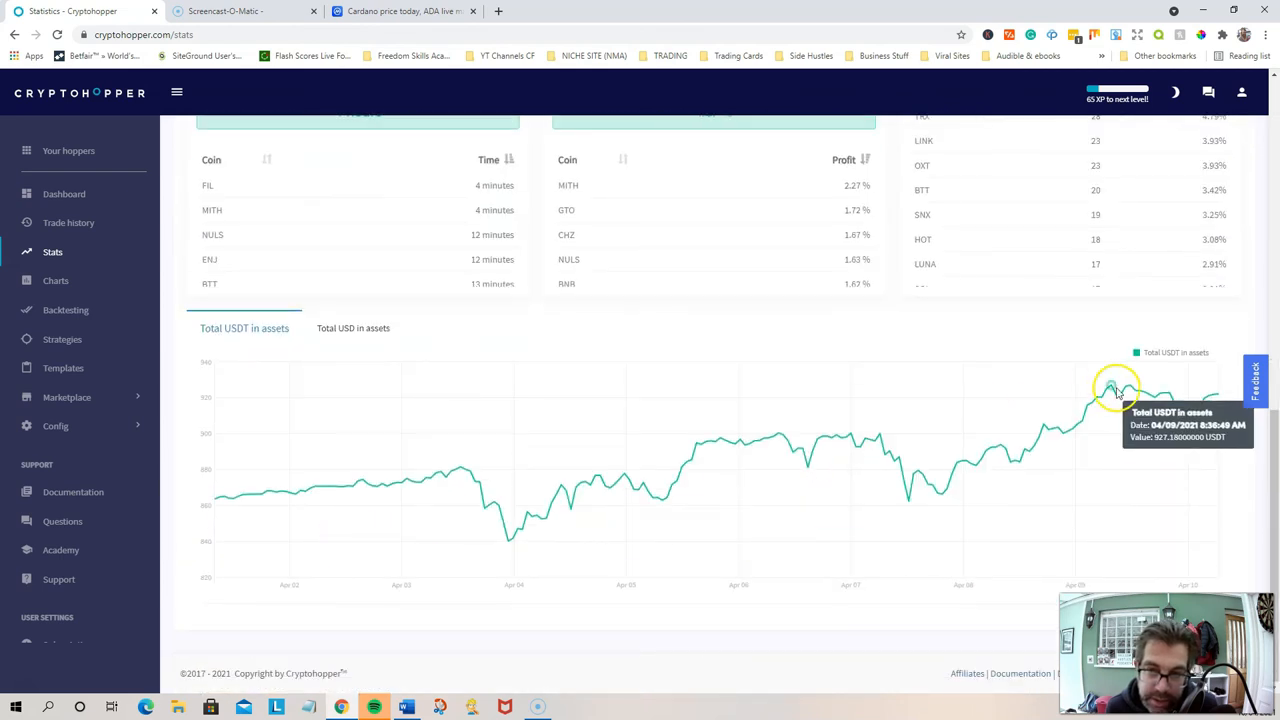
{"action": "mouse_move", "coordinate": [485, 530]}
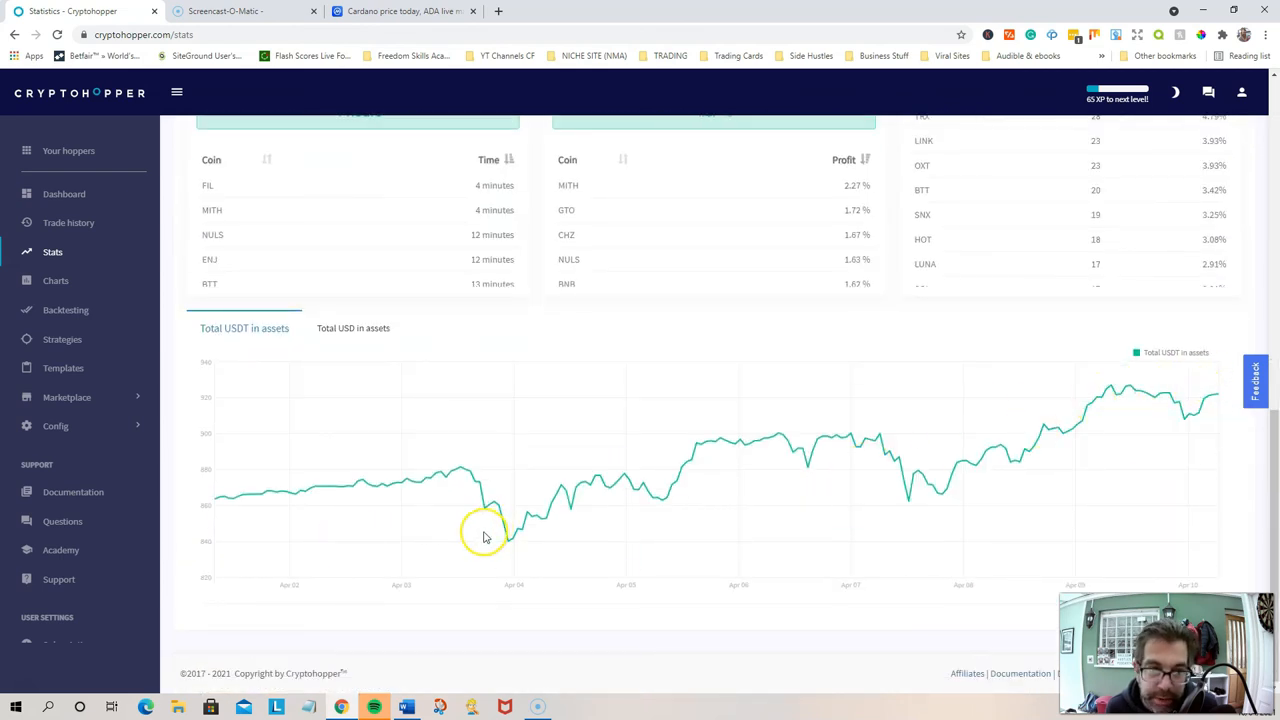
{"action": "scroll", "scroll_direction": "up", "scroll_amount": 3}
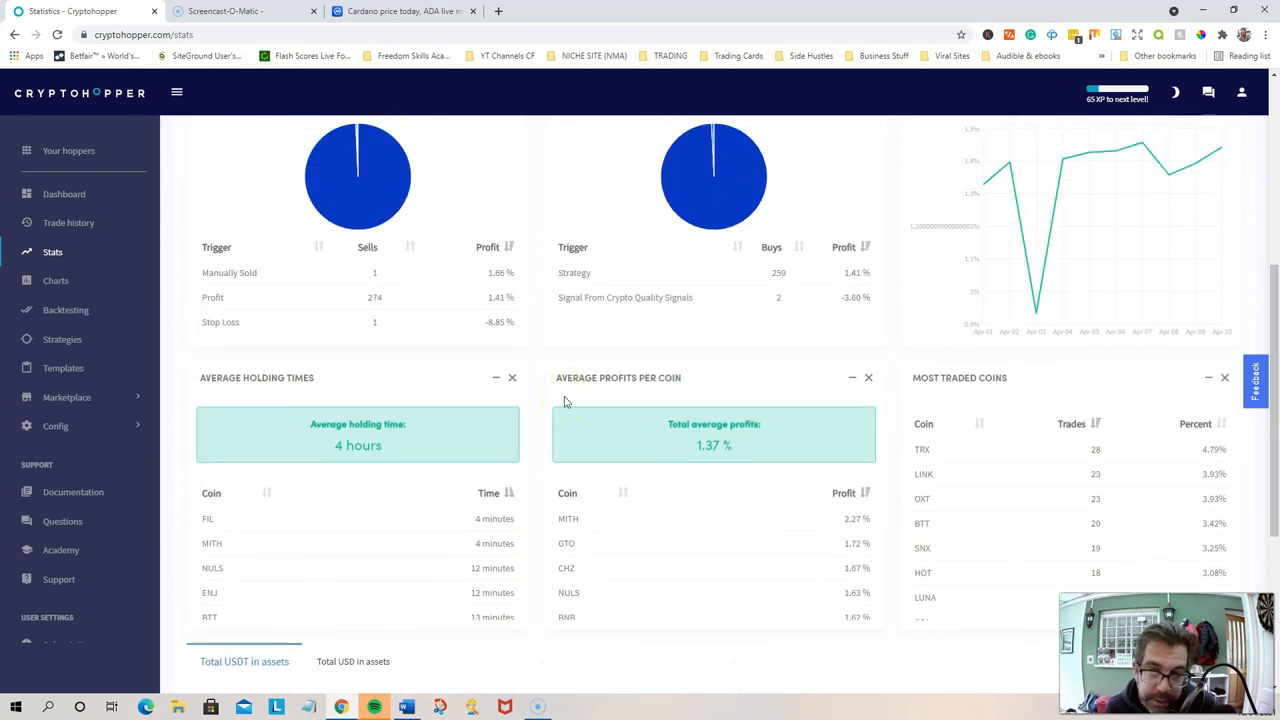
{"action": "scroll", "scroll_direction": "up", "scroll_amount": 3}
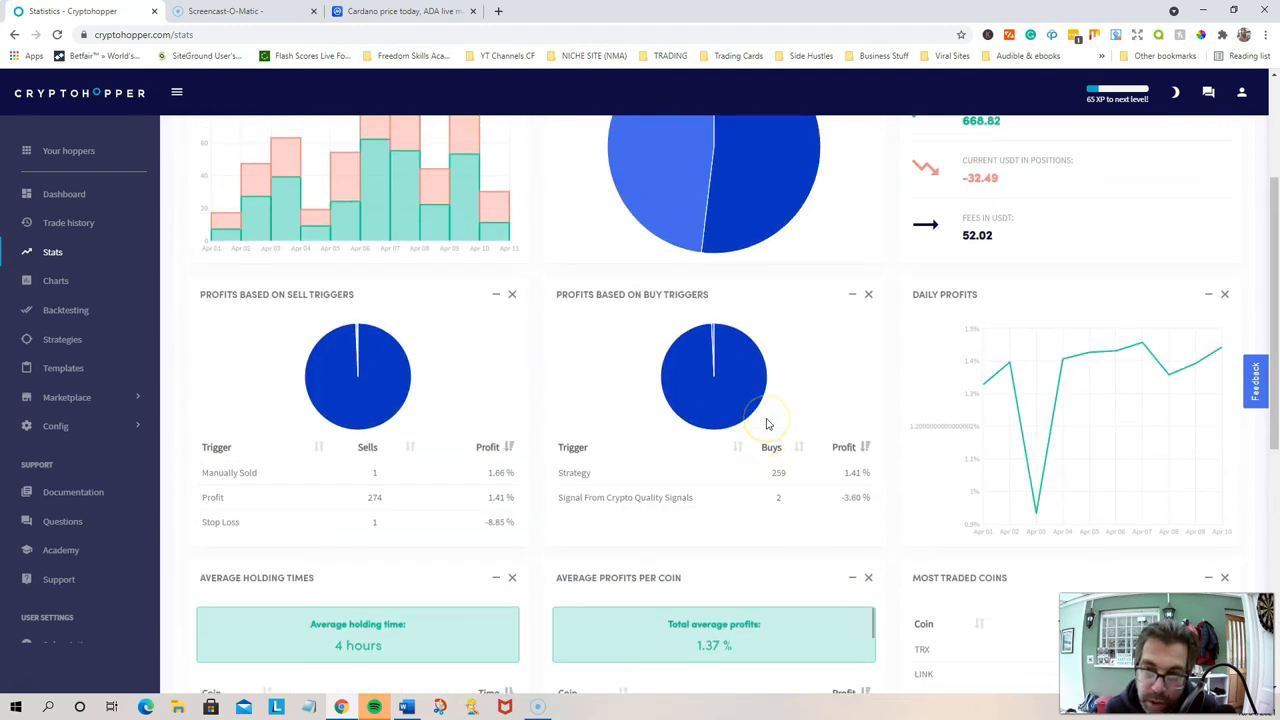
{"action": "scroll", "scroll_direction": "up", "scroll_amount": 3}
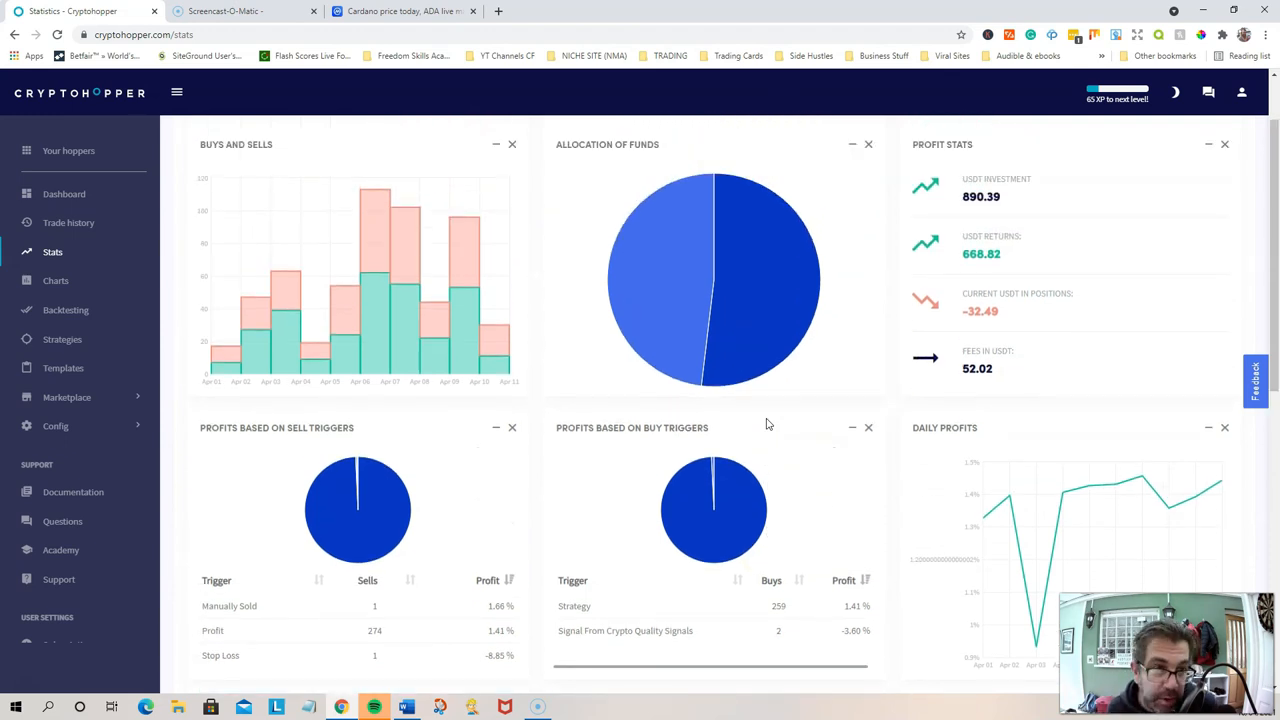
{"action": "mouse_move", "coordinate": [573, 413]}
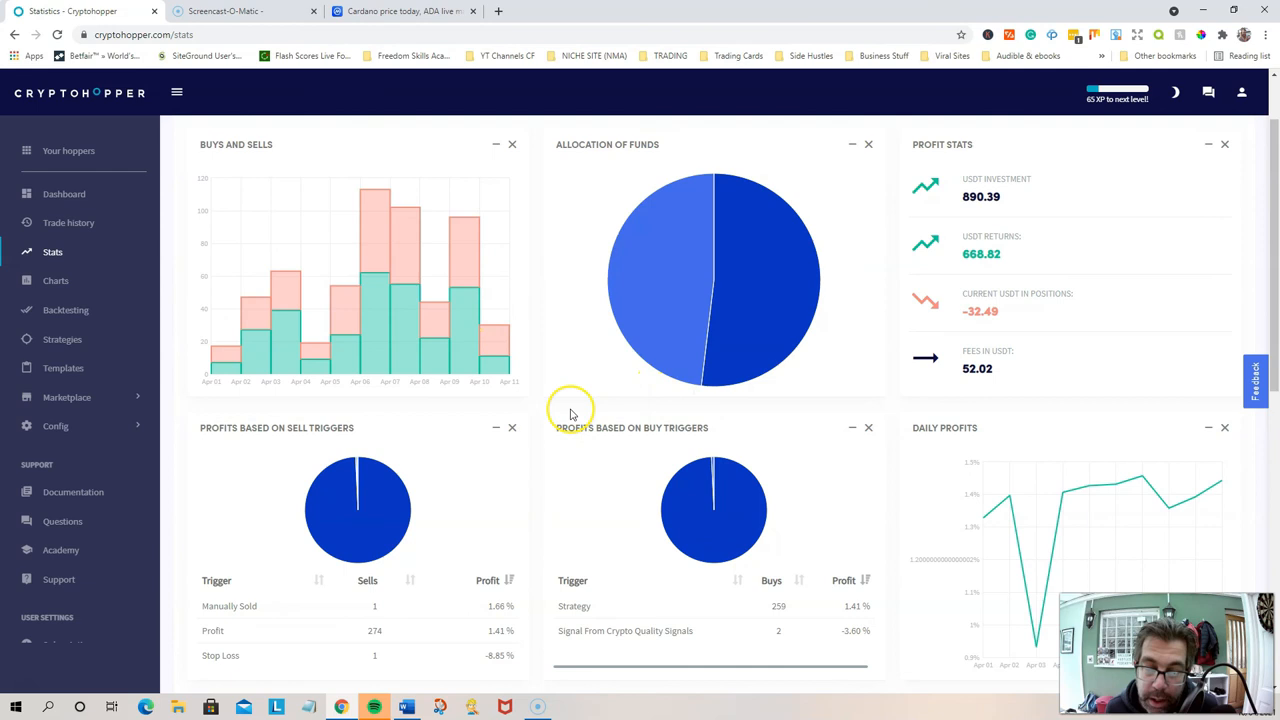